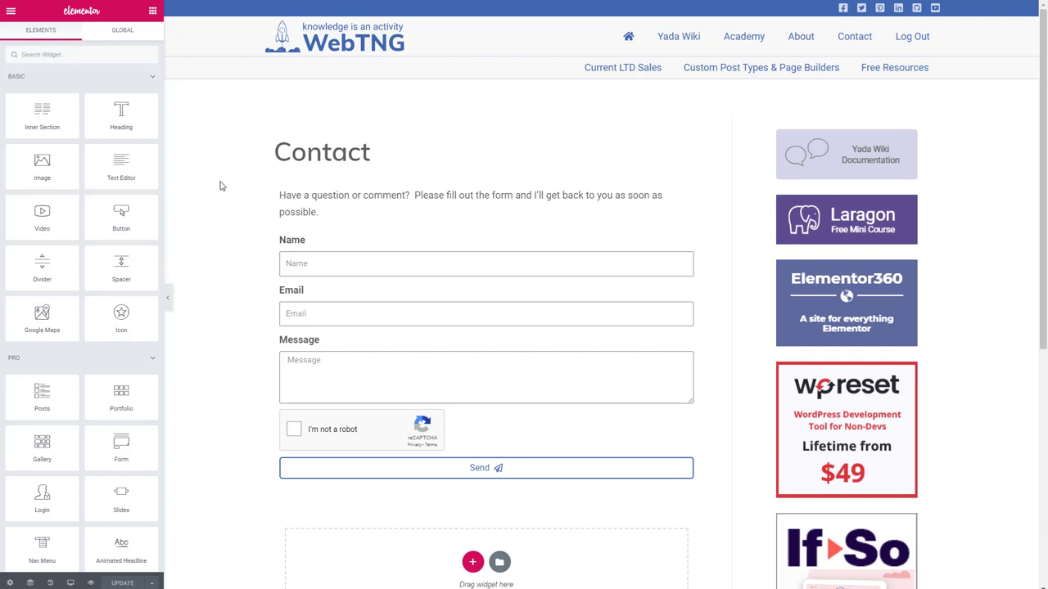
- Leave the Contact page editor and show the Theme Builder list with the Post Single template
click(398, 275)
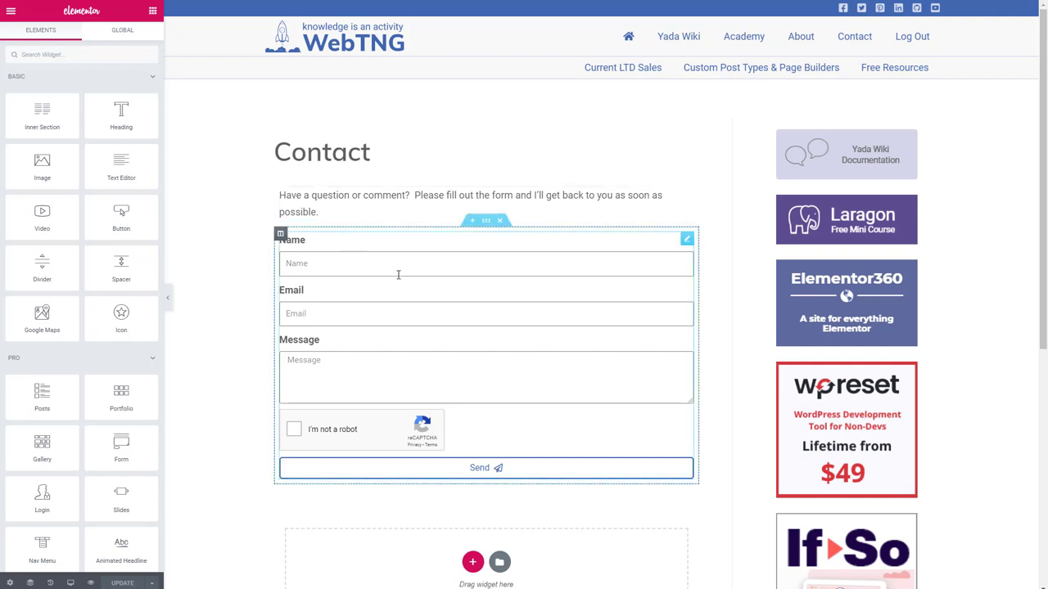
click(203, 230)
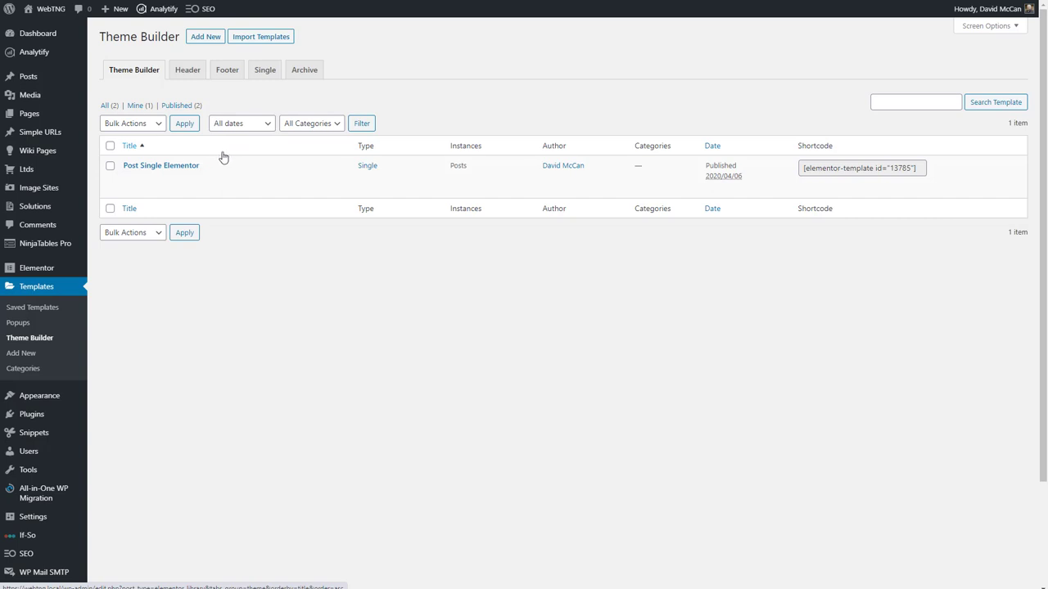
mouse_move(223, 159)
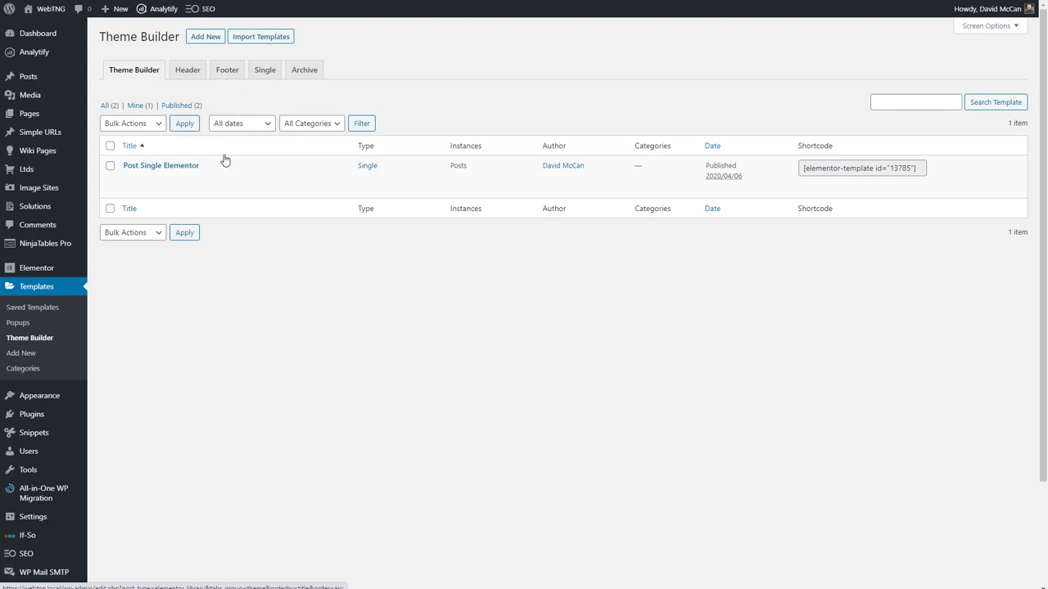
mouse_move(248, 159)
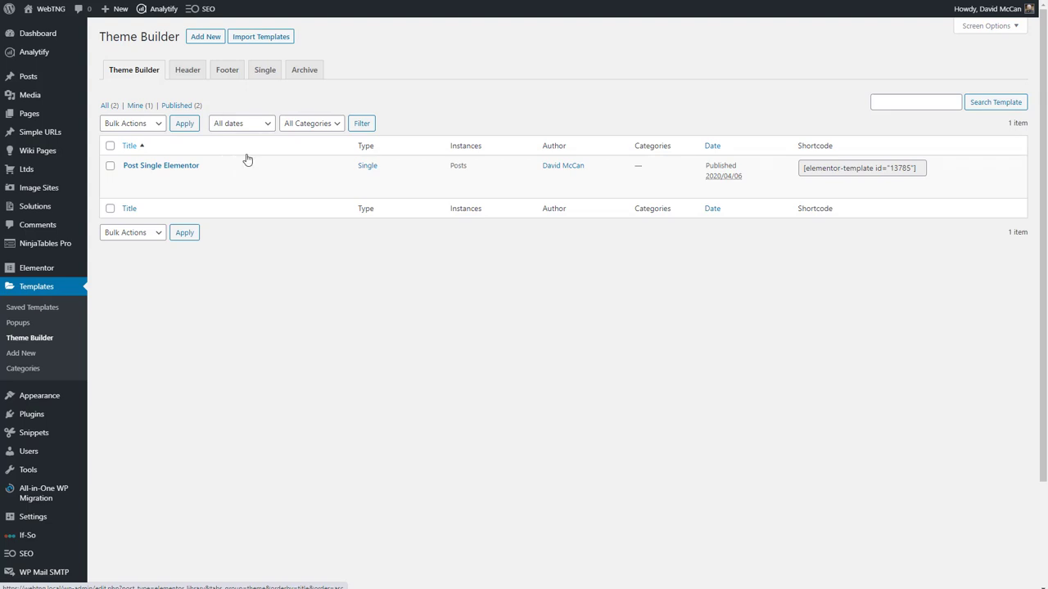
- Open the Post Single Elementor template and review the SSL article layout with its sidebar
click(161, 164)
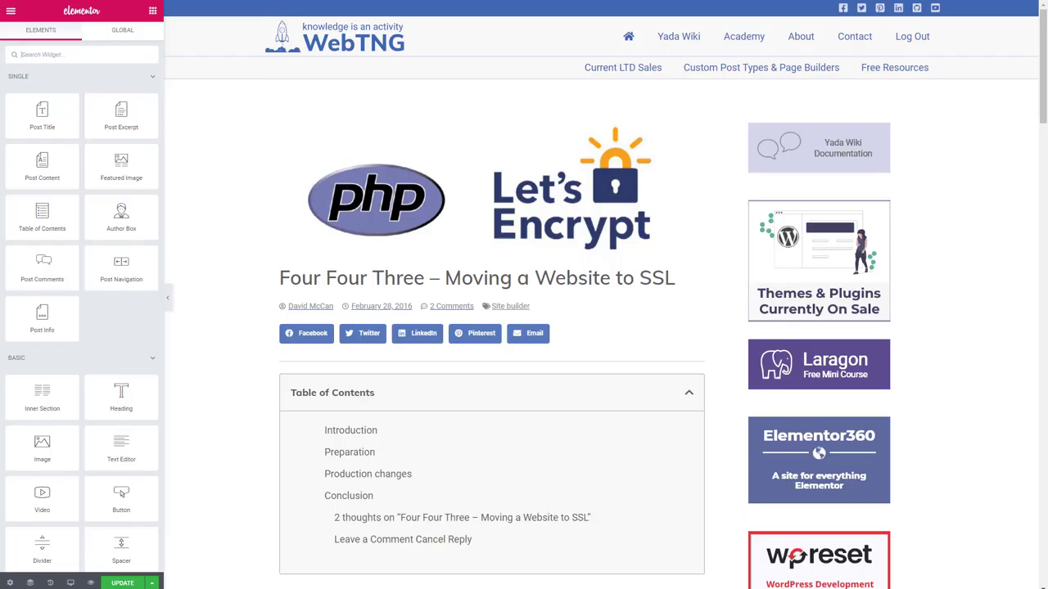
scroll(down, 3)
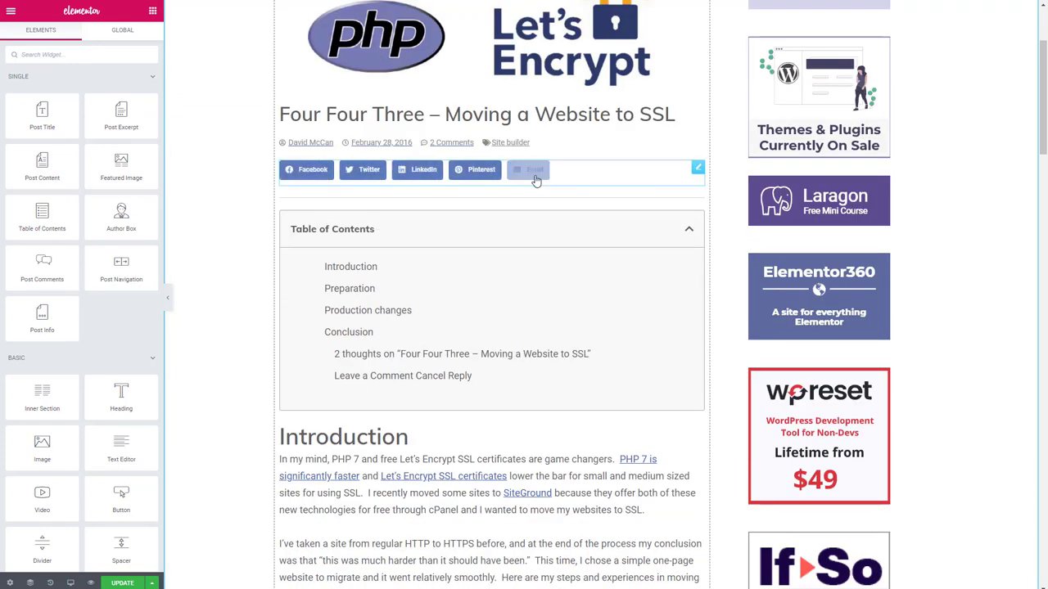
scroll(down, 3)
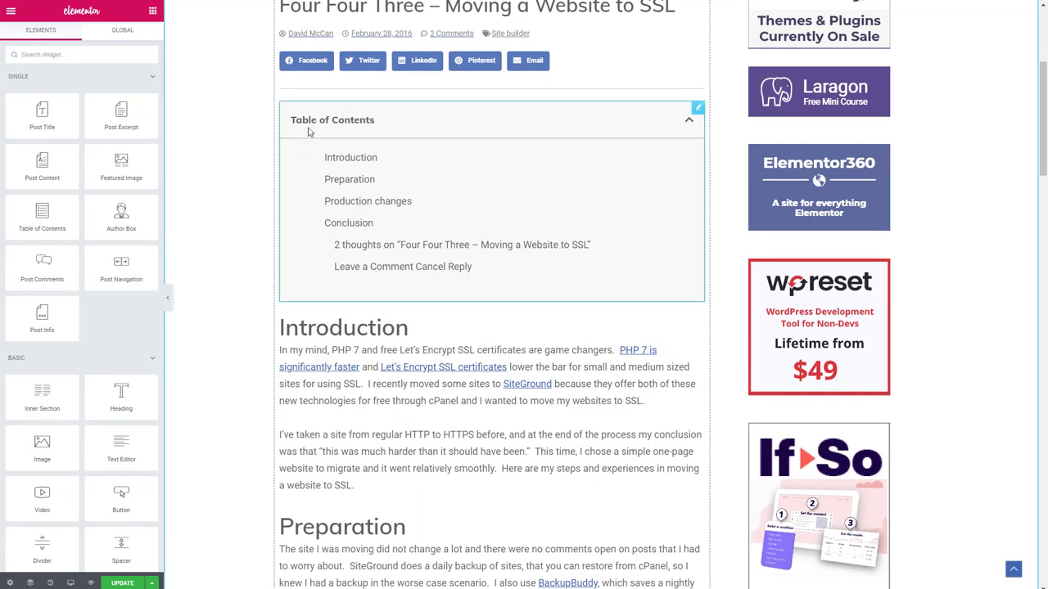
mouse_move(435, 147)
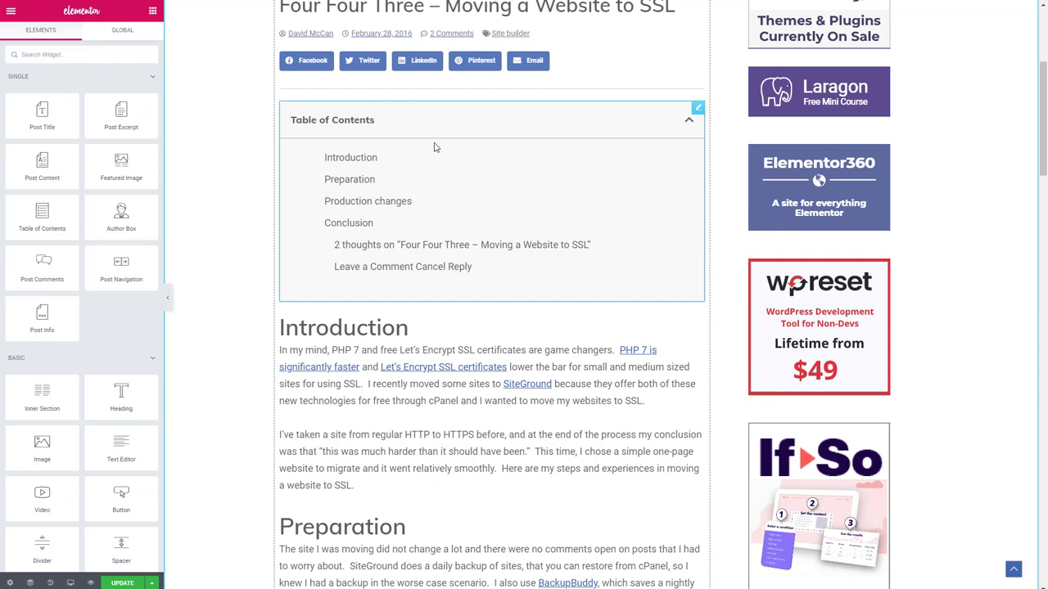
mouse_move(252, 139)
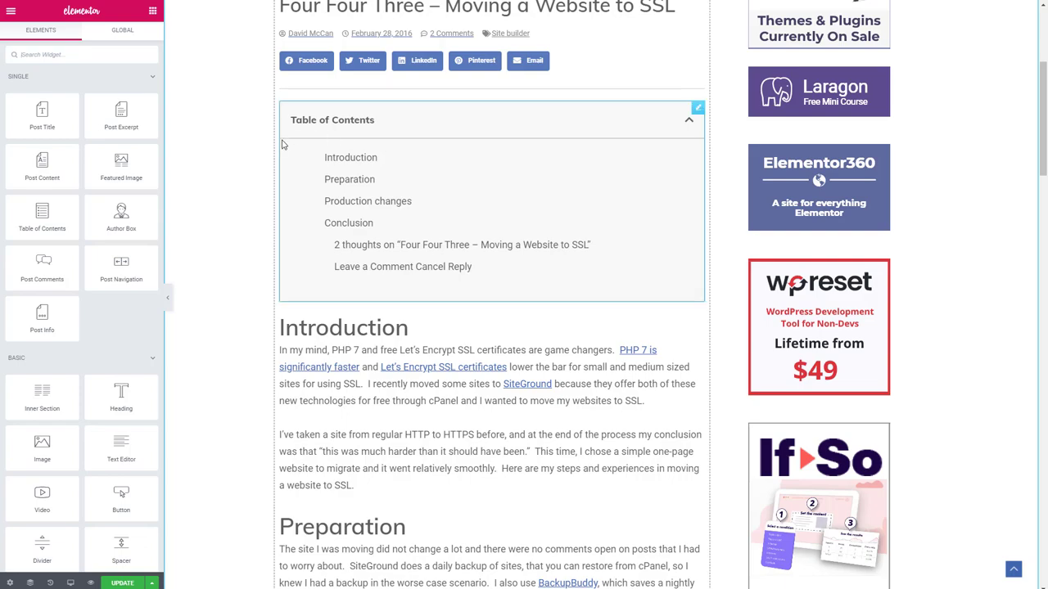
scroll(down, 3)
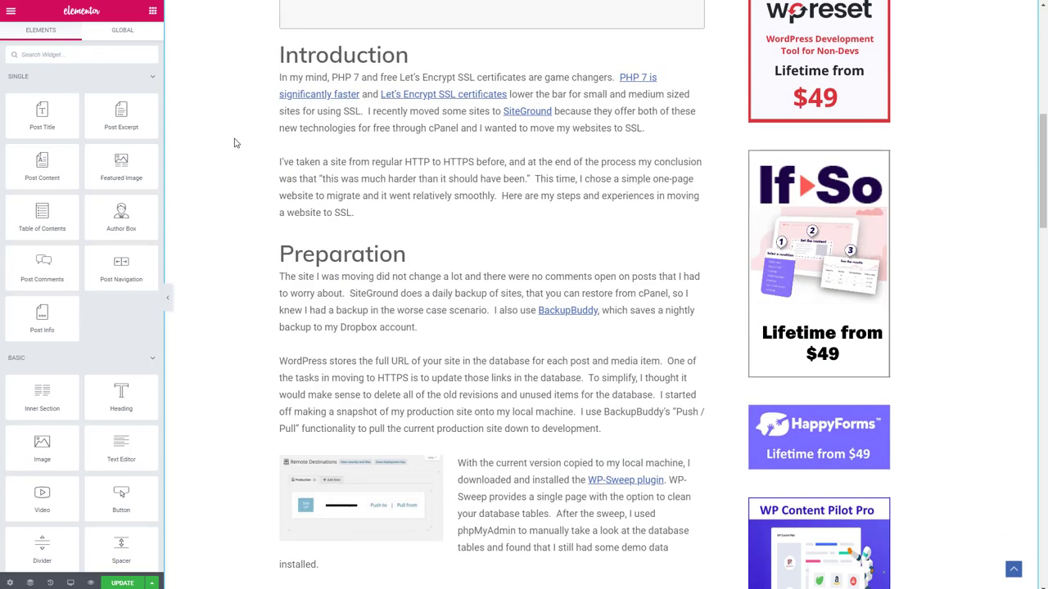
scroll(down, 3)
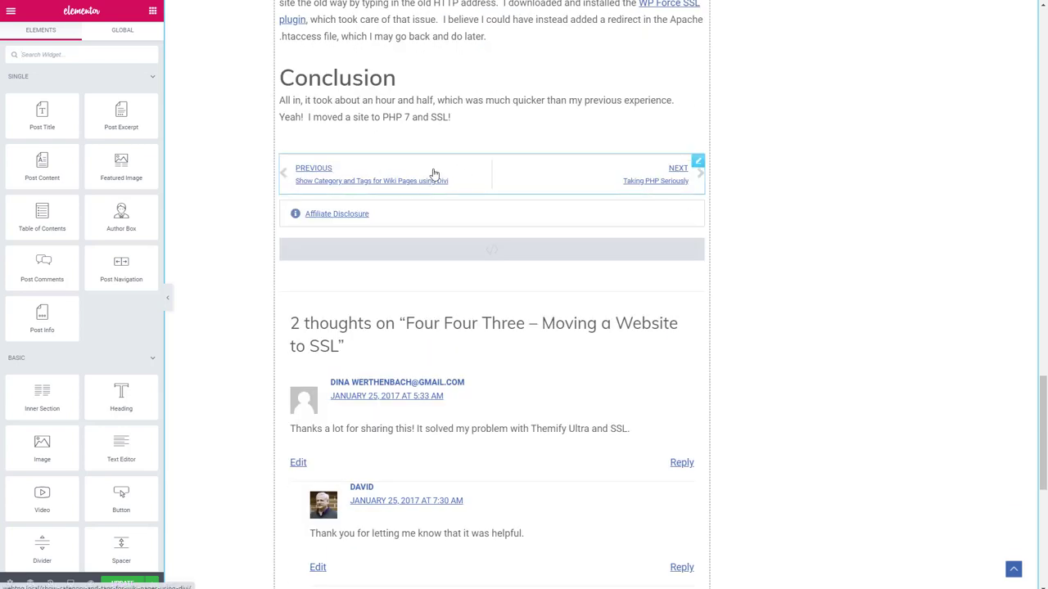
mouse_move(401, 181)
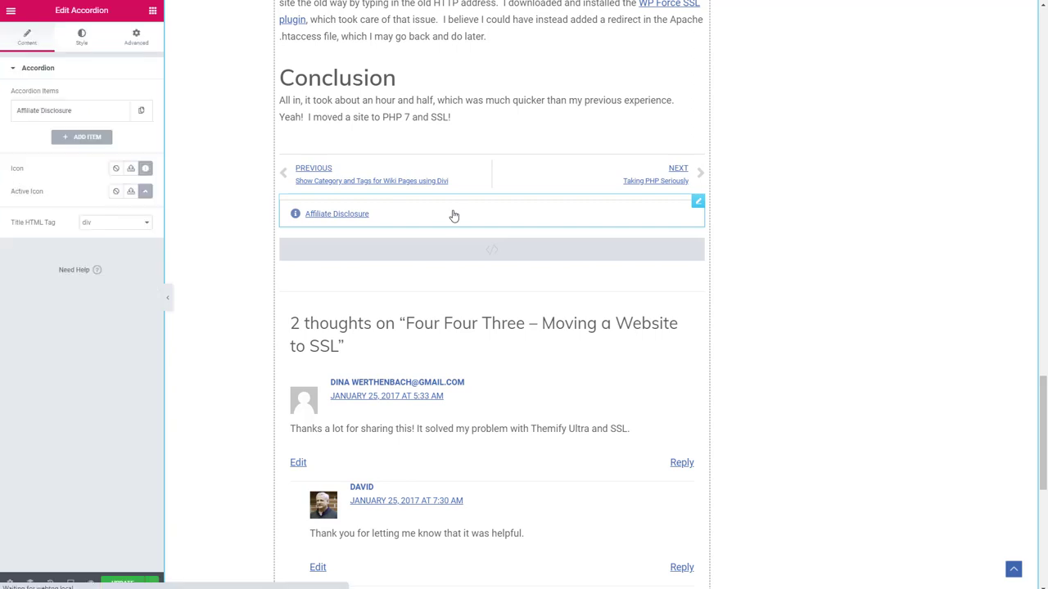
mouse_move(378, 214)
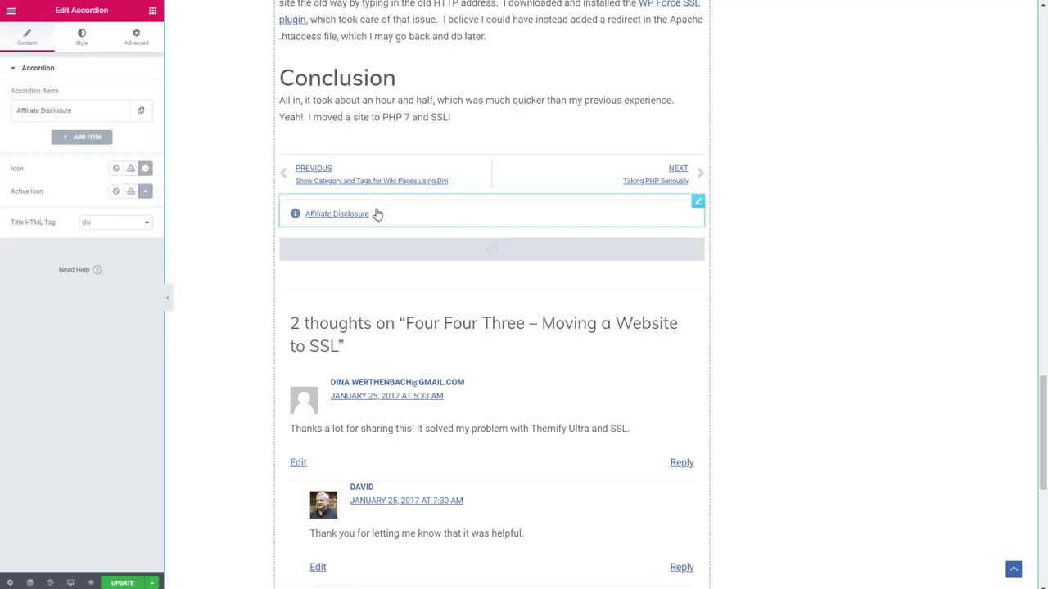
click(336, 214)
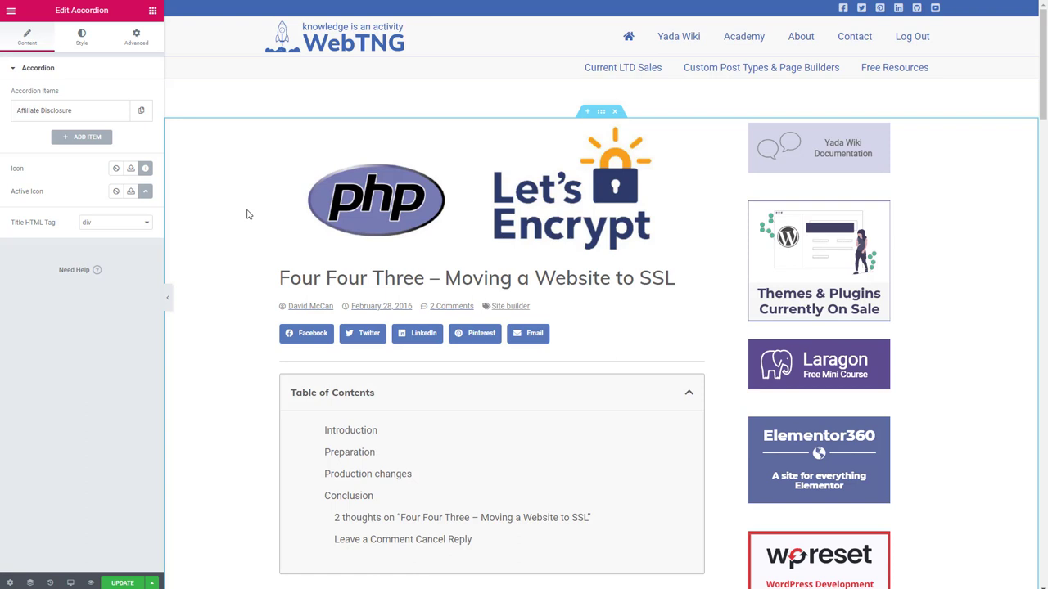
mouse_move(260, 210)
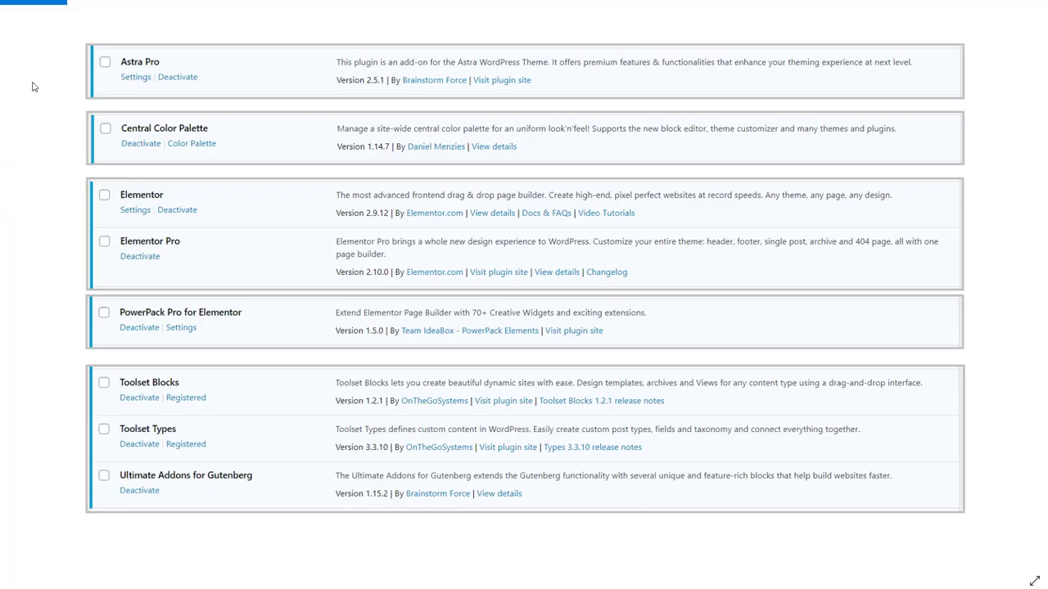
mouse_move(29, 88)
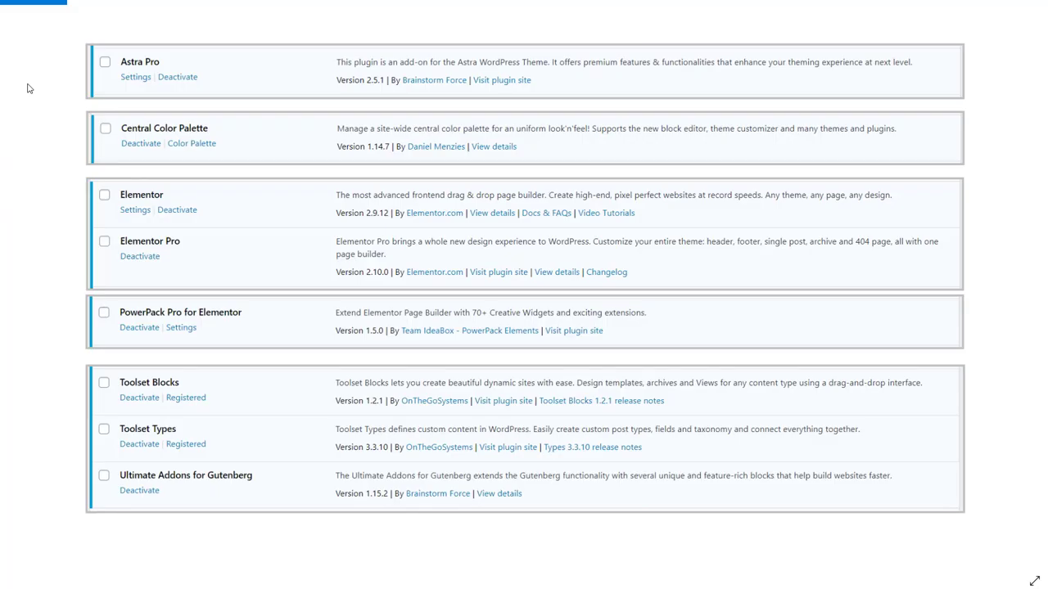
mouse_move(223, 67)
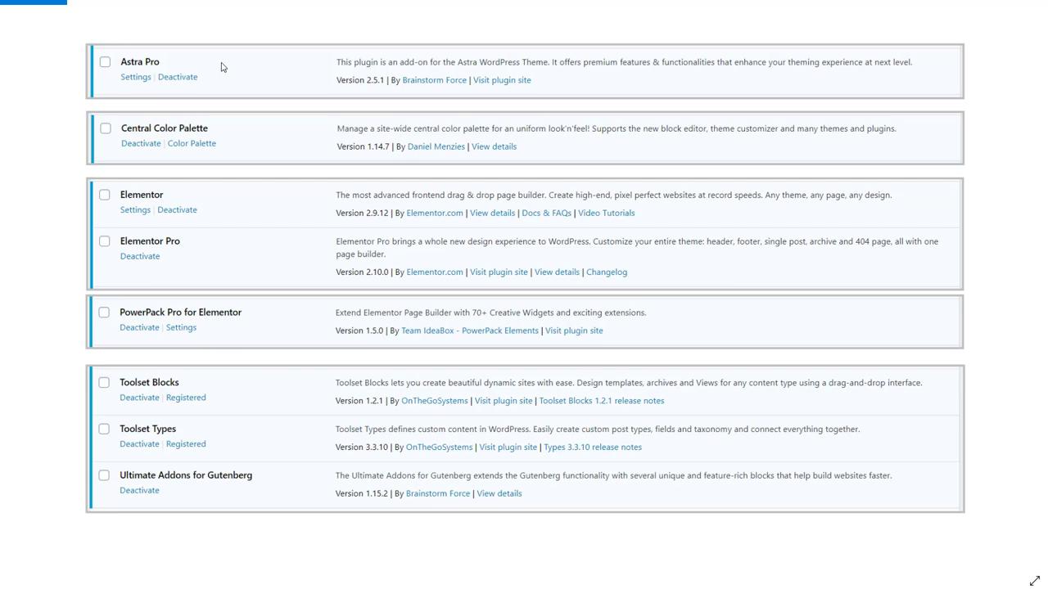
mouse_move(252, 127)
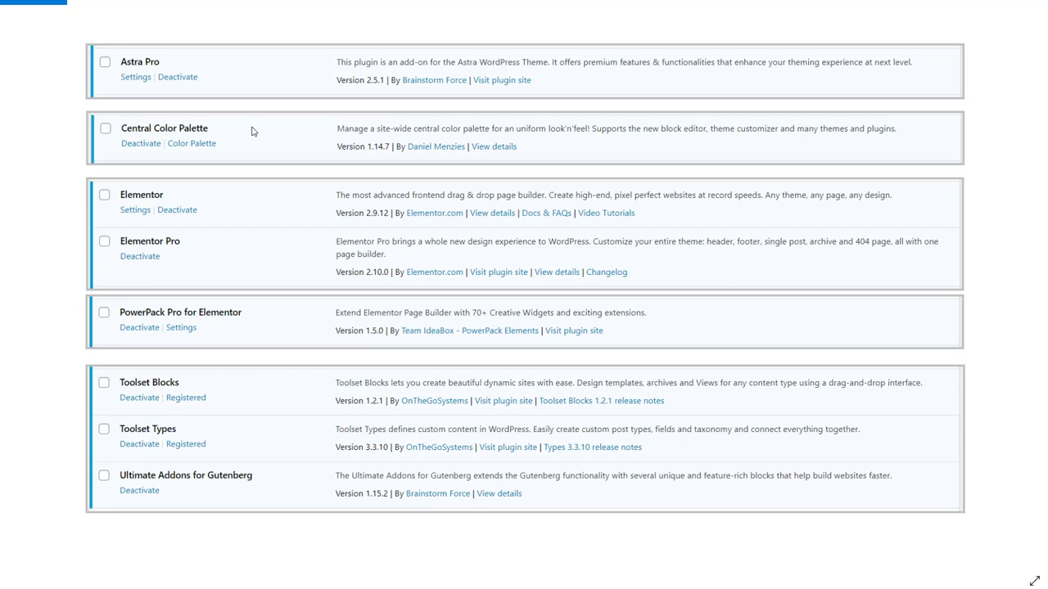
mouse_move(248, 176)
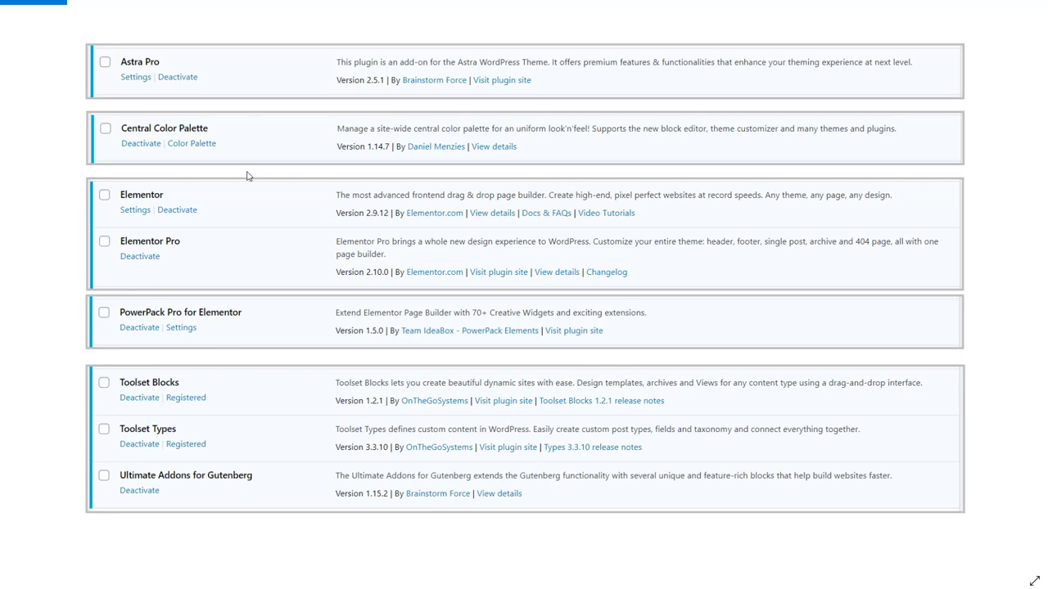
mouse_move(266, 258)
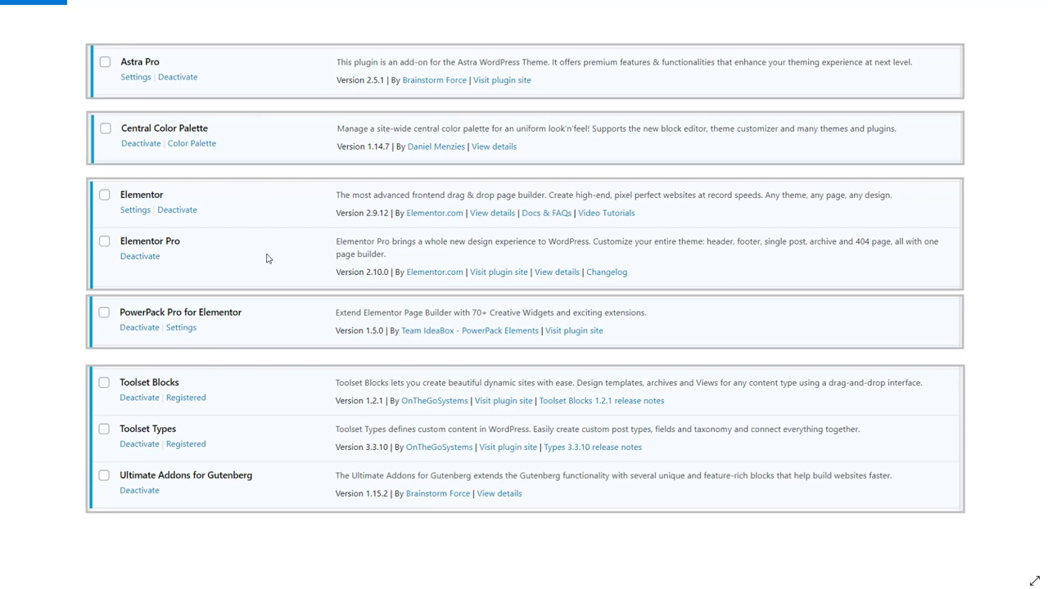
mouse_move(266, 311)
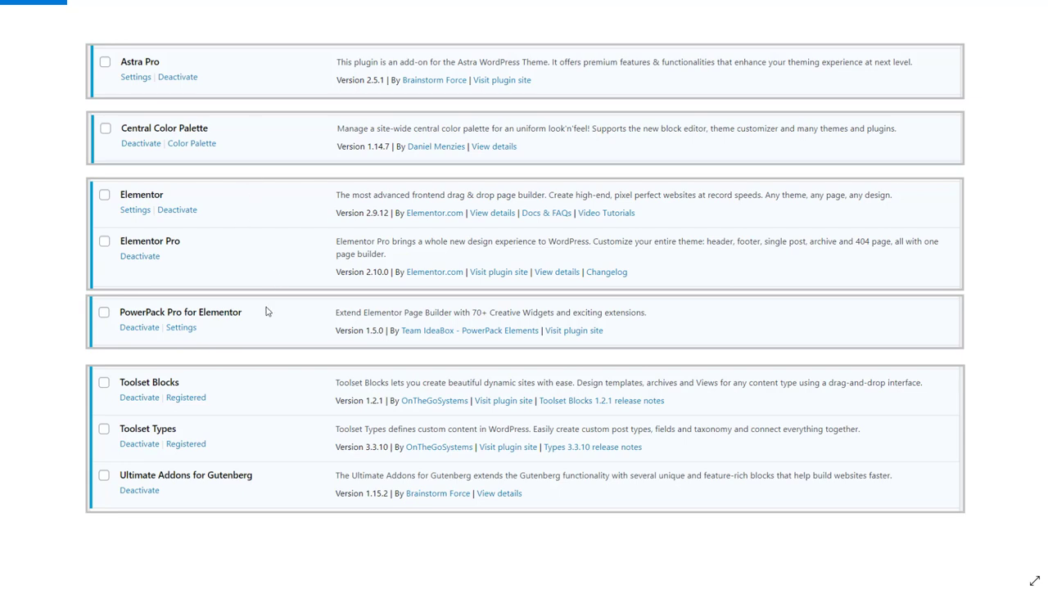
mouse_move(271, 99)
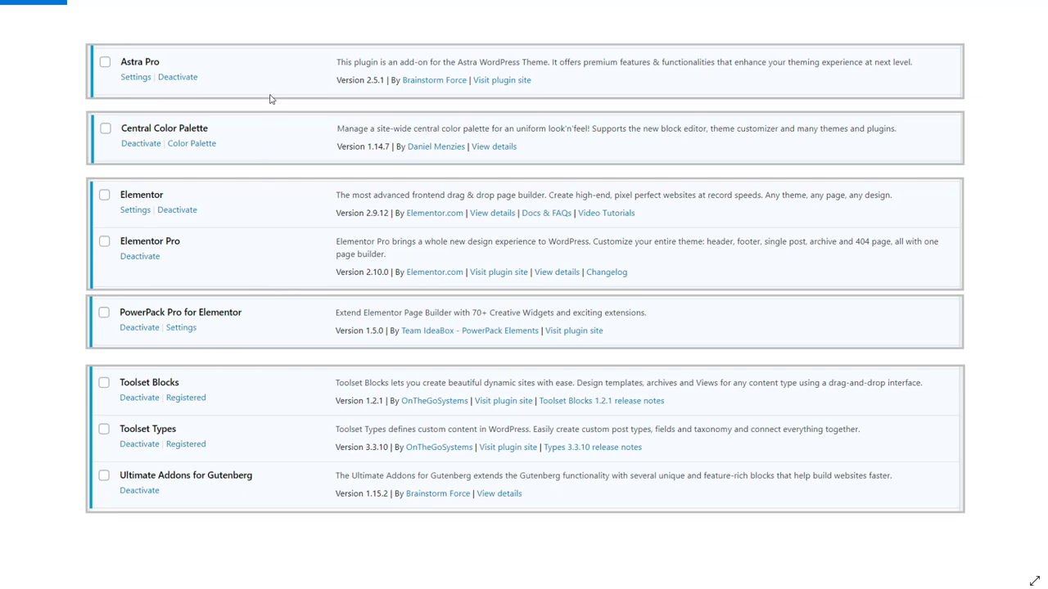
mouse_move(12, 237)
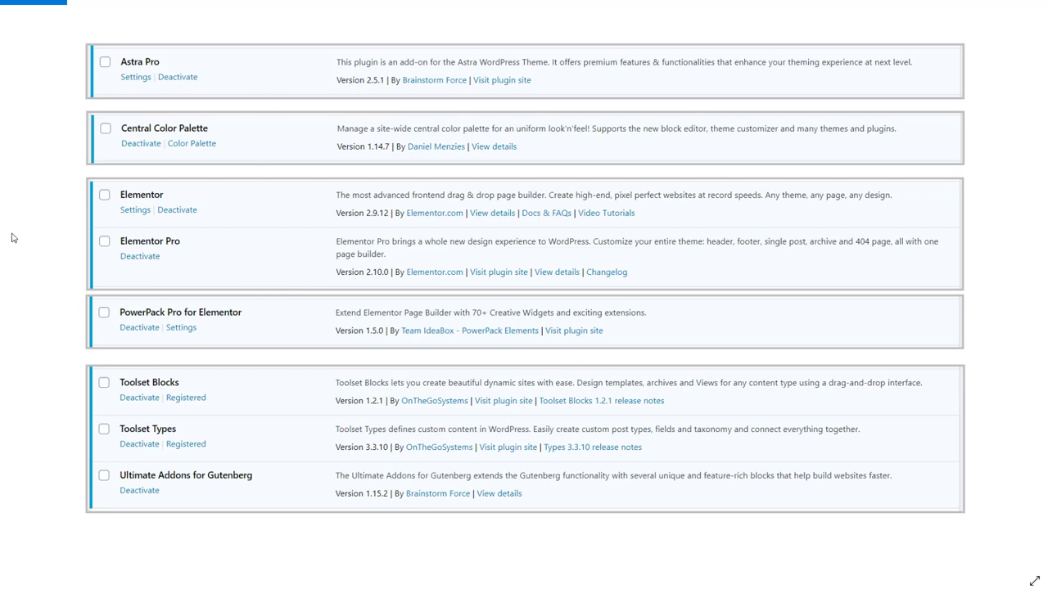
mouse_move(247, 425)
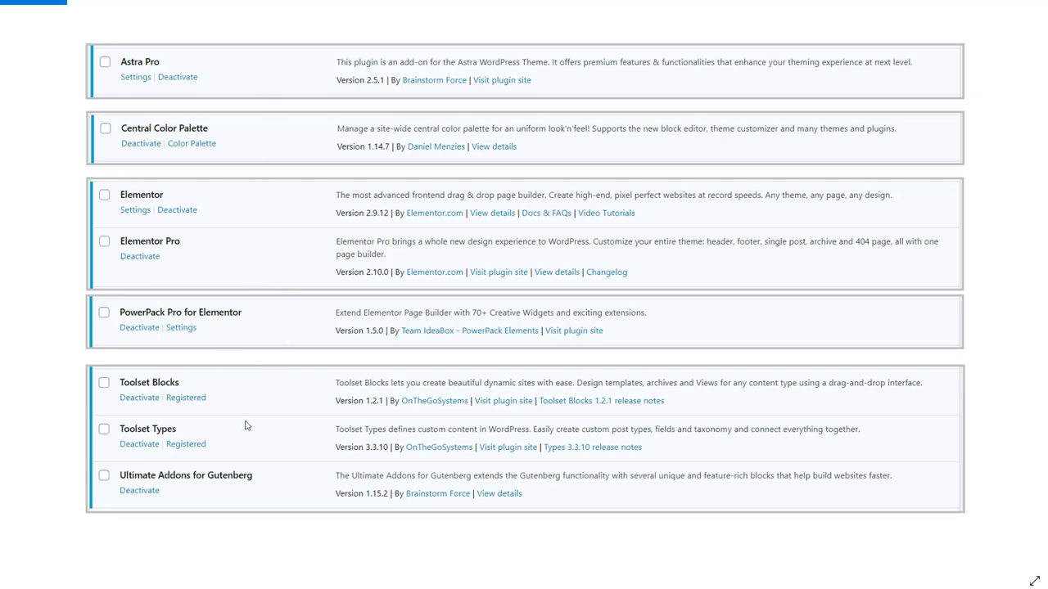
mouse_move(251, 413)
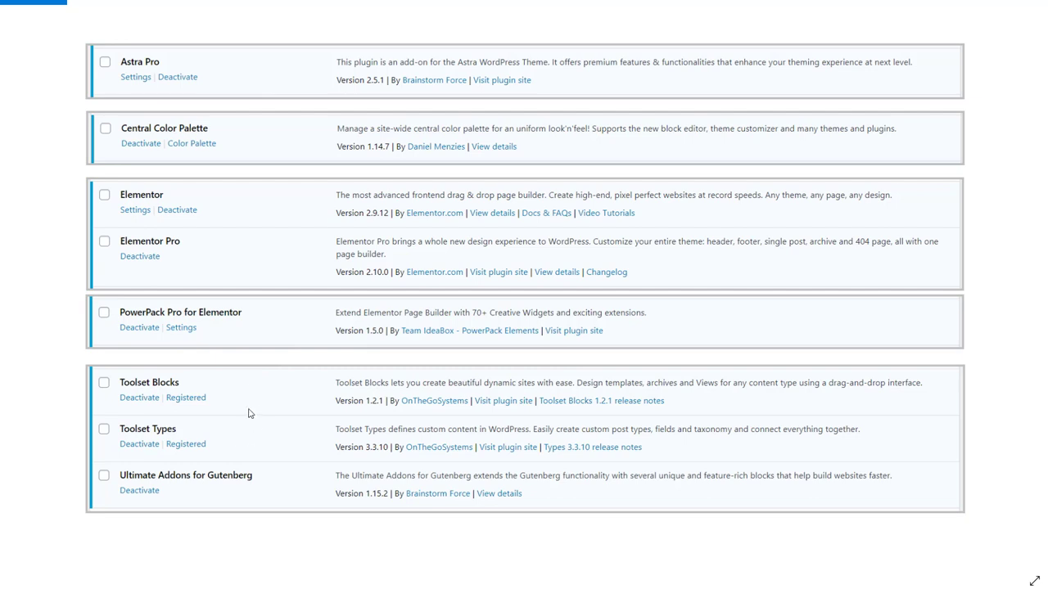
mouse_move(257, 389)
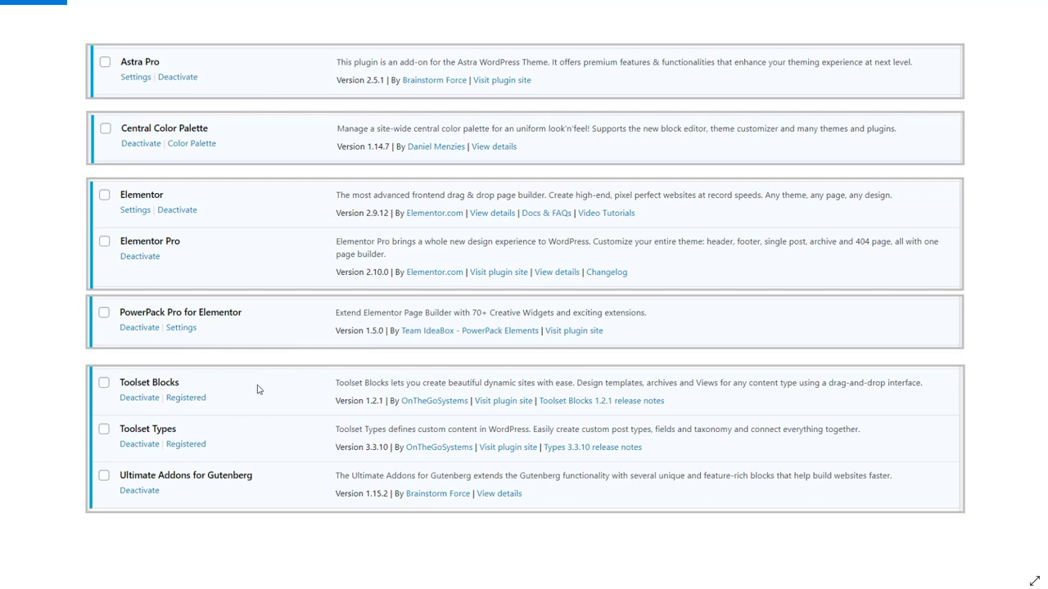
mouse_move(253, 389)
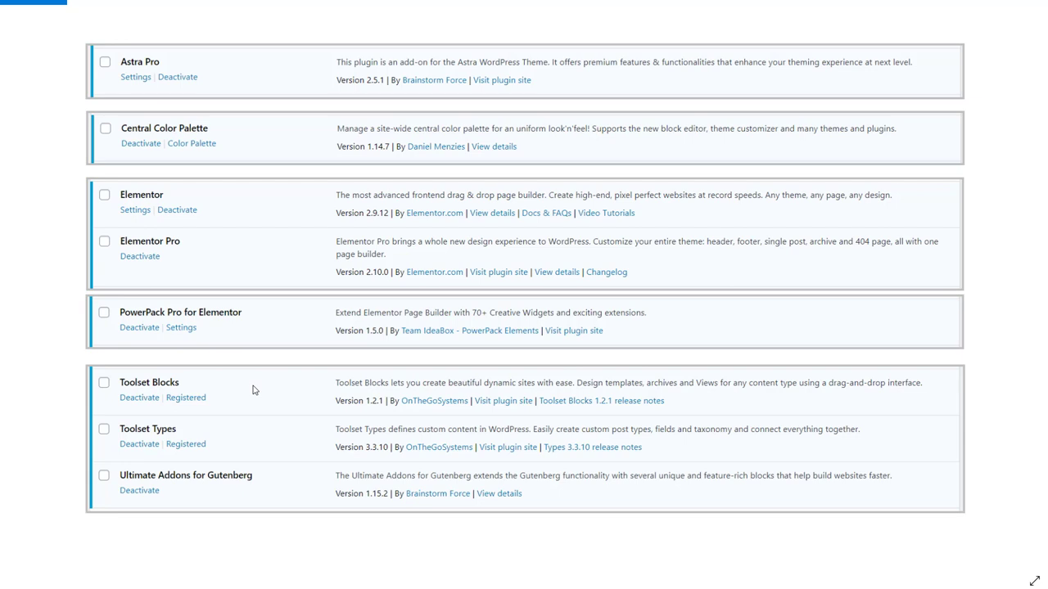
mouse_move(277, 476)
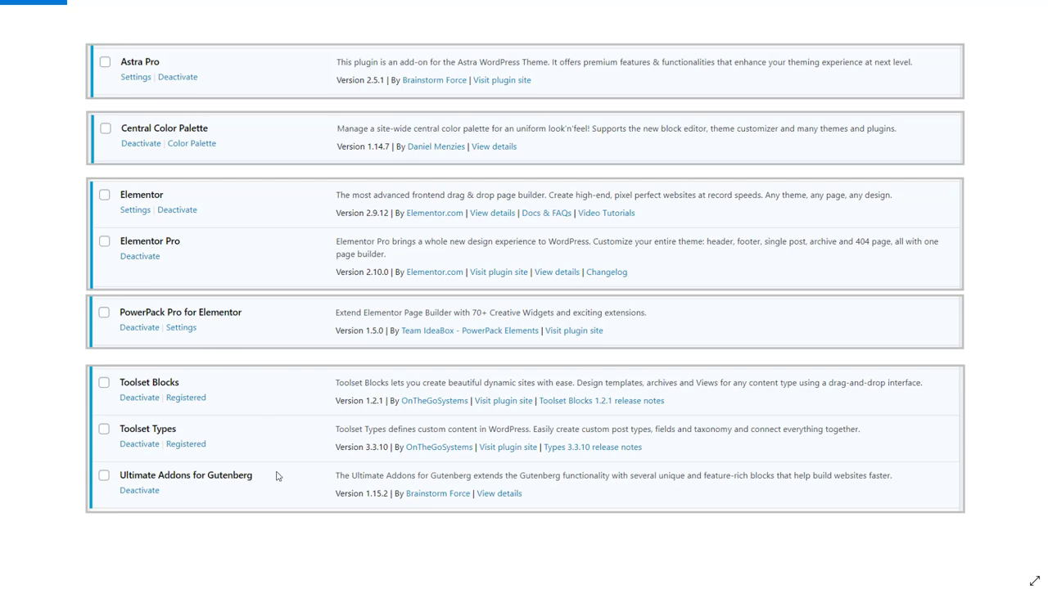
mouse_move(285, 474)
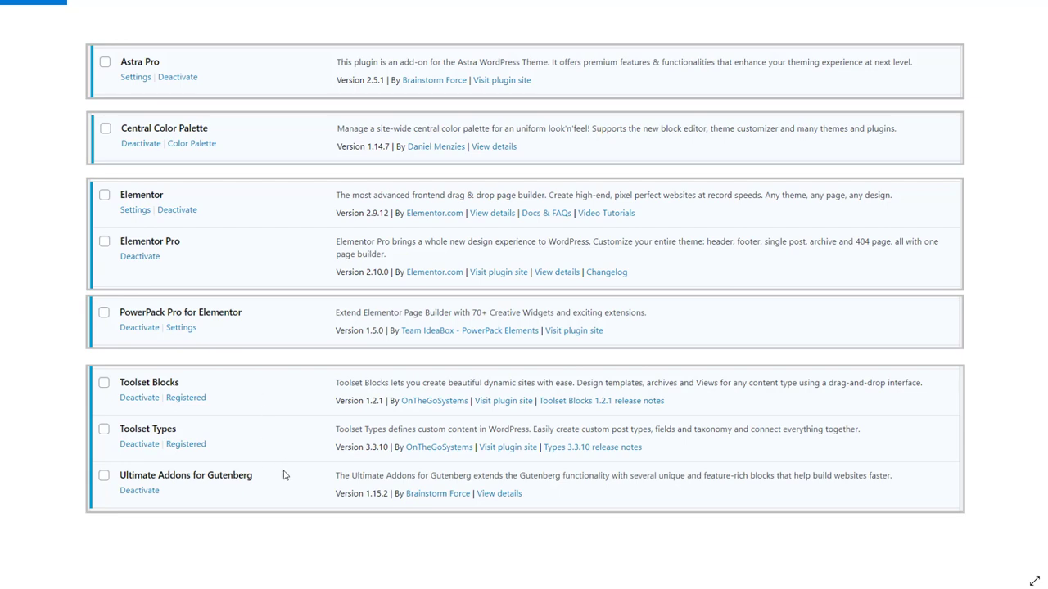
mouse_move(280, 482)
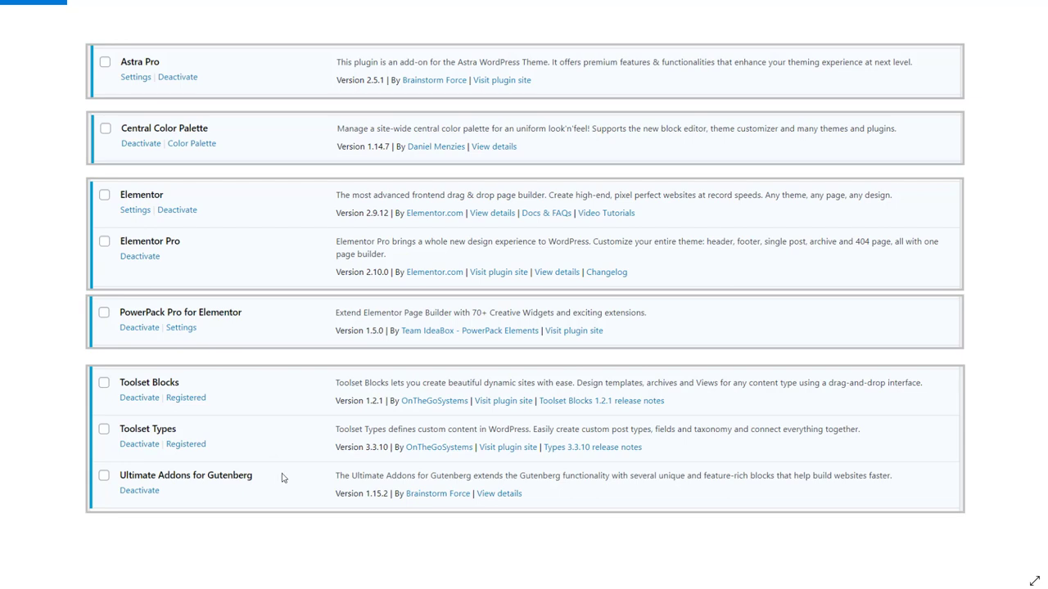
mouse_move(285, 475)
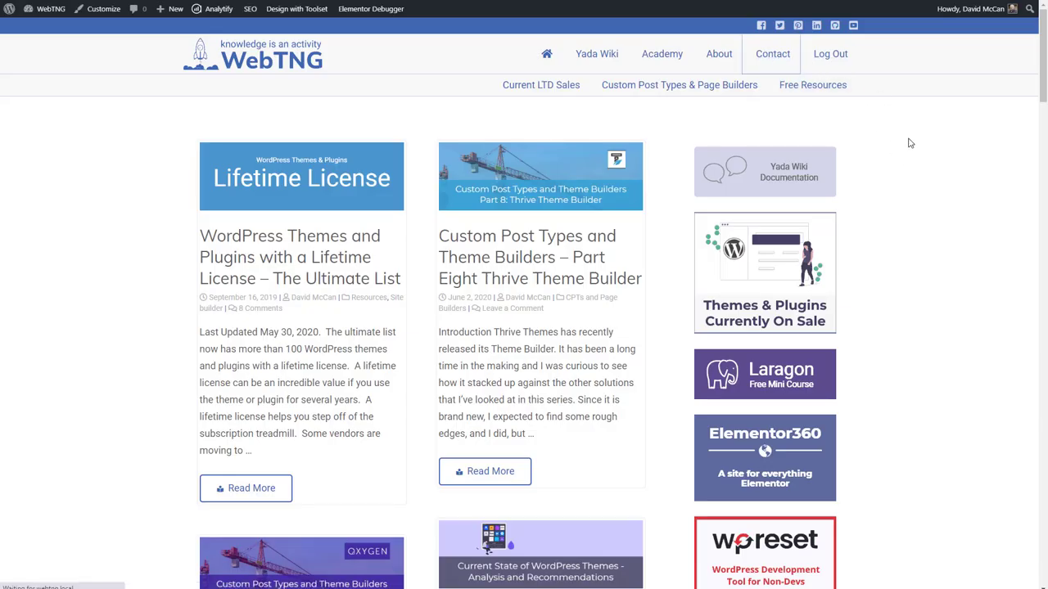
- Switch the Contact page from Elementor back to the default WordPress editor
click(772, 53)
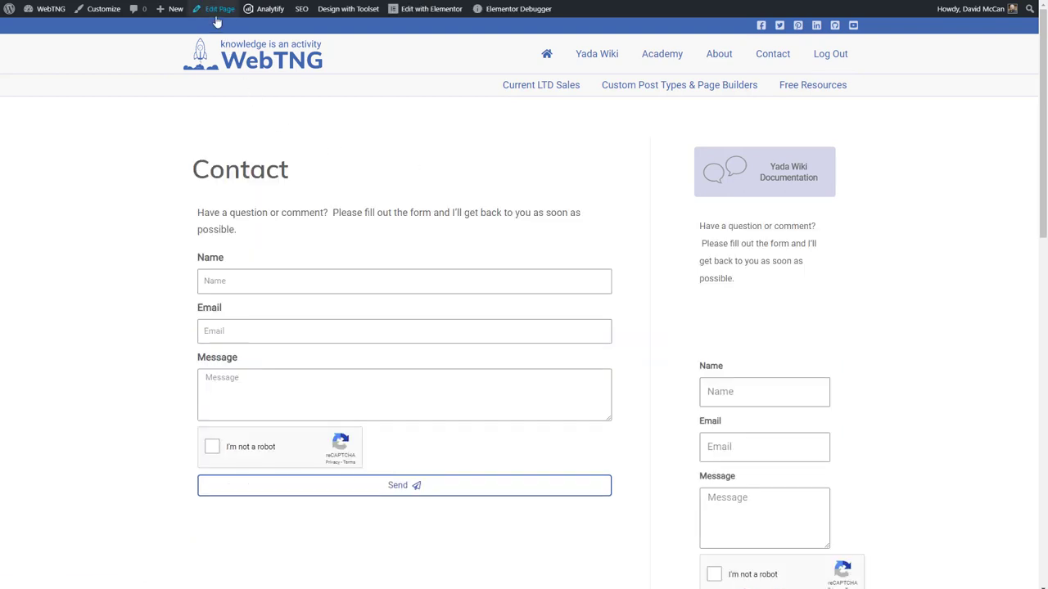
click(220, 9)
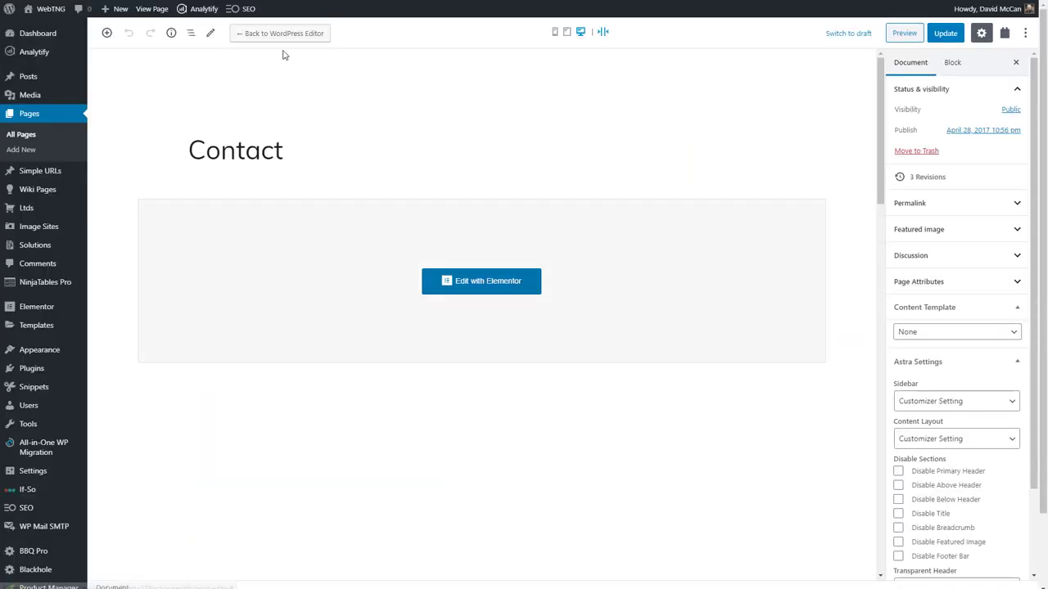
click(284, 33)
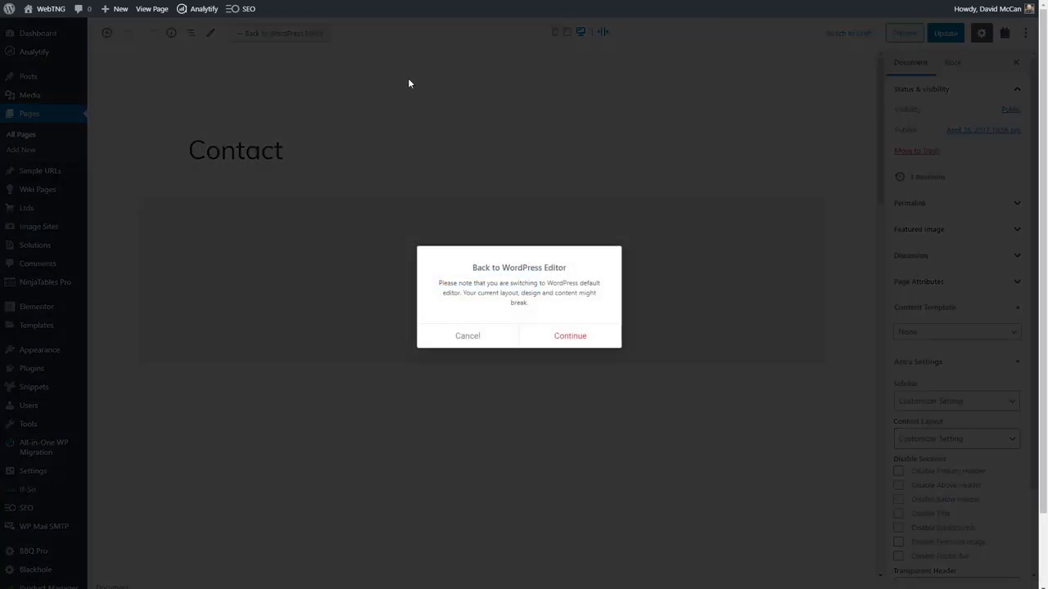
click(570, 336)
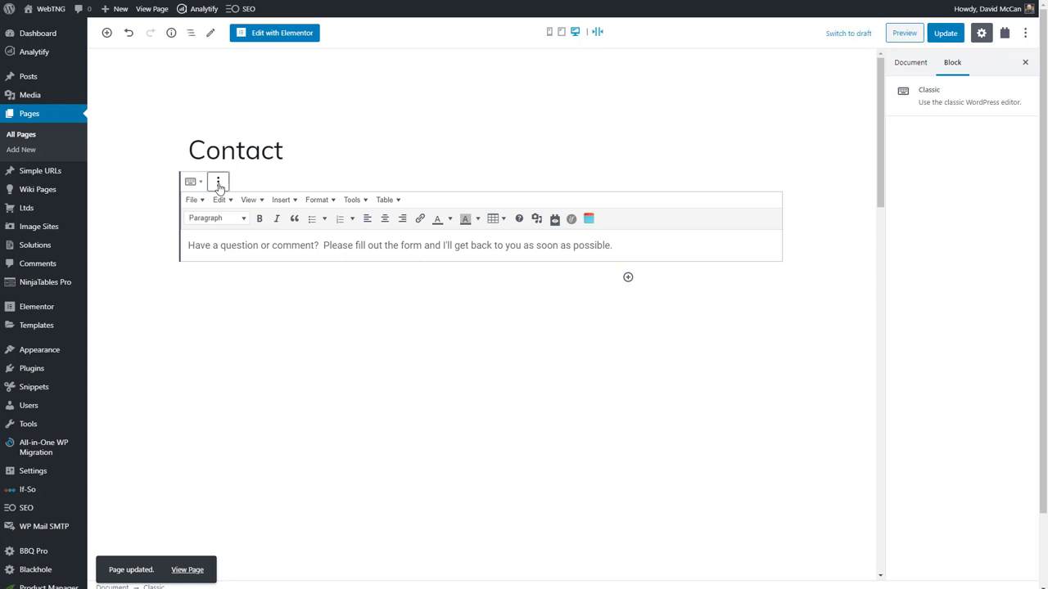
- Convert the classic intro content into a paragraph block and update the Contact page
click(218, 181)
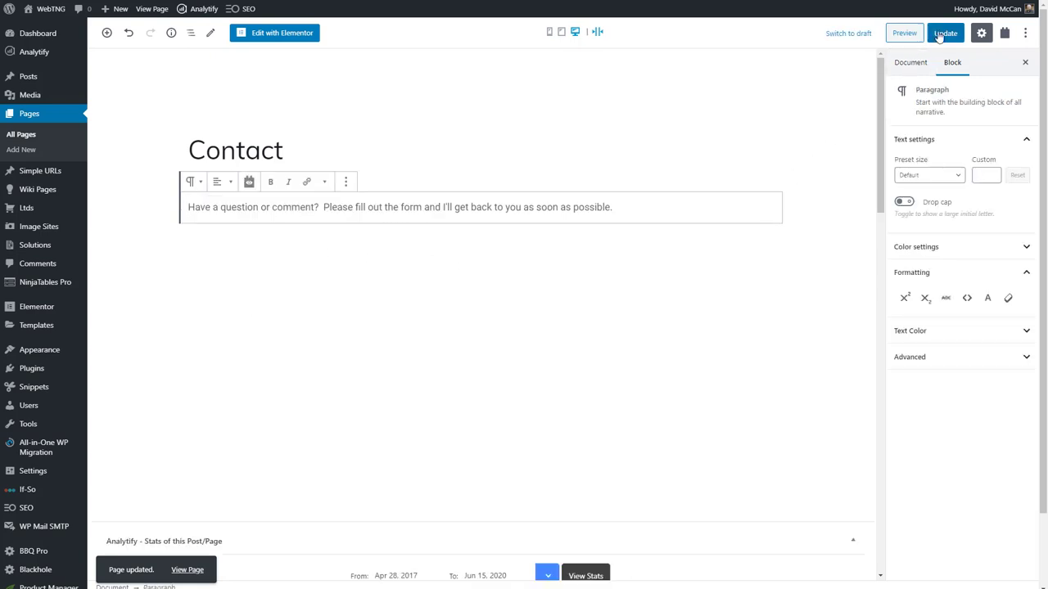
click(946, 33)
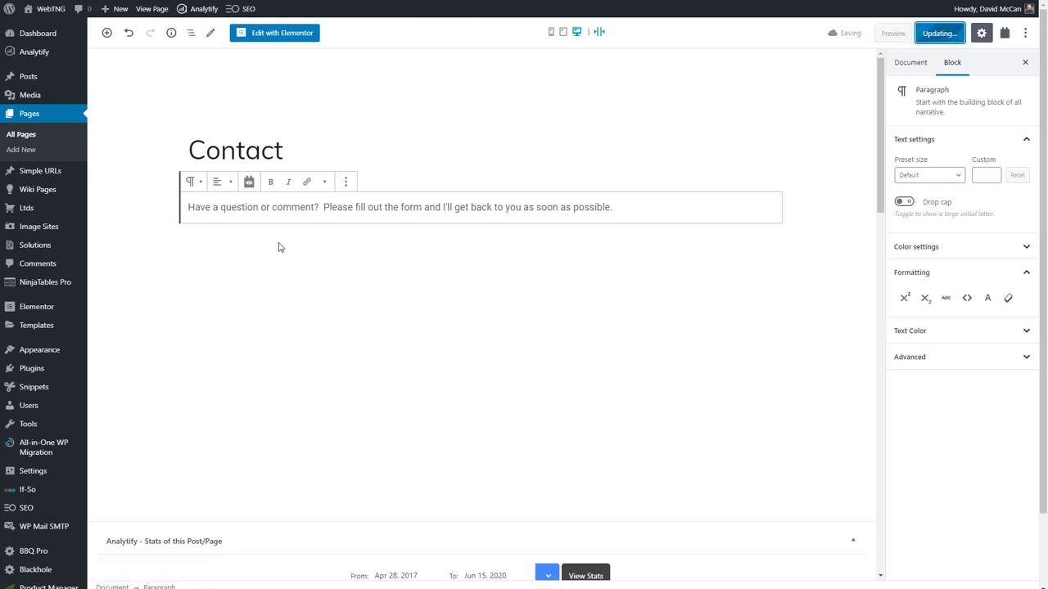
click(936, 33)
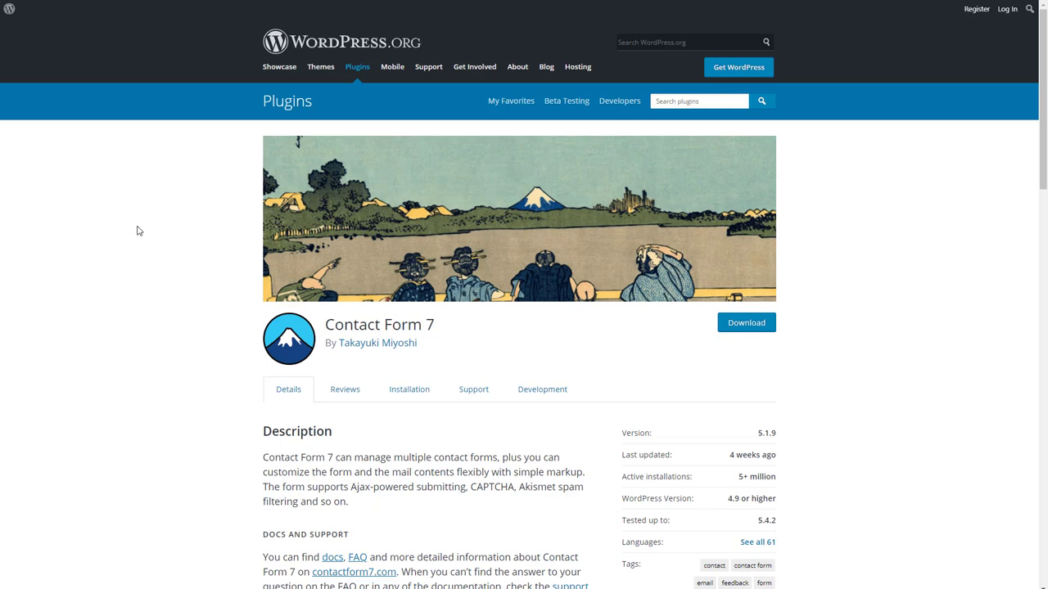
mouse_move(139, 237)
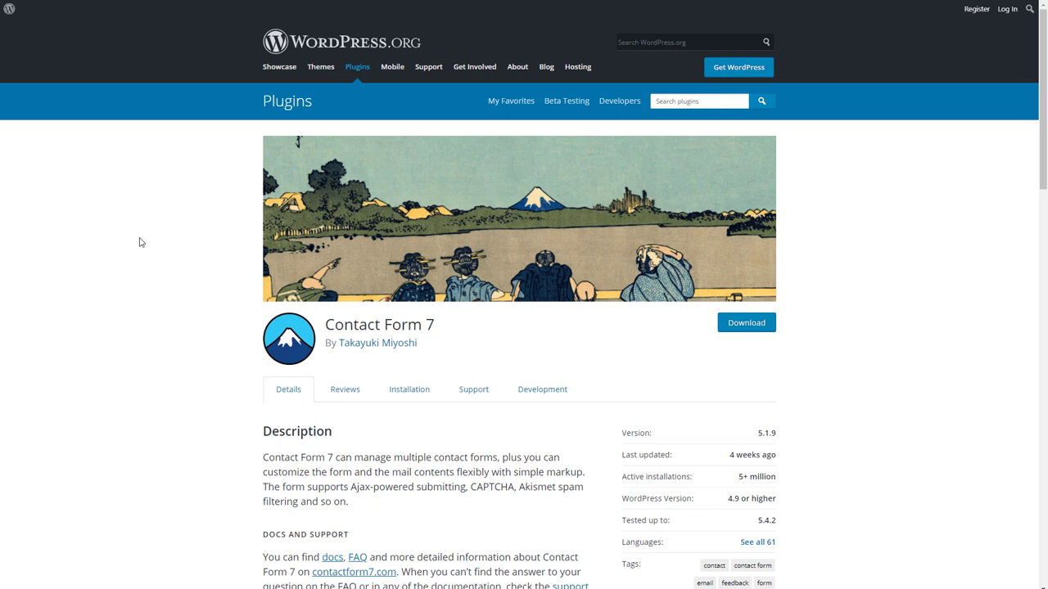
mouse_move(145, 235)
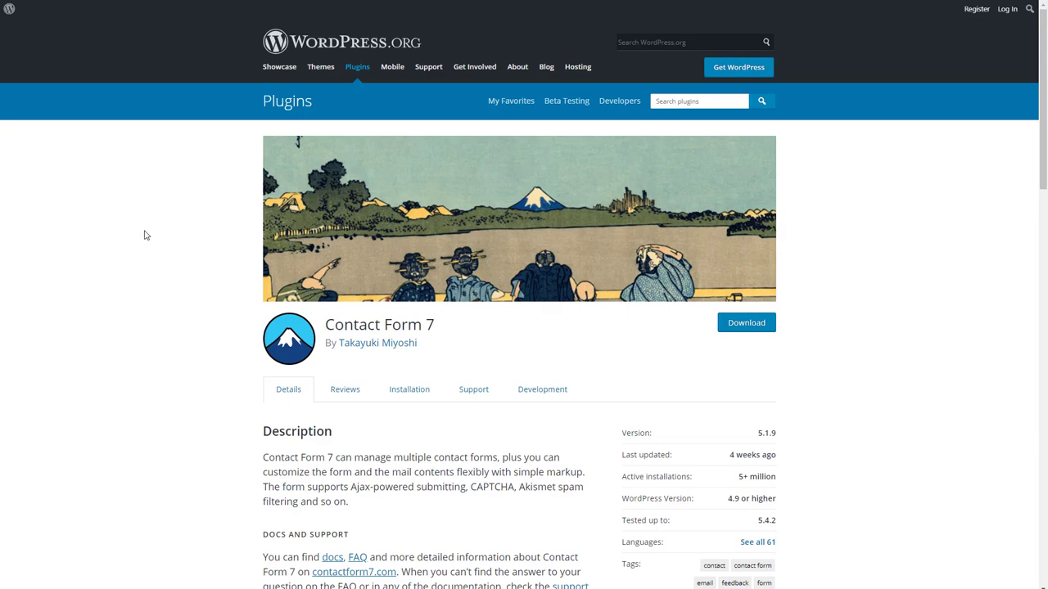
mouse_move(401, 80)
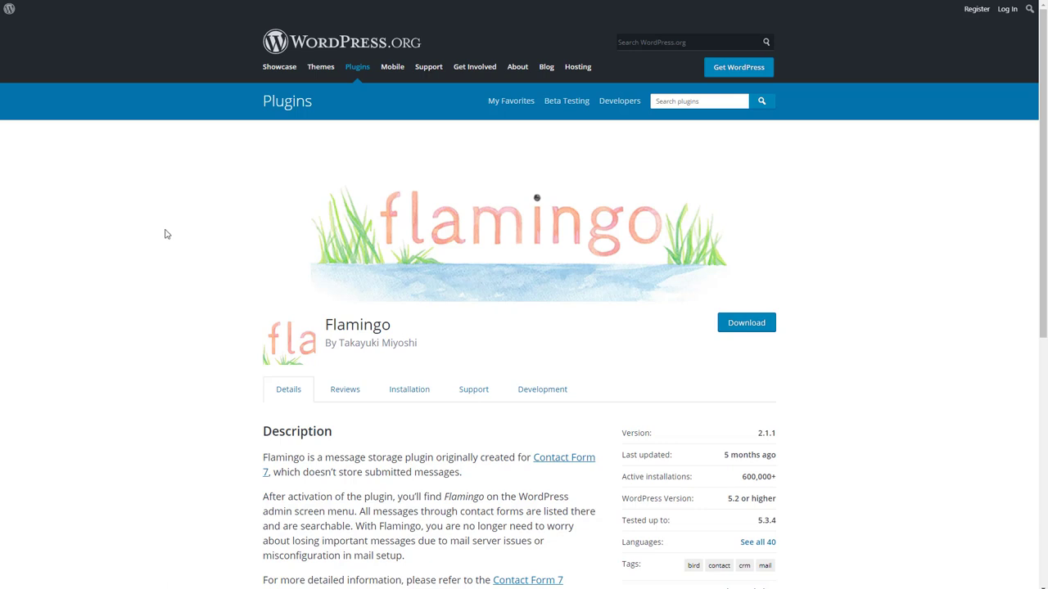
mouse_move(170, 230)
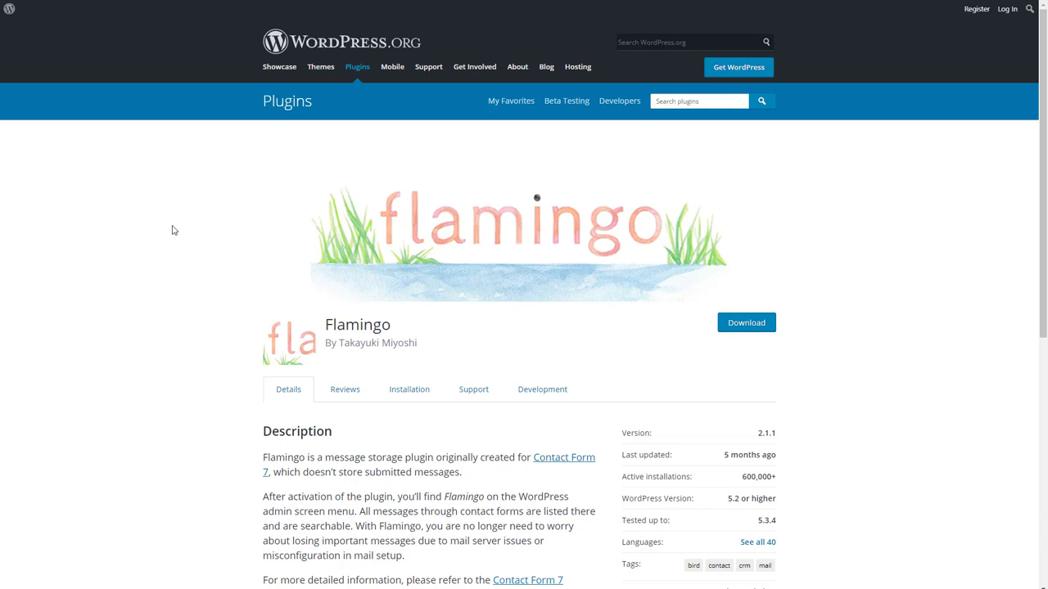
mouse_move(184, 226)
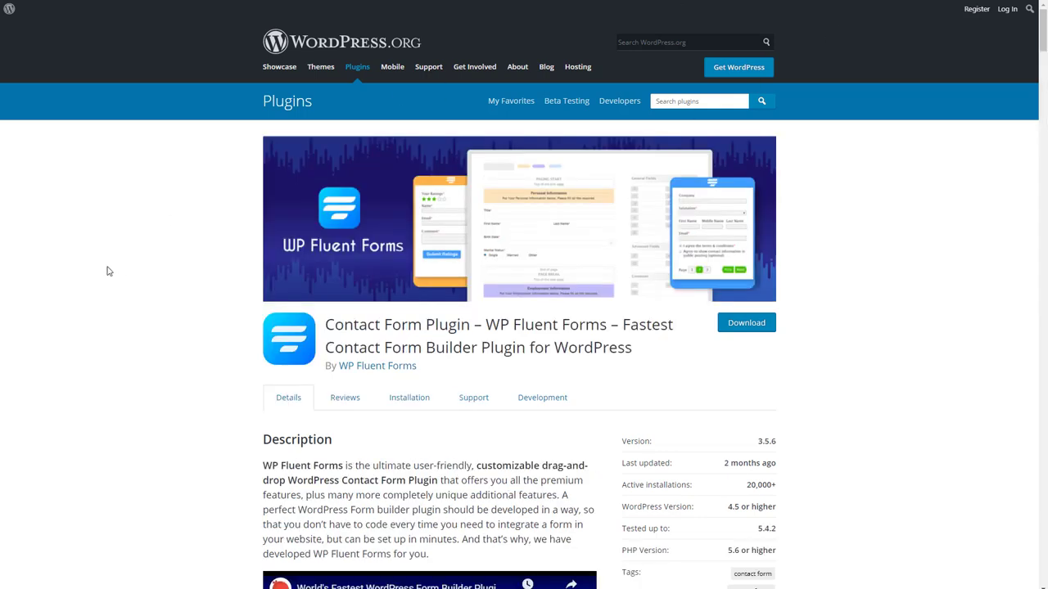
mouse_move(120, 262)
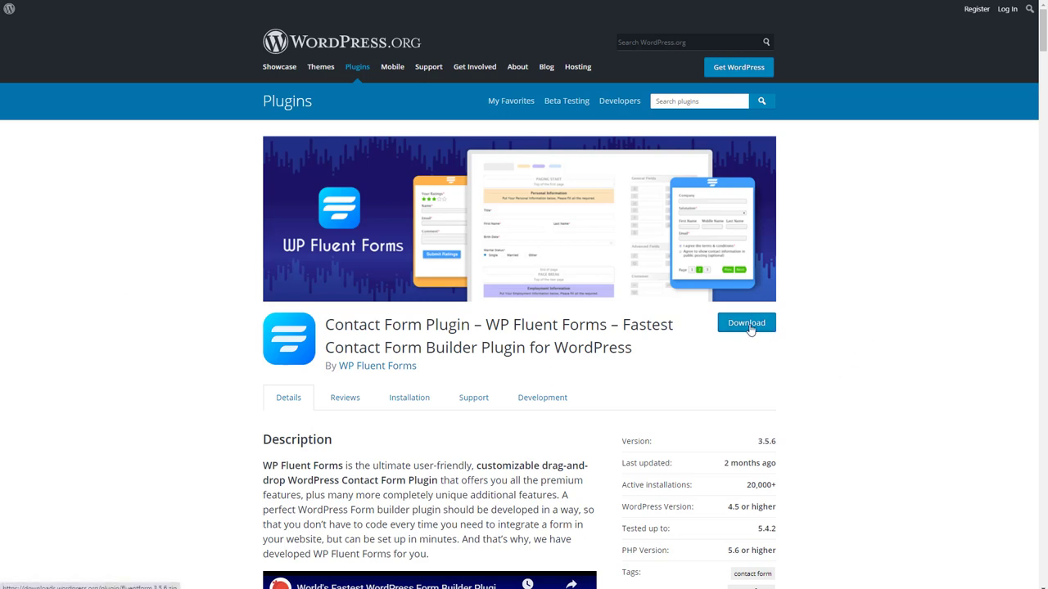
mouse_move(492, 332)
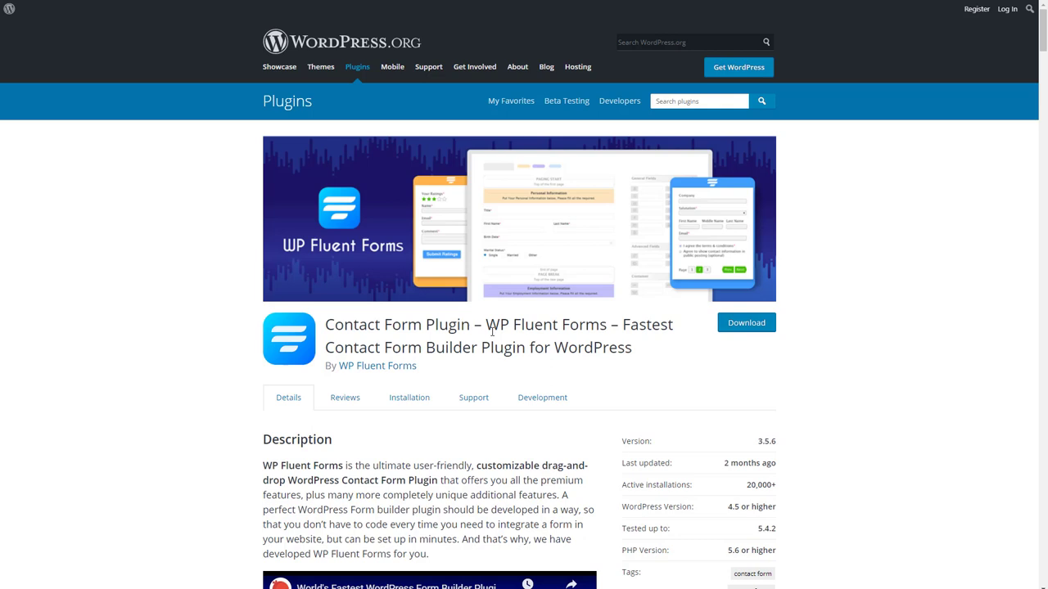
mouse_move(664, 363)
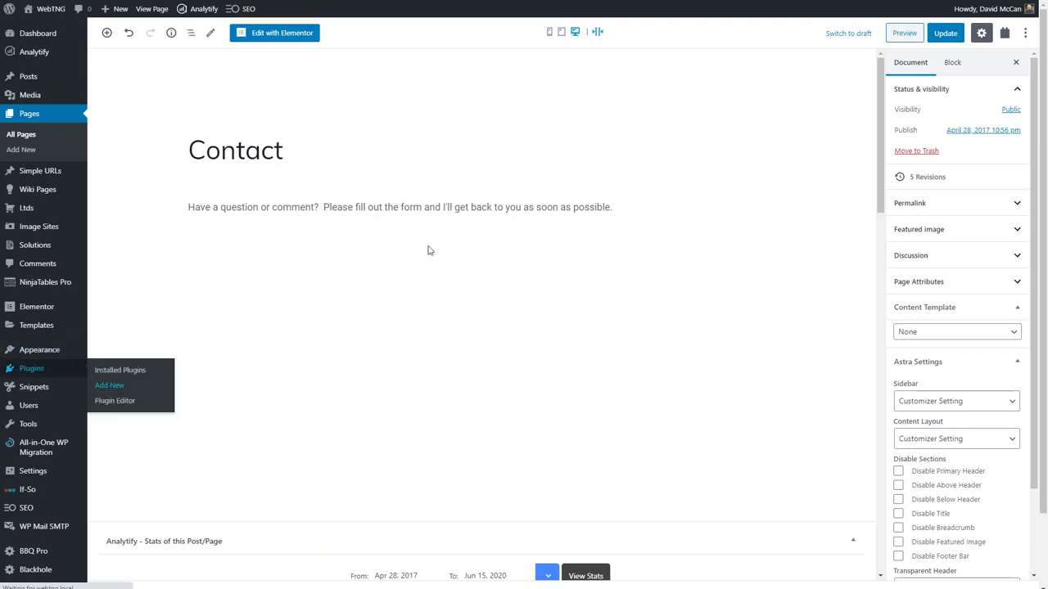
- Activate the WP Fluent Forms plugin and go to its forms list
click(109, 384)
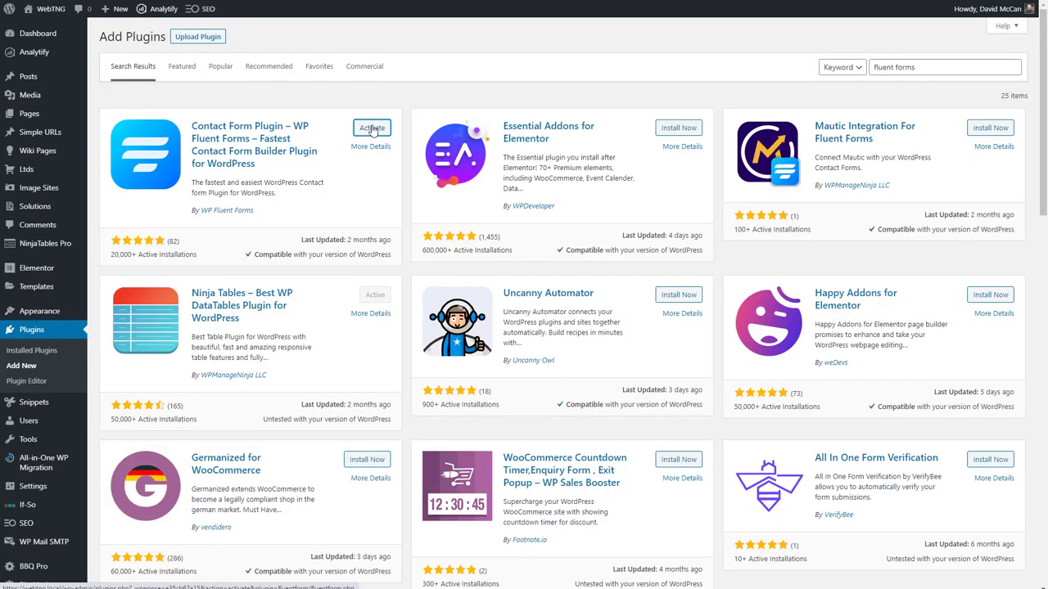
click(371, 128)
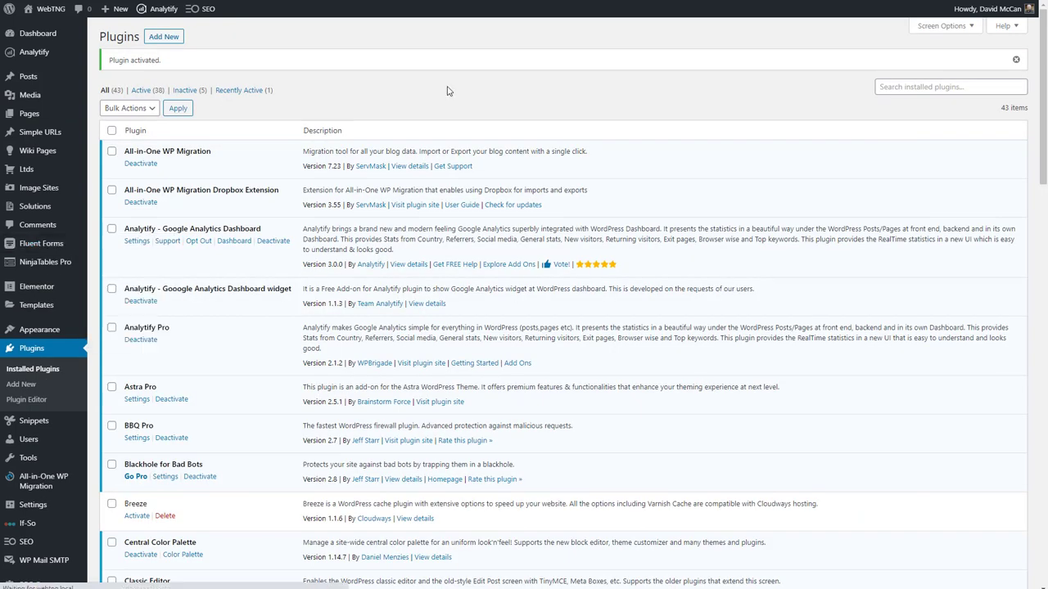
click(41, 243)
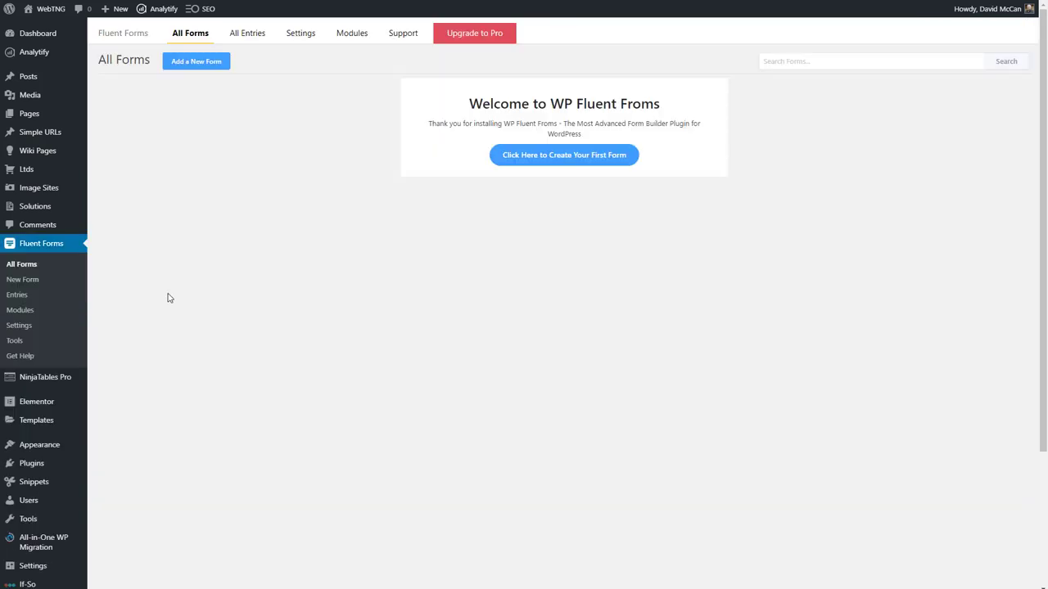
mouse_move(288, 243)
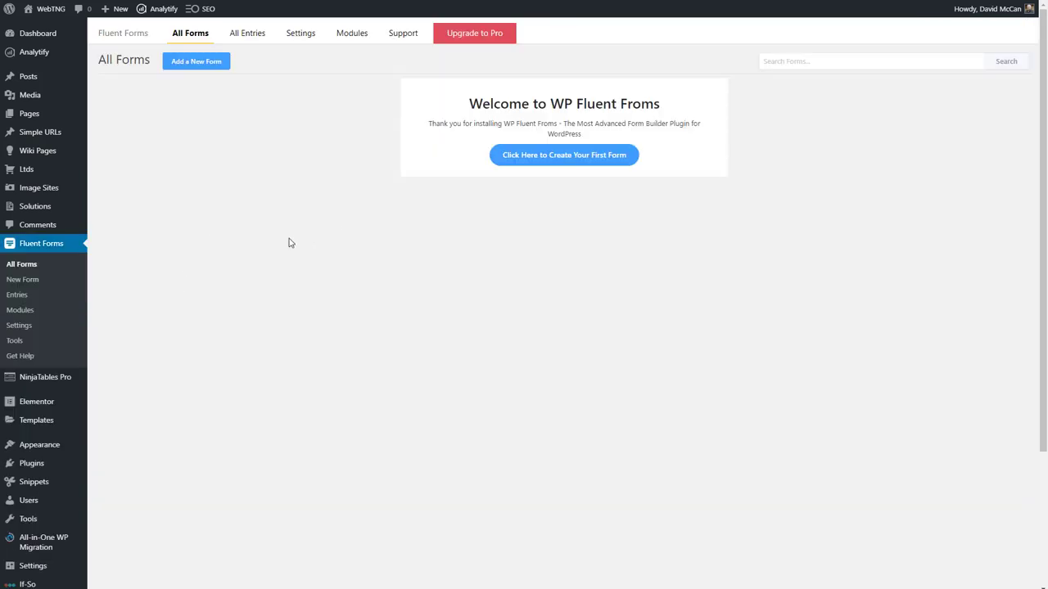
mouse_move(571, 155)
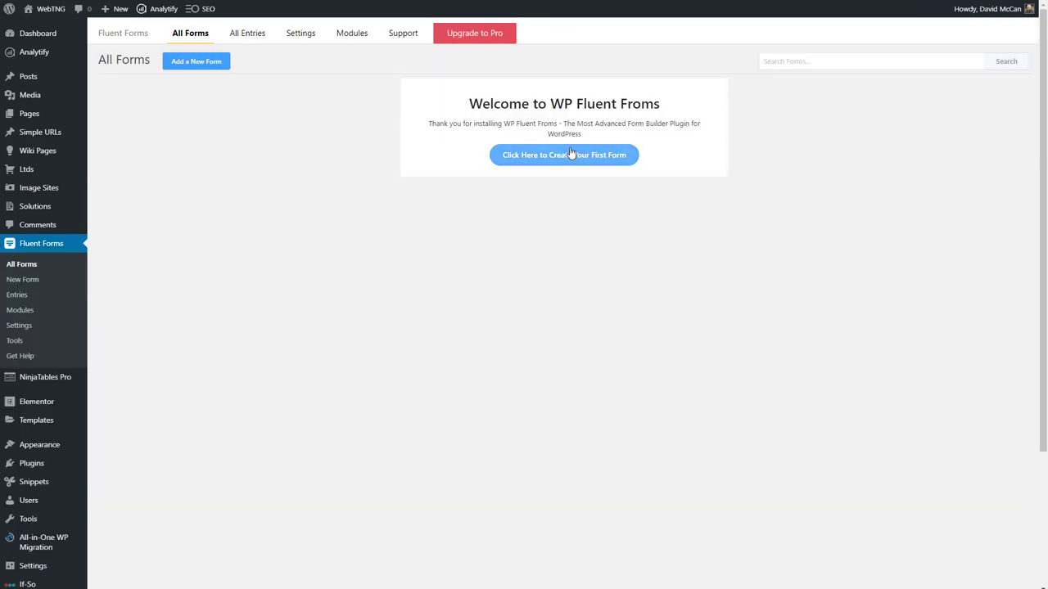
- Create the first form from the basic Contact Form template
click(563, 155)
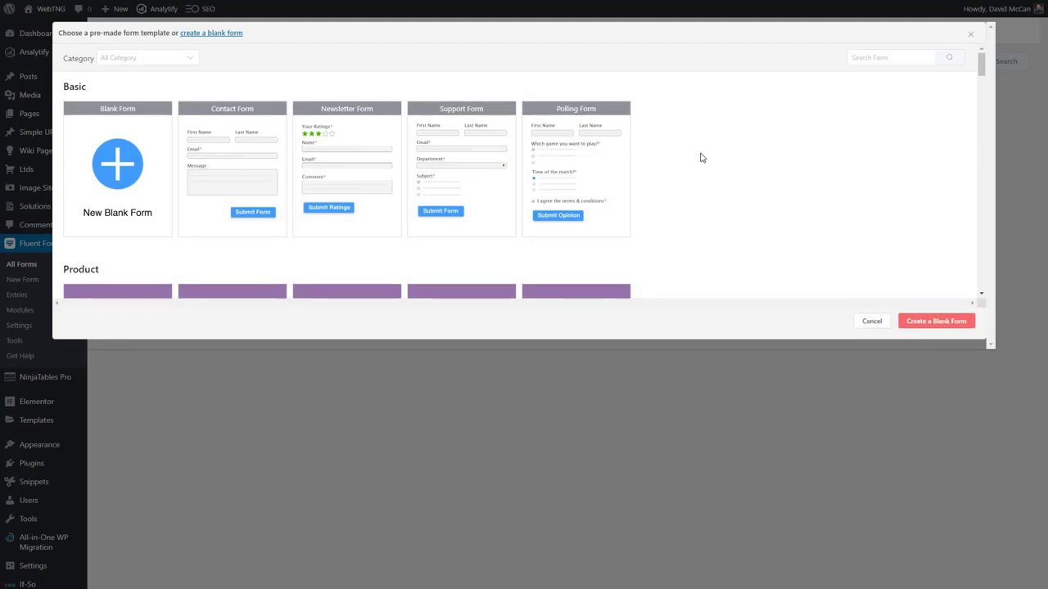
scroll(down, 3)
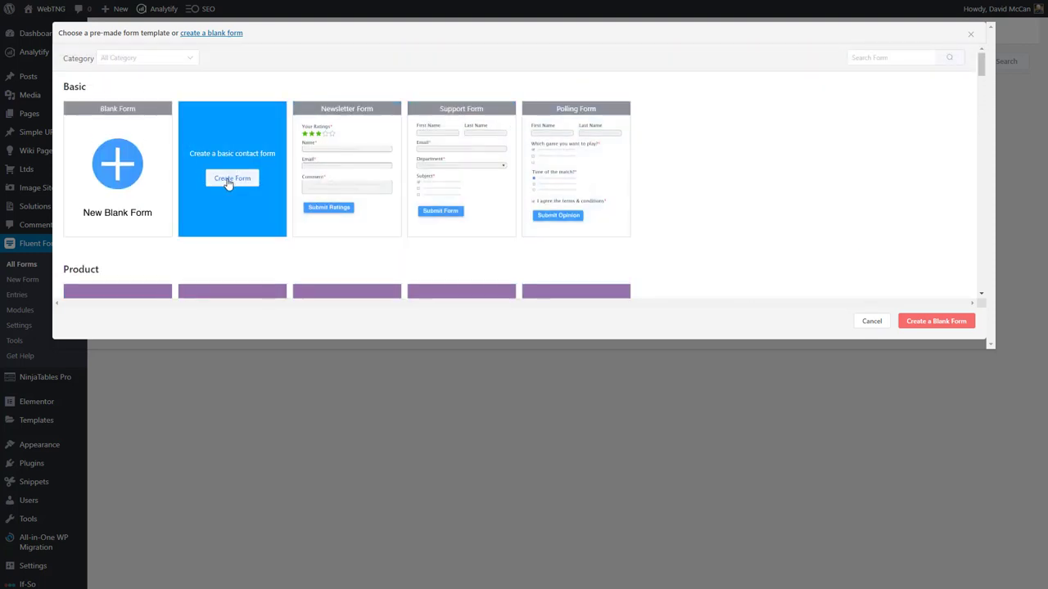
click(232, 179)
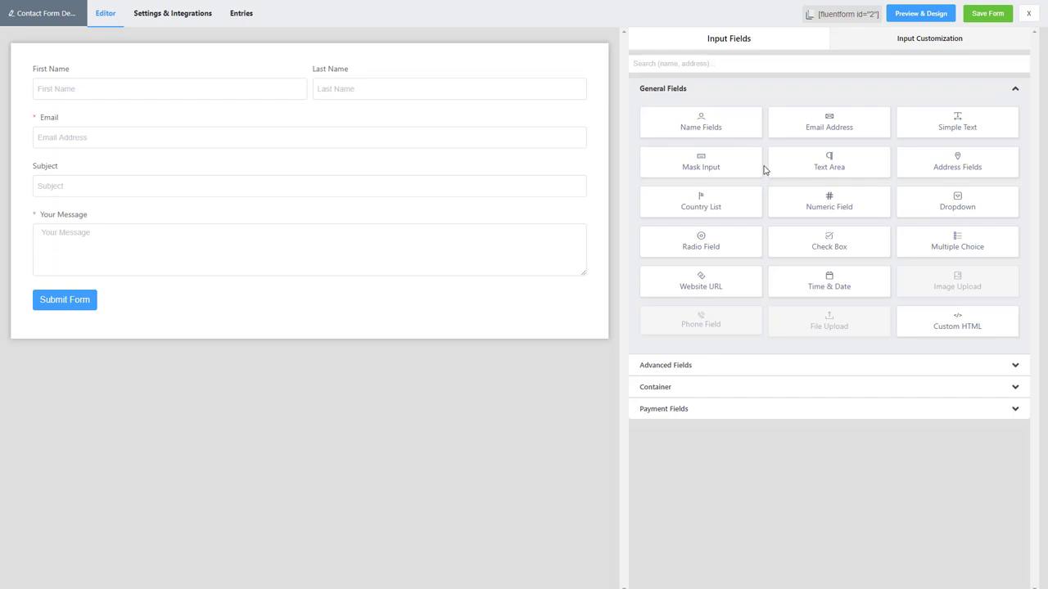
mouse_move(114, 259)
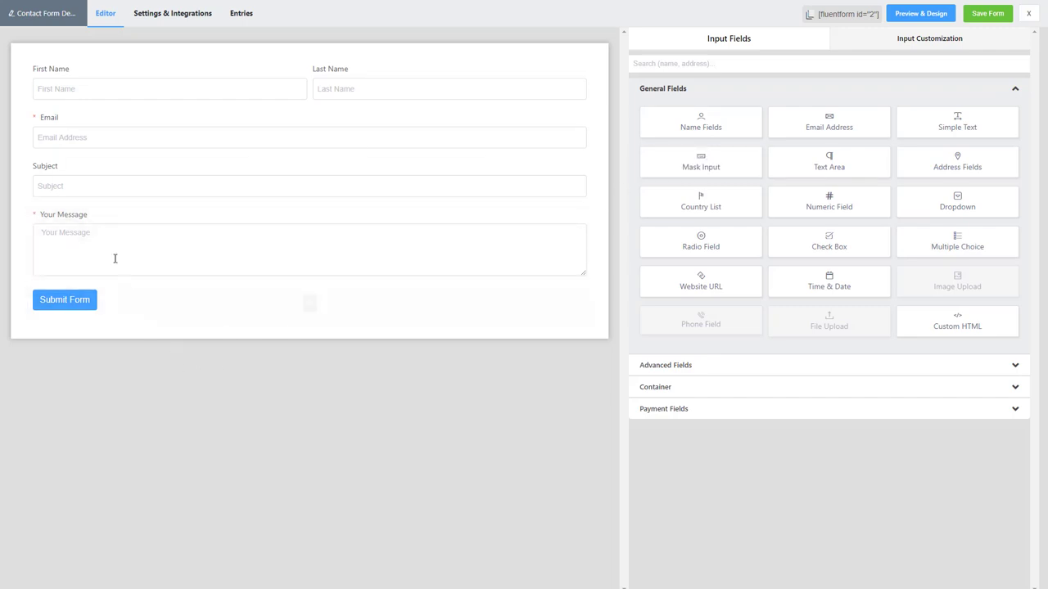
- Rename the form to Contact Form, dropping the word Demo from the title
click(989, 15)
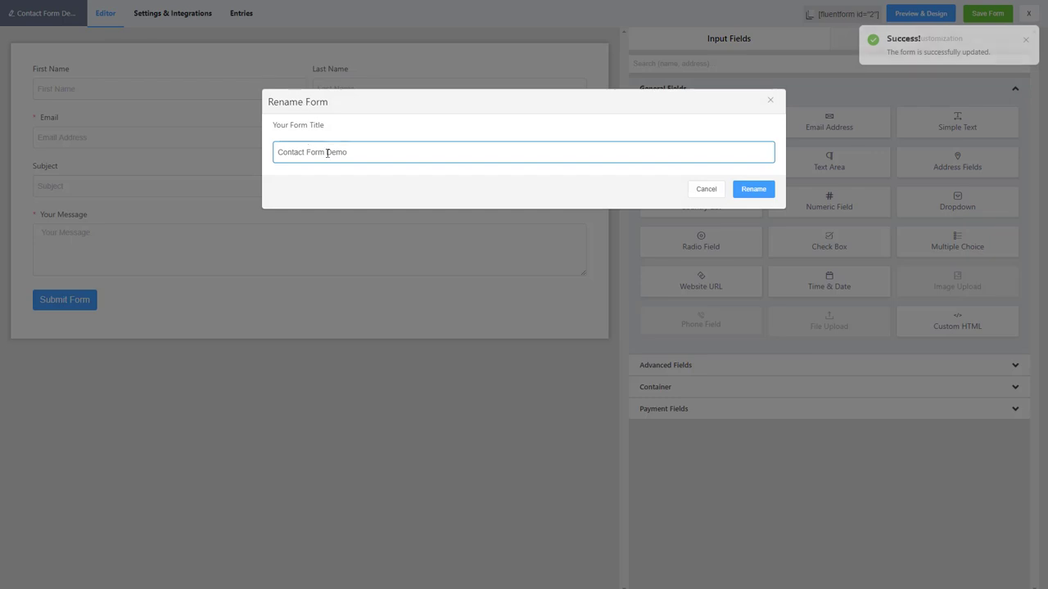
double_click(333, 153)
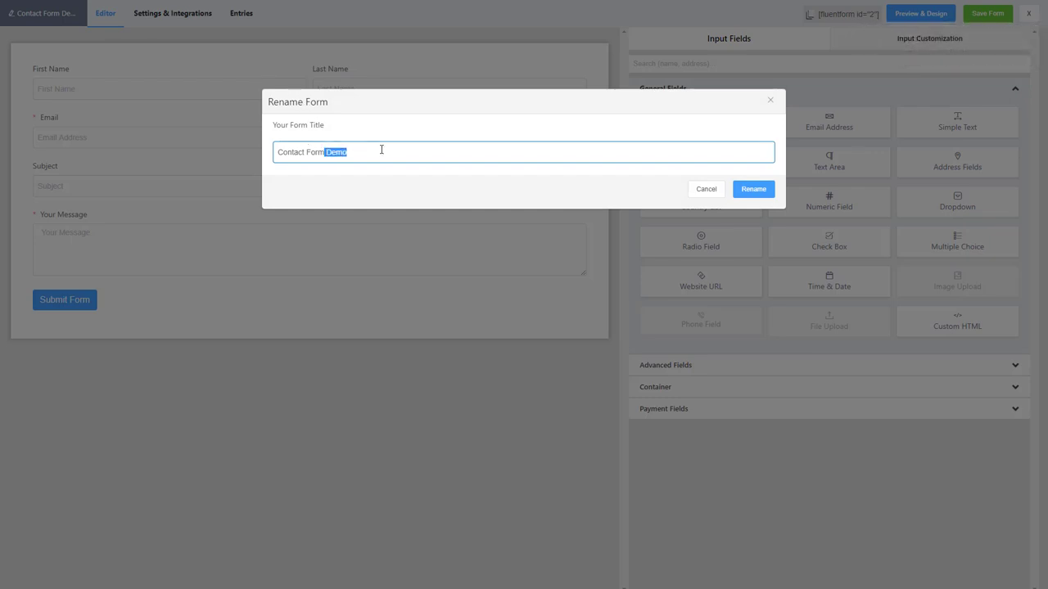
click(753, 189)
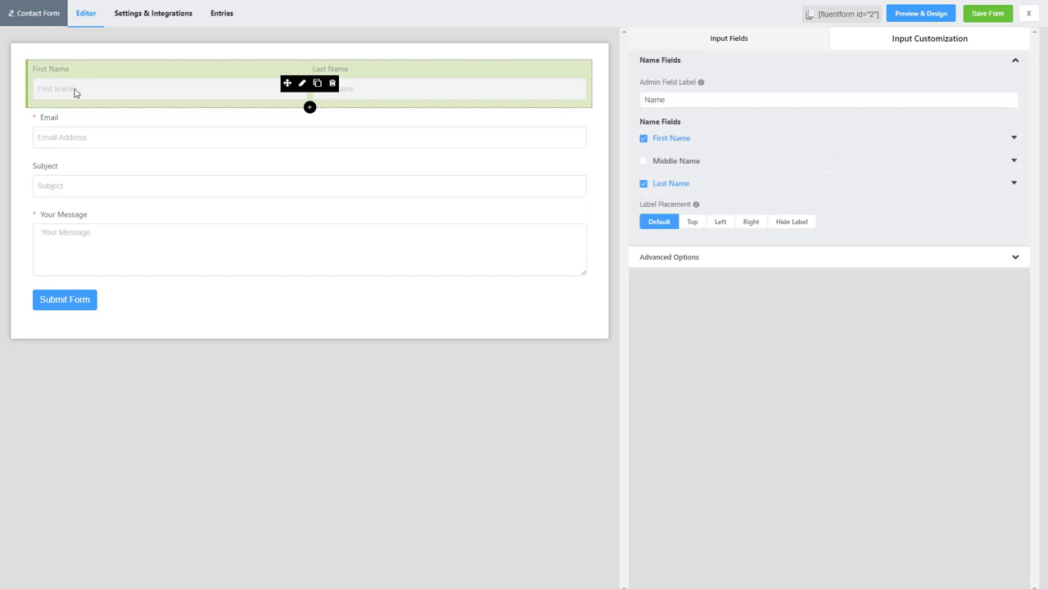
- Mark the First Name, Last Name and Subject fields as required
click(671, 138)
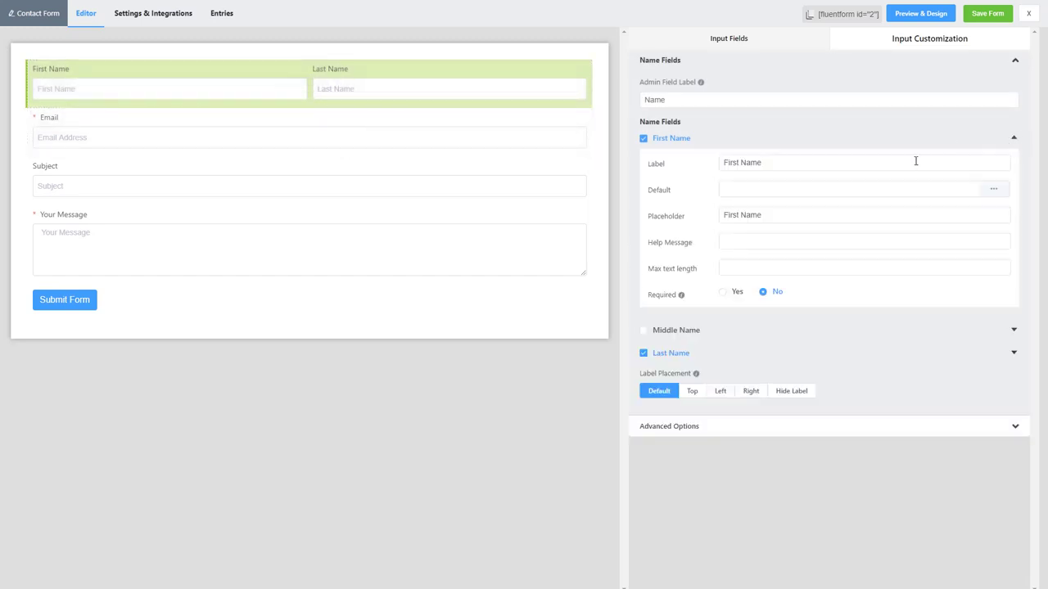
click(722, 291)
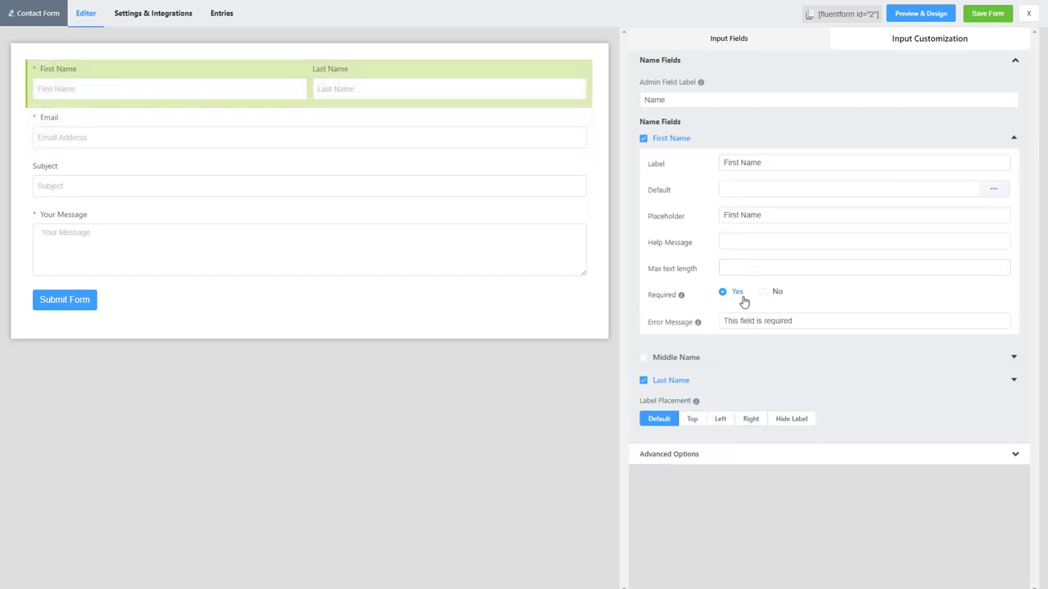
click(672, 379)
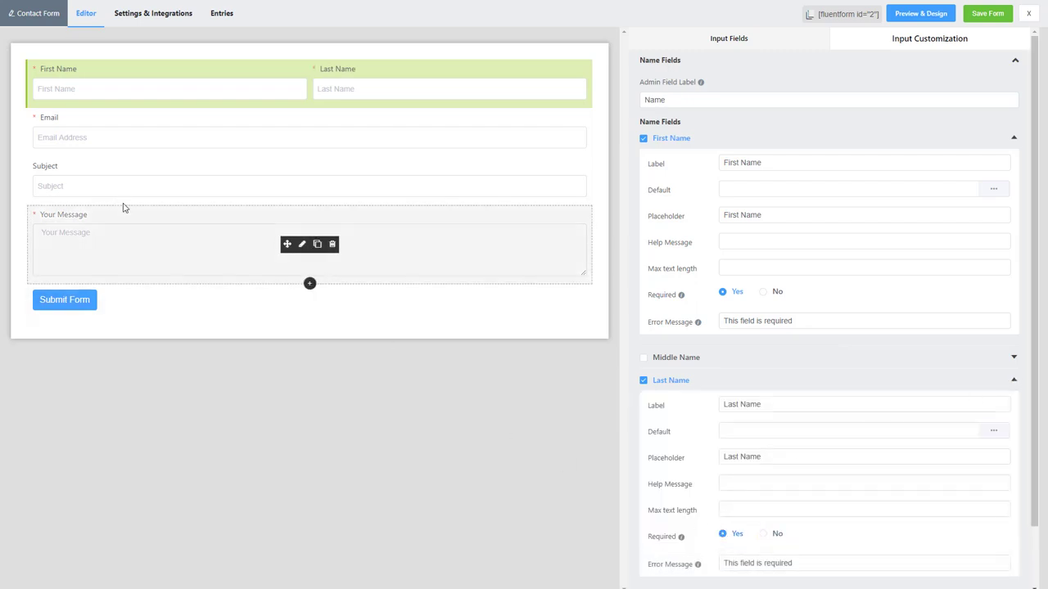
click(309, 185)
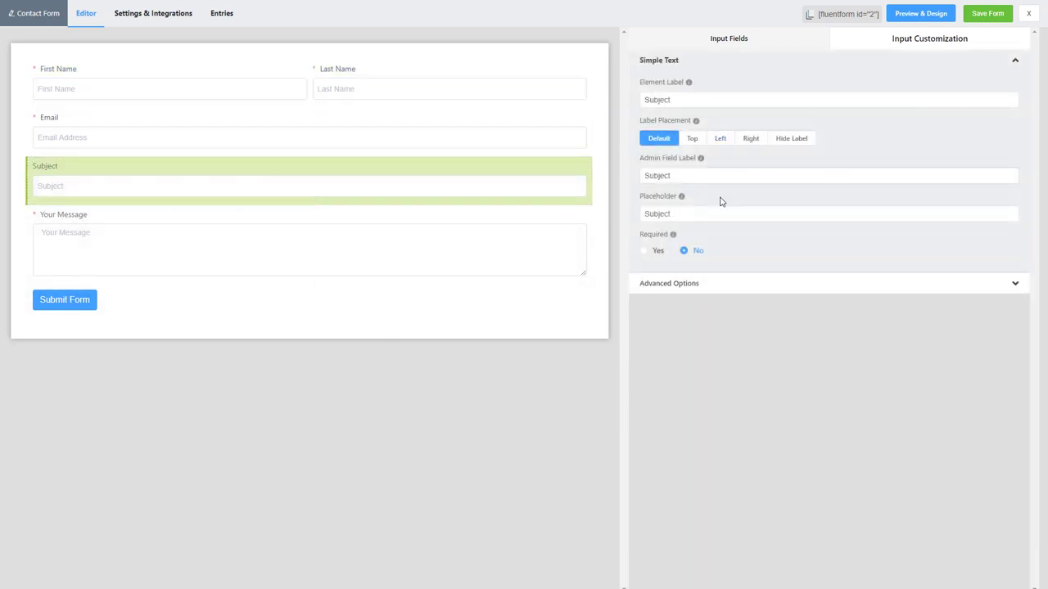
click(642, 250)
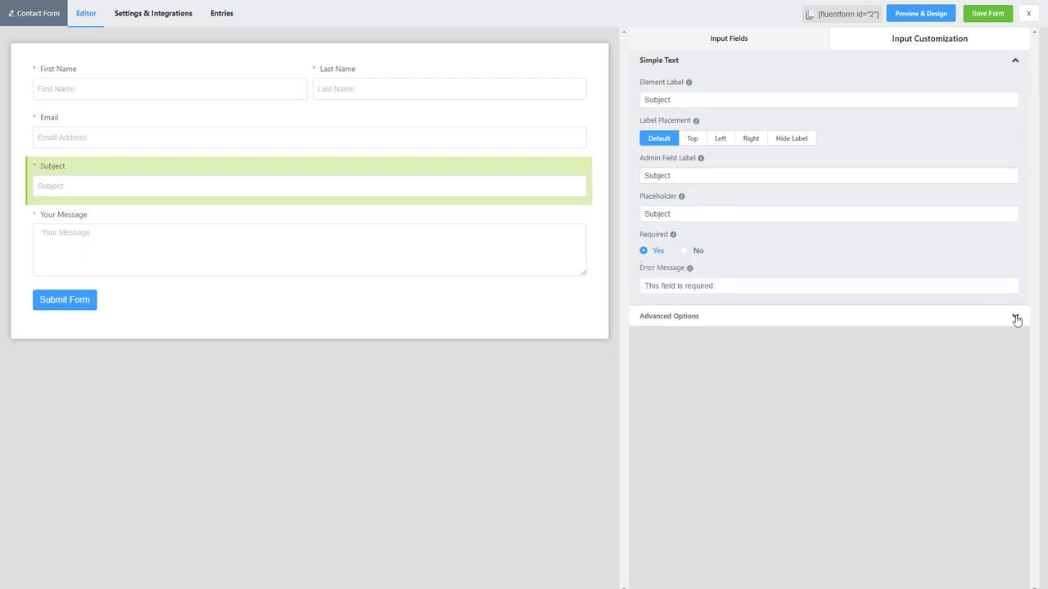
- Try adding a reCaptcha field and dismiss the field-disabled notice
click(728, 37)
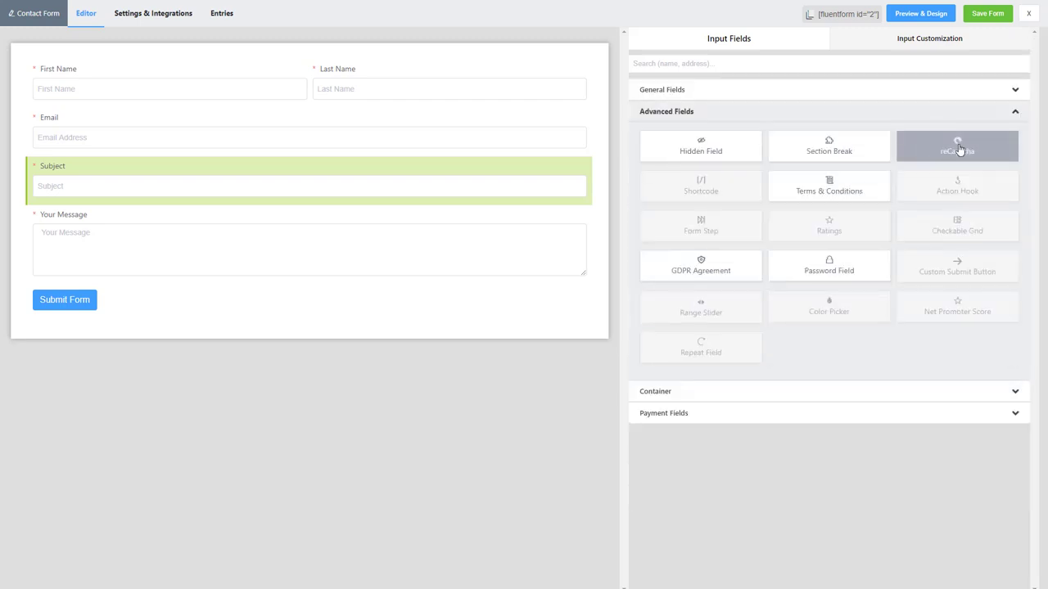
click(957, 146)
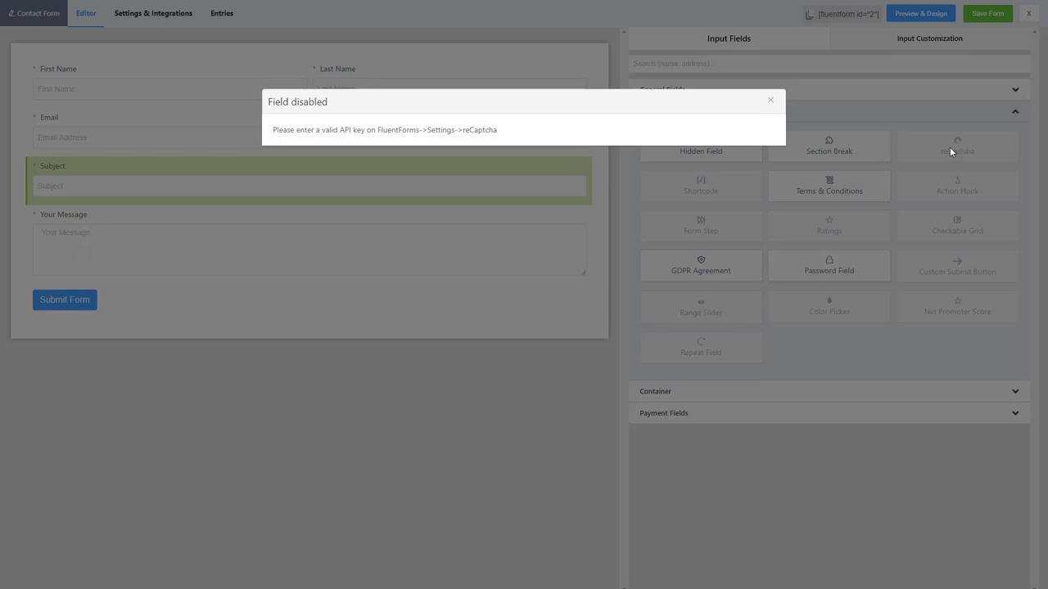
click(769, 100)
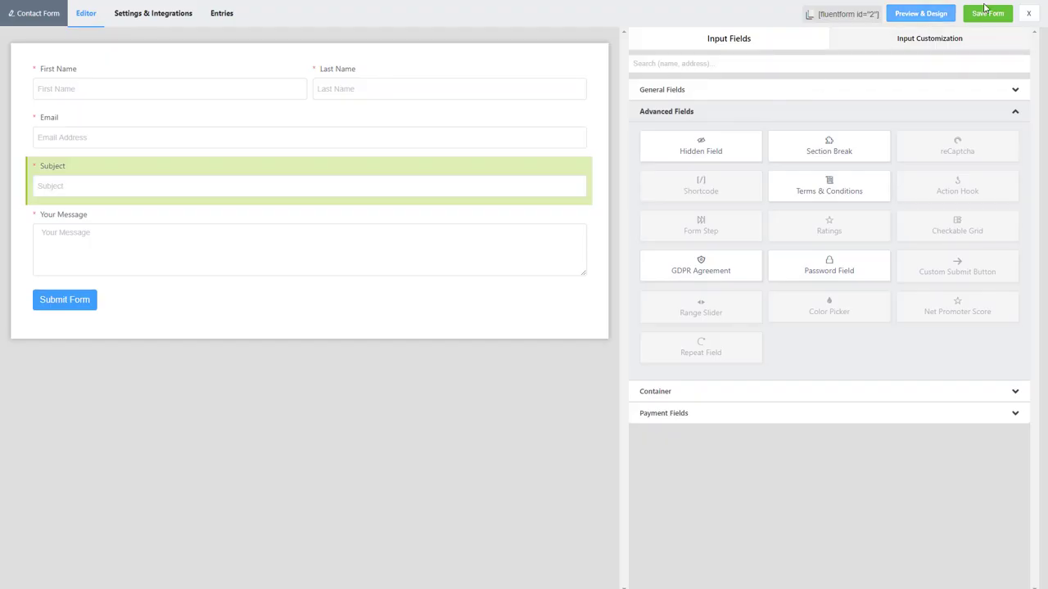
- Save the contact form and go to the global reCAPTCHA settings with validated keys
click(988, 13)
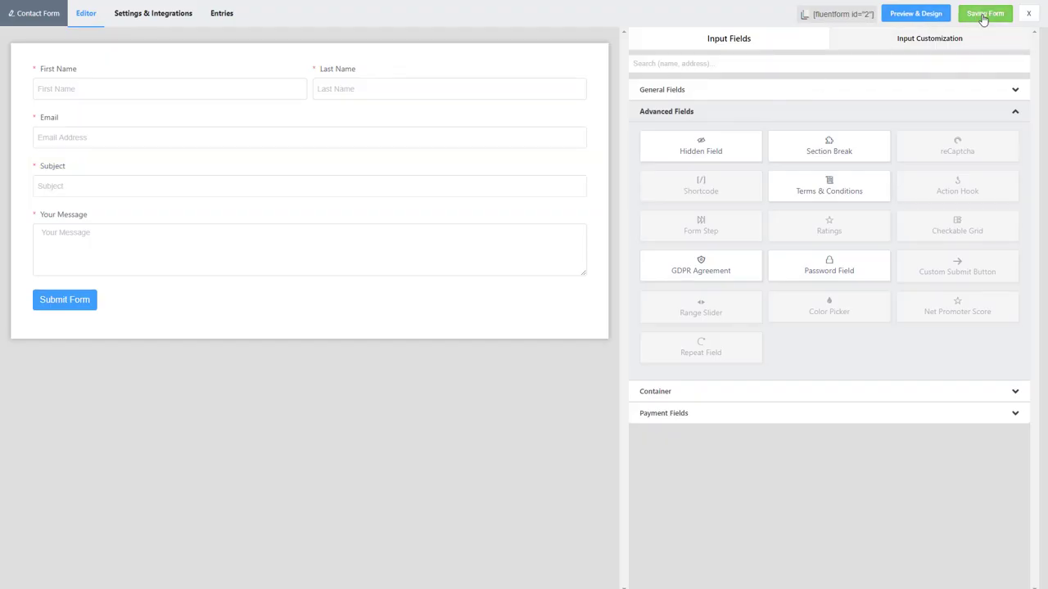
click(989, 14)
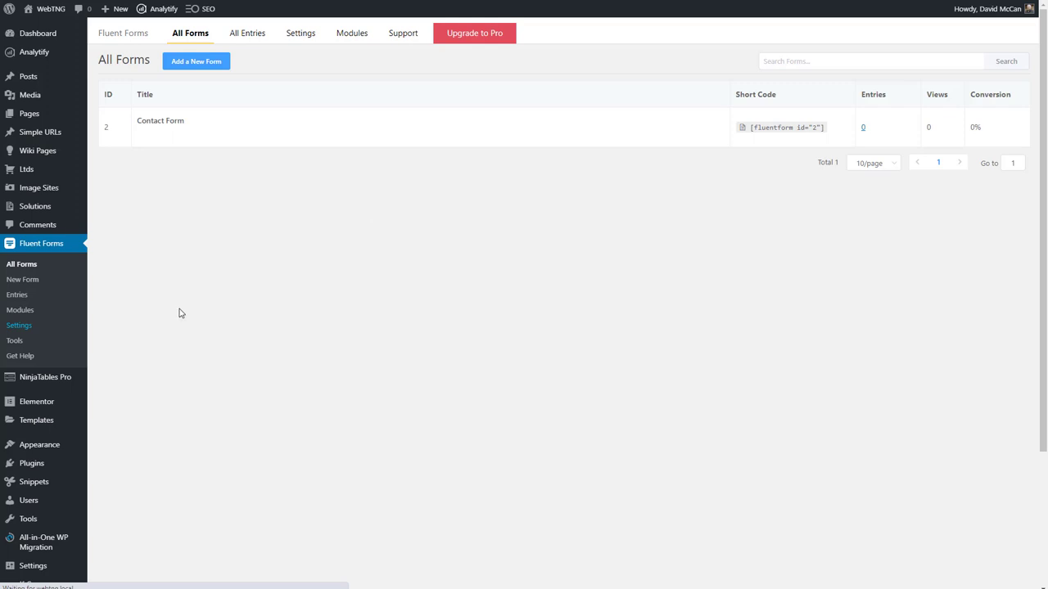
click(310, 33)
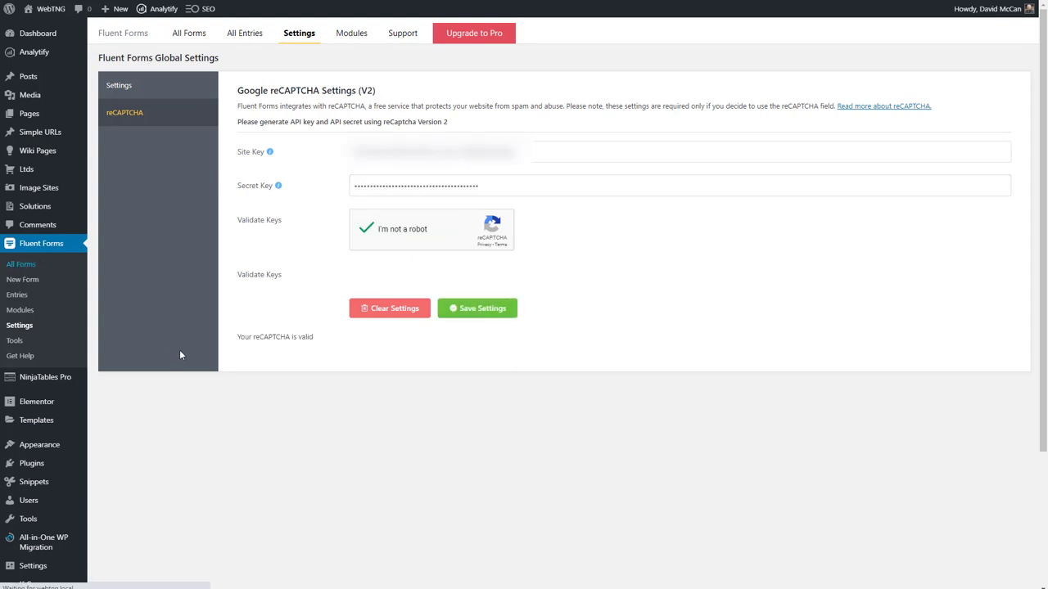
- Give the submit button a custom style with no background and #3a5898 text and border colours
click(188, 32)
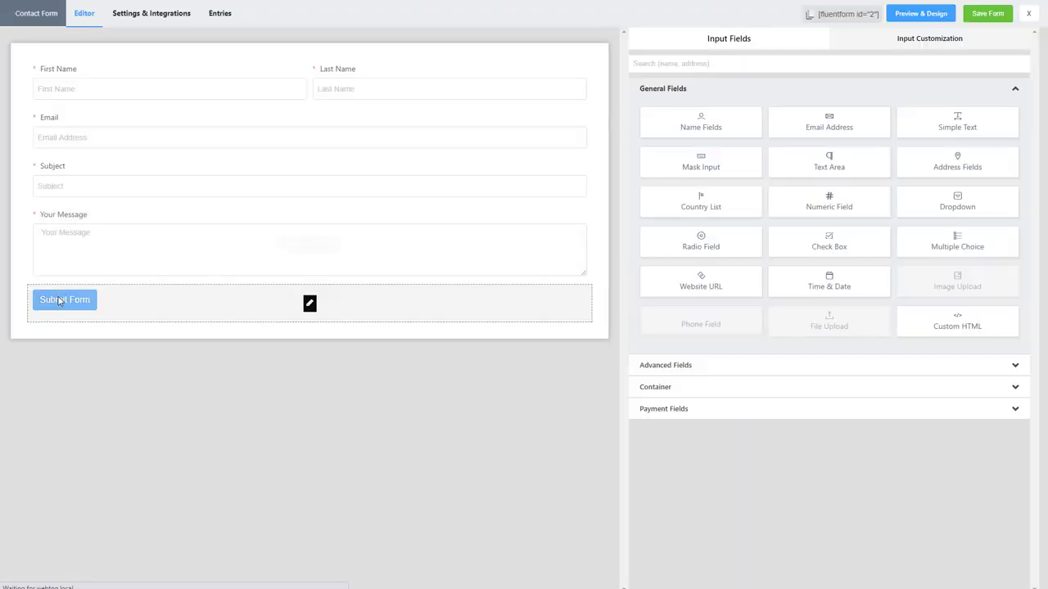
click(66, 299)
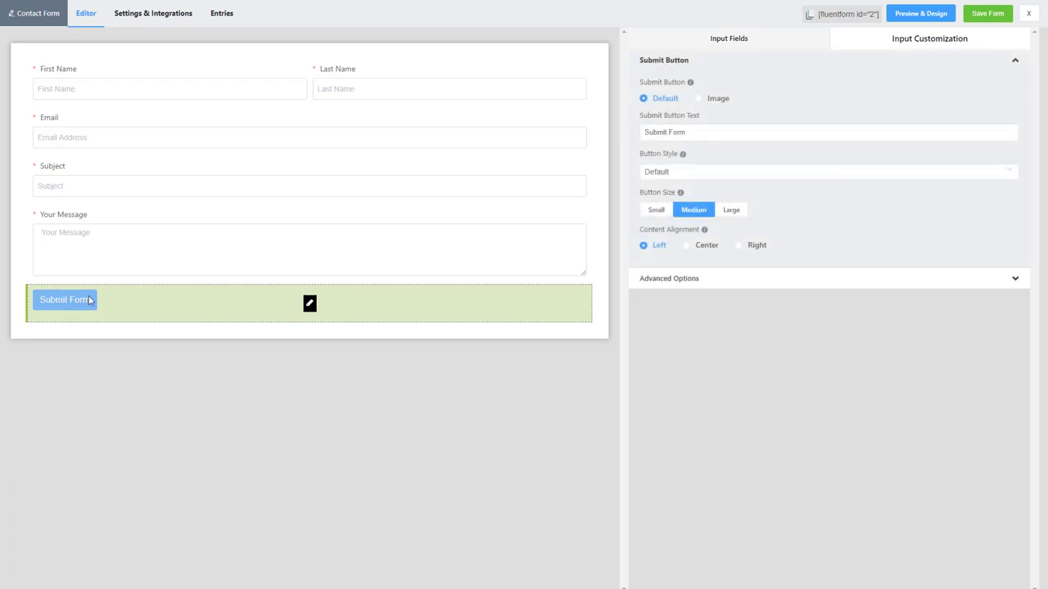
mouse_move(100, 307)
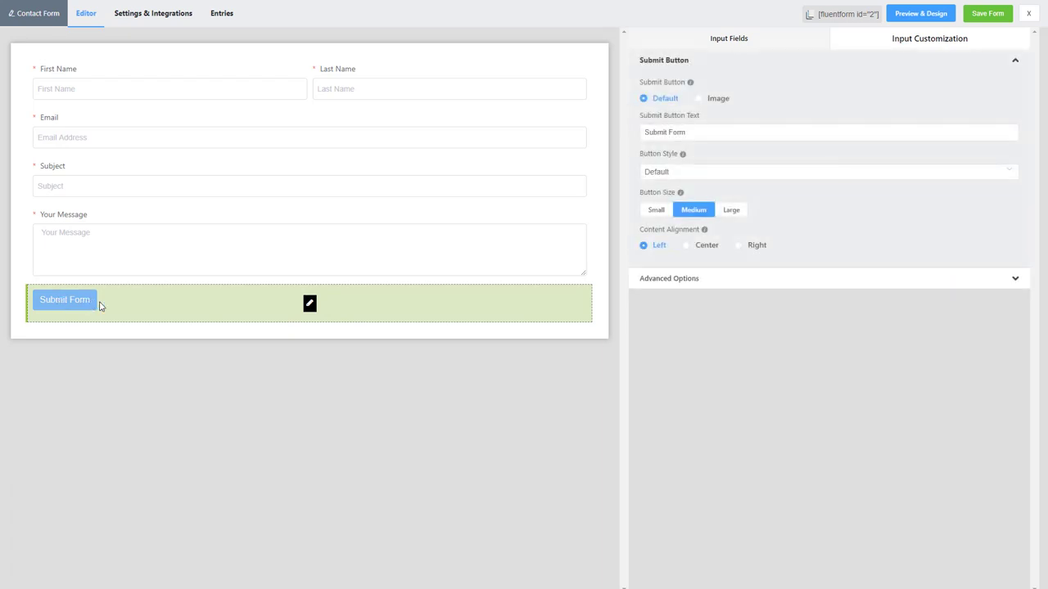
click(827, 172)
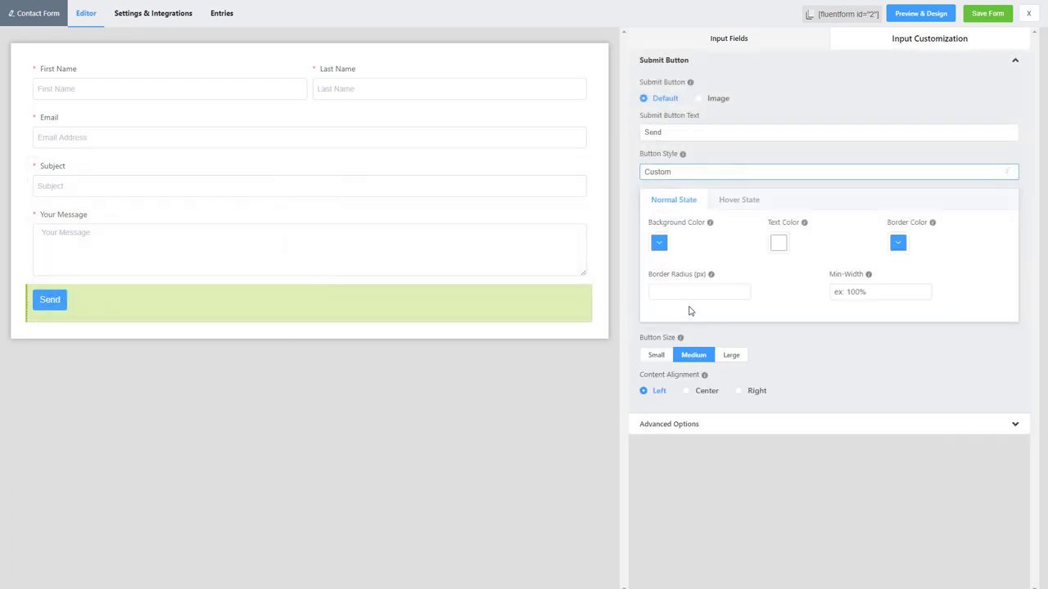
mouse_move(784, 320)
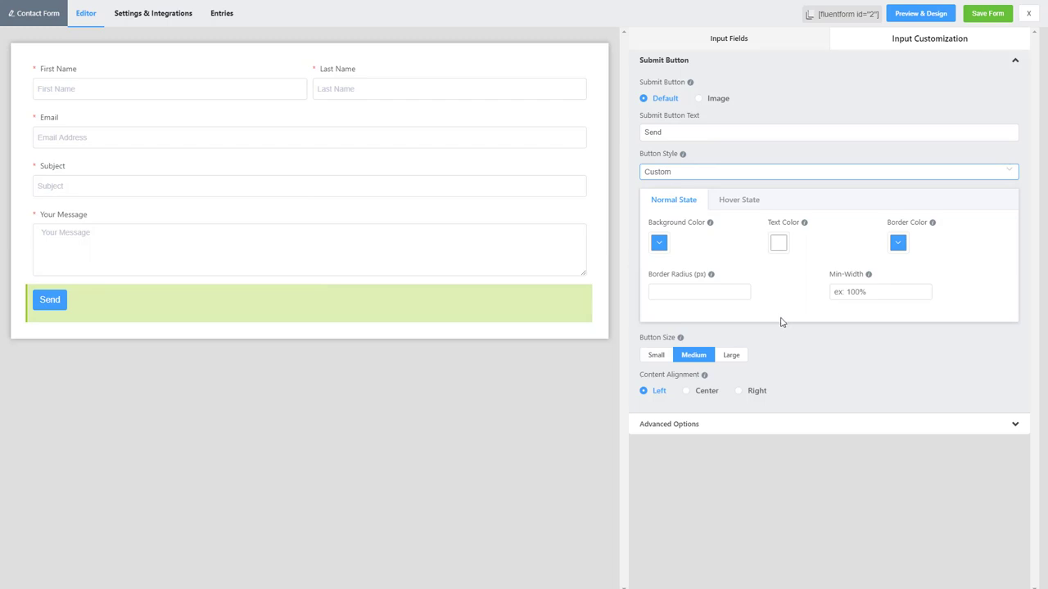
mouse_move(788, 325)
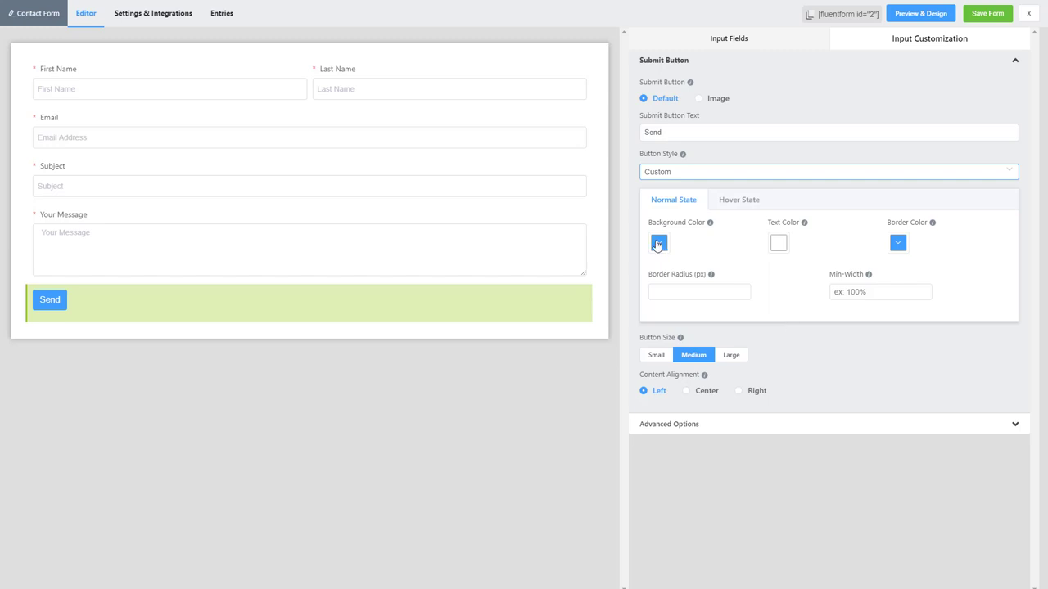
click(658, 242)
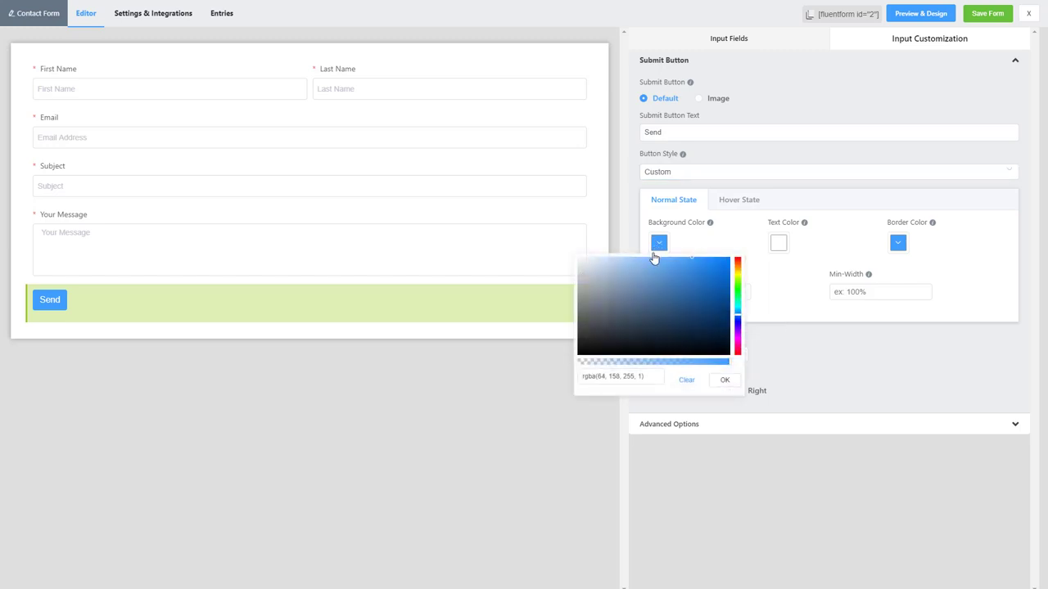
click(686, 380)
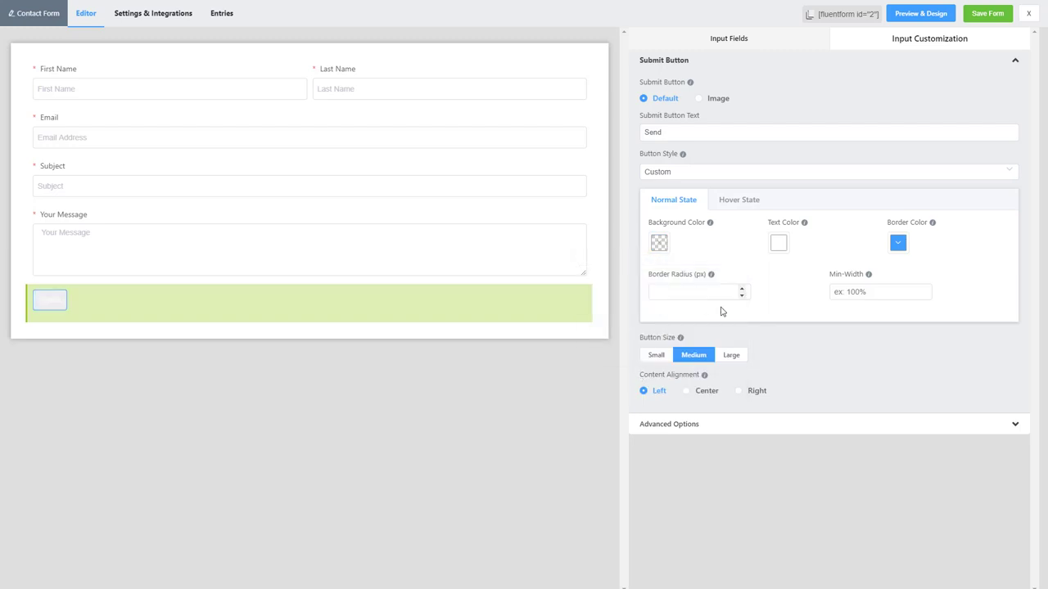
click(659, 242)
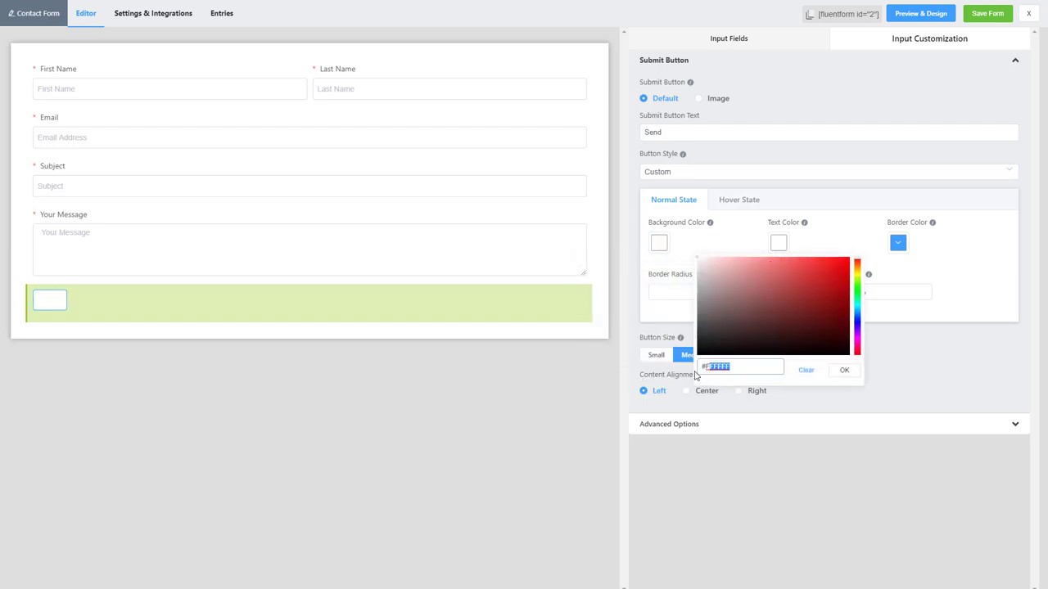
text(3a5898)
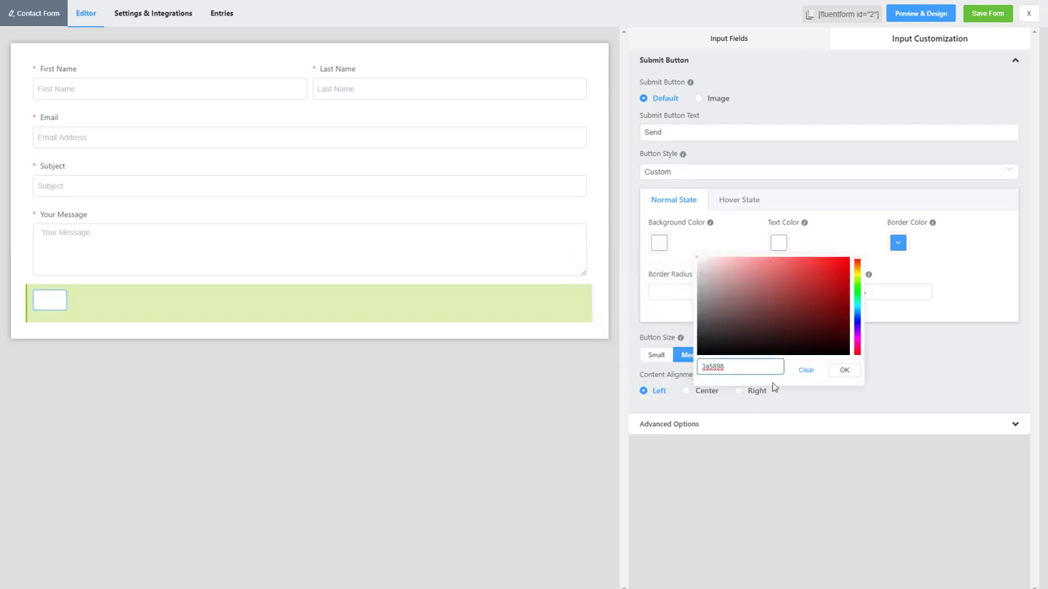
click(777, 243)
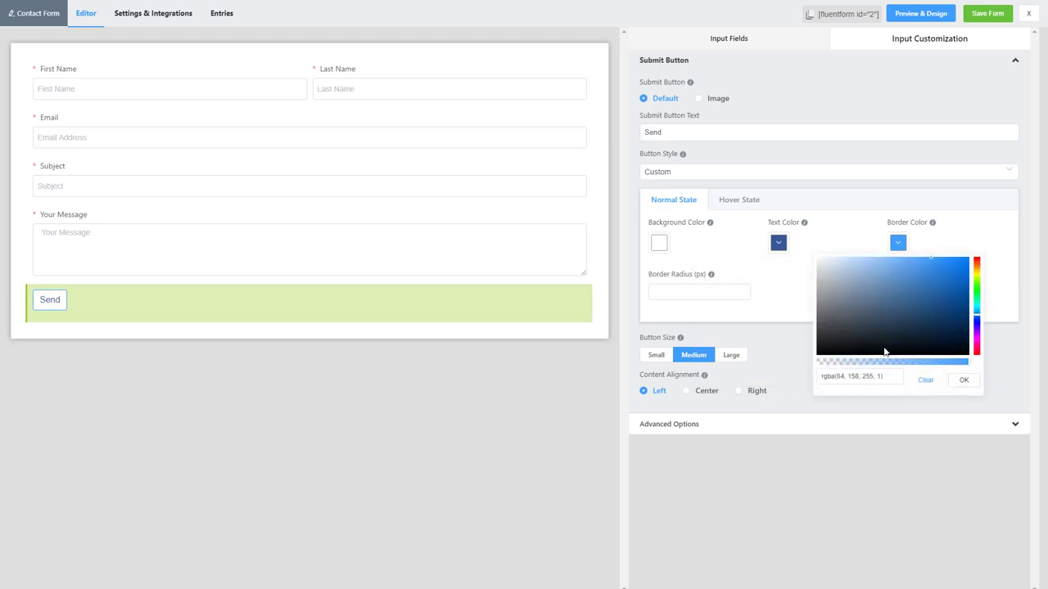
triple_click(857, 377)
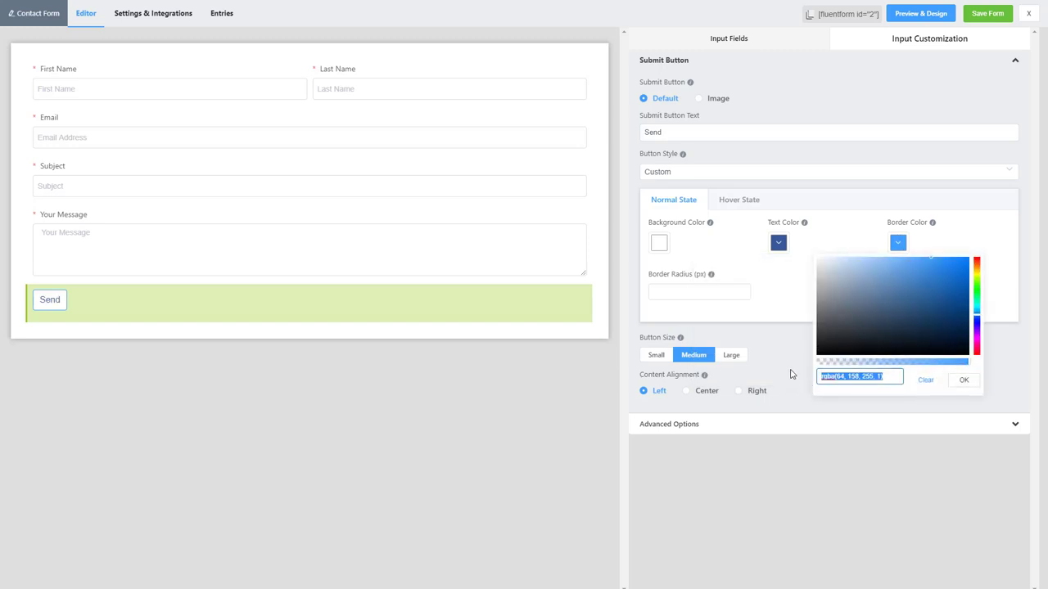
- Set the button's hover background and border colours, then save the form
click(738, 200)
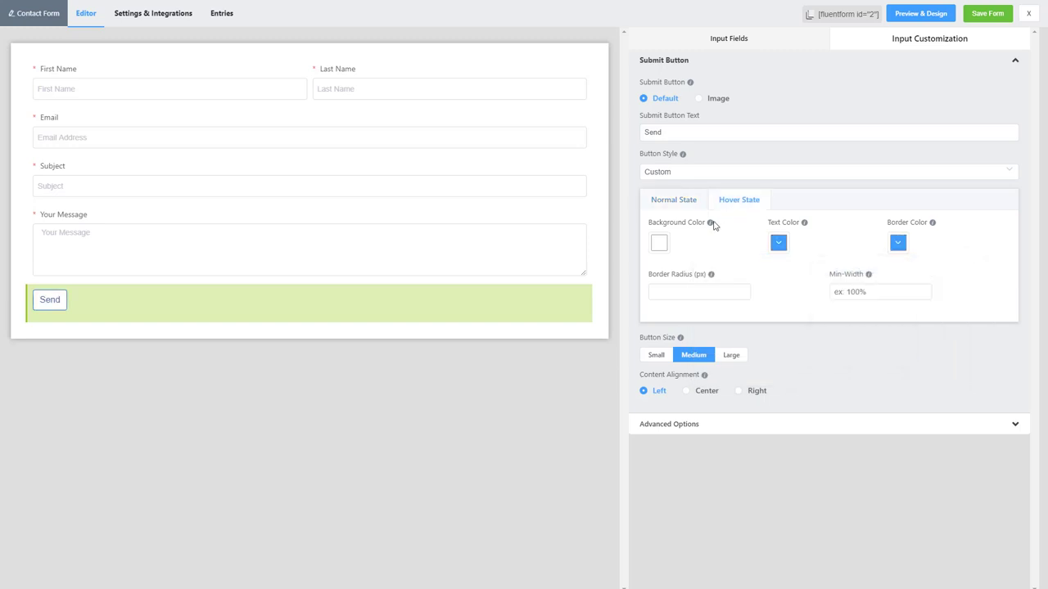
click(658, 243)
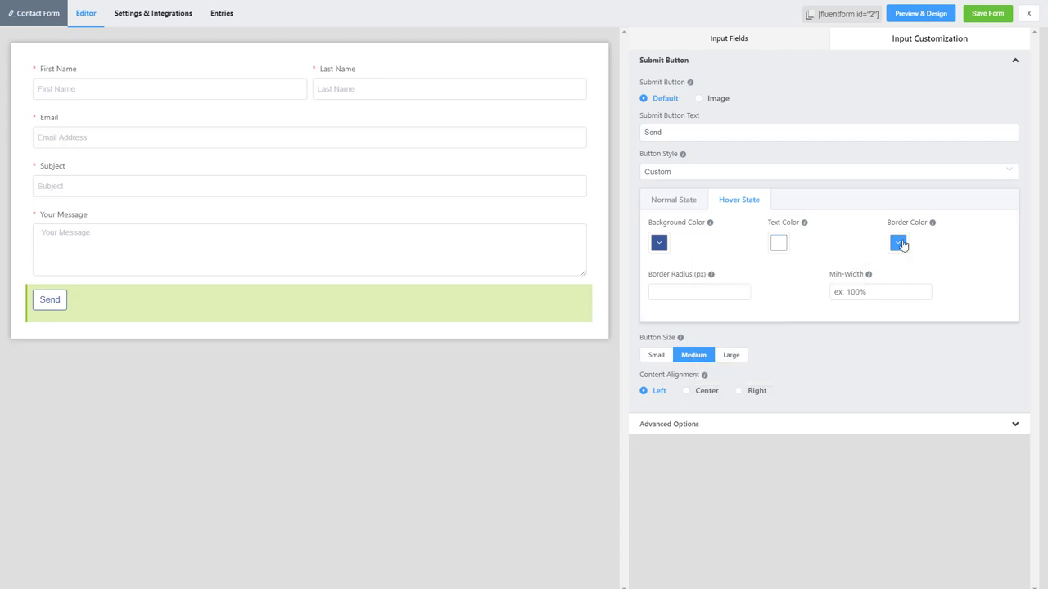
click(898, 242)
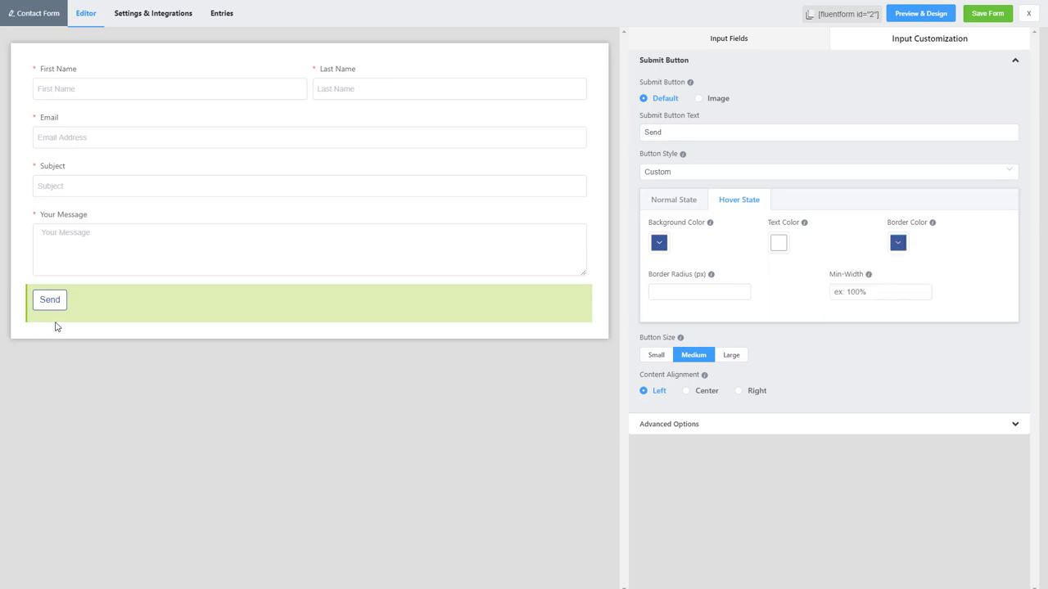
mouse_move(102, 386)
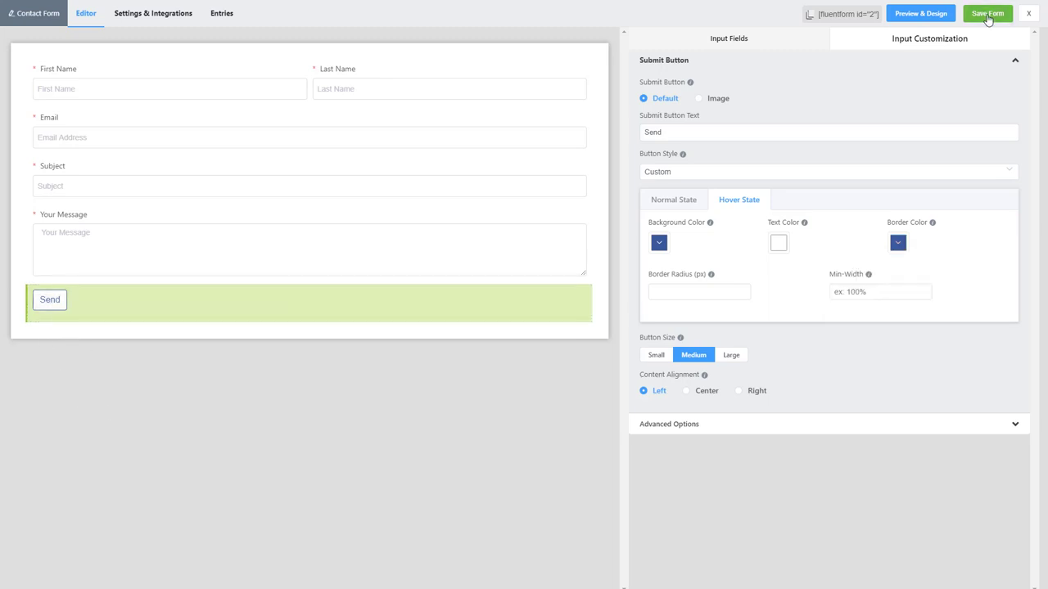
click(992, 14)
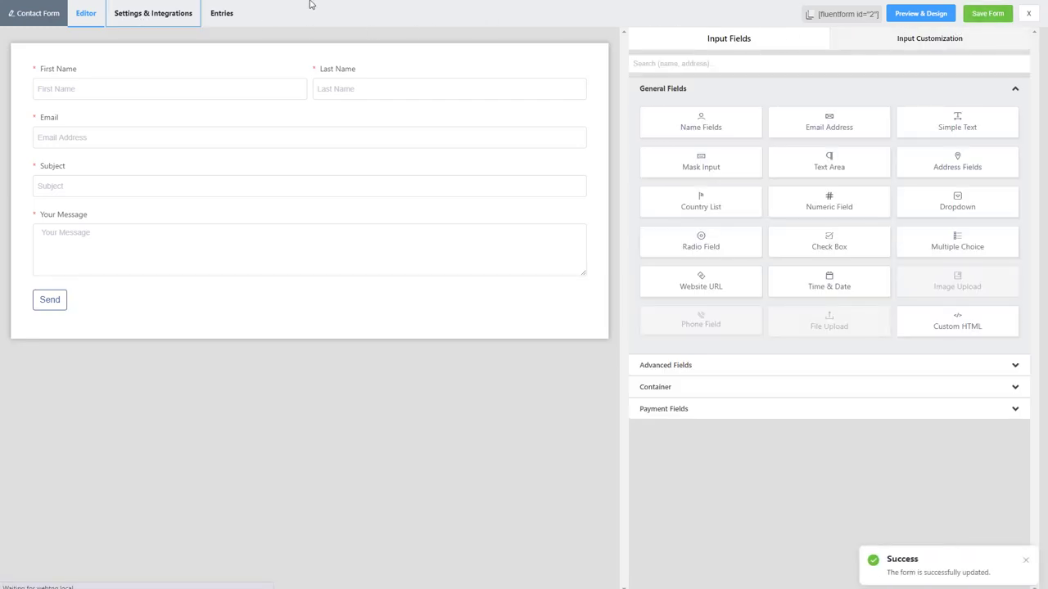
click(155, 14)
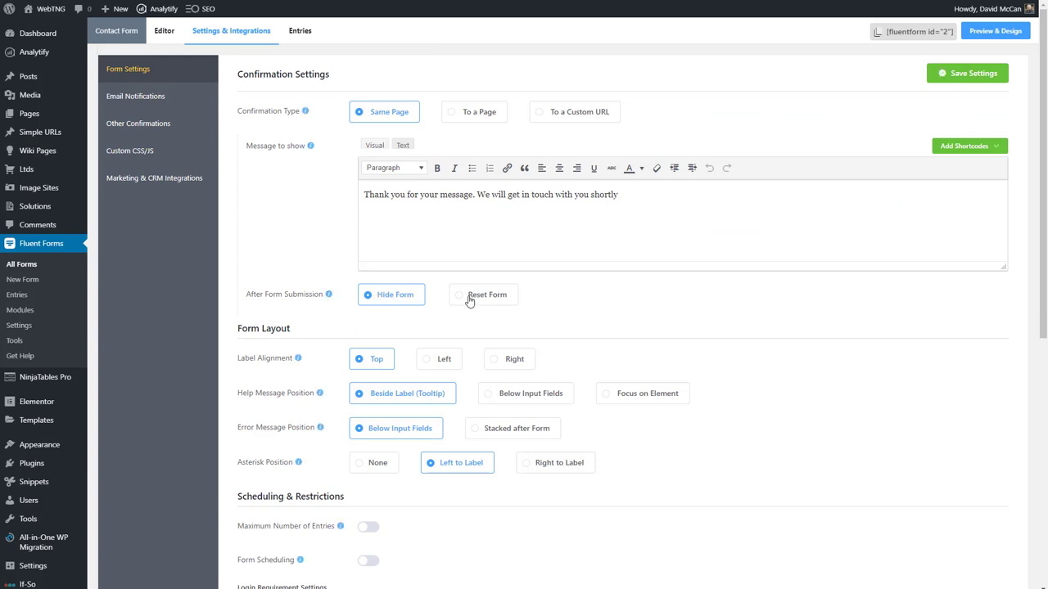
- Reset the form after submission, block empty submissions, and save the settings
click(483, 294)
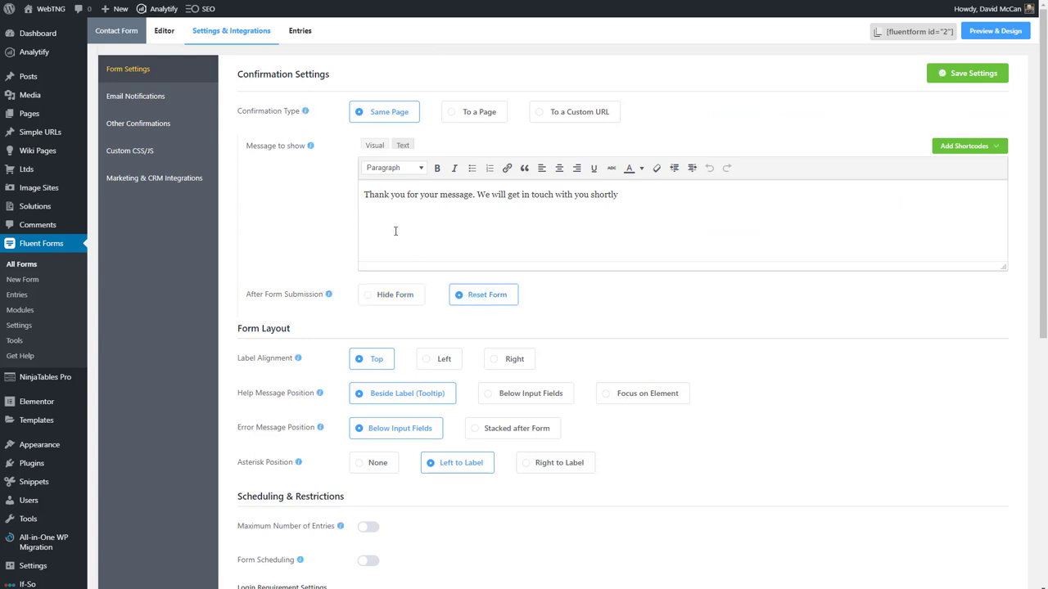
mouse_move(573, 309)
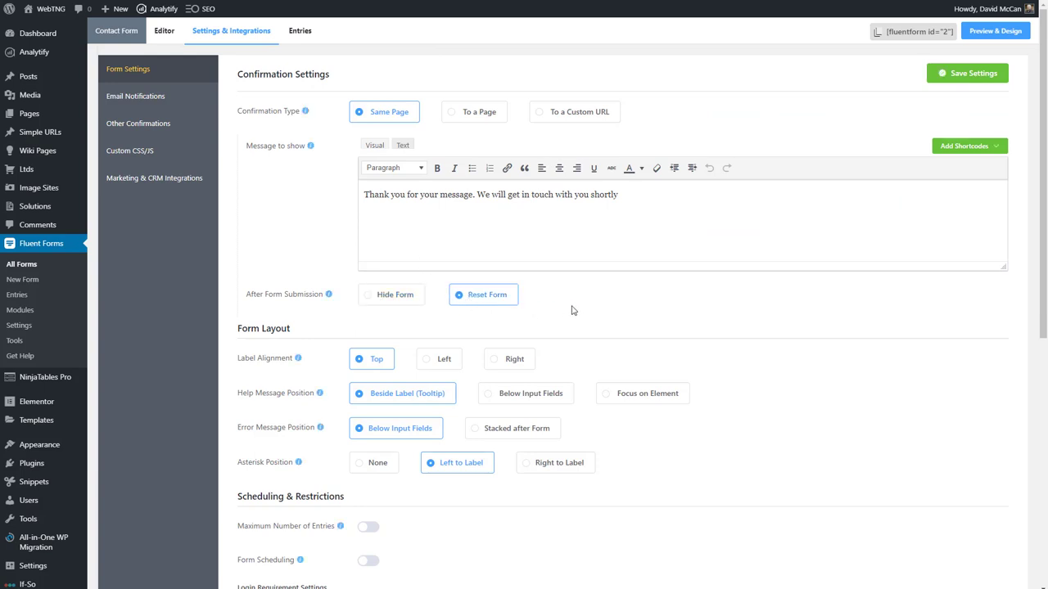
scroll(down, 3)
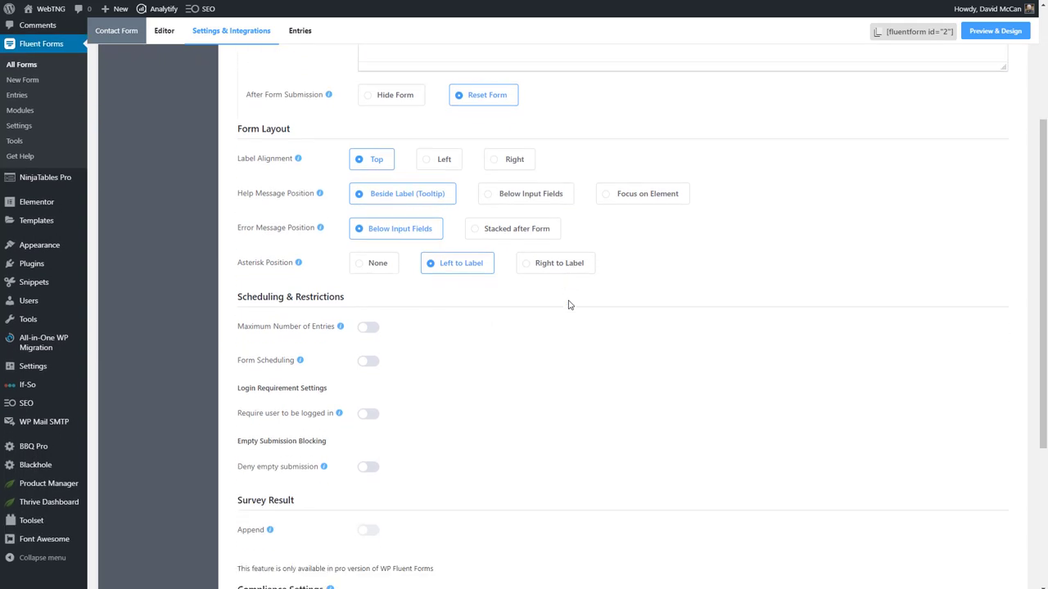
scroll(down, 3)
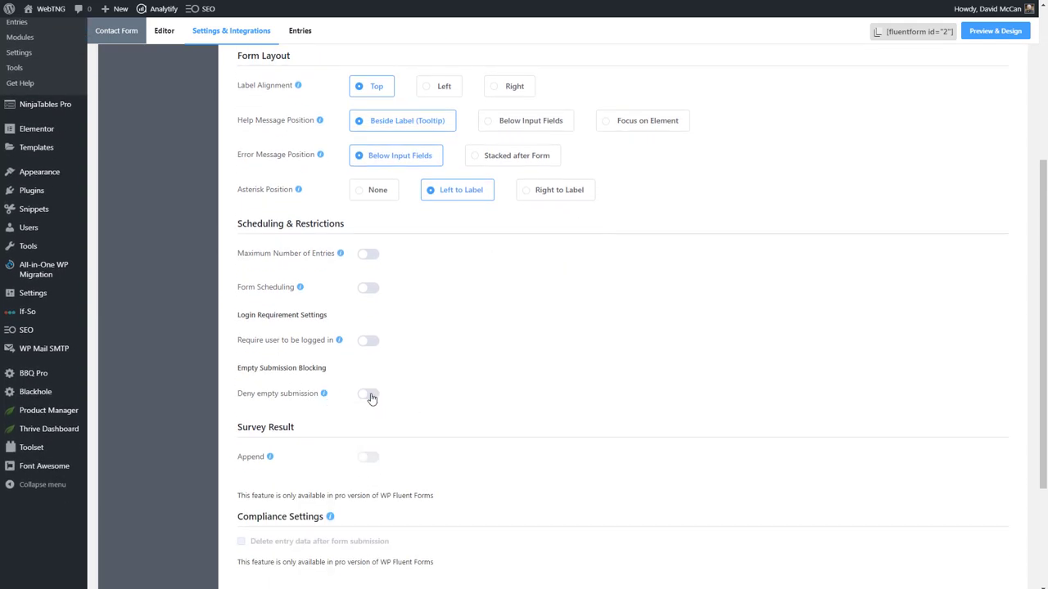
click(368, 393)
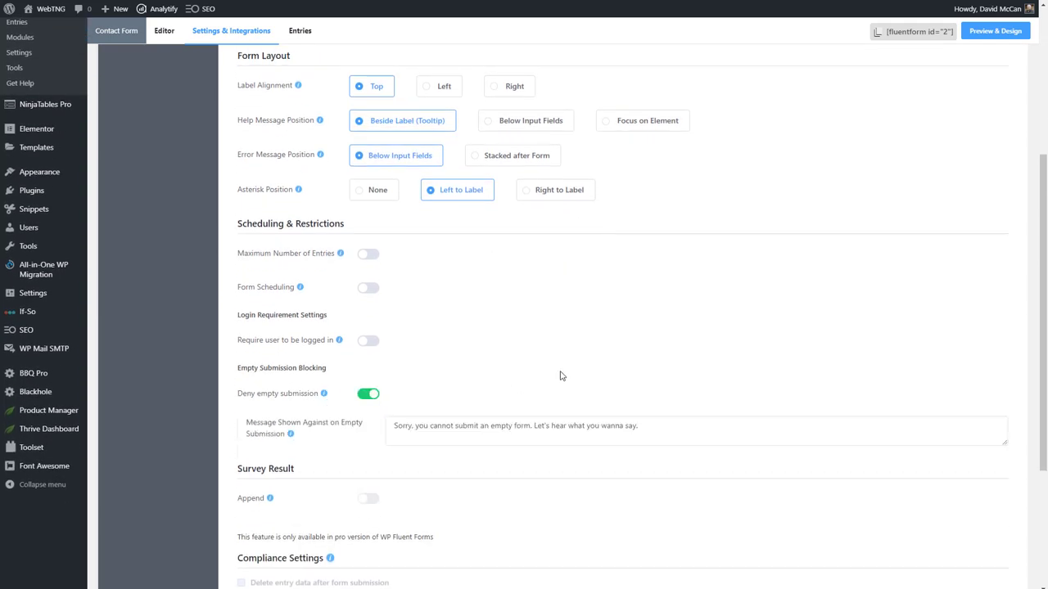
scroll(down, 3)
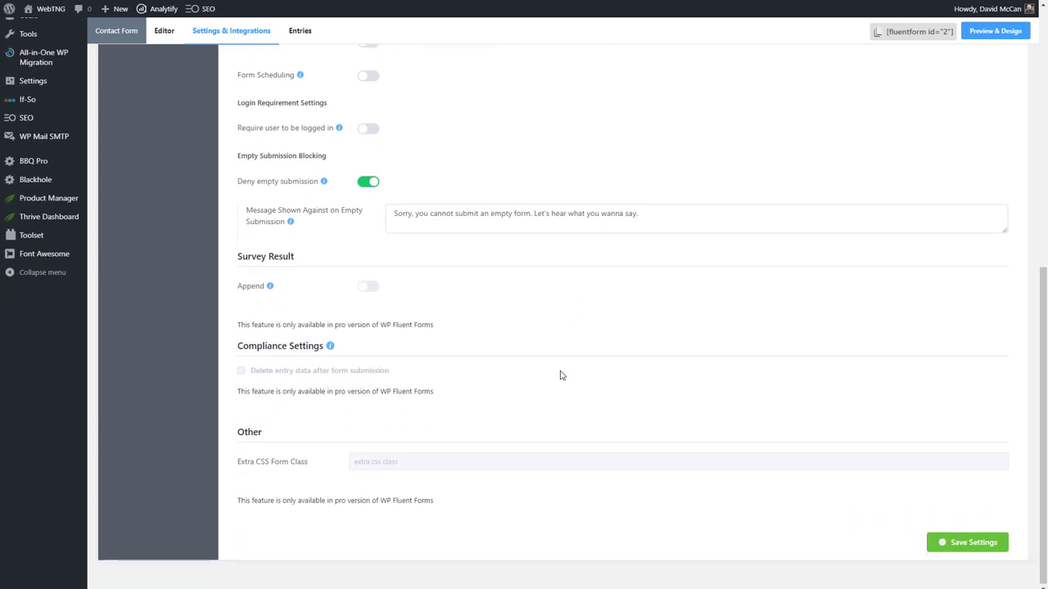
click(967, 542)
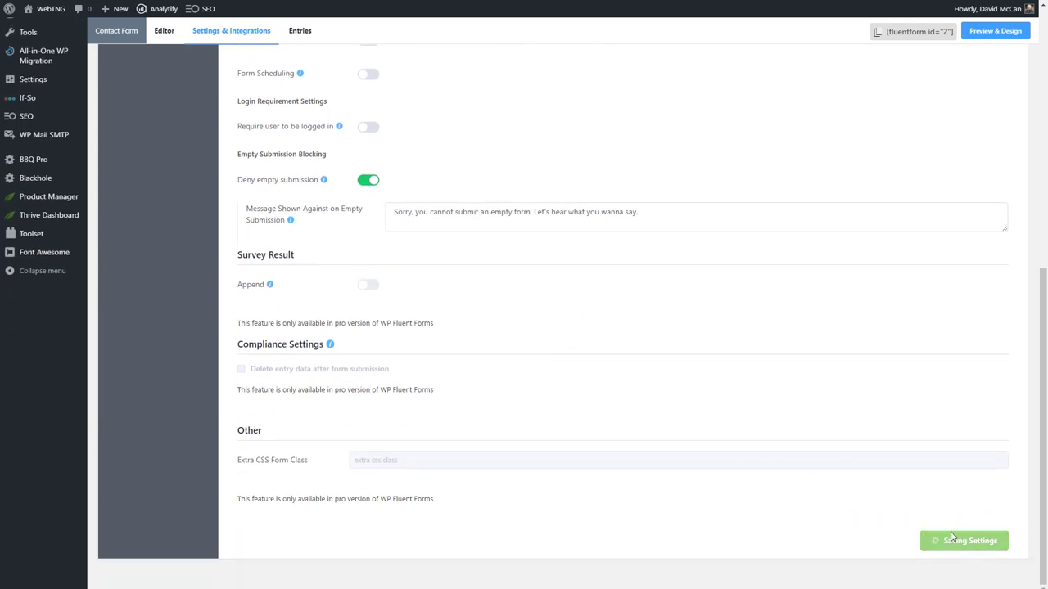
click(964, 540)
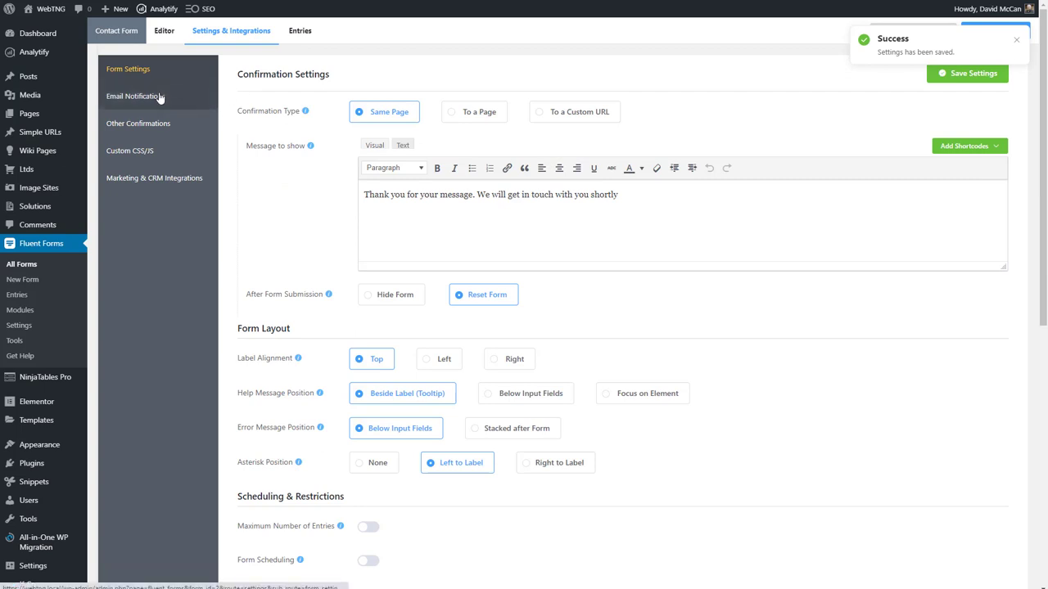
- Enable the Admin Notification Email and edit its subject text with 'from'
click(135, 95)
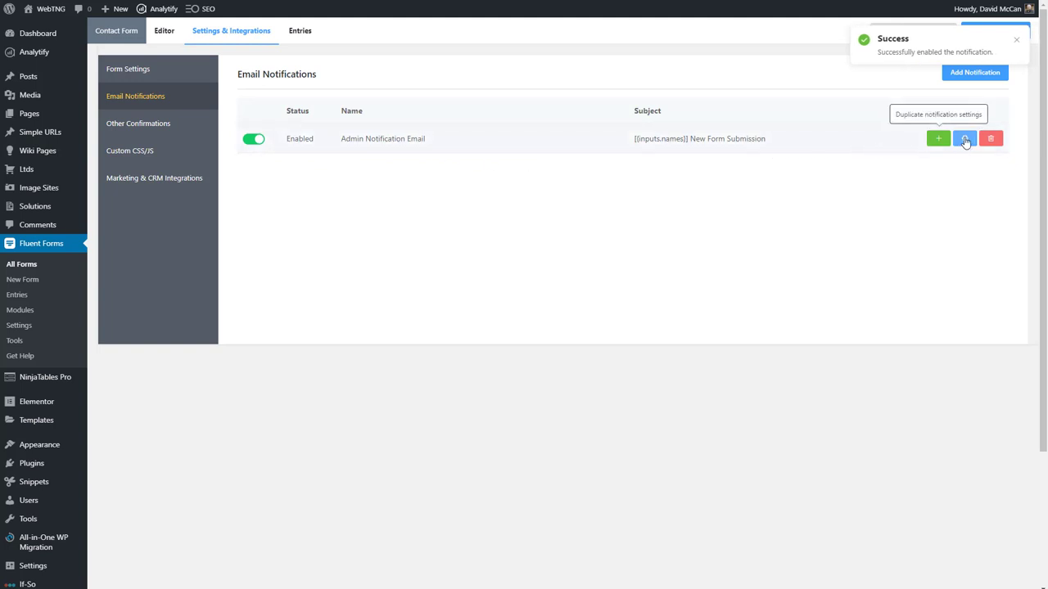
click(962, 138)
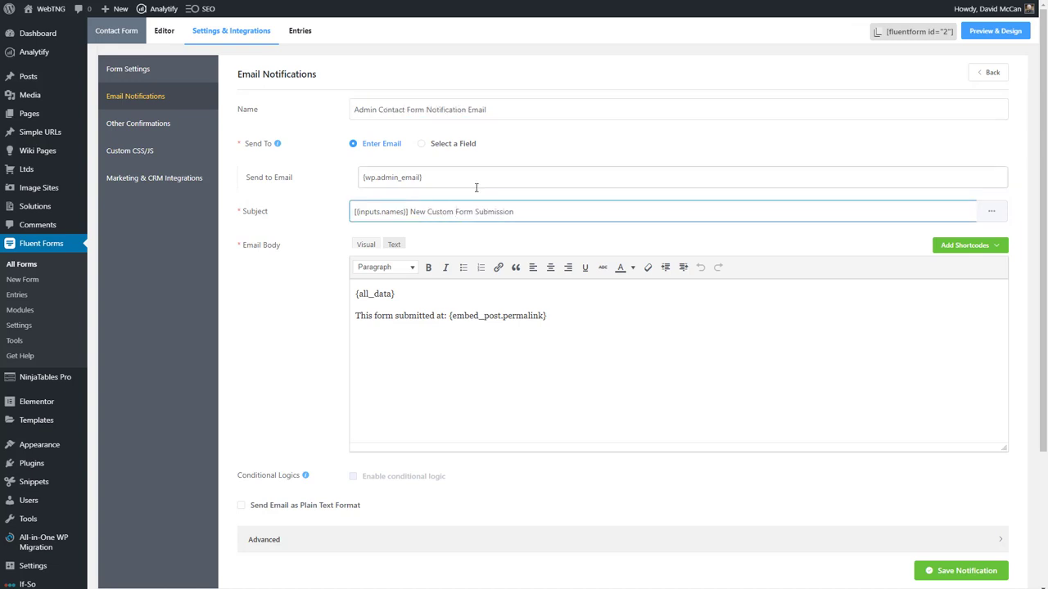
text(from)
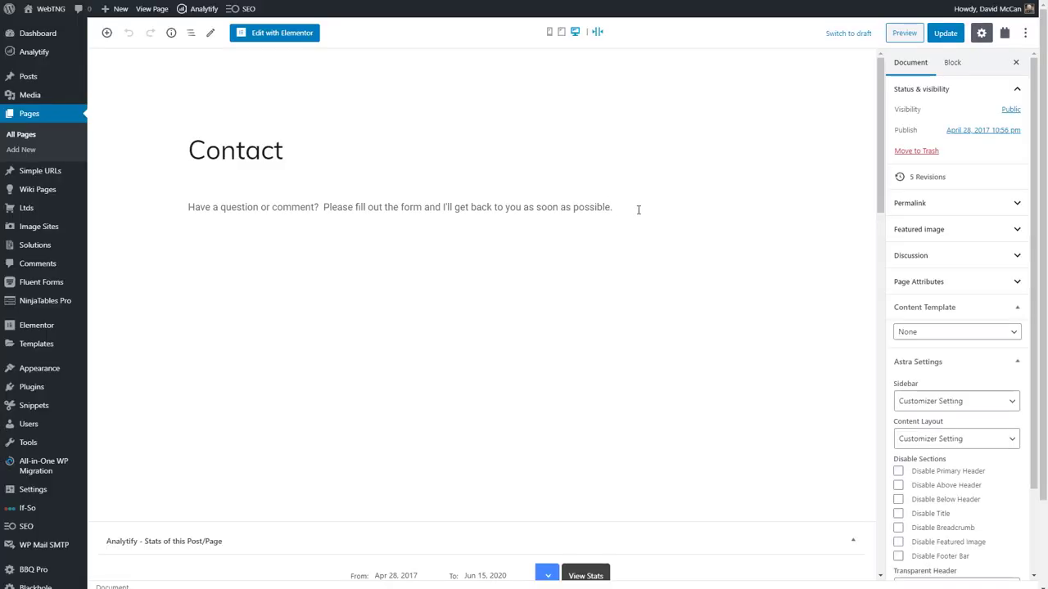
- Insert a Fluent Forms block below the intro text showing the Contact Form
click(190, 239)
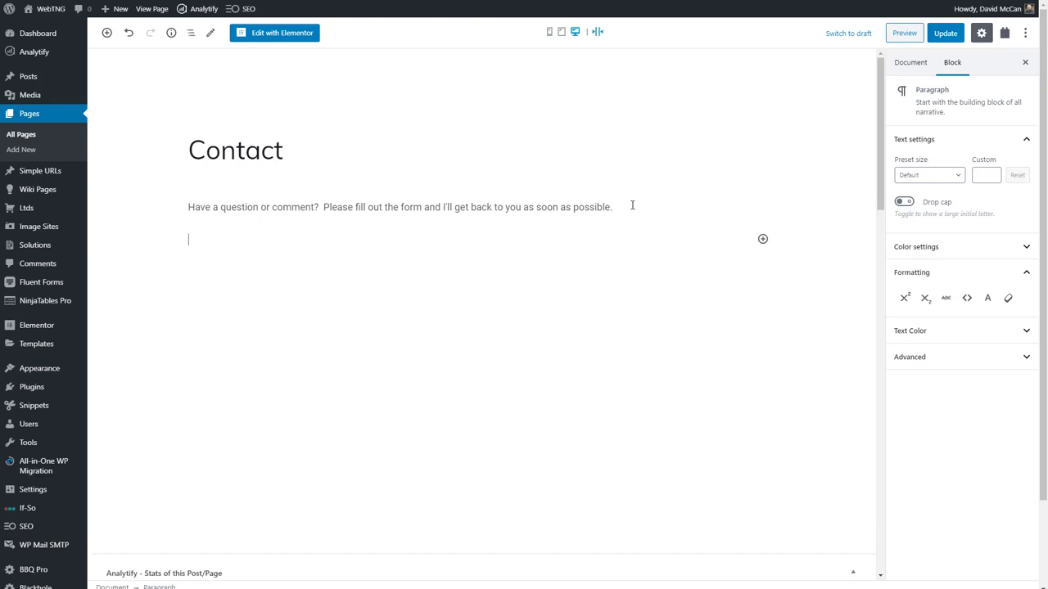
click(762, 239)
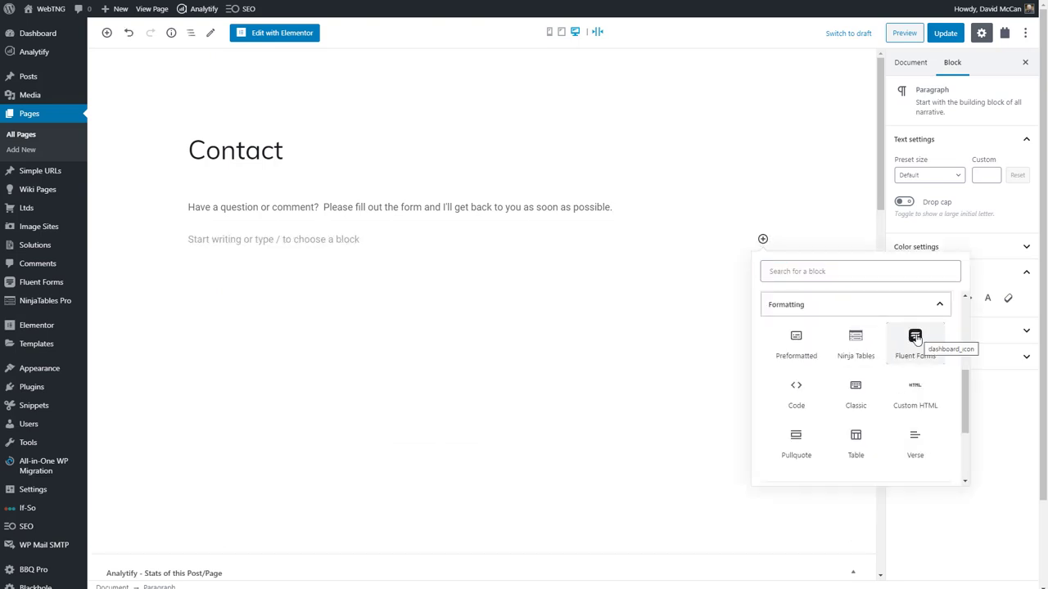
click(913, 339)
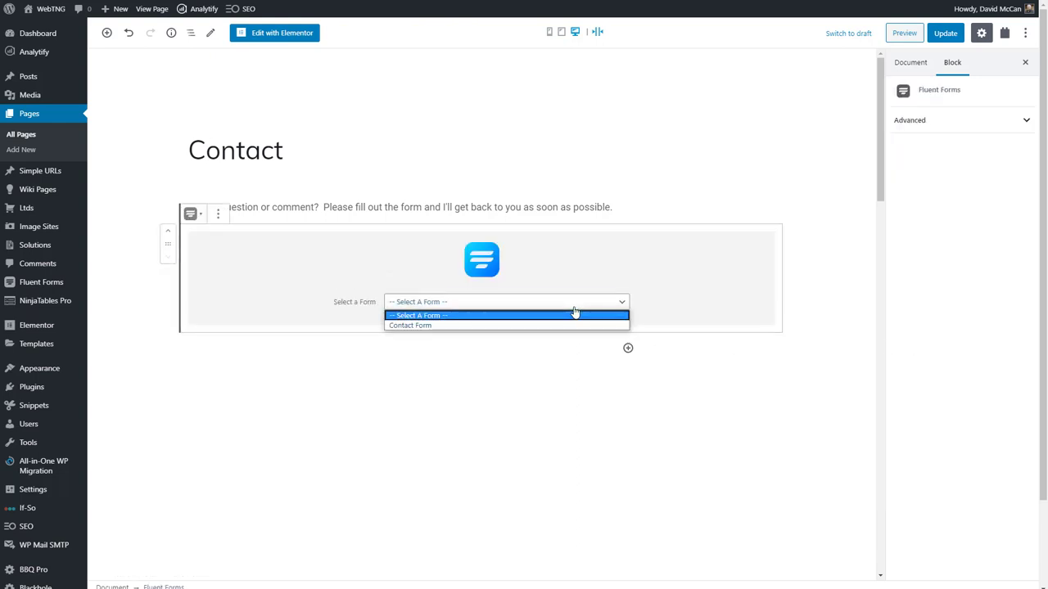
click(410, 325)
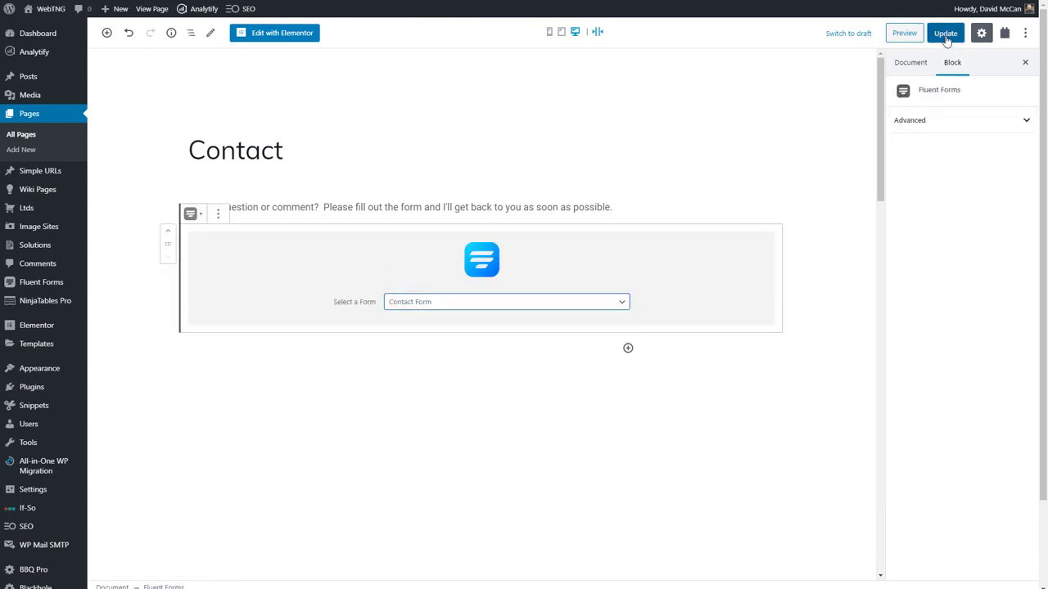
- Update the Contact page and view it live with the embedded form
click(948, 33)
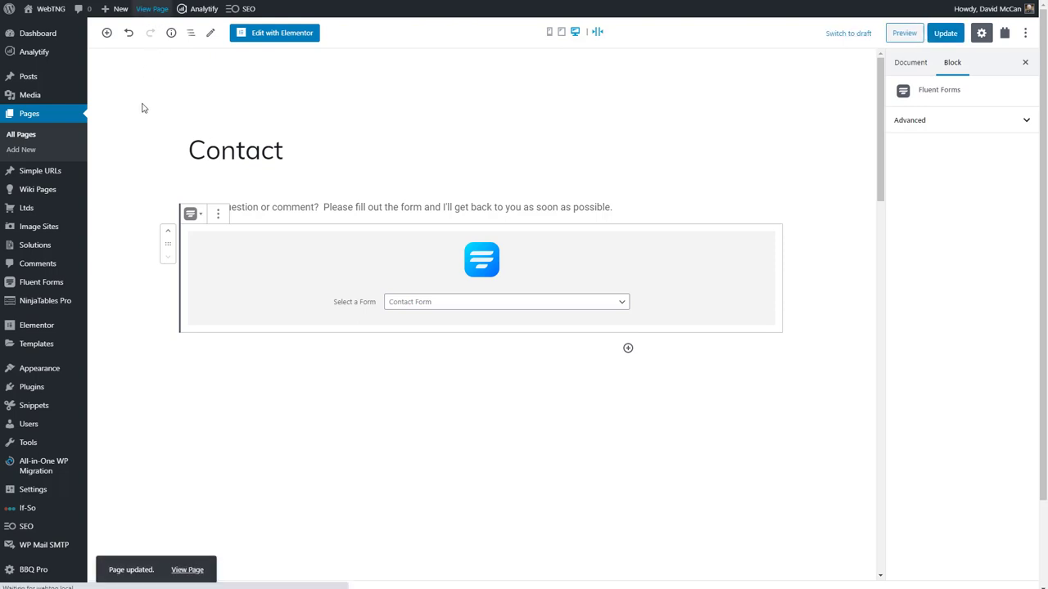
click(184, 570)
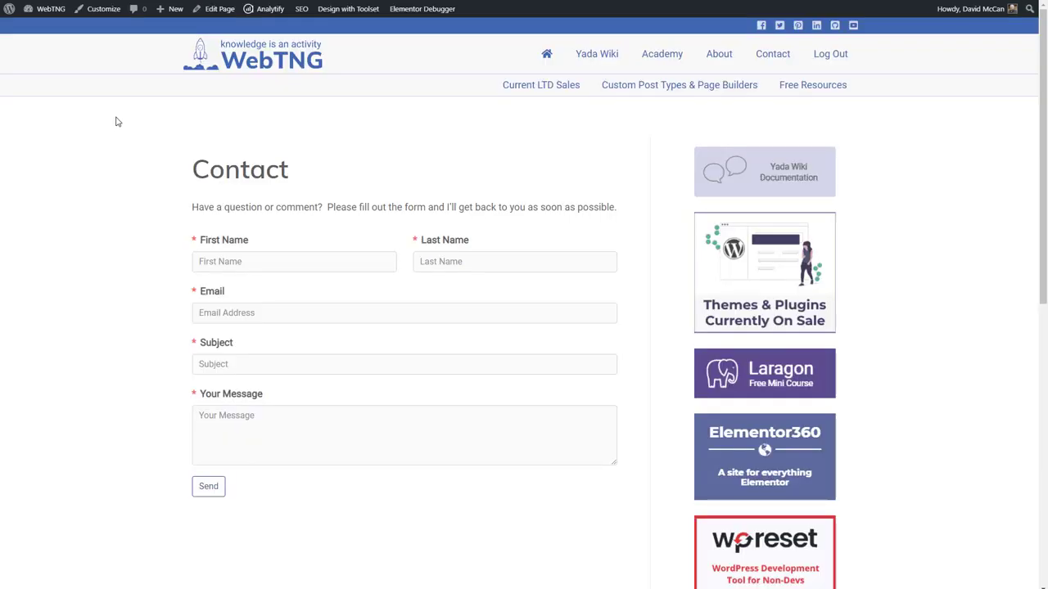
mouse_move(143, 88)
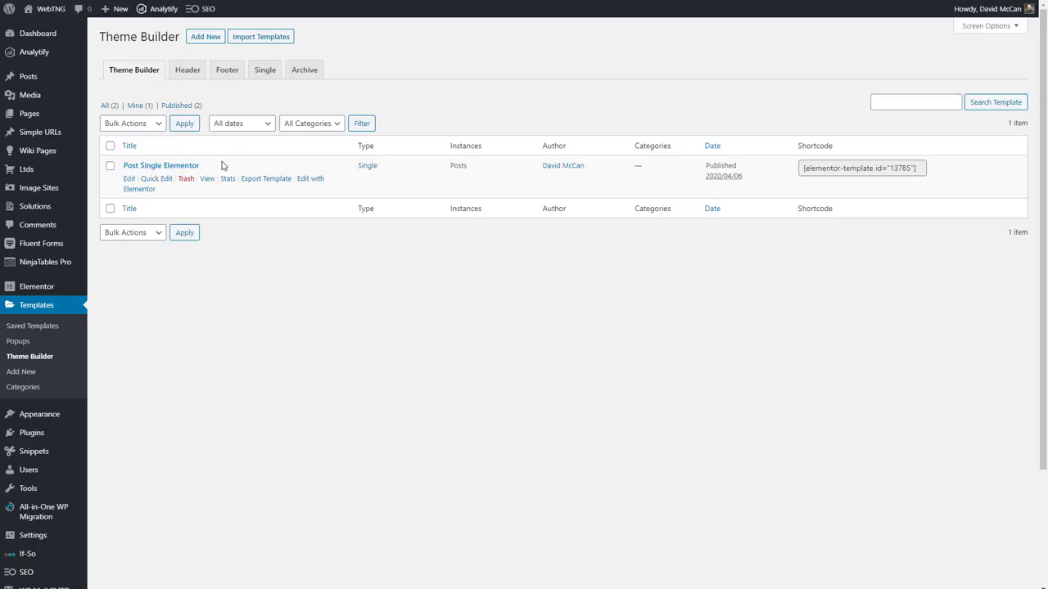
mouse_move(242, 166)
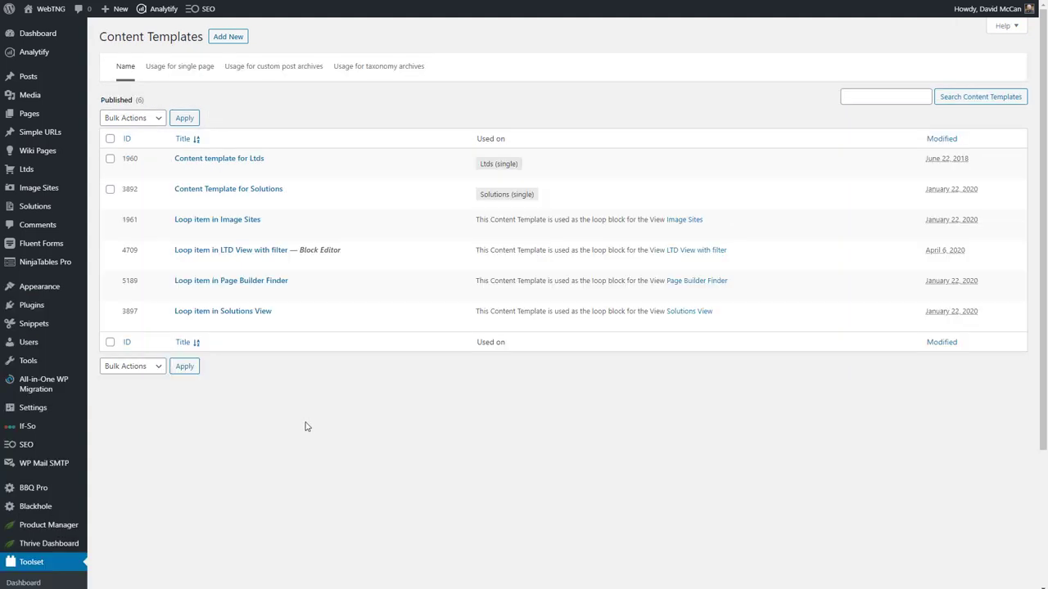
mouse_move(318, 423)
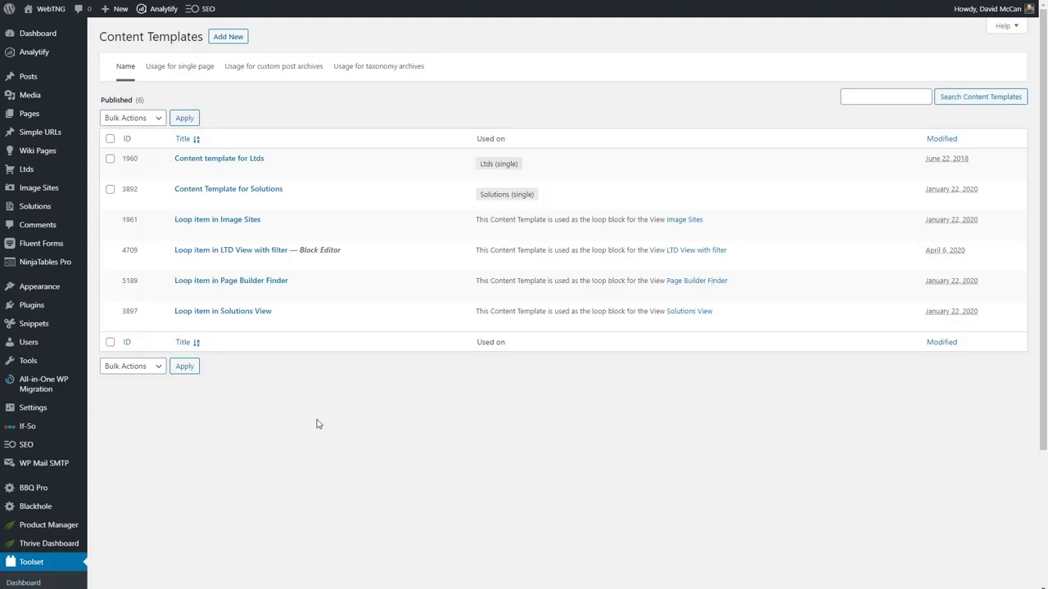
mouse_move(303, 427)
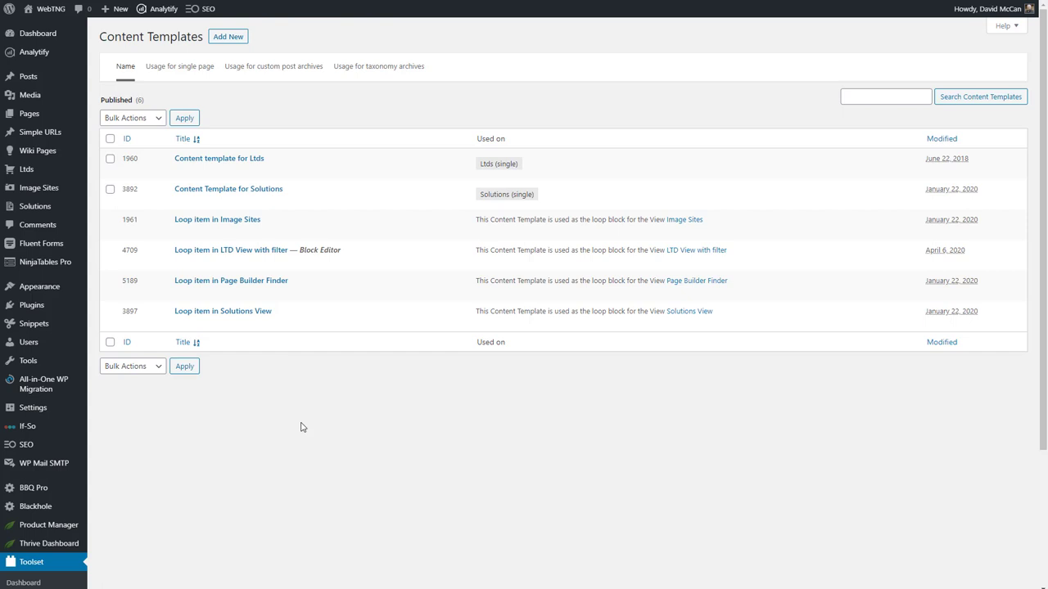
mouse_move(303, 426)
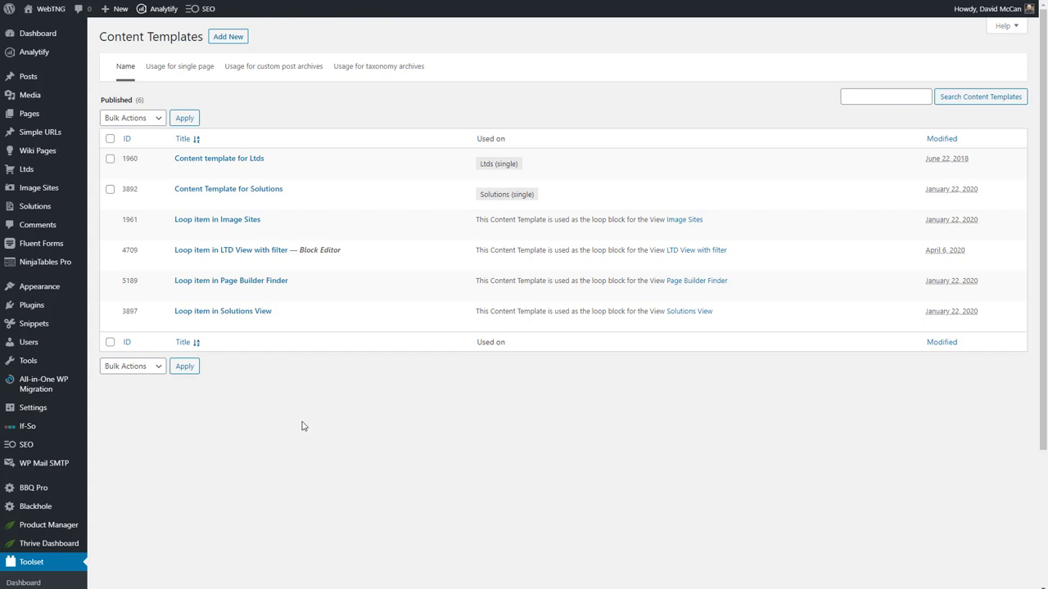
- Start a new Toolset content template named Single Post Template assigned to Posts
click(231, 36)
text(Single Post Template)
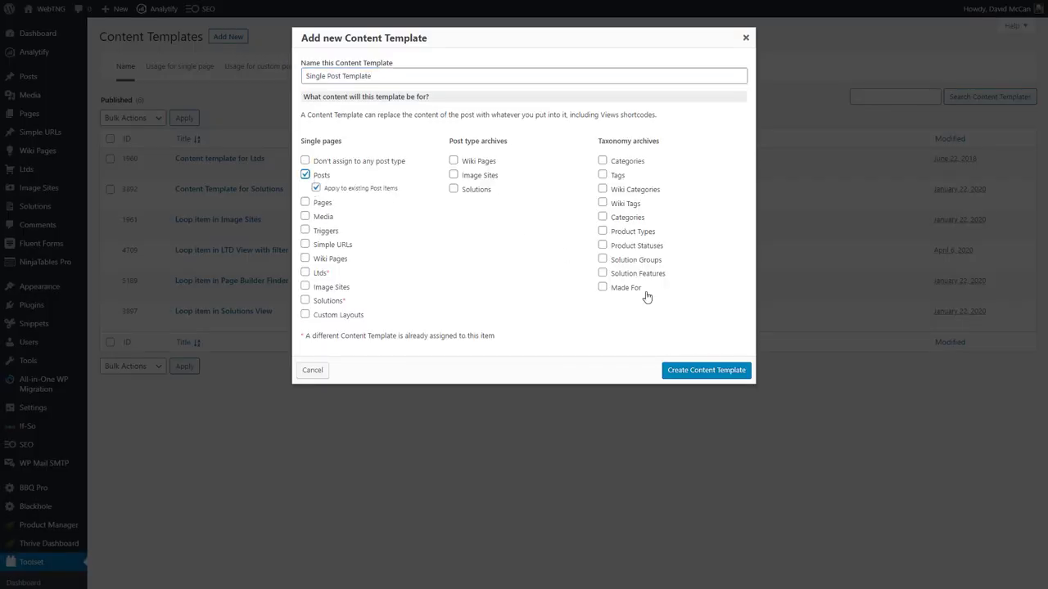
- Create the Single Post Template so it opens empty in the block template editor
click(706, 370)
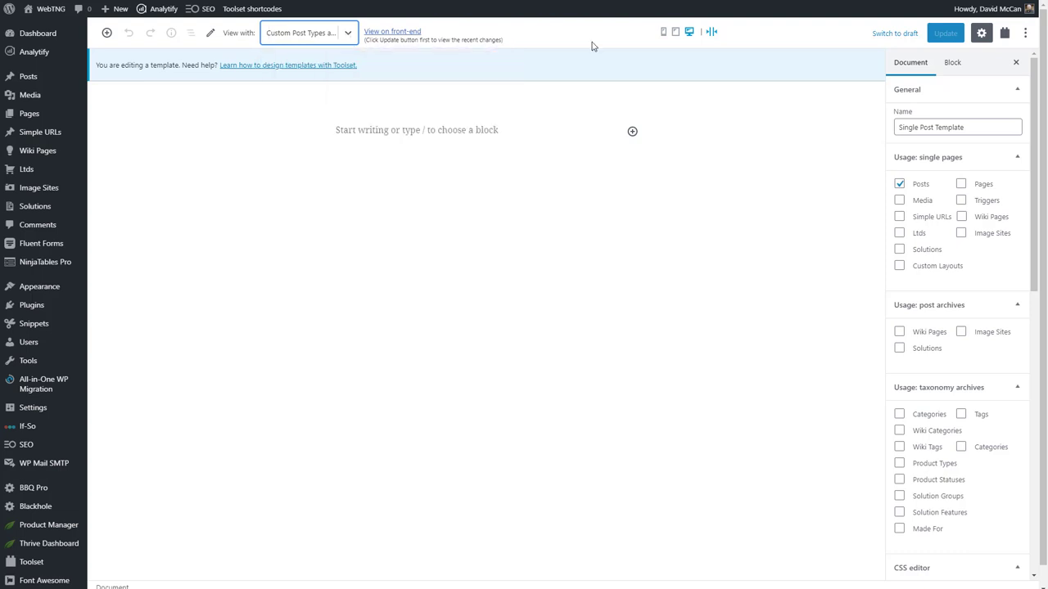
mouse_move(966, 157)
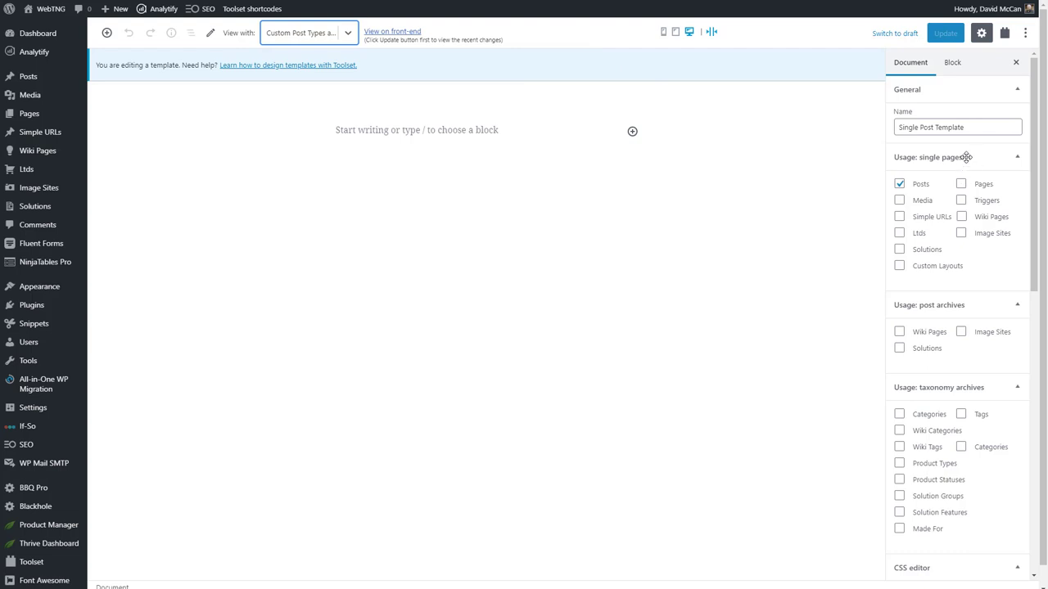
- Collapse the single pages usage panel to reveal the template's theme layout settings
click(1017, 156)
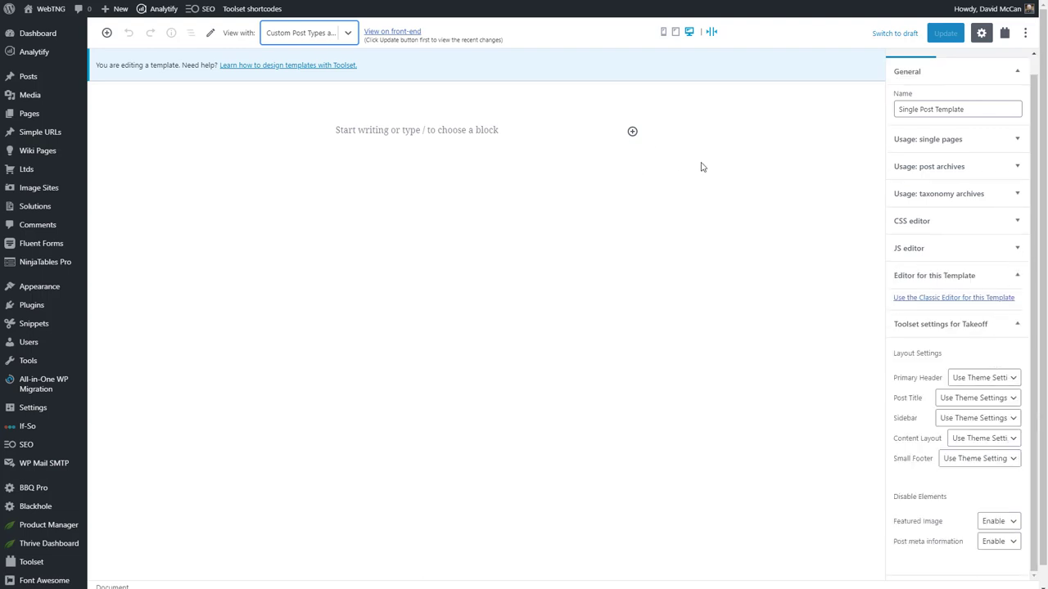
mouse_move(860, 517)
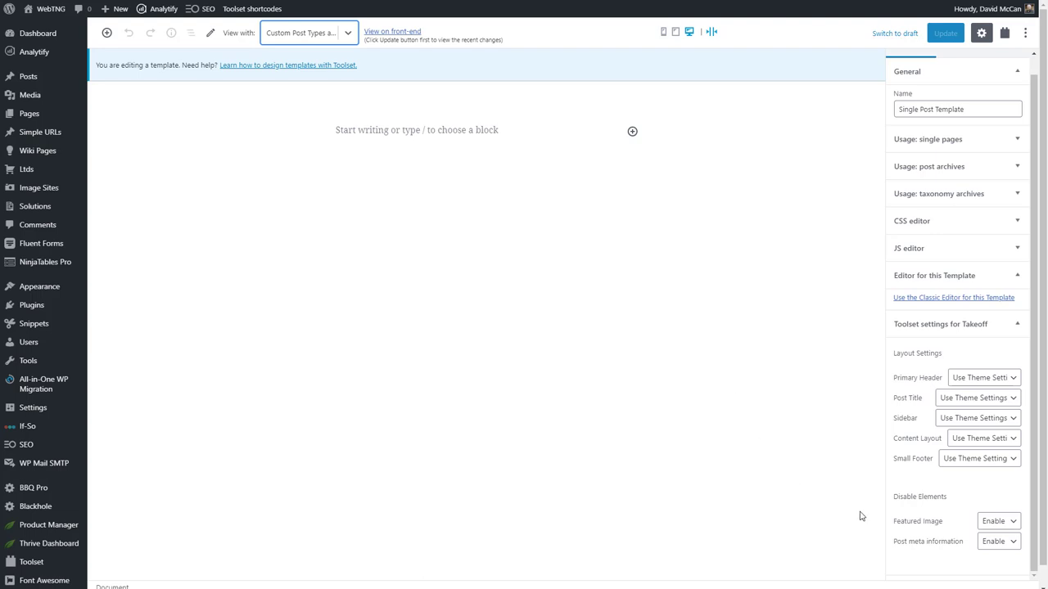
mouse_move(972, 411)
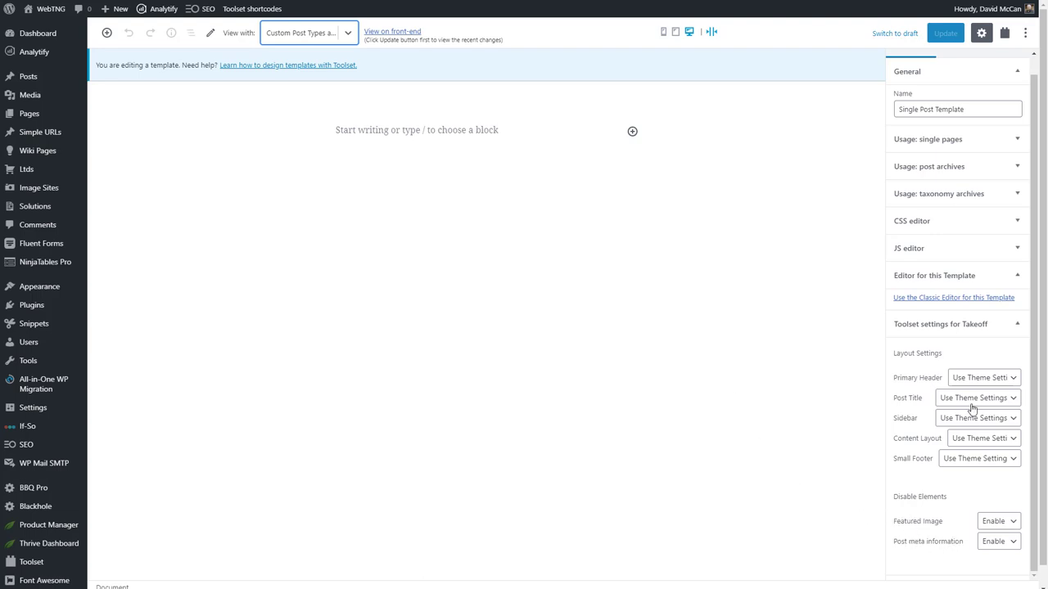
mouse_move(974, 397)
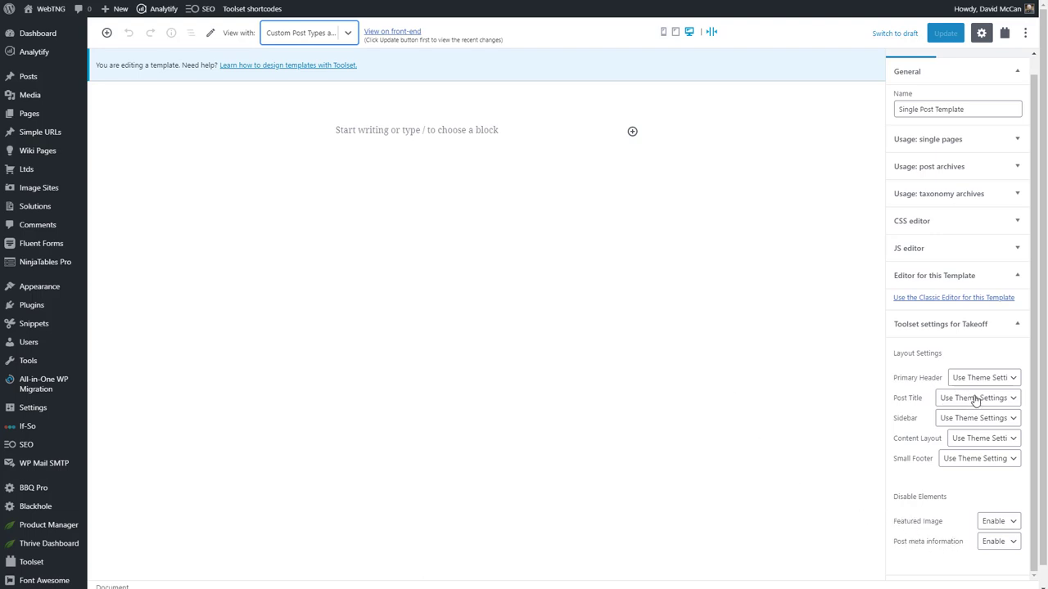
mouse_move(632, 131)
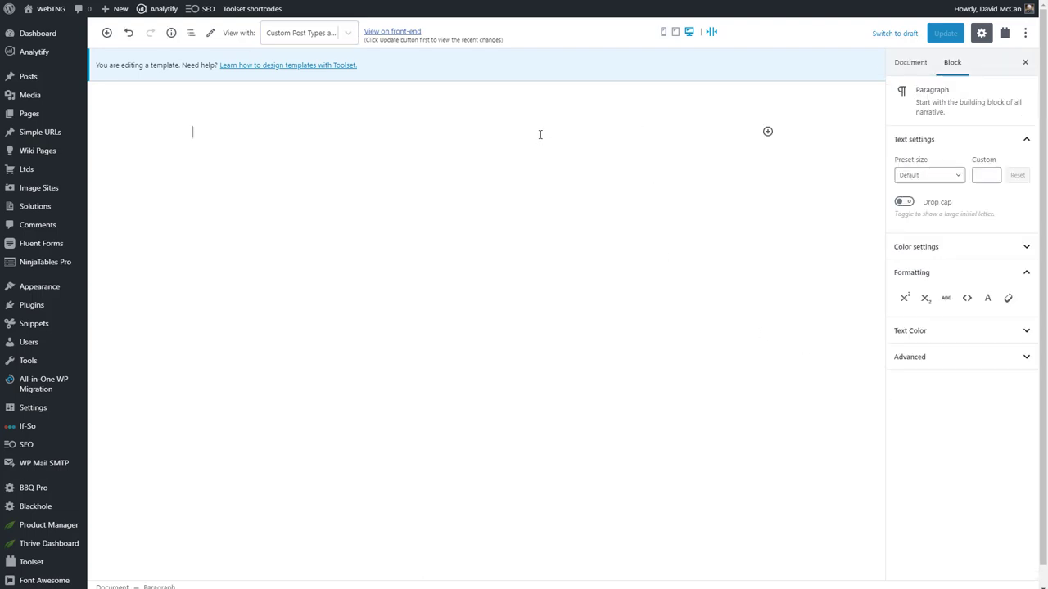
- Insert a Social Share block via /soci with a Facebook share item
text(/social)
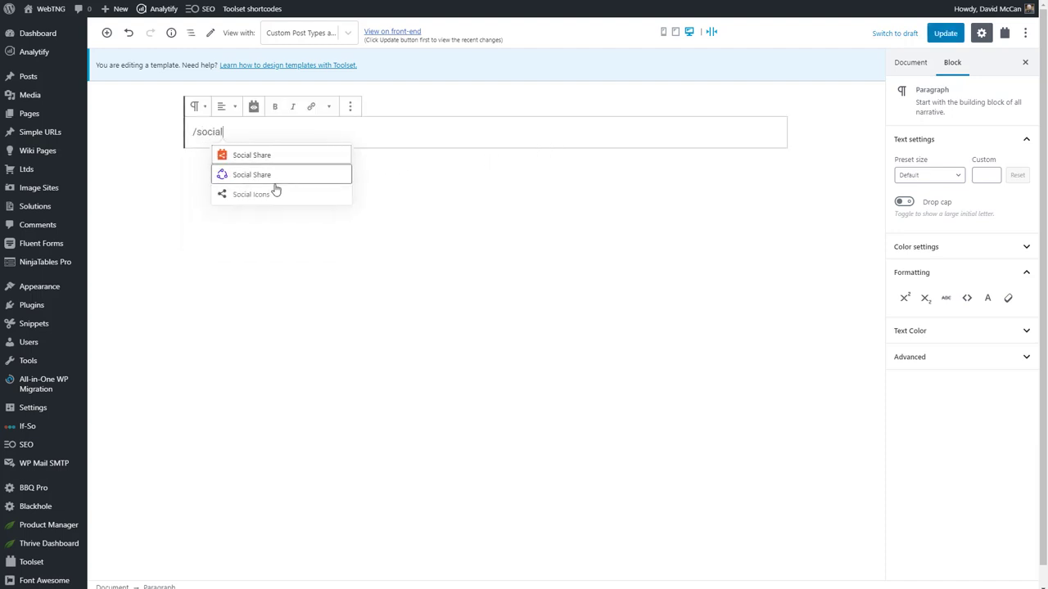
mouse_move(282, 194)
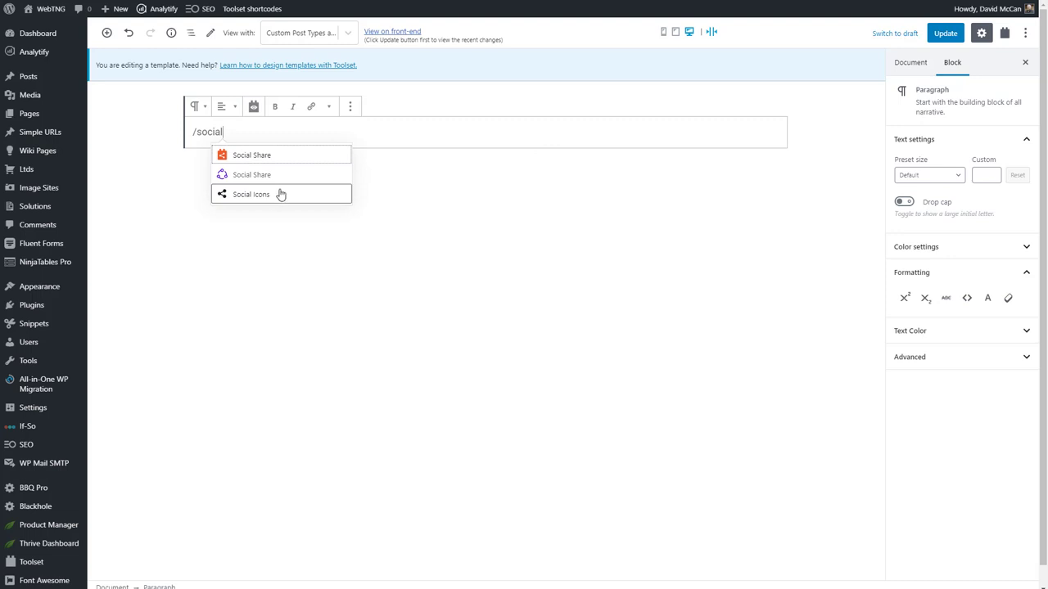
mouse_move(285, 175)
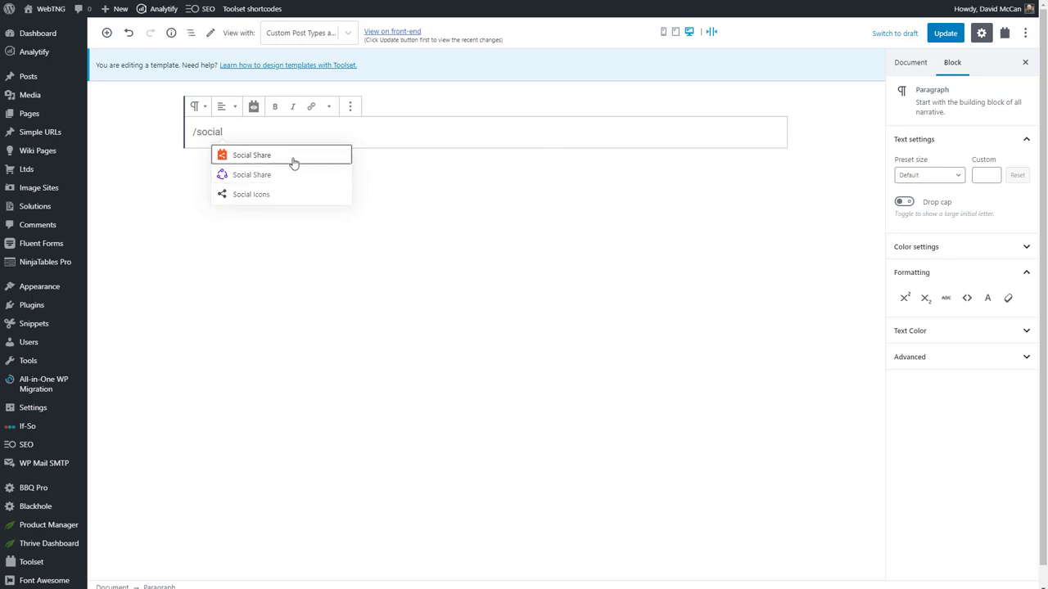
mouse_move(276, 175)
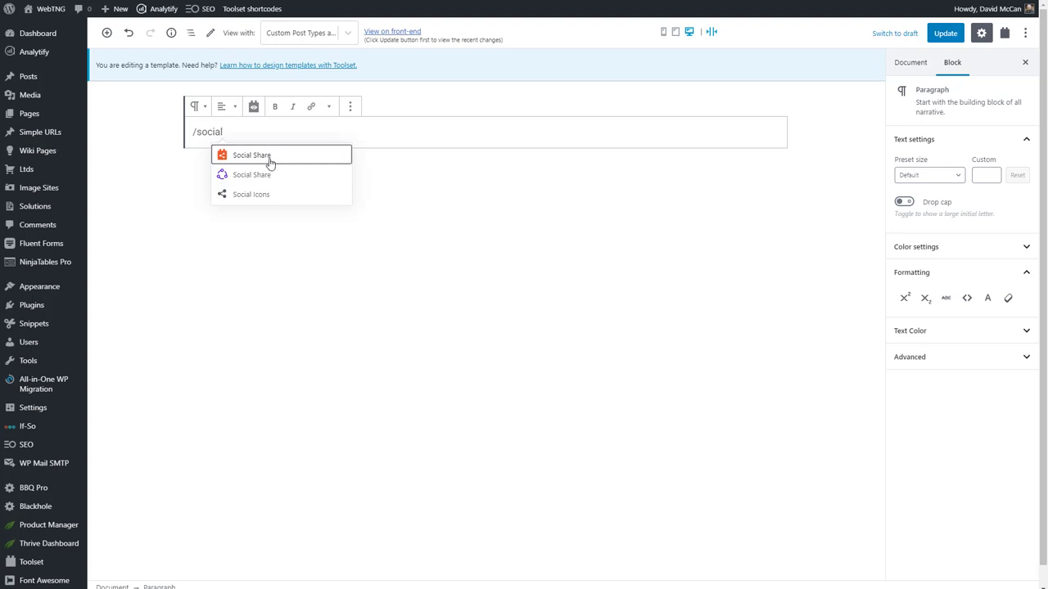
mouse_move(257, 168)
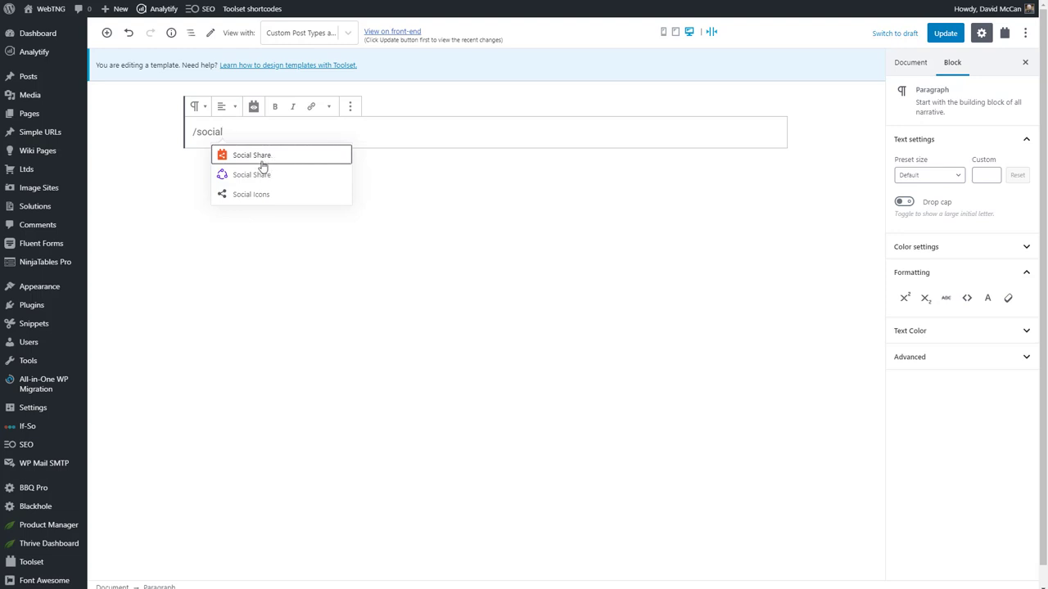
mouse_move(252, 178)
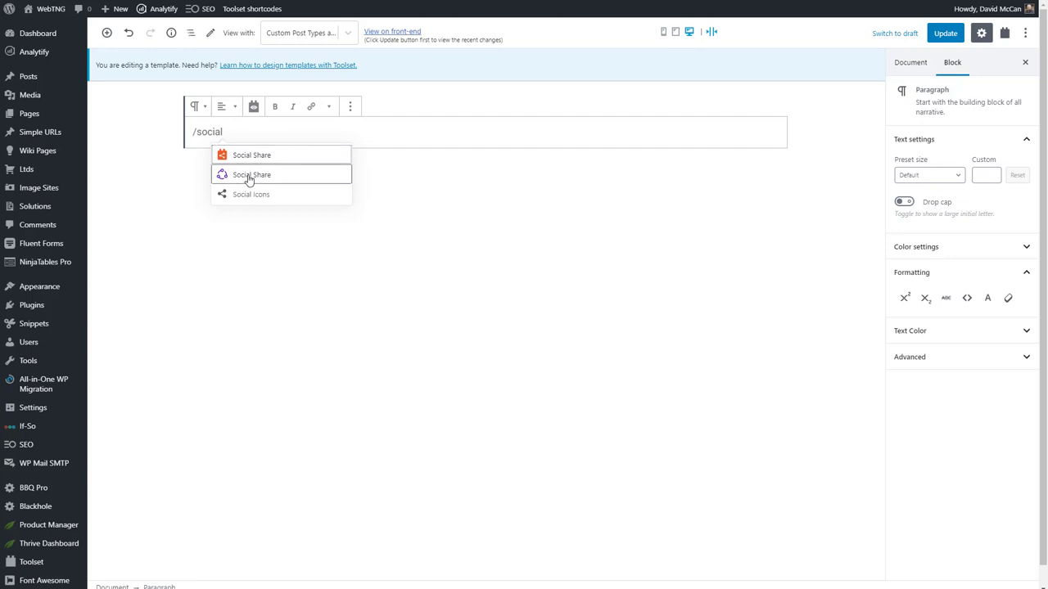
click(251, 175)
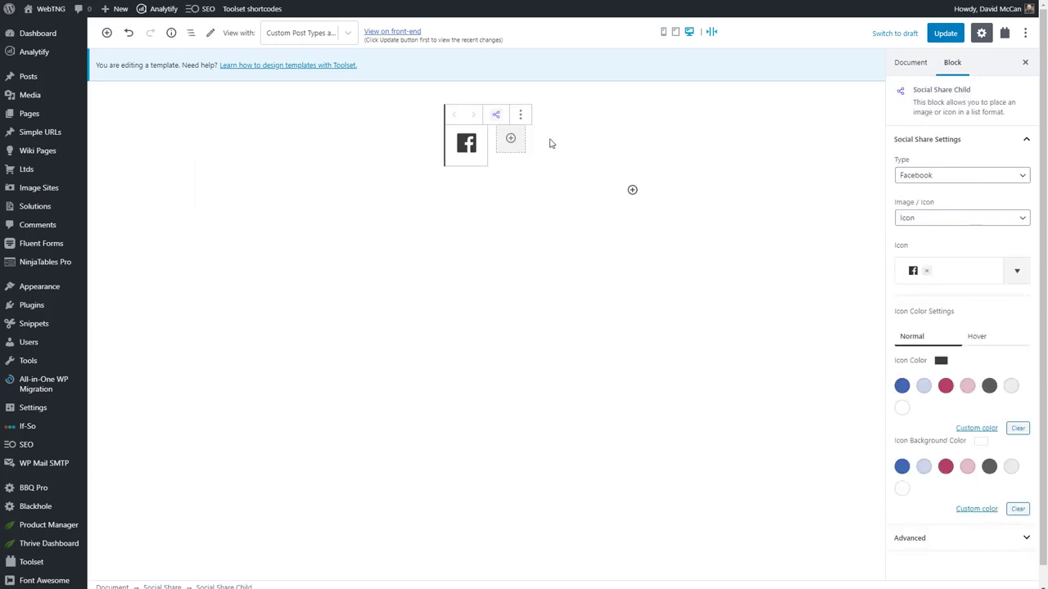
- Colour the Facebook icon blue and add a Twitter share item
click(901, 384)
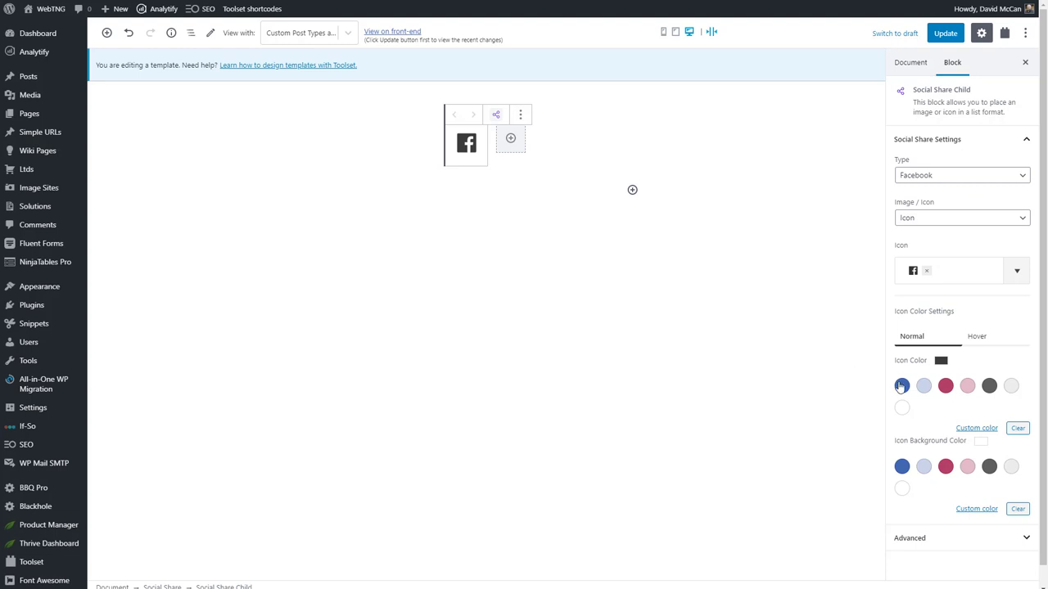
click(901, 385)
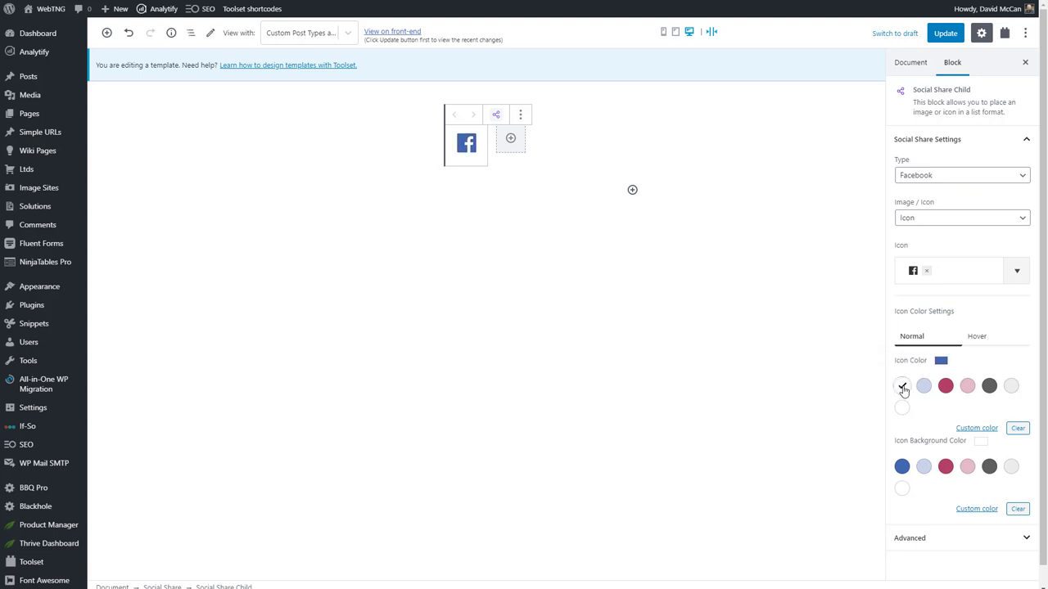
mouse_move(510, 140)
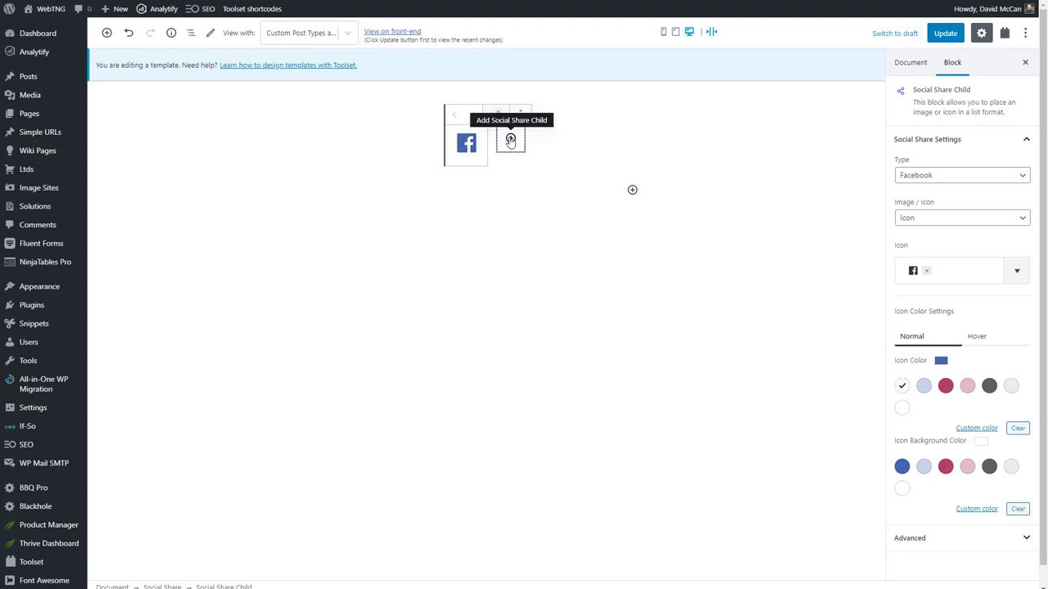
click(960, 175)
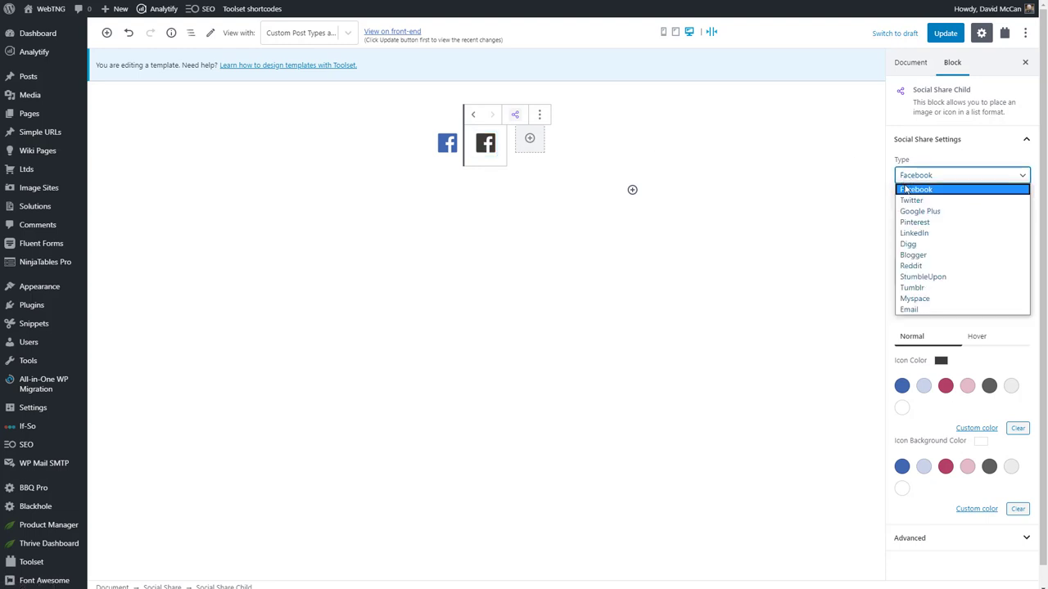
click(907, 201)
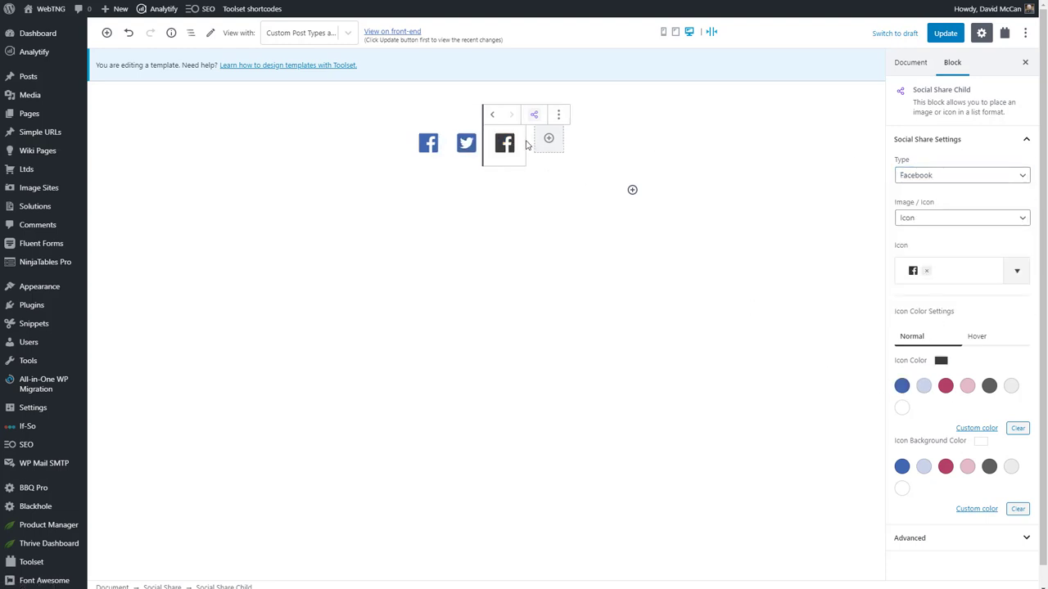
- Add blue Pinterest and LinkedIn share items to complete the icon row
click(959, 174)
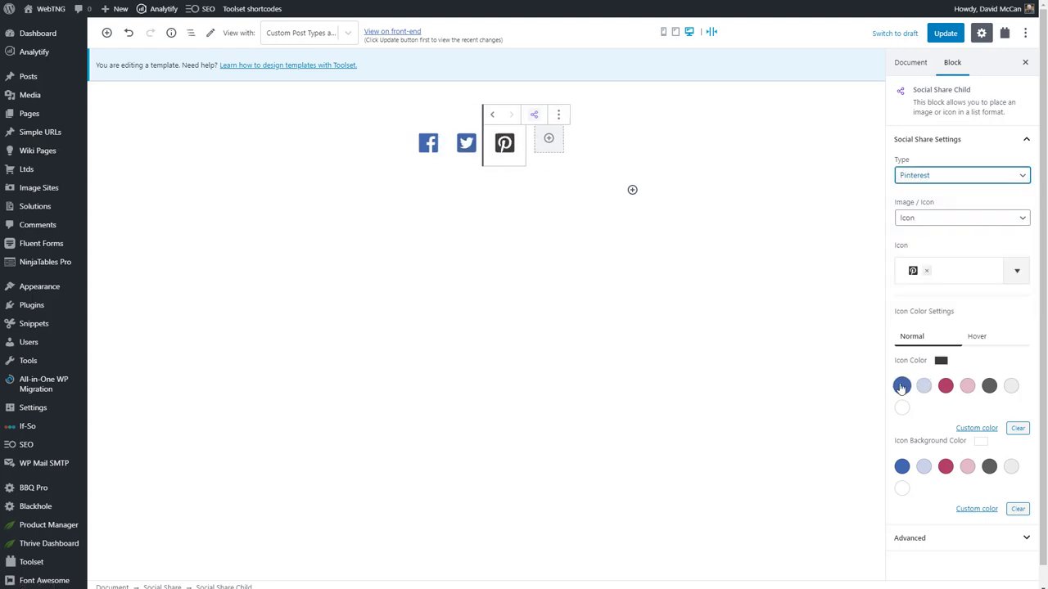
click(959, 174)
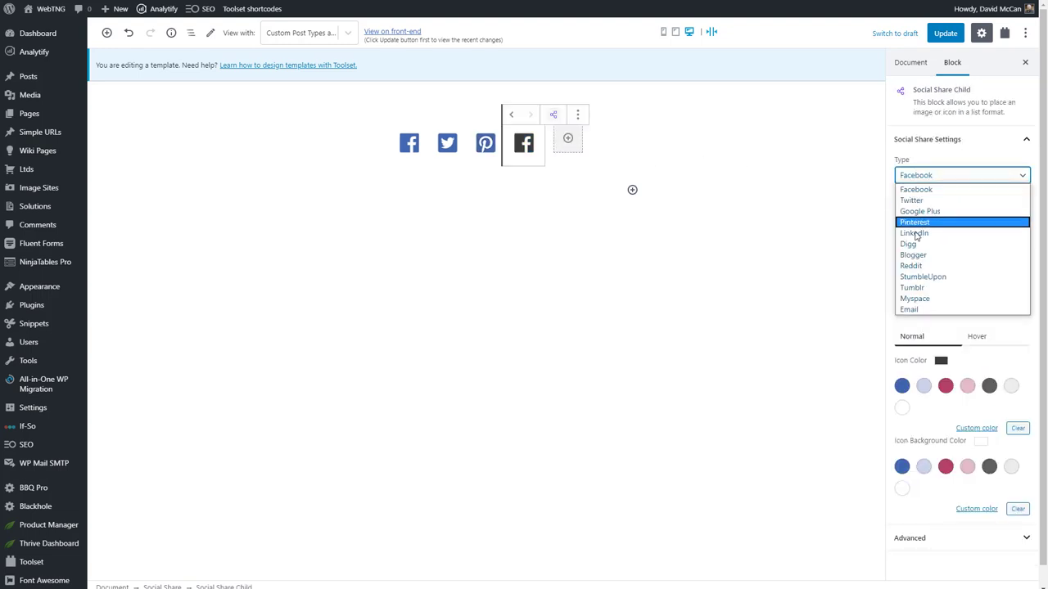
click(911, 233)
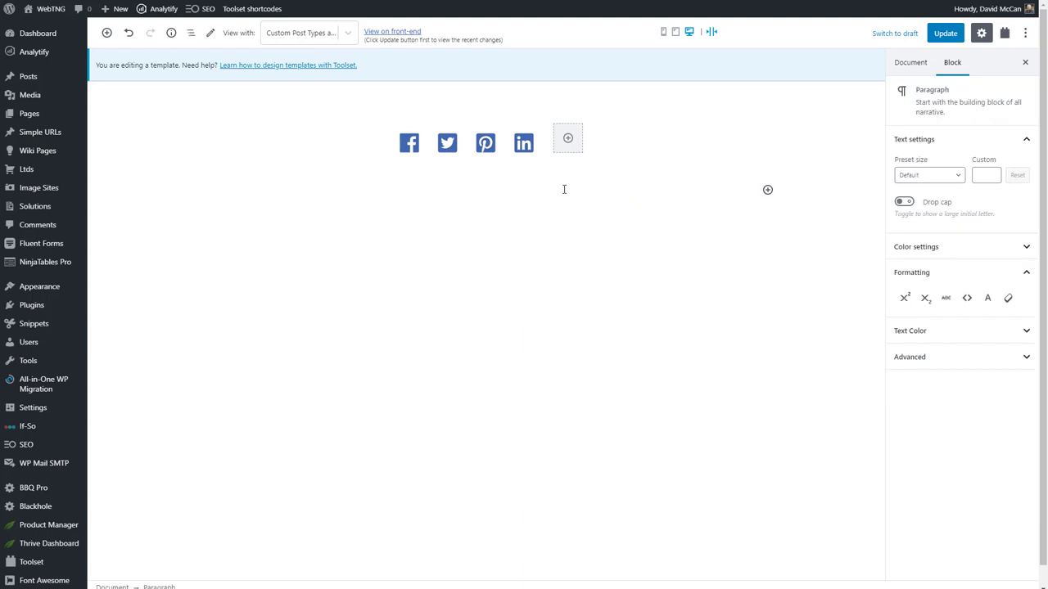
- Insert a Table of Contents block via /table below the share icons
text(/)
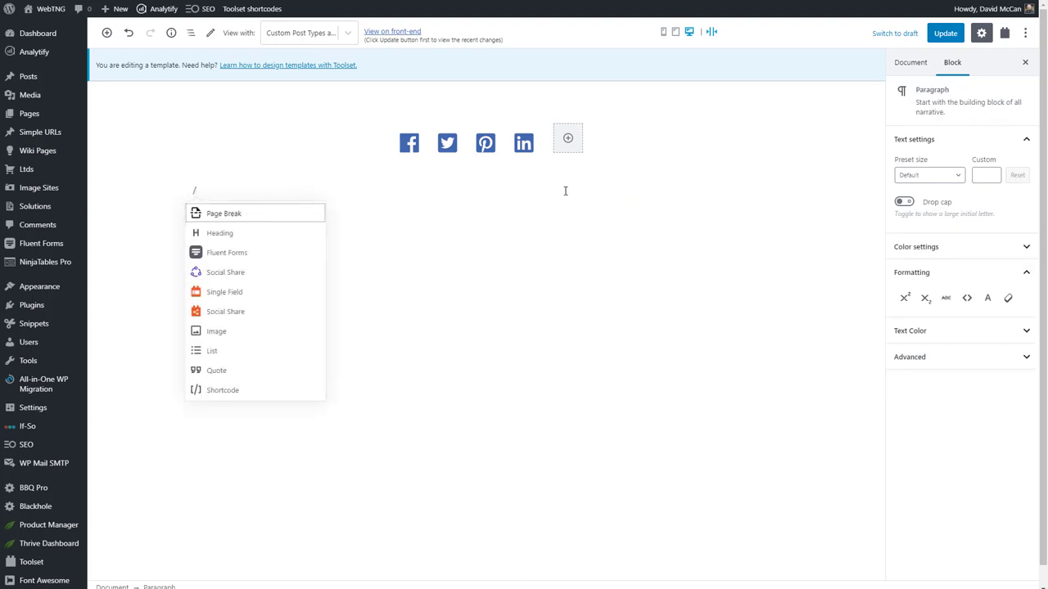
text(table)
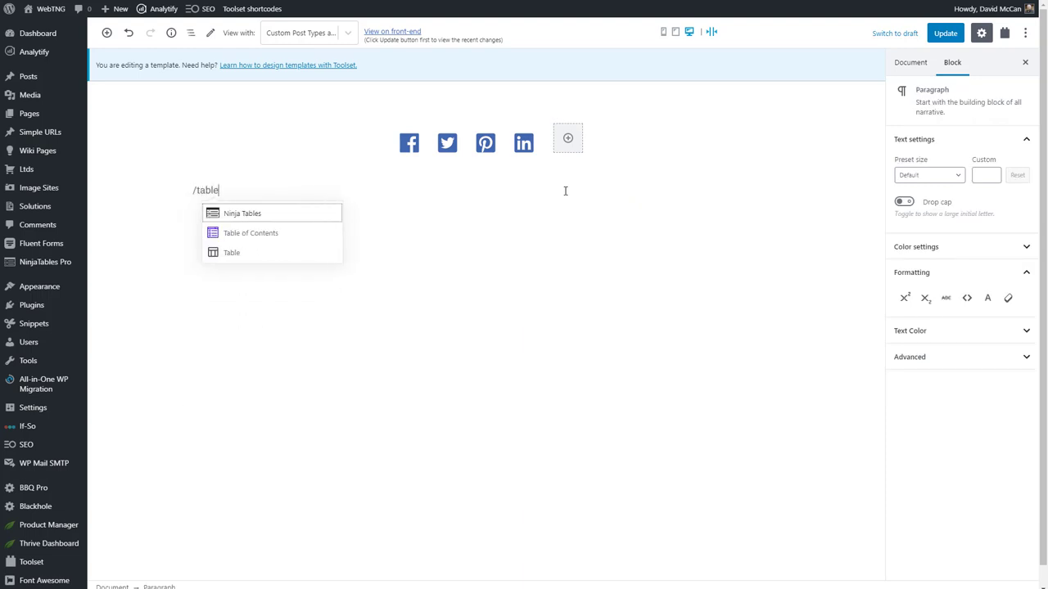
click(251, 233)
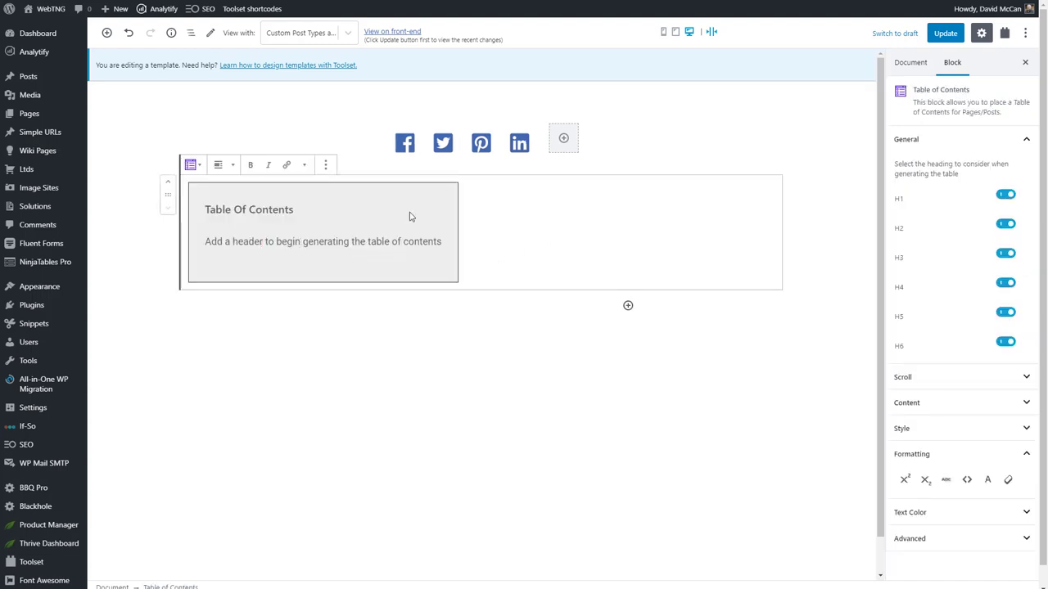
click(627, 305)
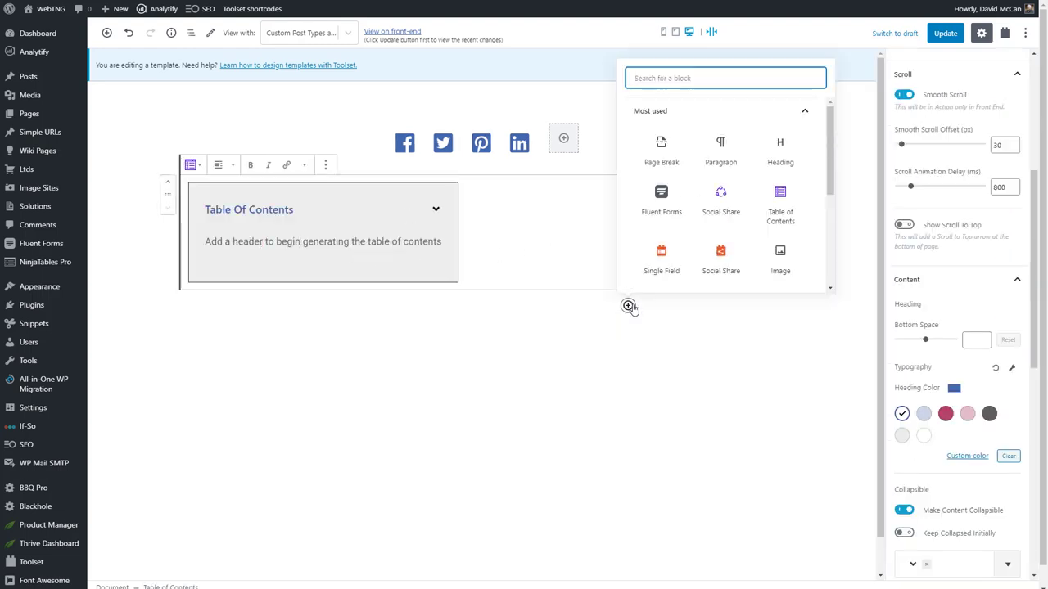
- Insert a Single Field block sourcing the standard Post Content (Body) field
click(660, 258)
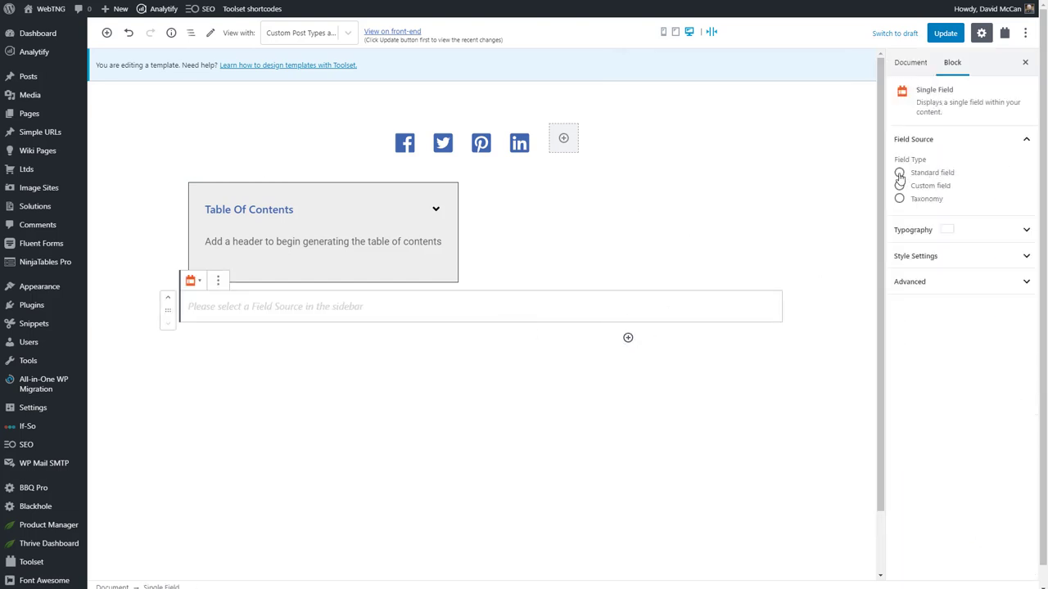
click(899, 171)
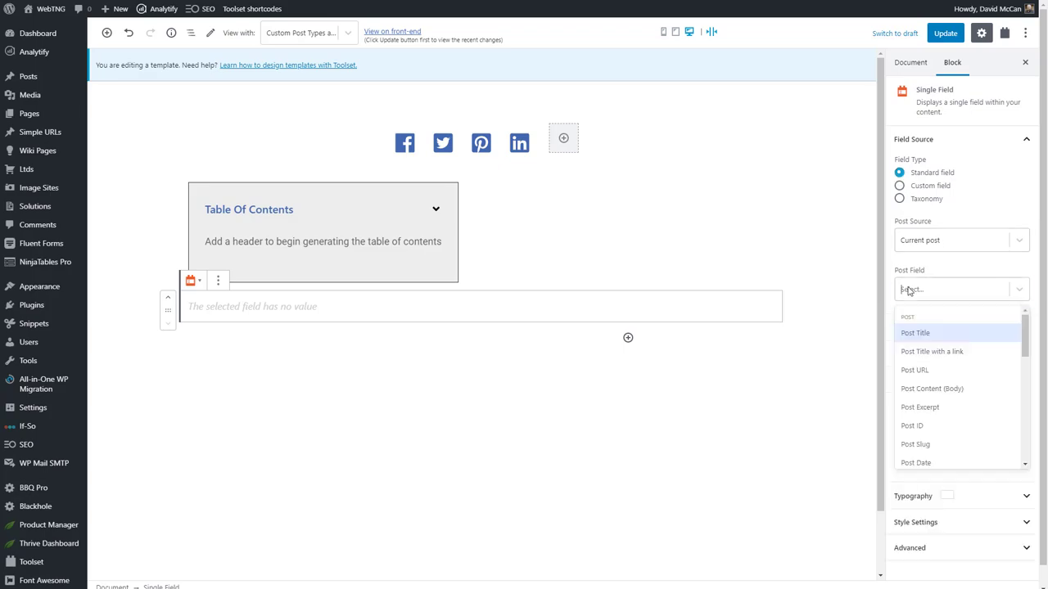
click(930, 388)
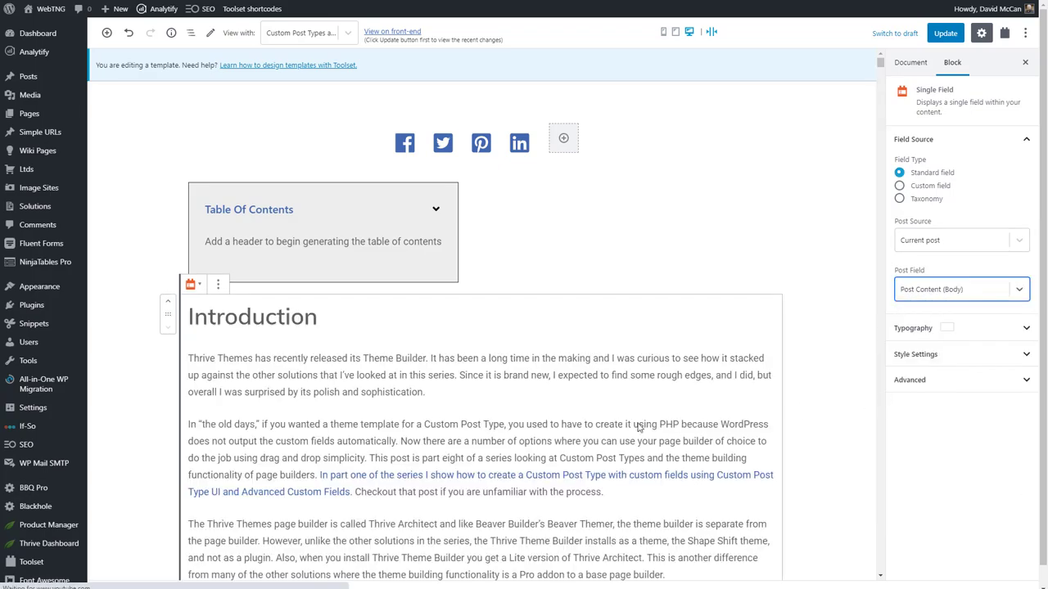
scroll(down, 3)
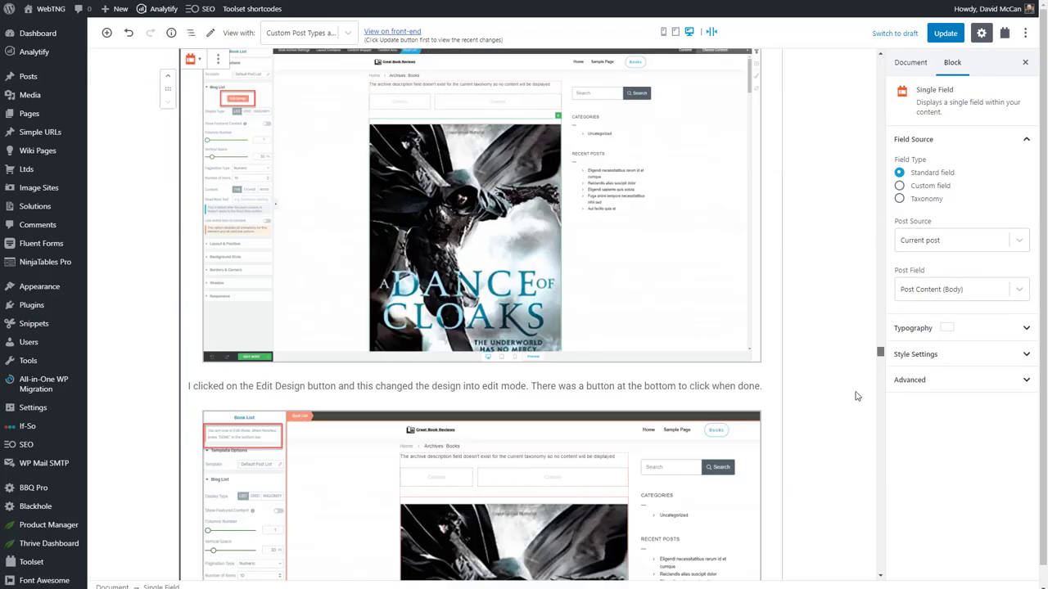
scroll(down, 3)
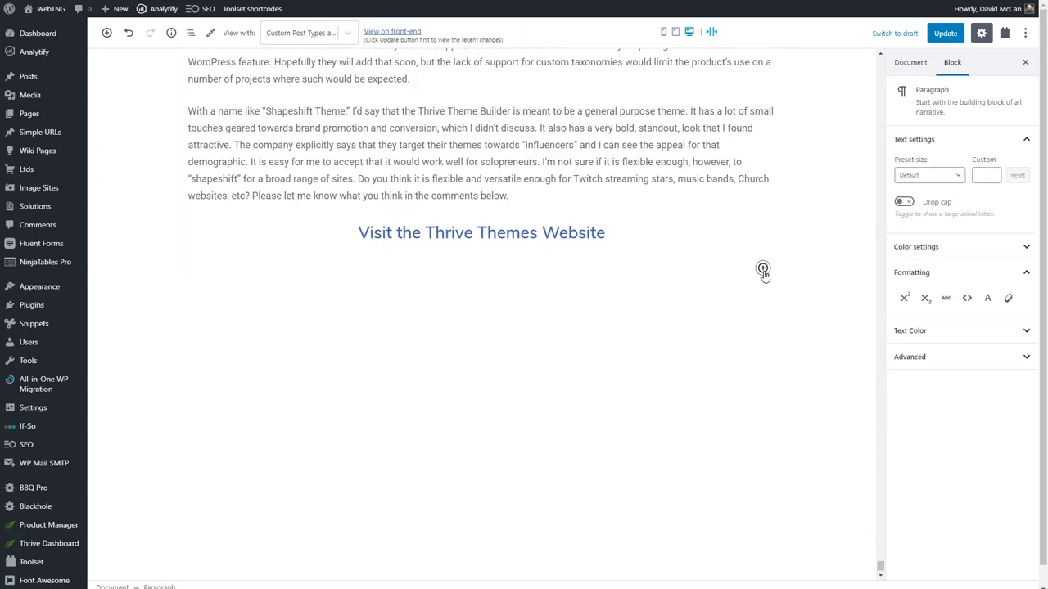
- Insert an FAQ - Schema block after the post content
click(761, 268)
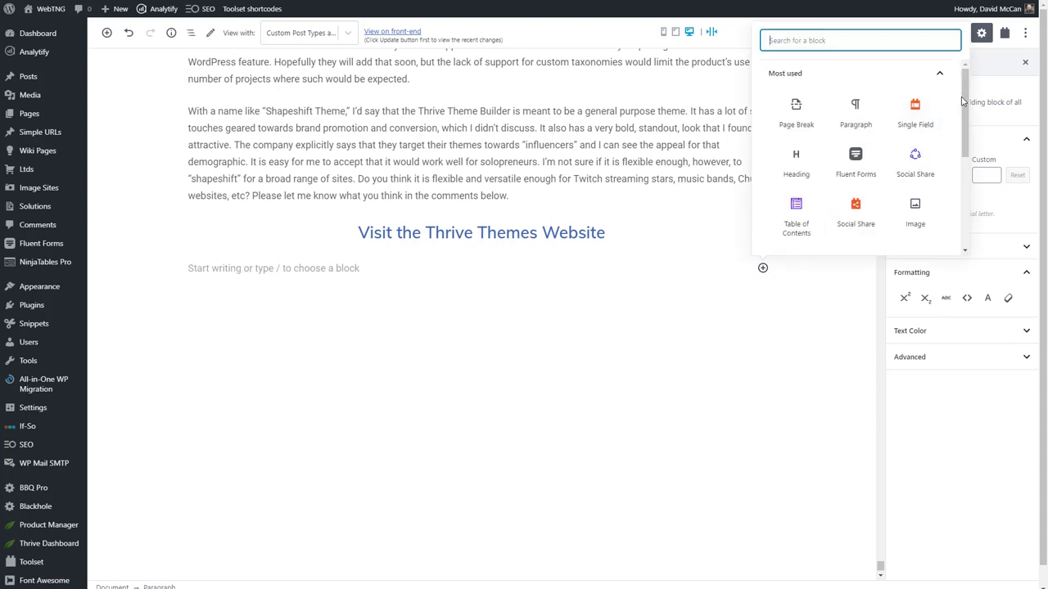
scroll(down, 3)
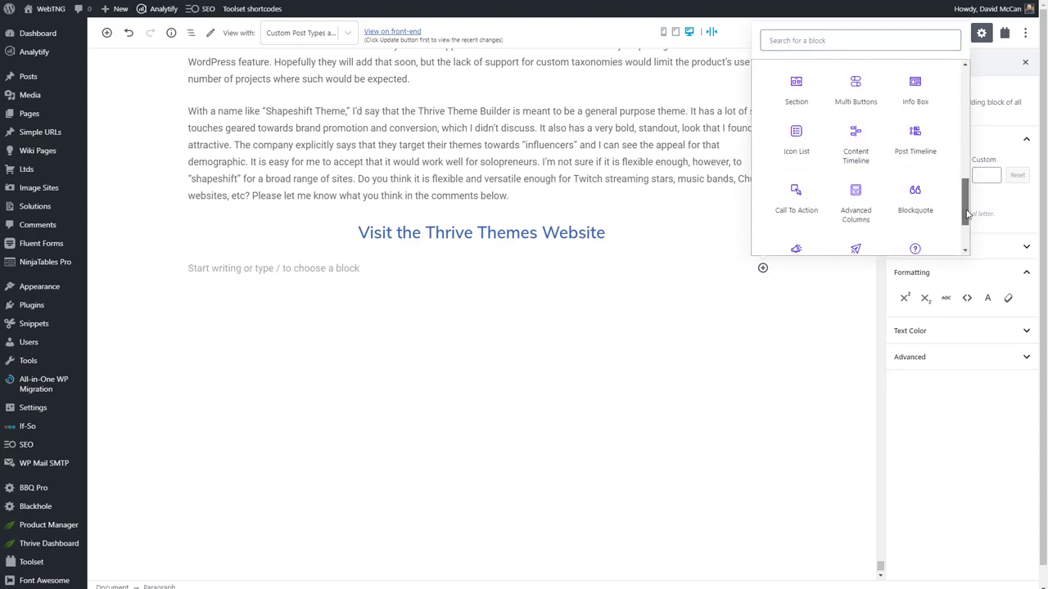
scroll(down, 3)
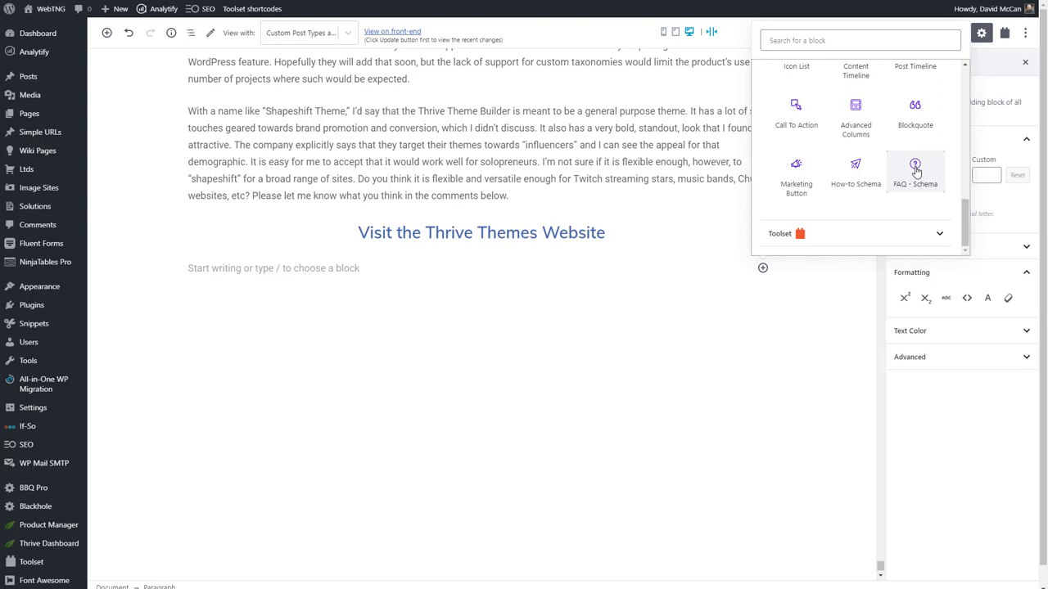
click(916, 170)
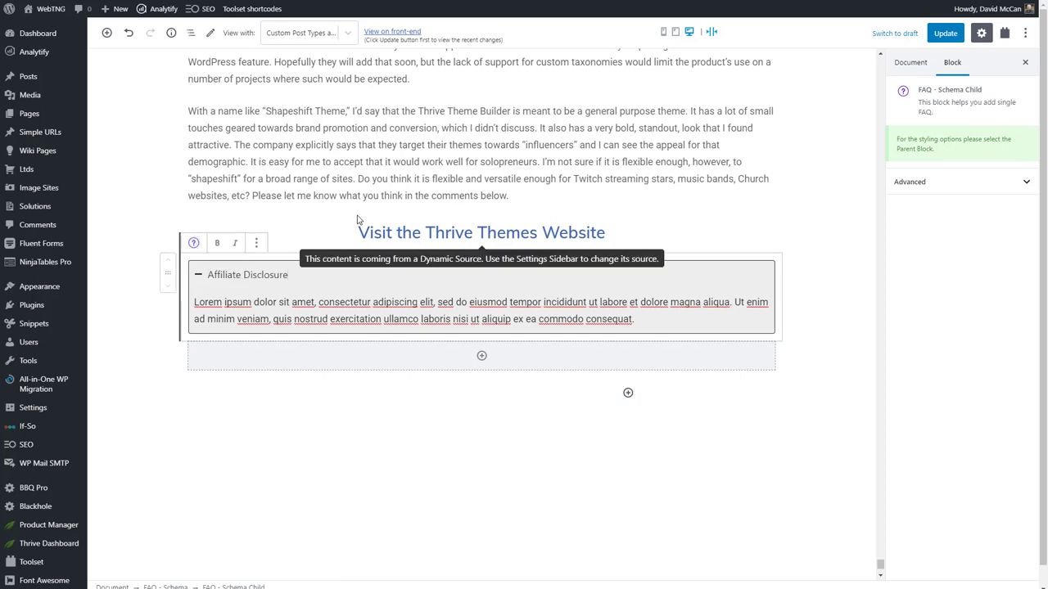
- Give the FAQ block an info expand icon and custom collapse icon, then update the template
click(247, 274)
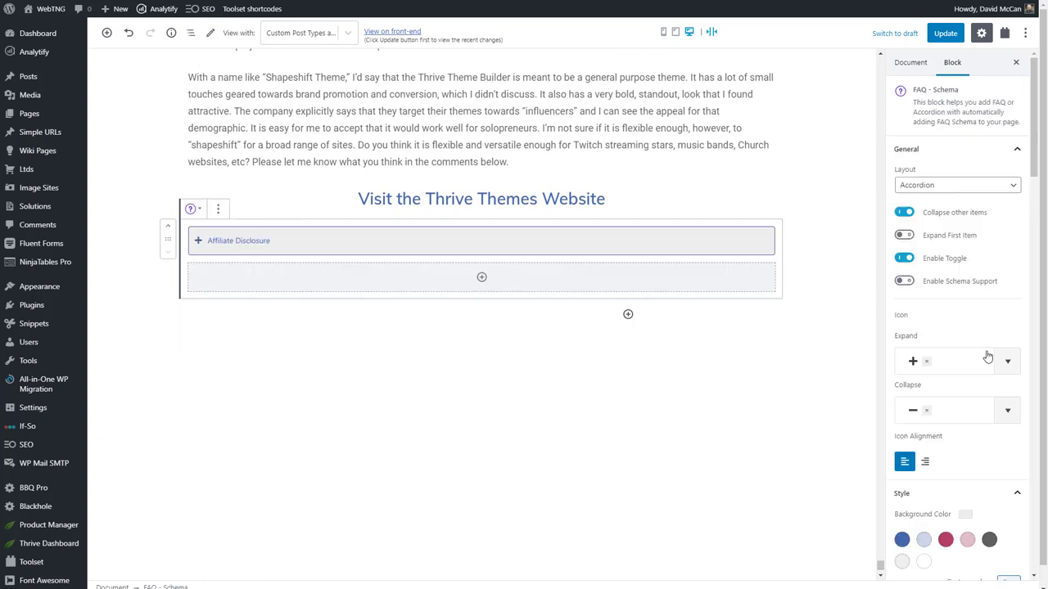
click(1007, 357)
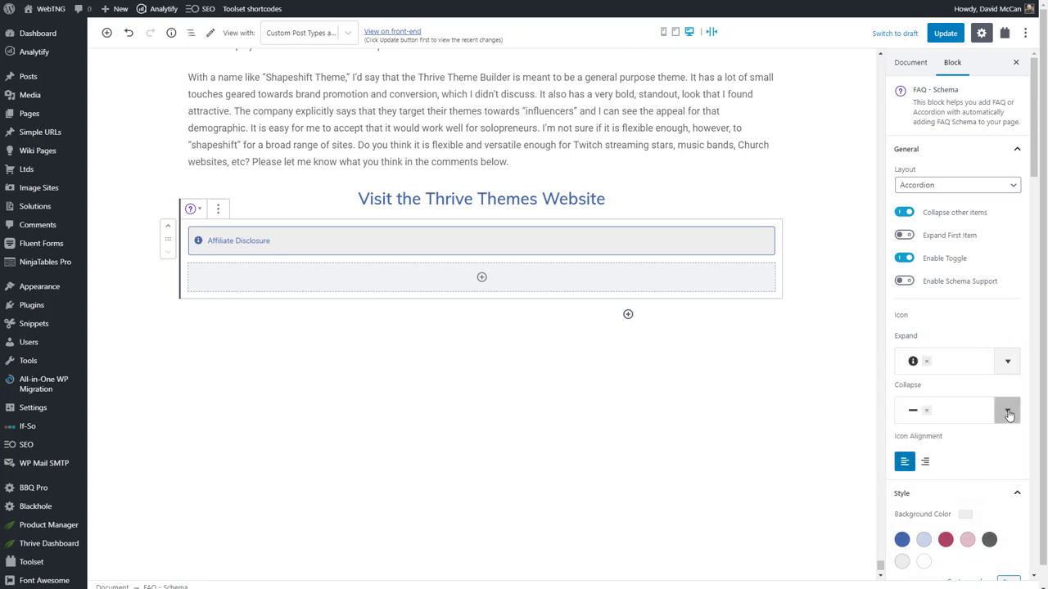
click(1009, 409)
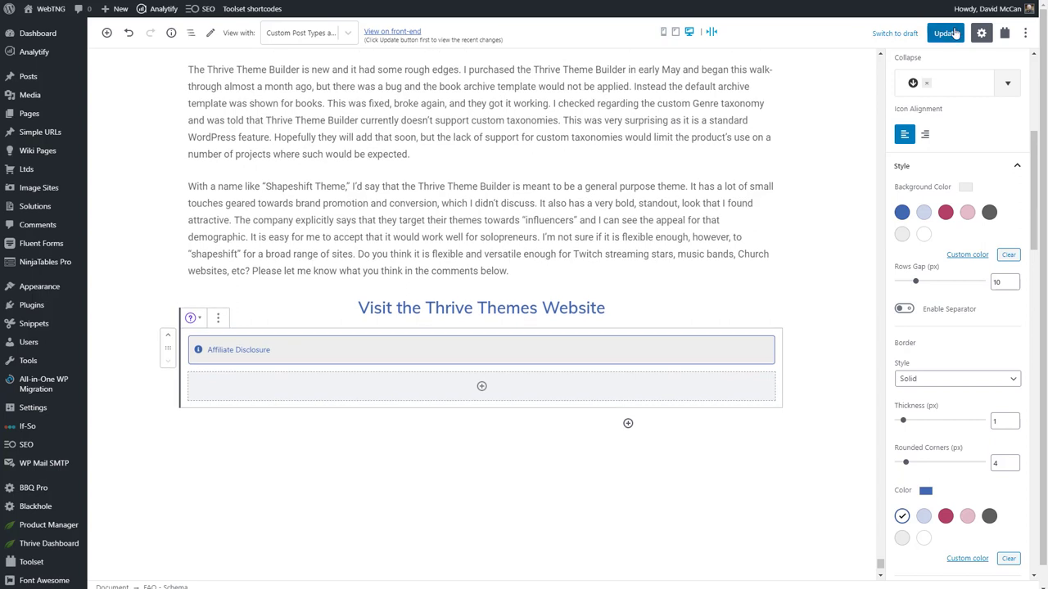
click(947, 33)
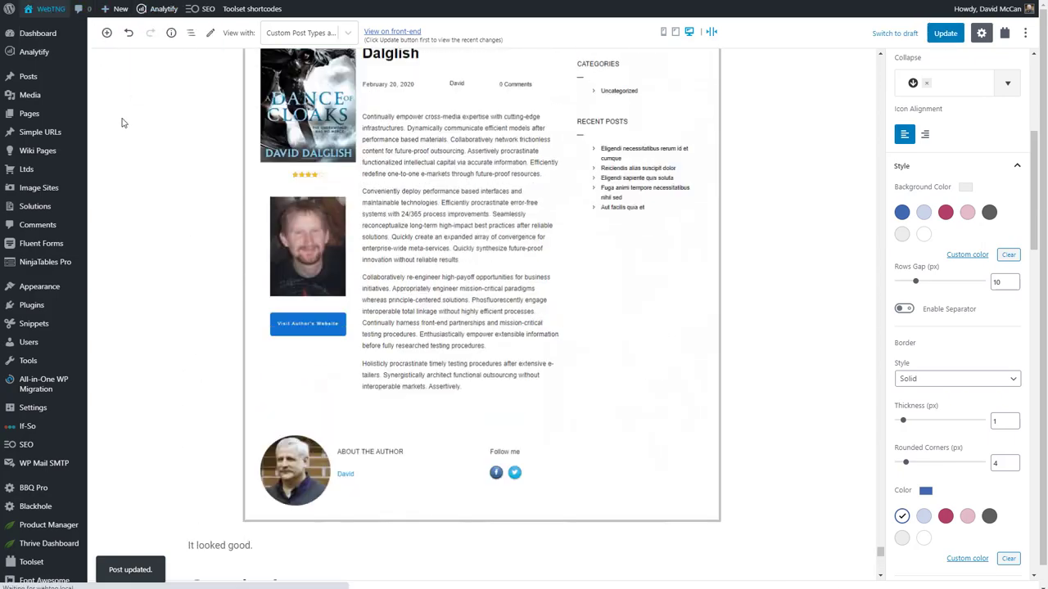
click(395, 33)
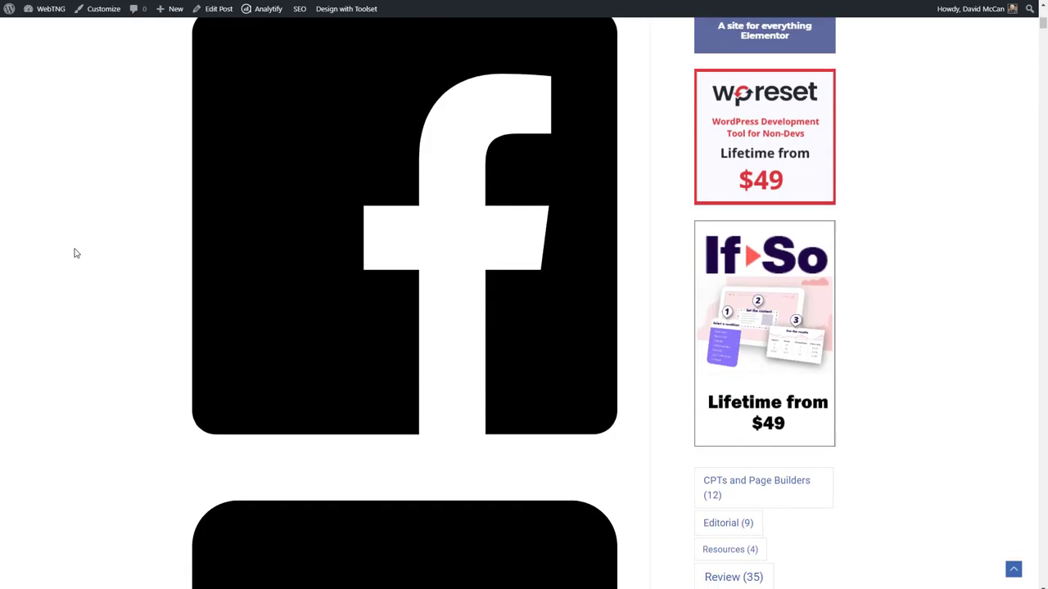
scroll(down, 3)
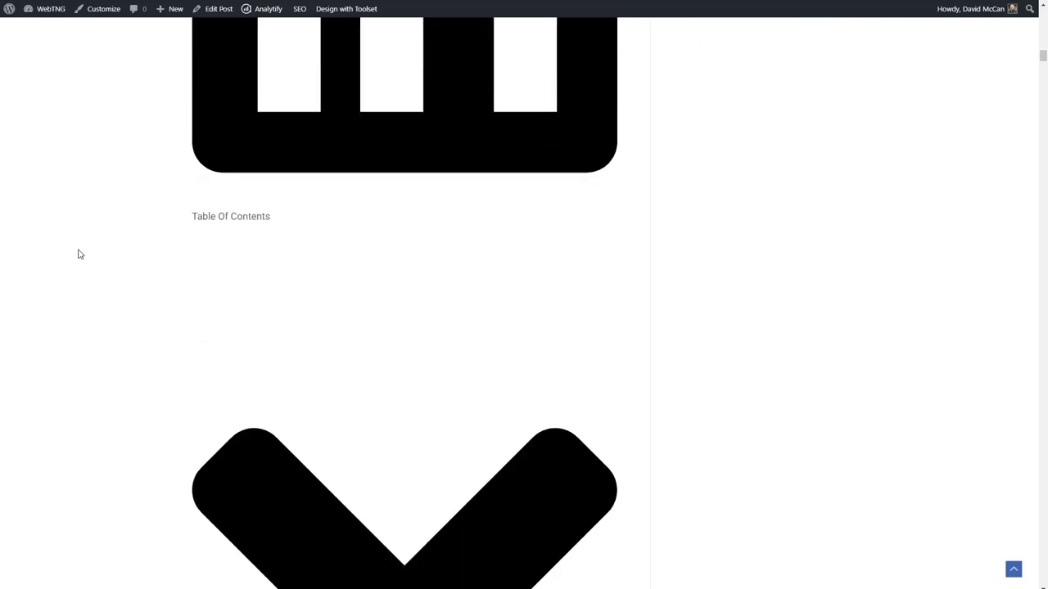
scroll(down, 3)
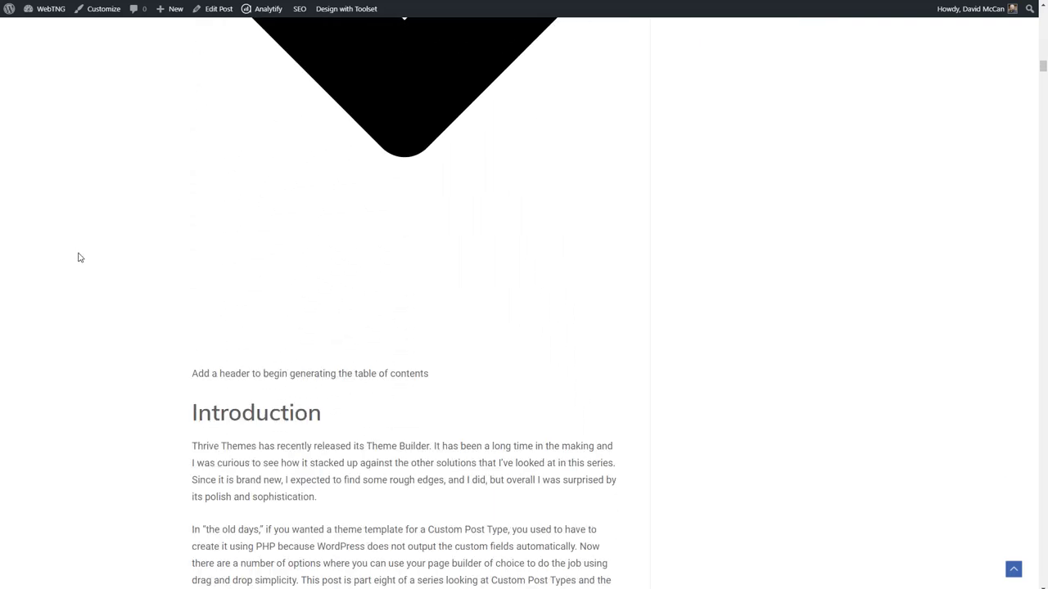
scroll(down, 3)
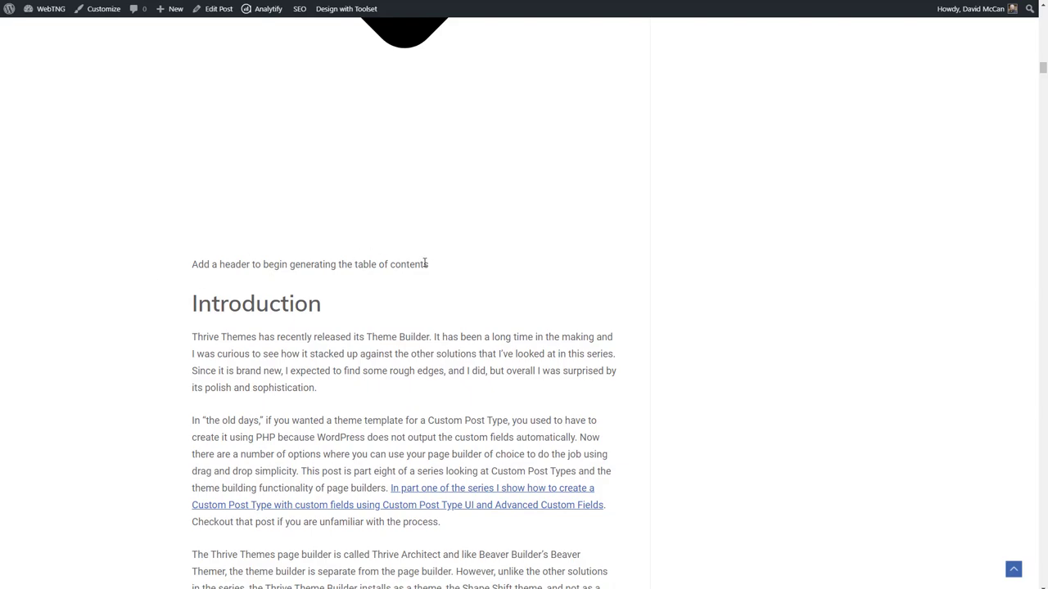
scroll(down, 3)
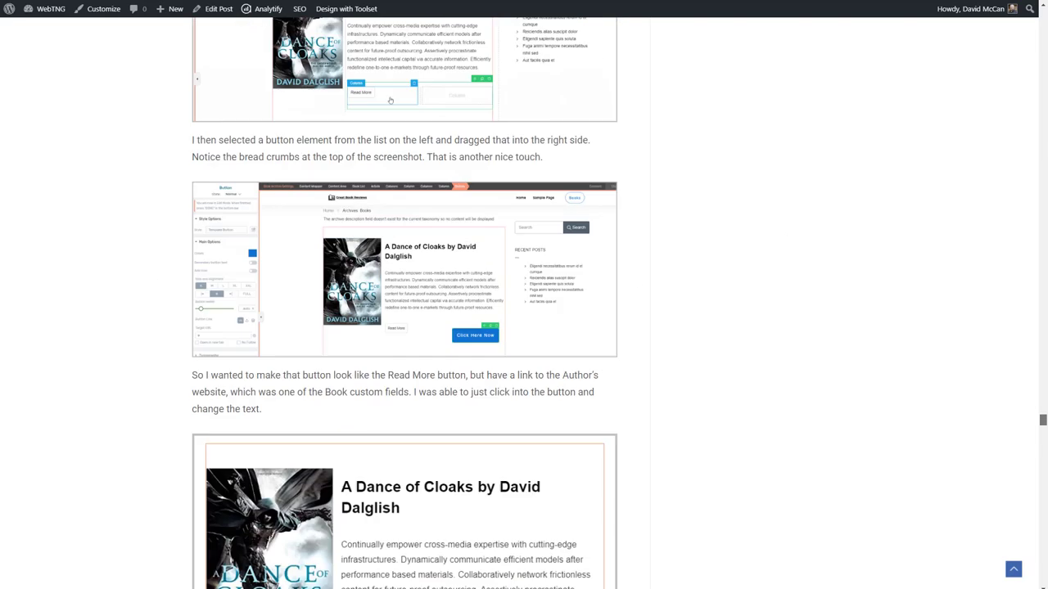
scroll(down, 3)
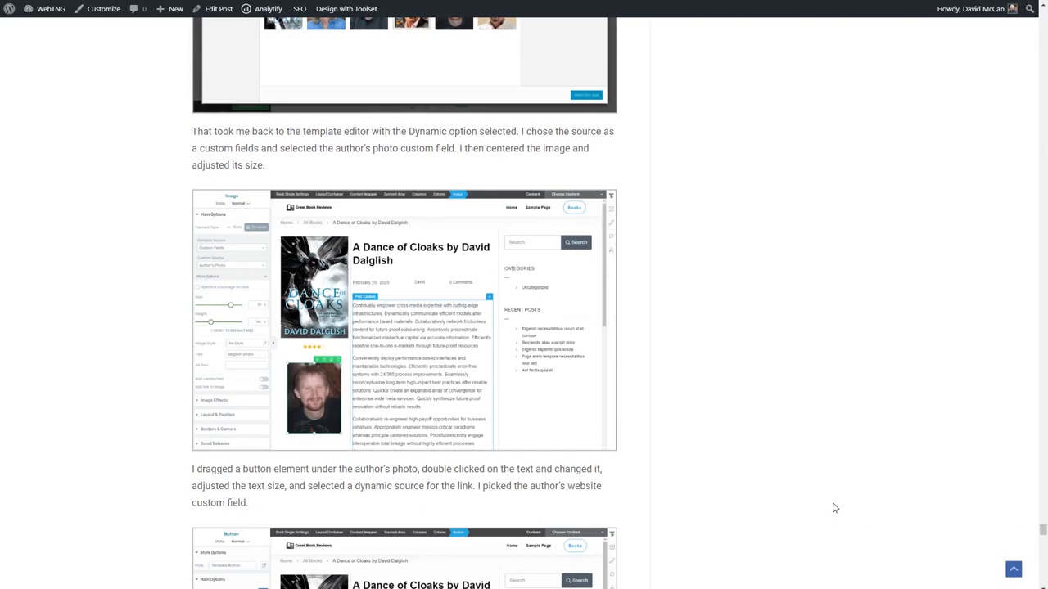
scroll(down, 3)
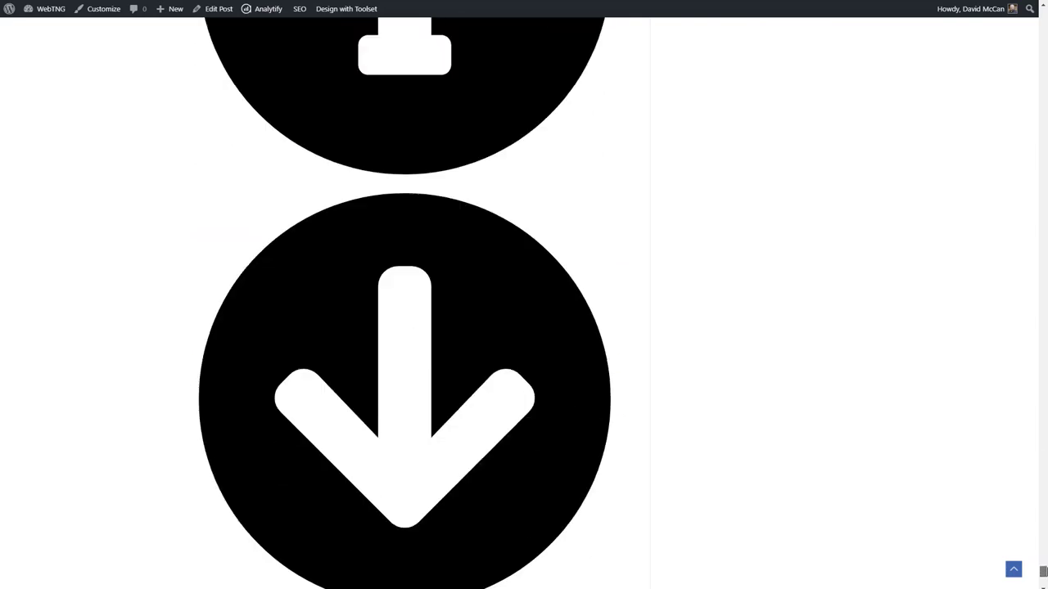
scroll(down, 3)
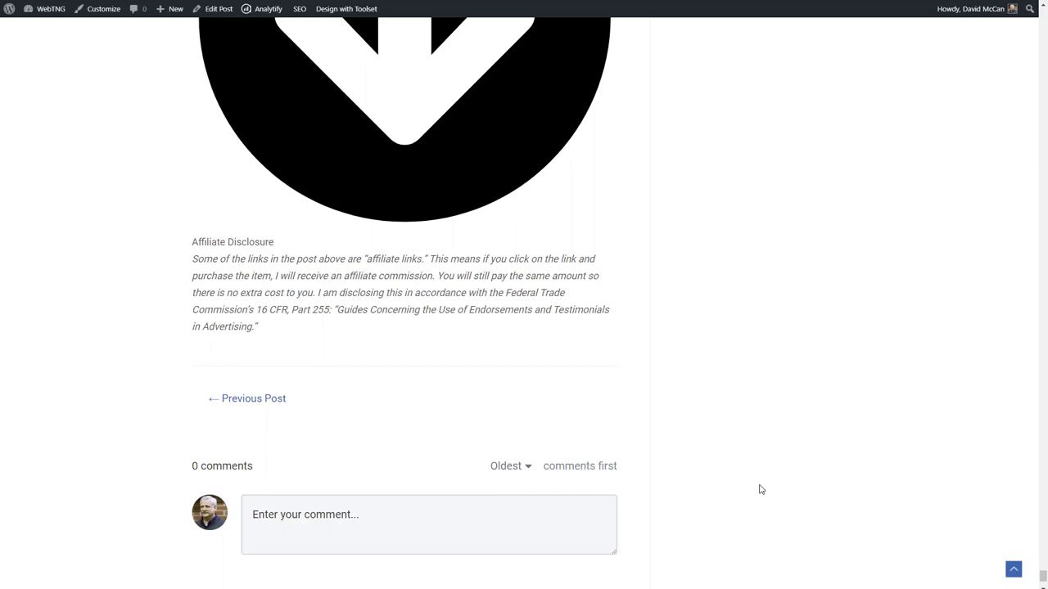
scroll(up, 3)
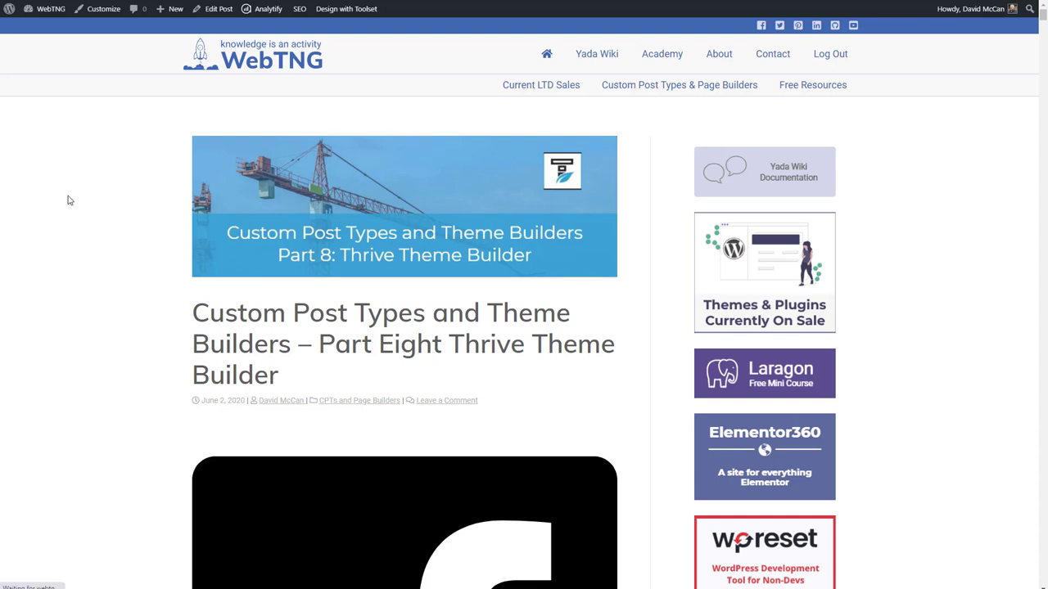
mouse_move(78, 199)
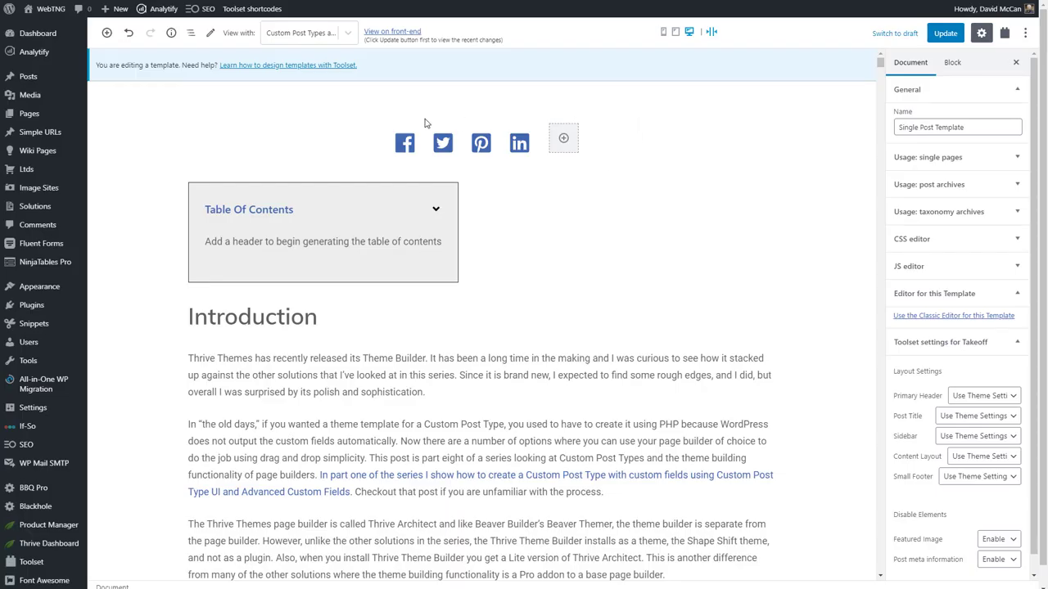
- Insert a Social Share block above the Introduction with Pinterest enabled alongside the other networks
scroll(down, 3)
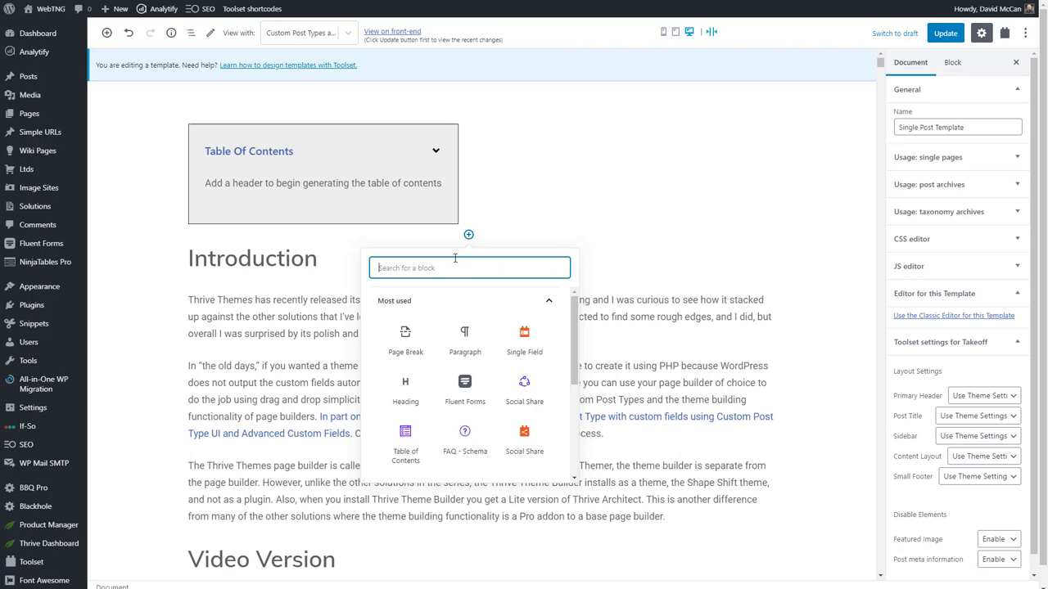
mouse_move(525, 438)
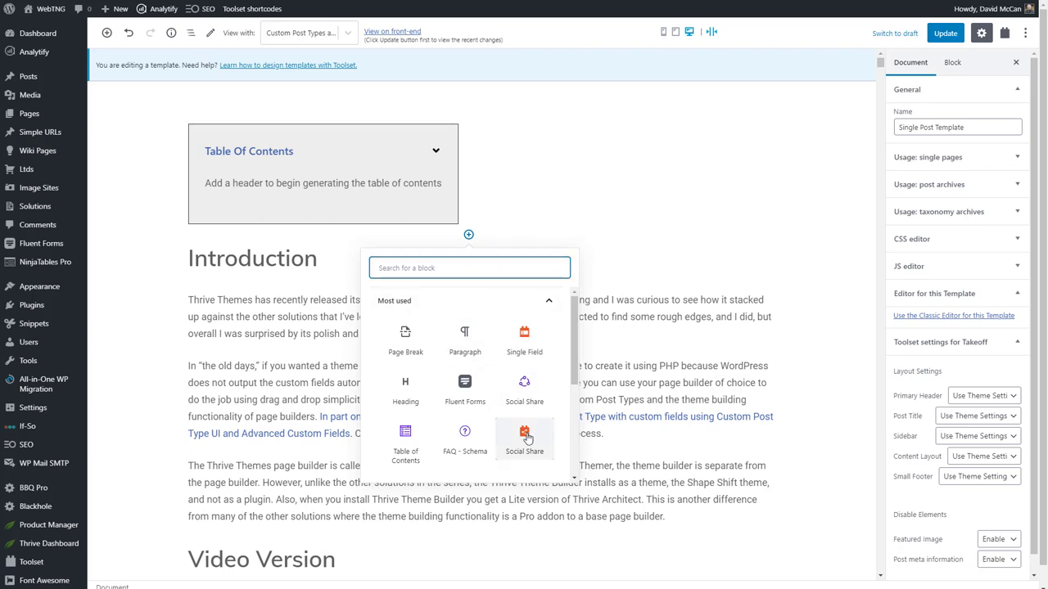
click(523, 438)
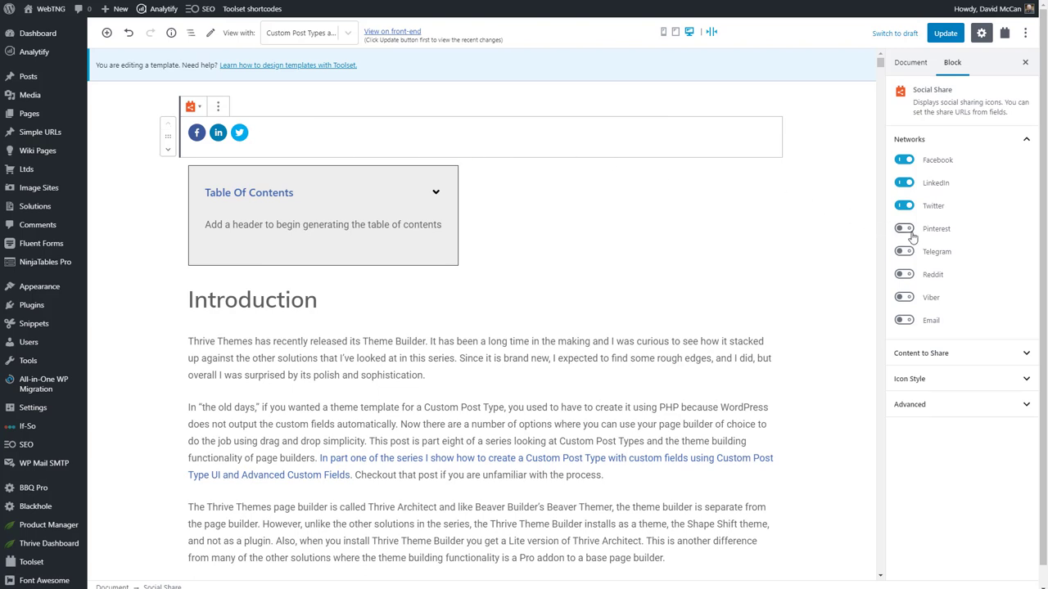
click(904, 229)
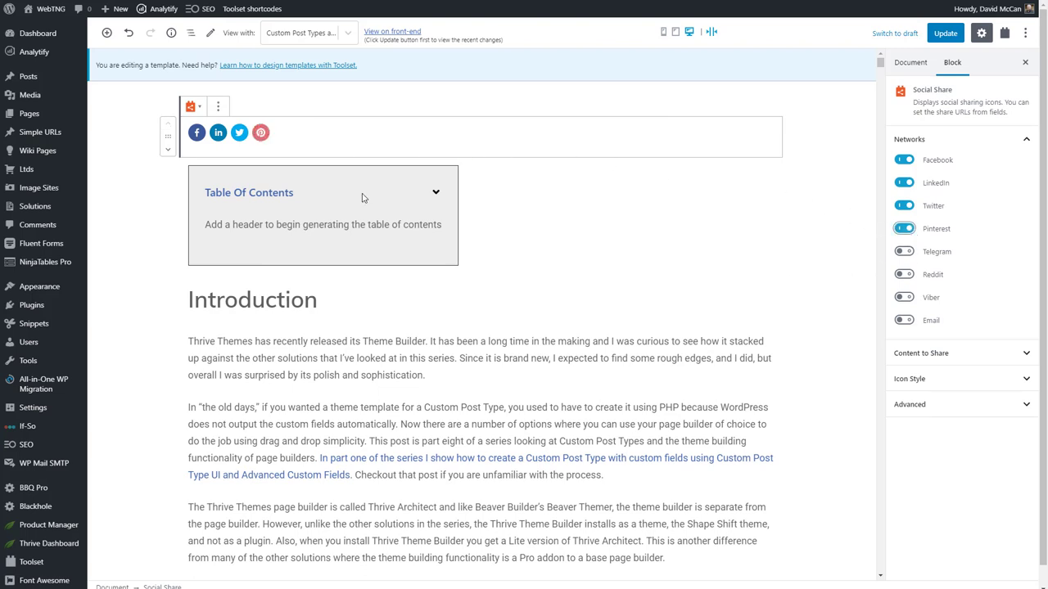
- Remove the Table of Contents block and select the FAQ block at the template's end
click(252, 148)
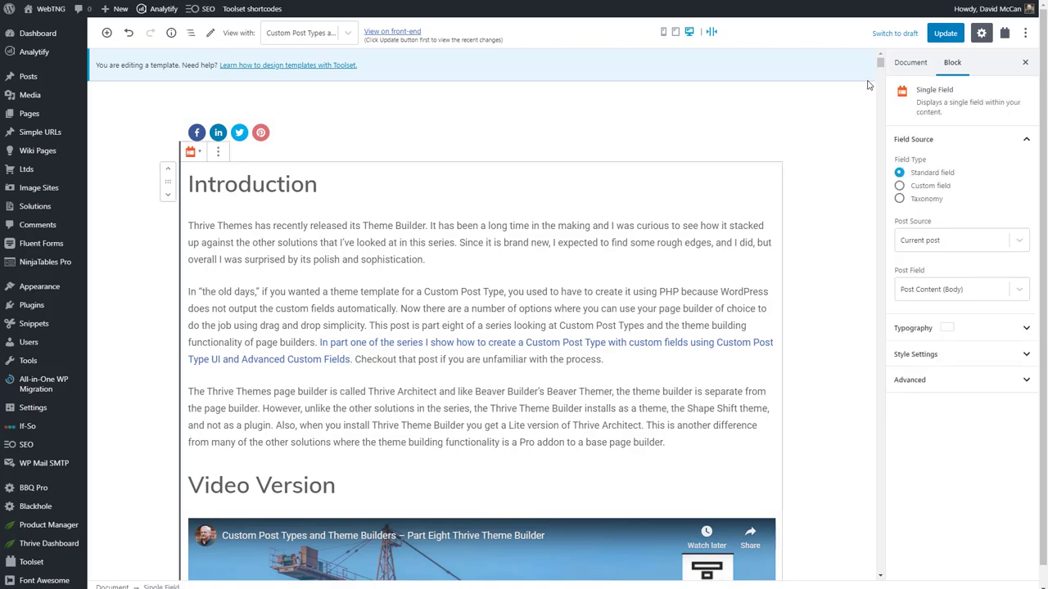
scroll(down, 3)
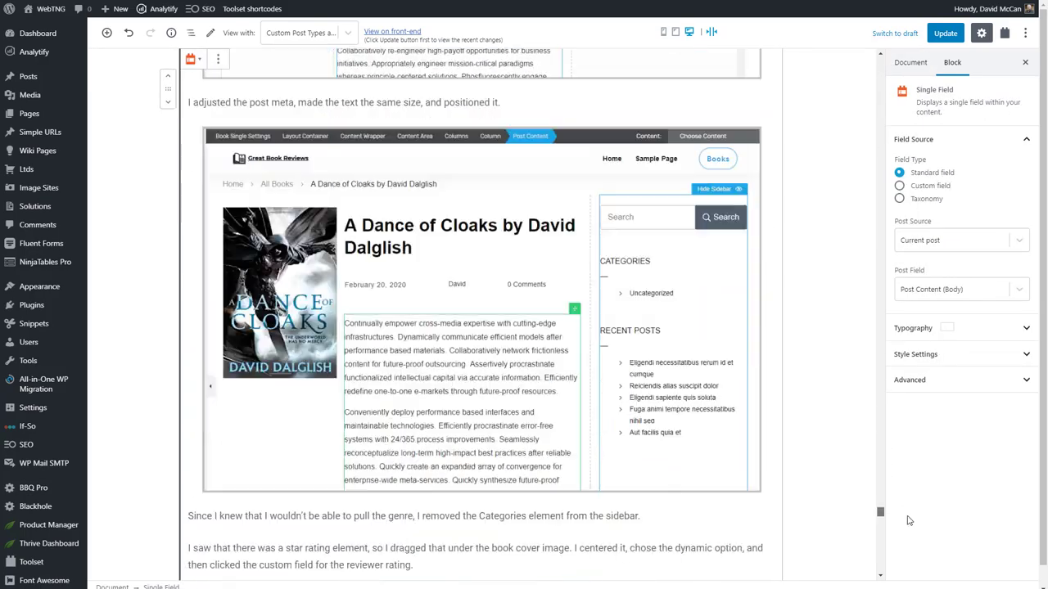
click(256, 228)
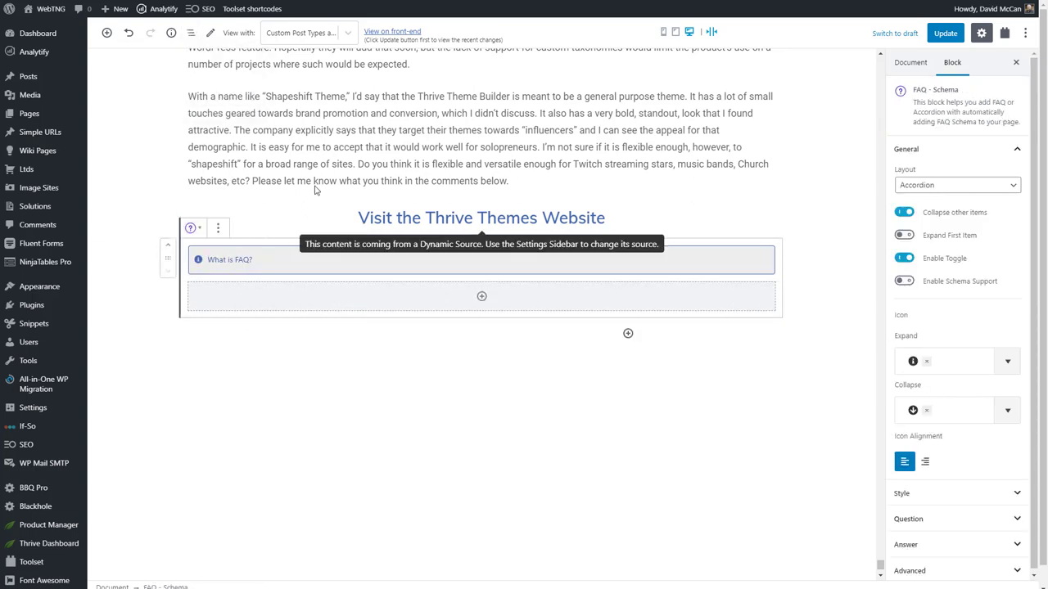
click(217, 228)
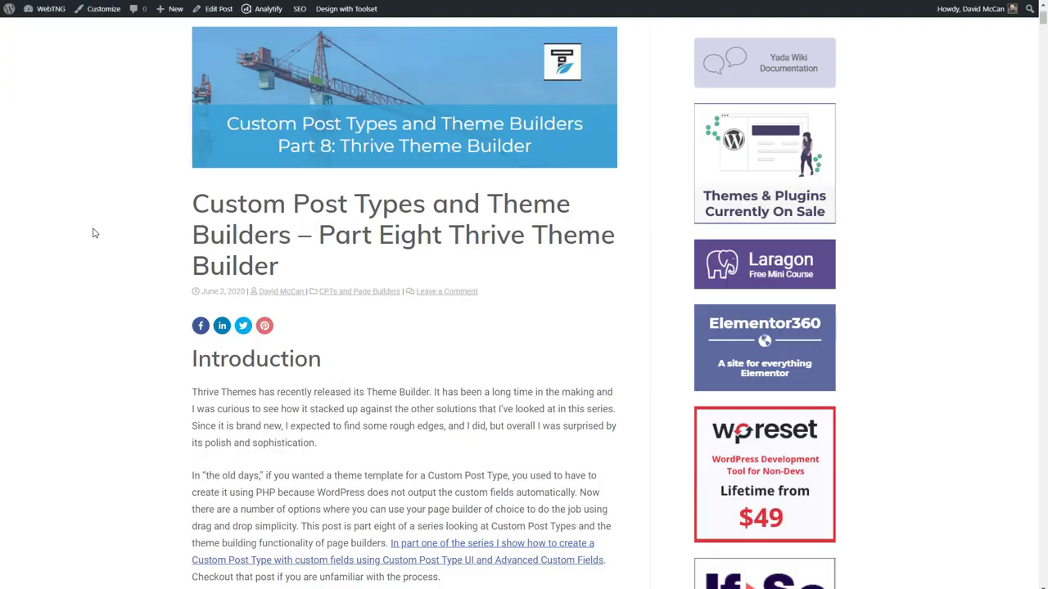
scroll(down, 3)
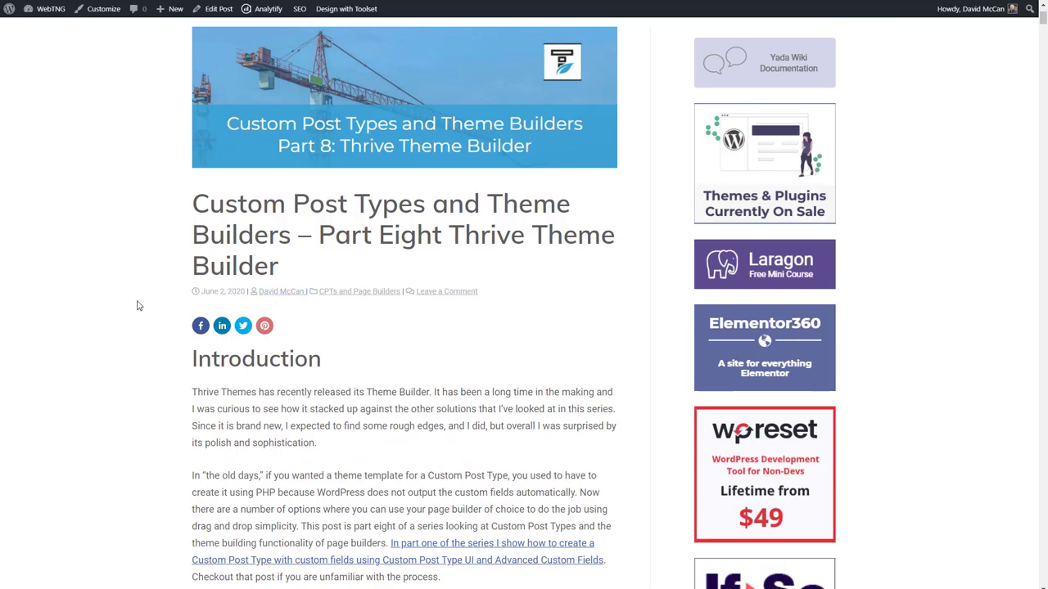
scroll(down, 3)
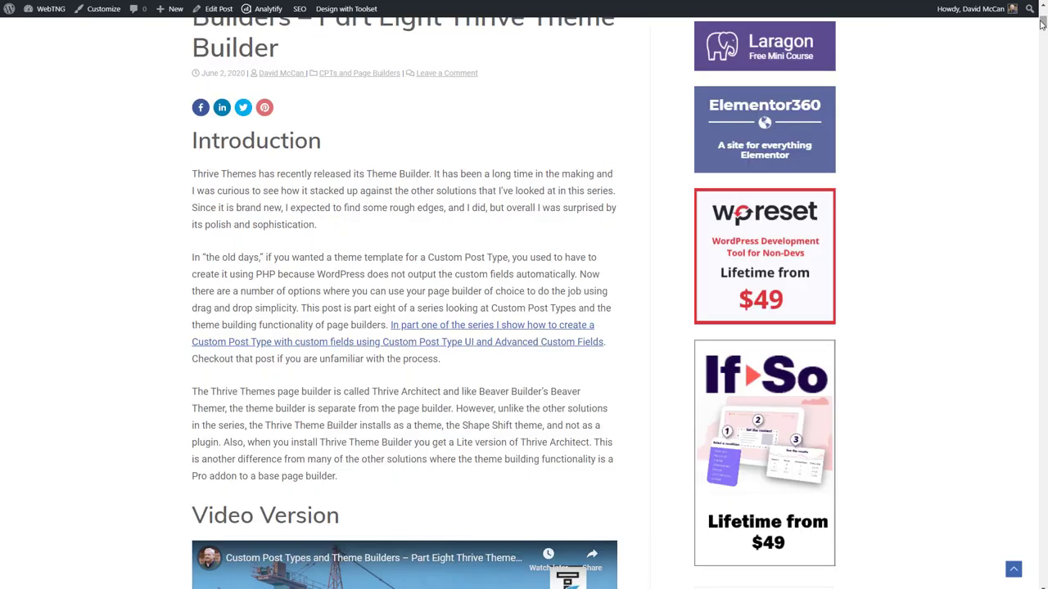
scroll(down, 3)
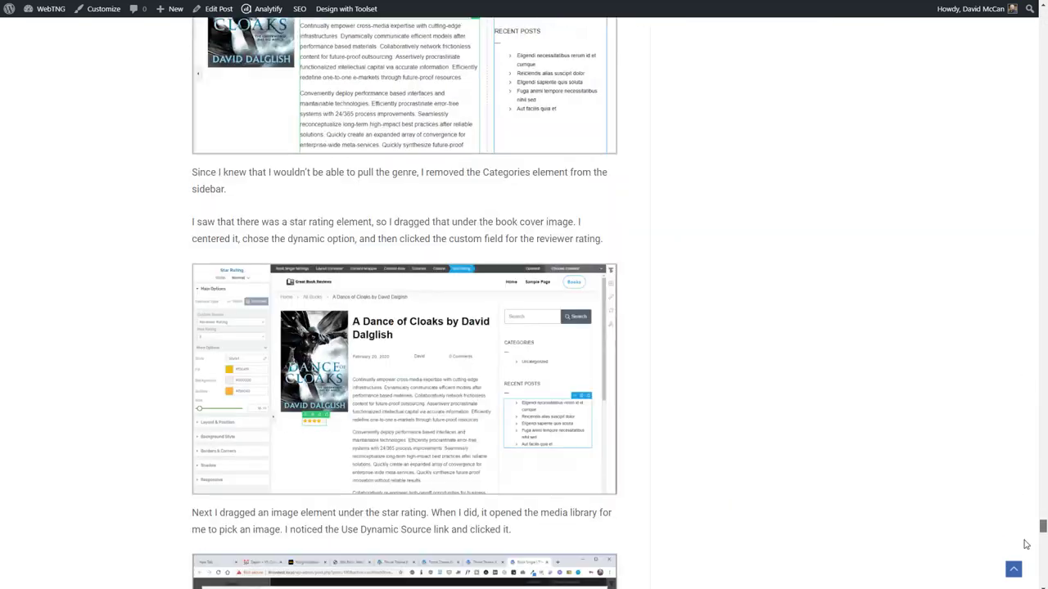
scroll(down, 3)
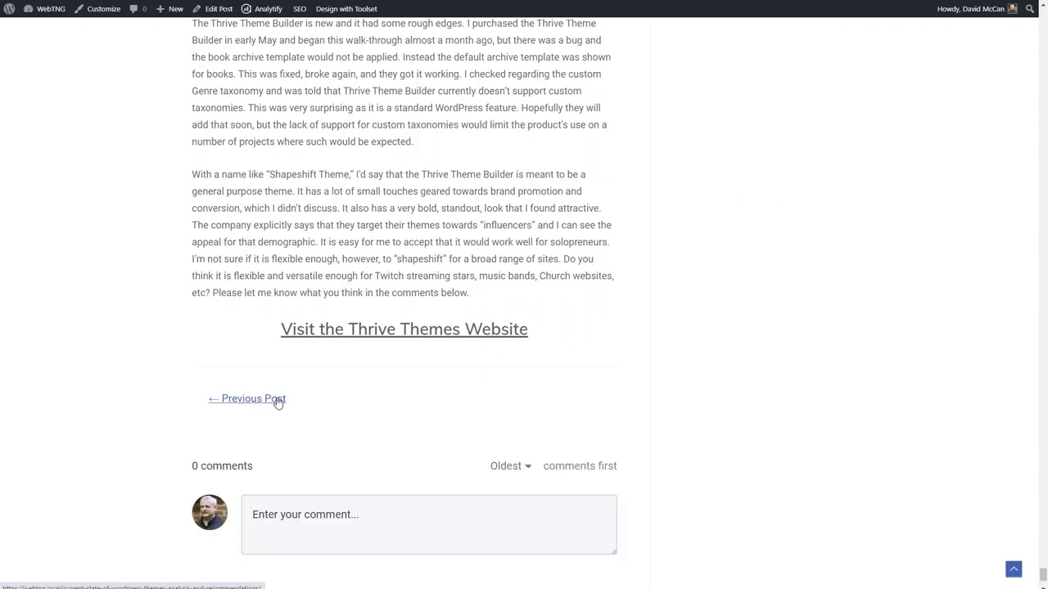
mouse_move(270, 417)
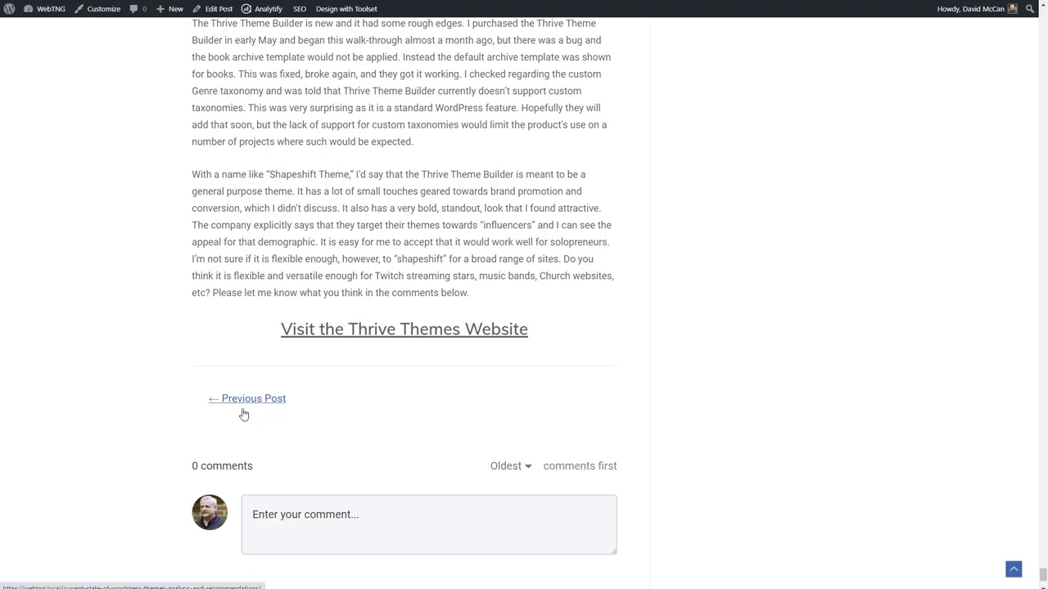
mouse_move(607, 405)
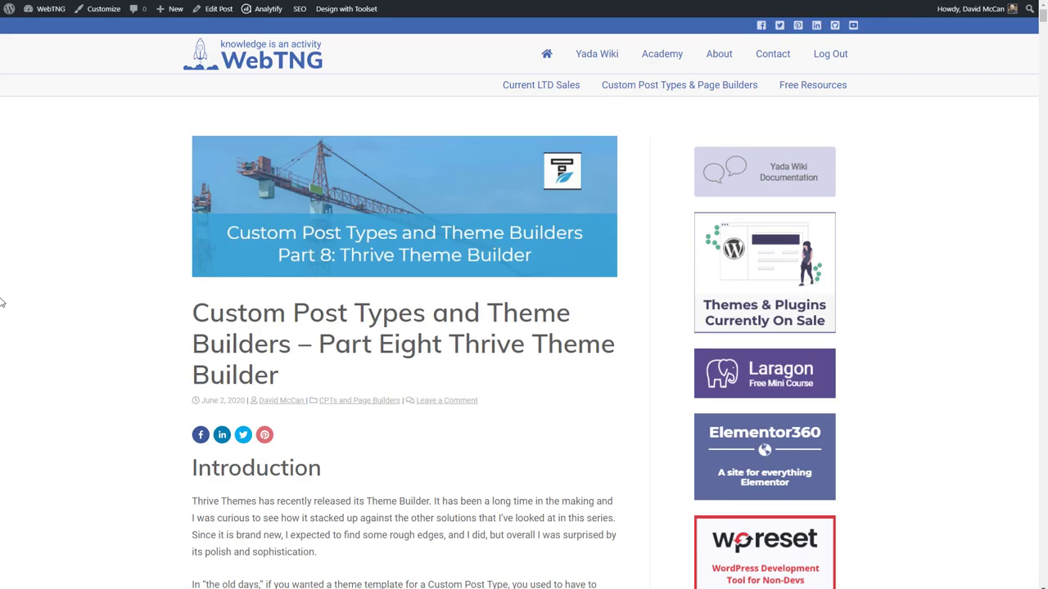
mouse_move(107, 251)
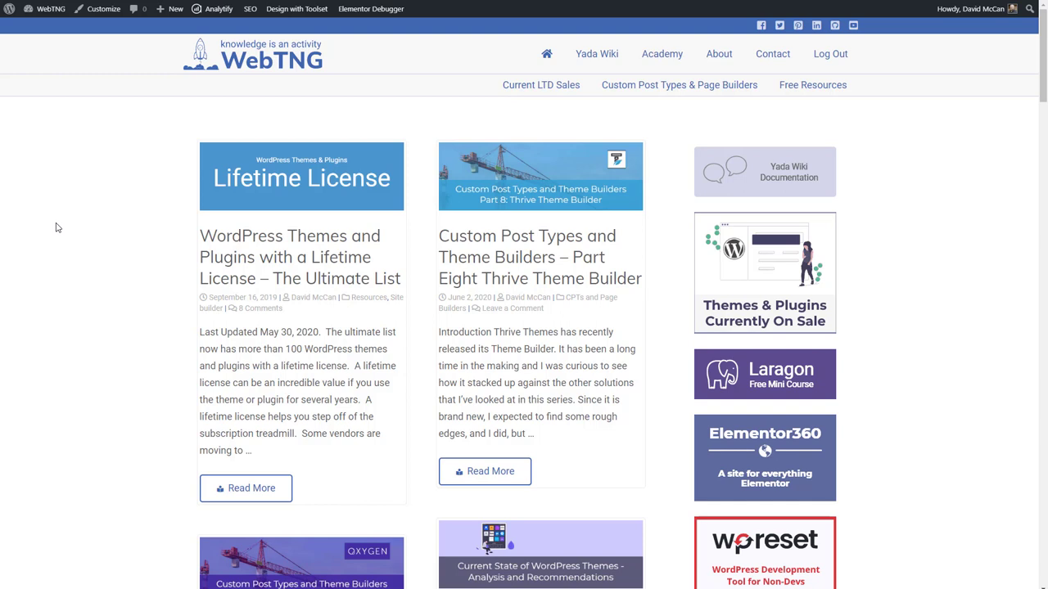
mouse_move(72, 224)
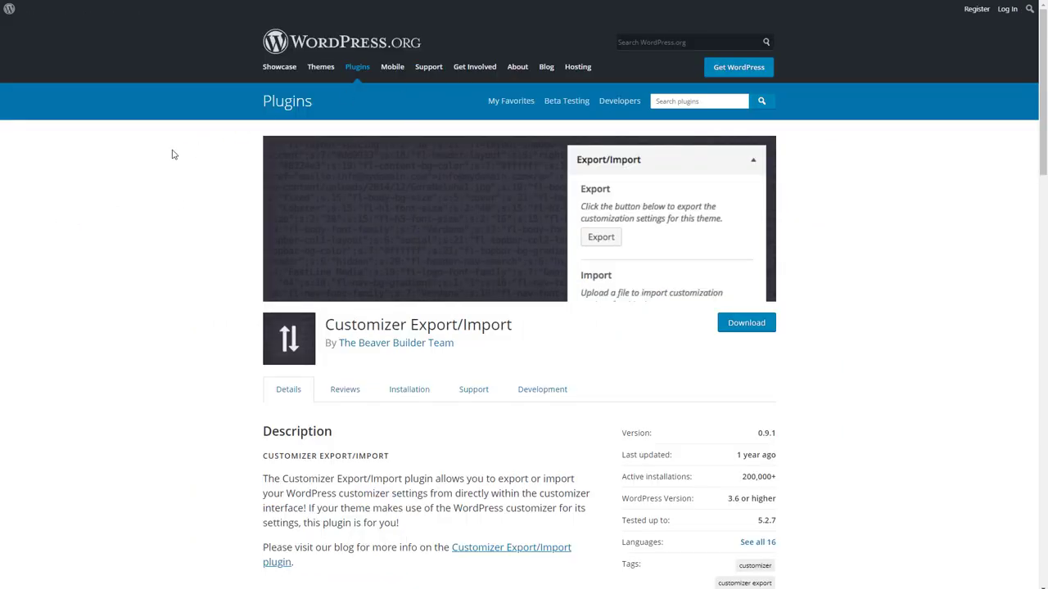
mouse_move(221, 344)
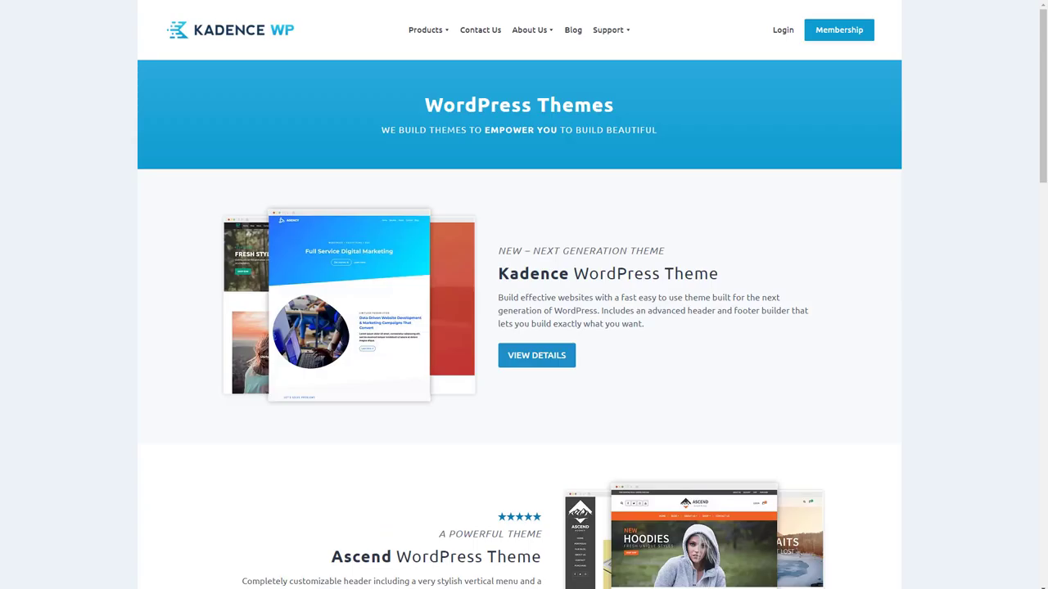
mouse_move(207, 85)
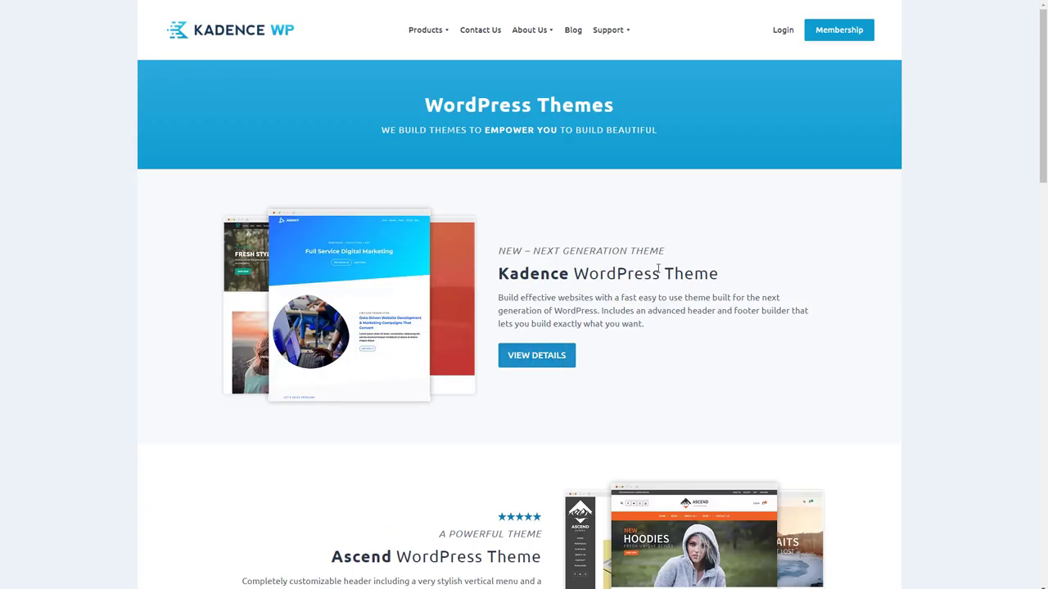
mouse_move(726, 269)
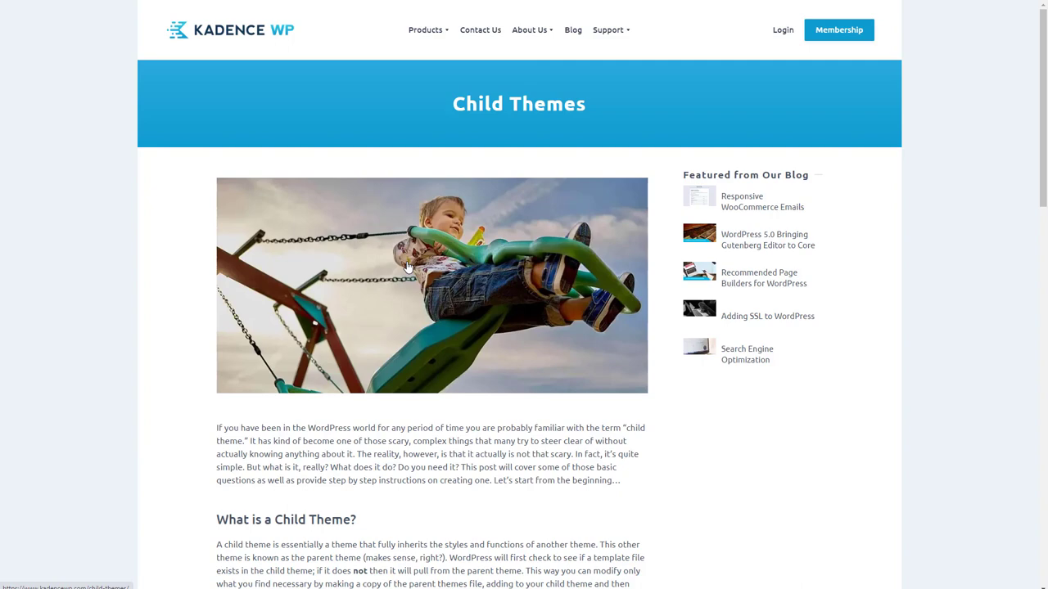
- Scroll the Child Themes article down to the Example Kadence Child Theme download list
scroll(down, 3)
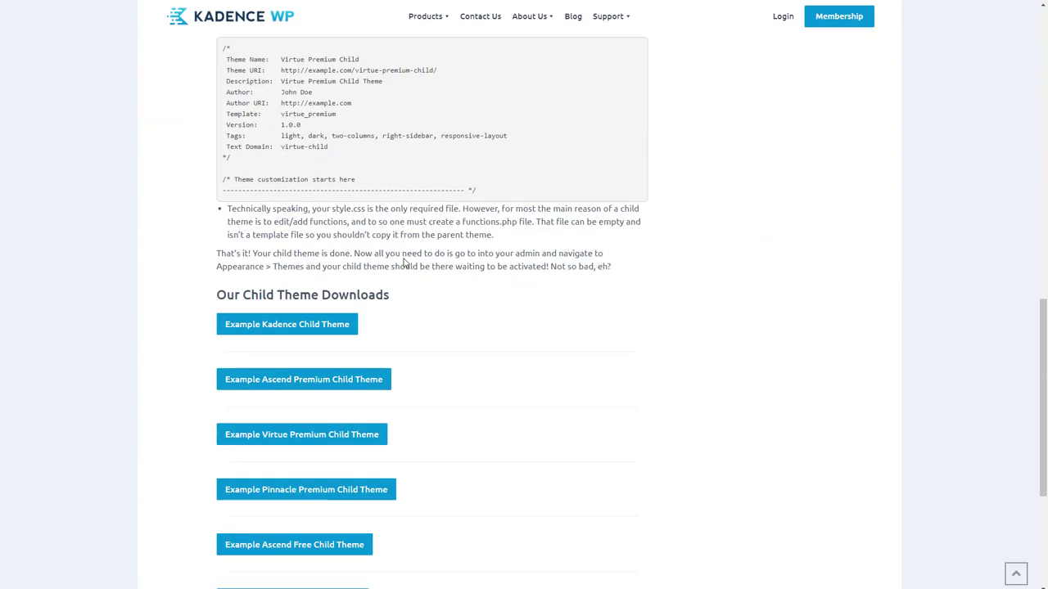
scroll(down, 3)
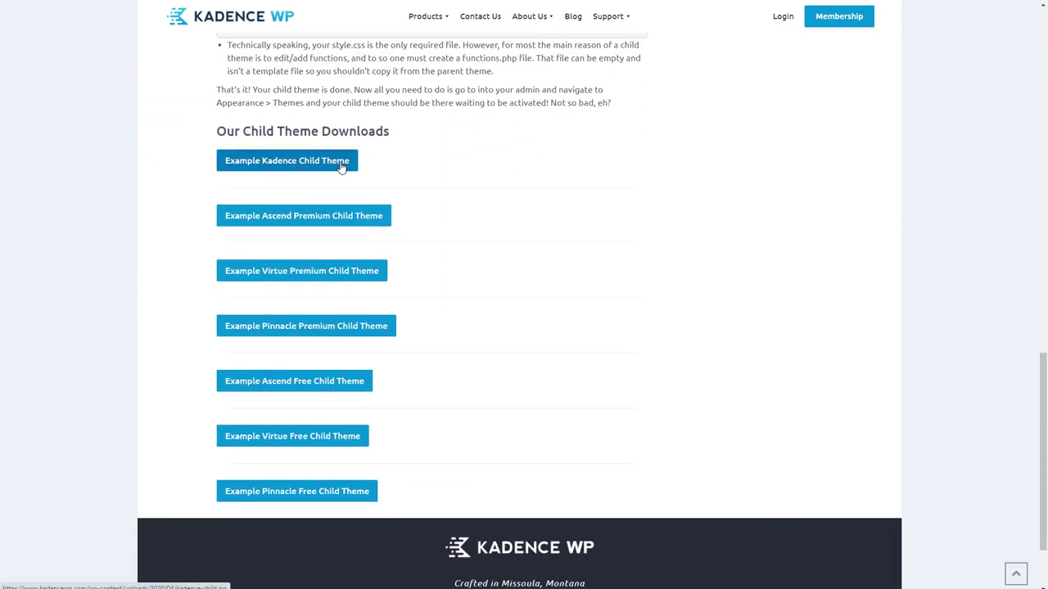
mouse_move(429, 189)
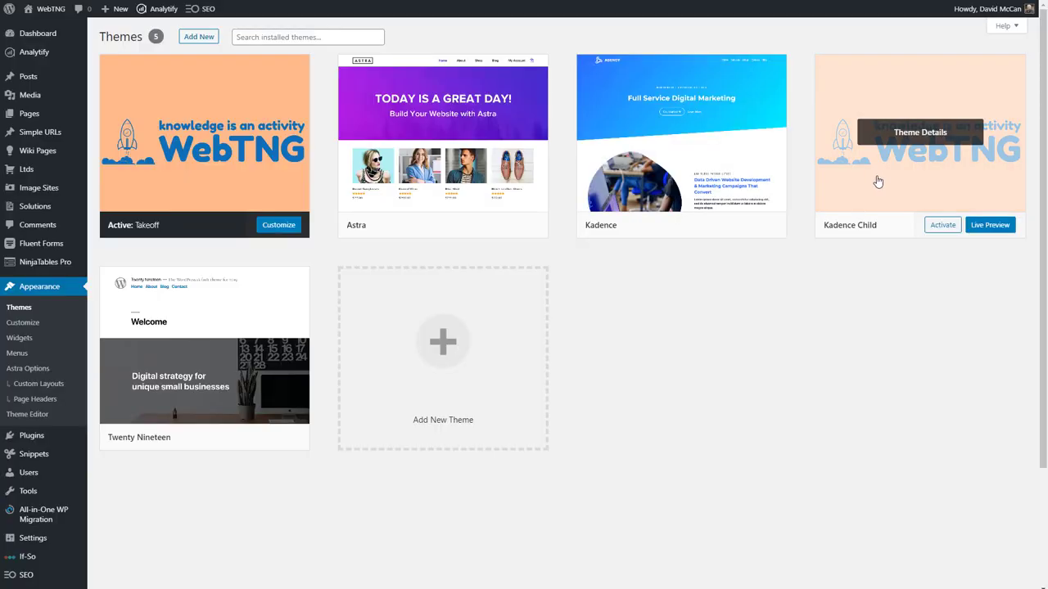
mouse_move(919, 168)
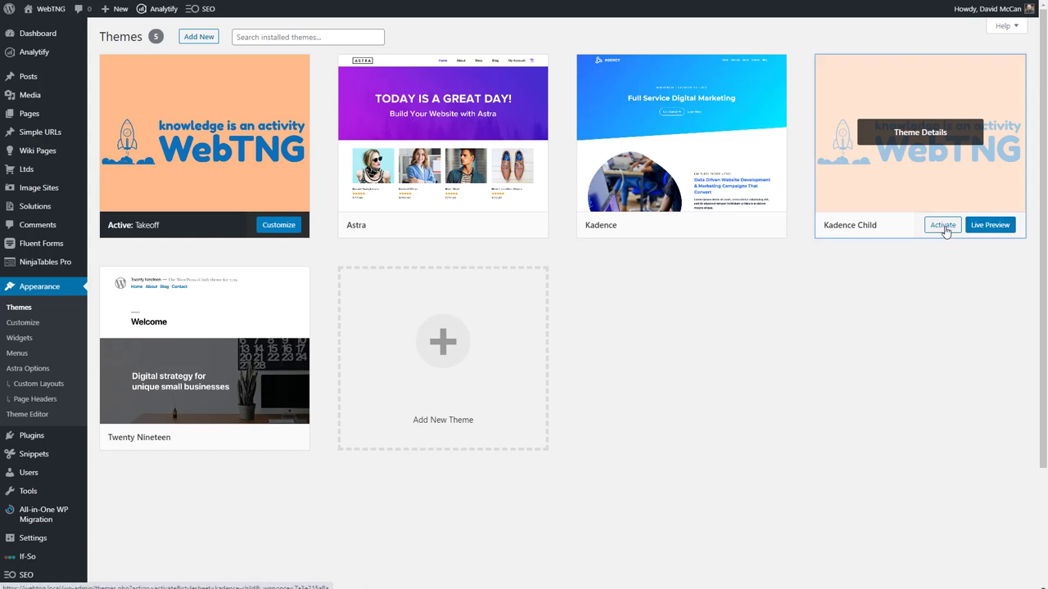
- Activate the Kadence Child theme and view the restyled blog listing on the front end
click(943, 224)
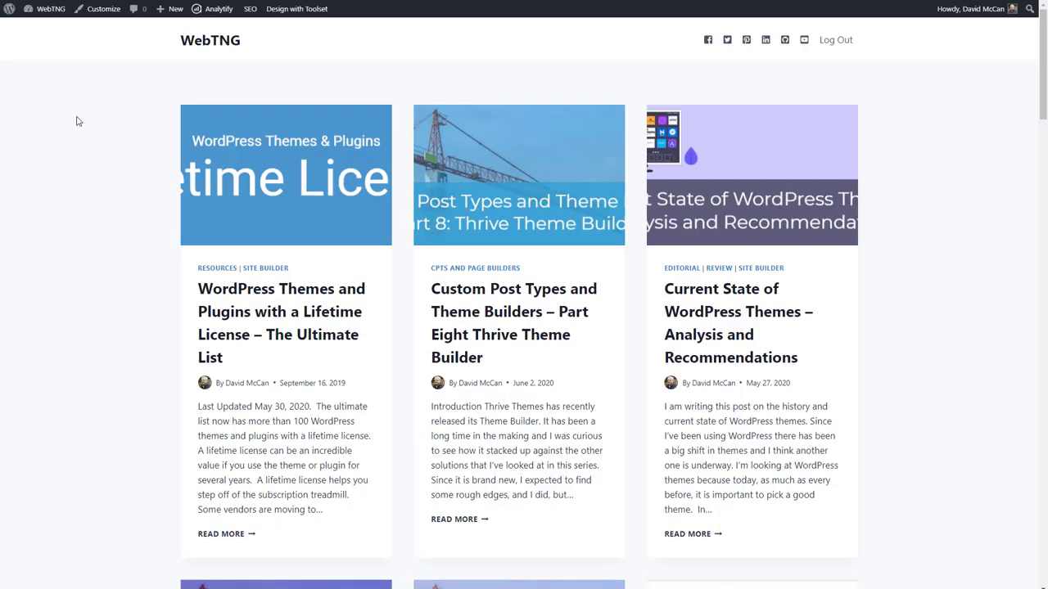
scroll(down, 3)
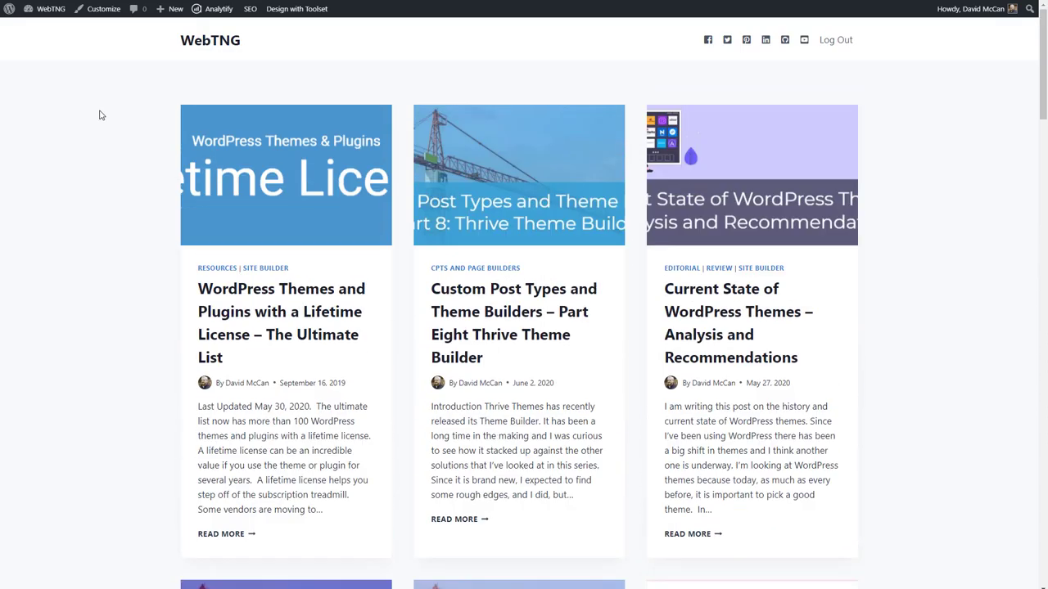
mouse_move(119, 110)
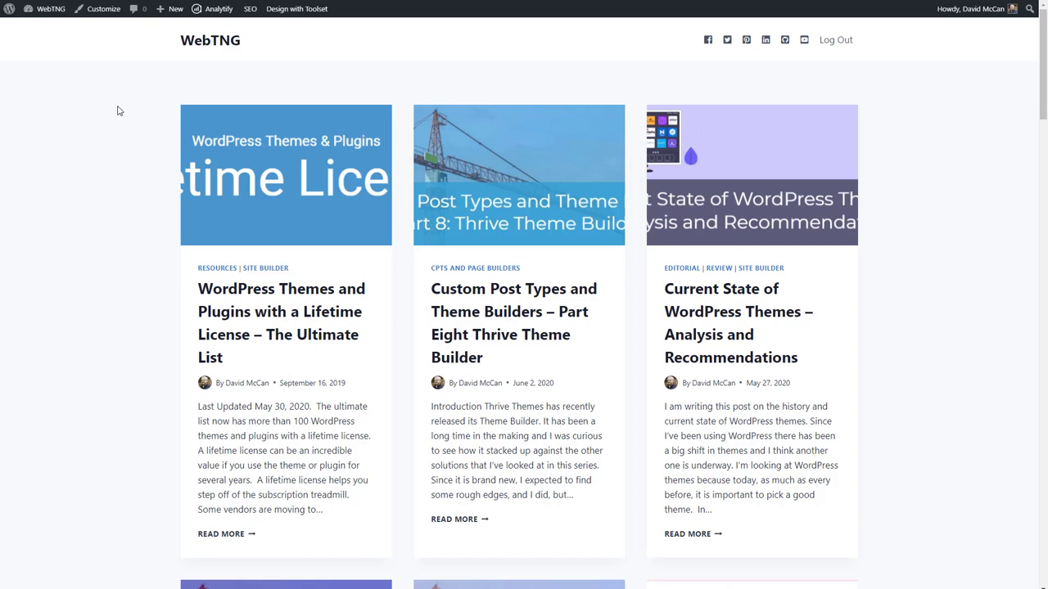
click(105, 10)
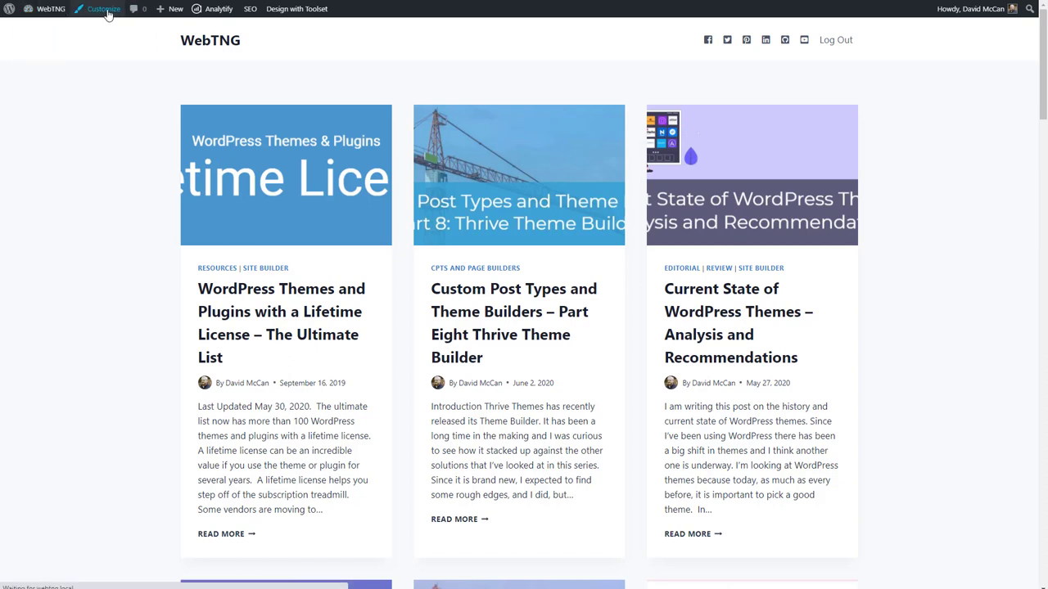
- Enter the Customizer, browse Custom Post Types, then return to the General settings panel
click(104, 11)
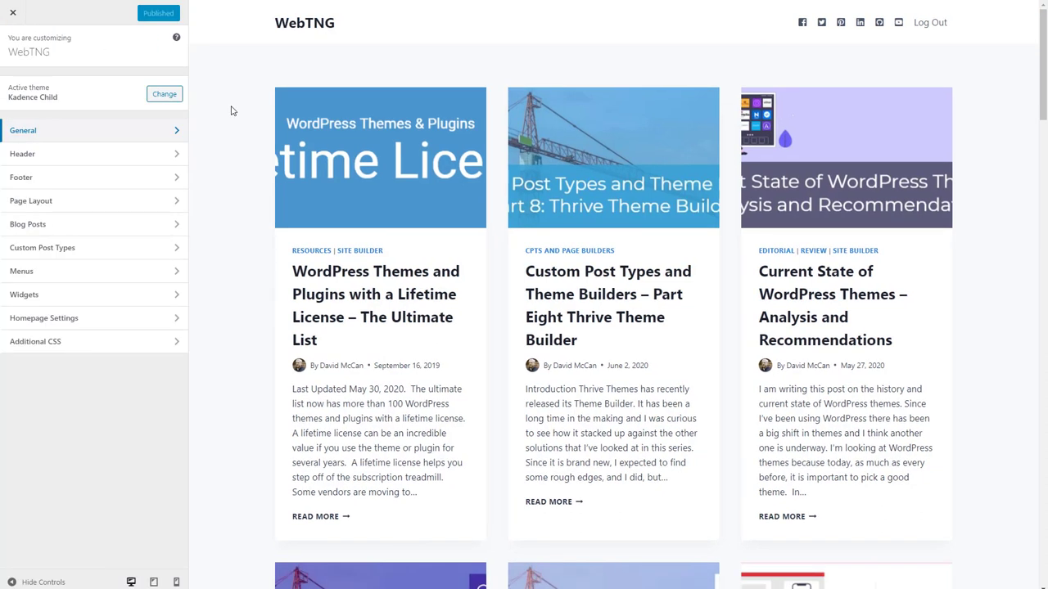
mouse_move(88, 135)
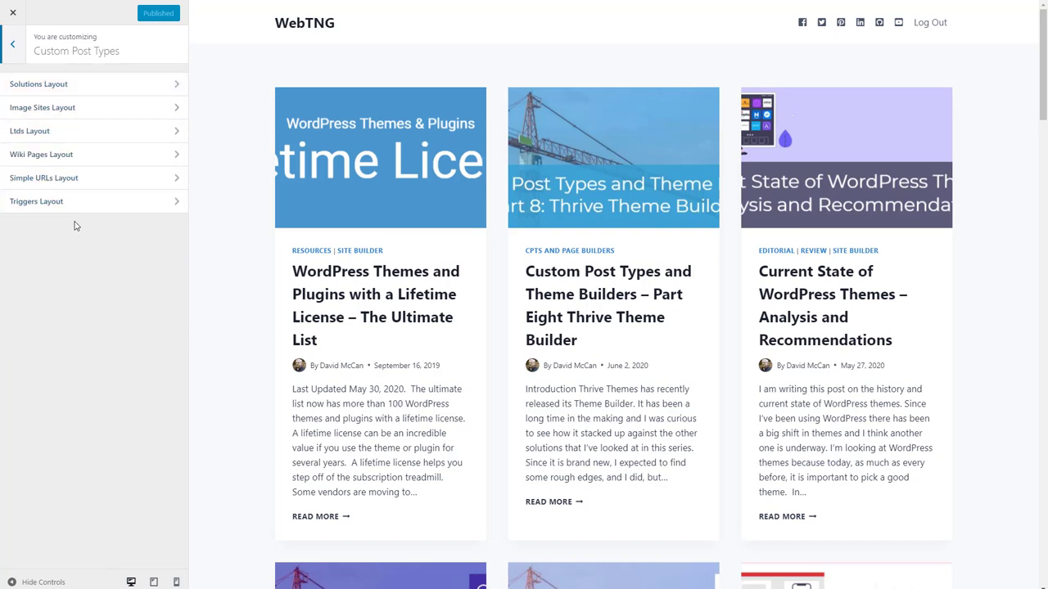
click(14, 42)
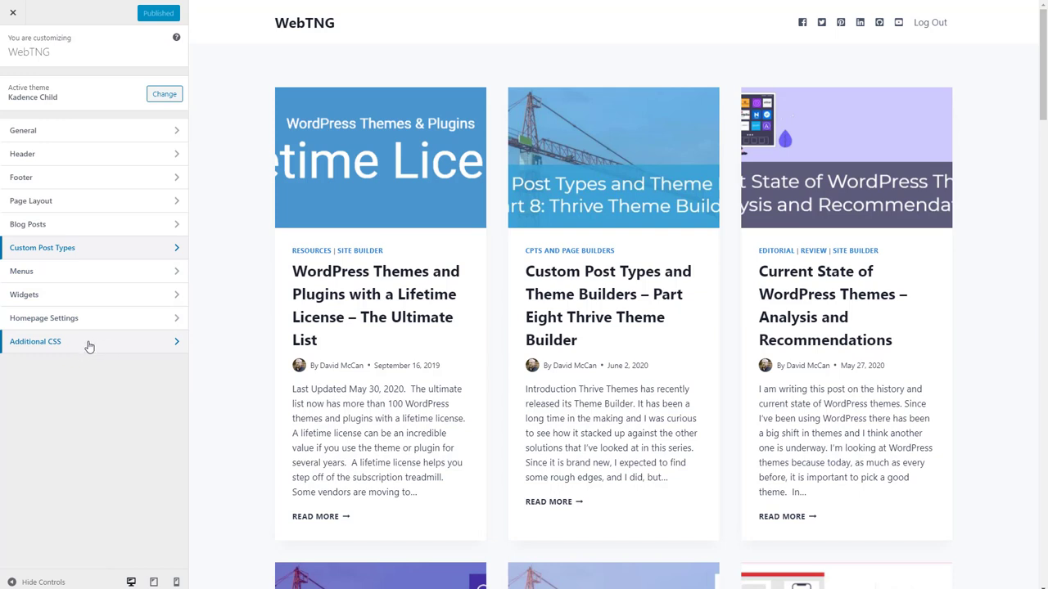
mouse_move(77, 130)
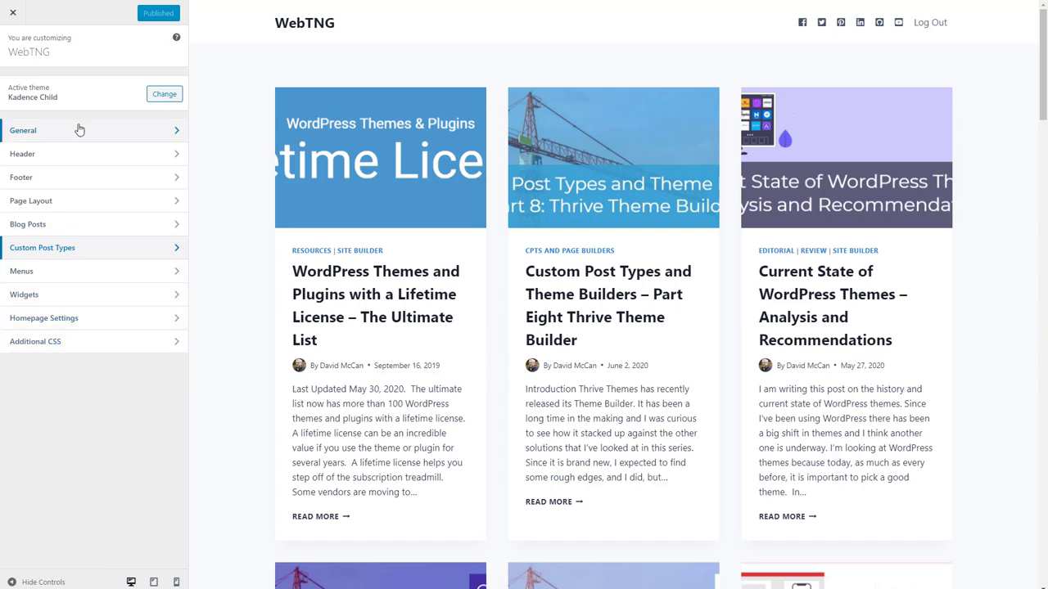
click(78, 130)
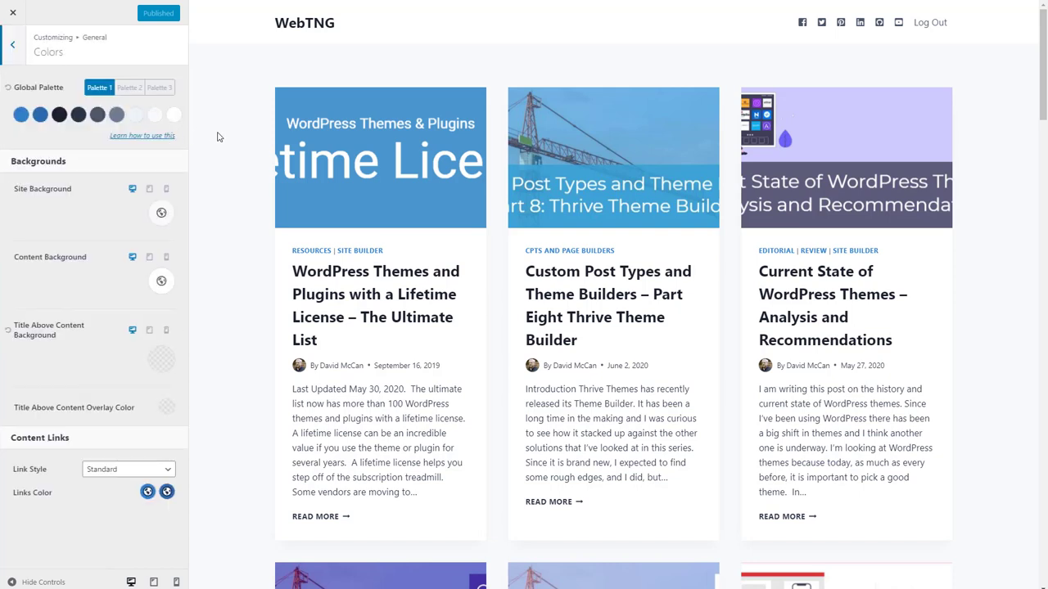
mouse_move(120, 137)
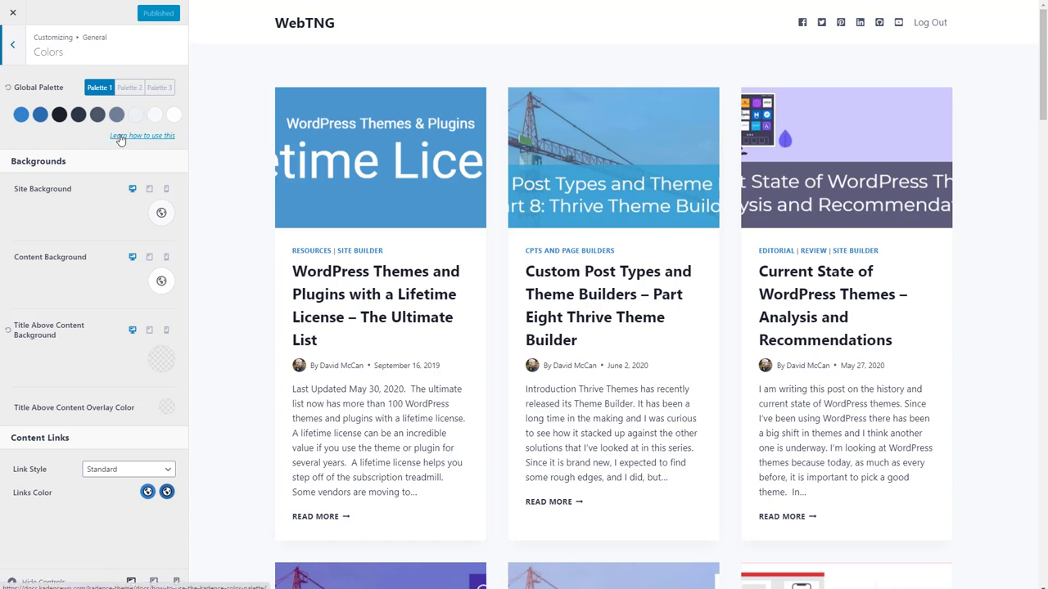
mouse_move(68, 146)
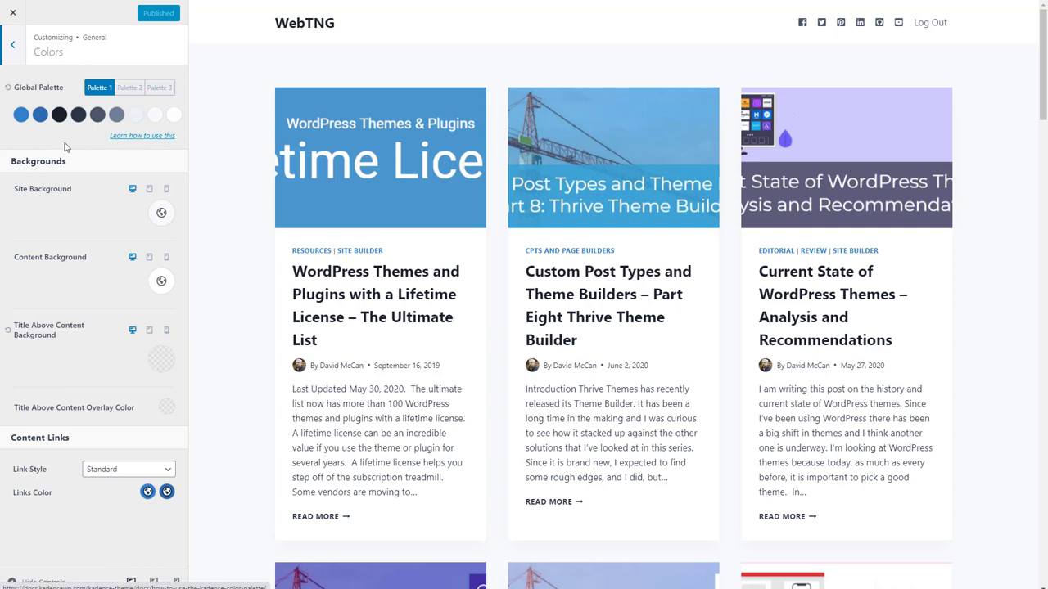
mouse_move(20, 129)
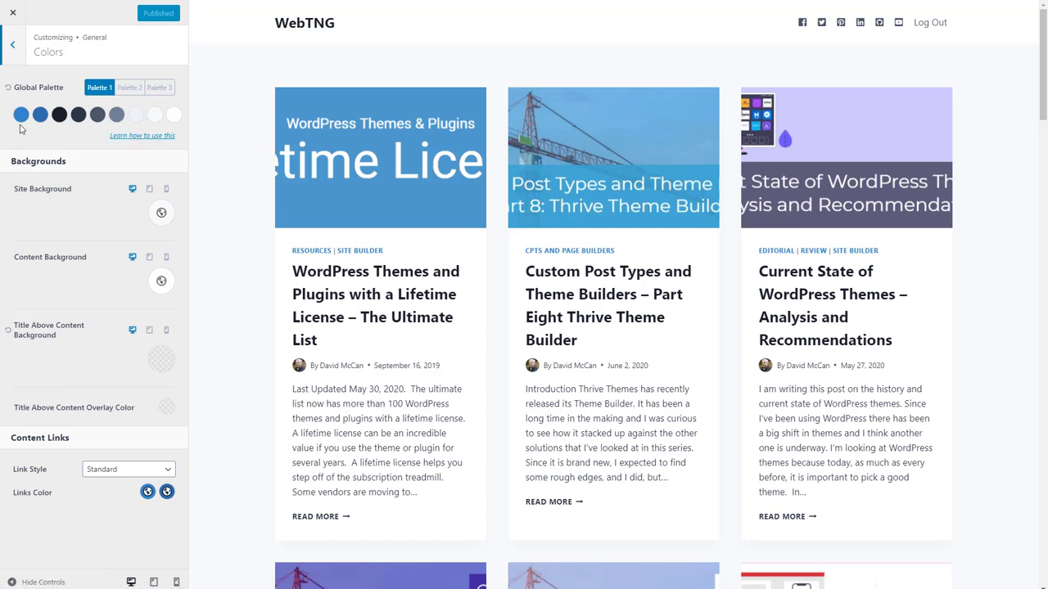
mouse_move(41, 133)
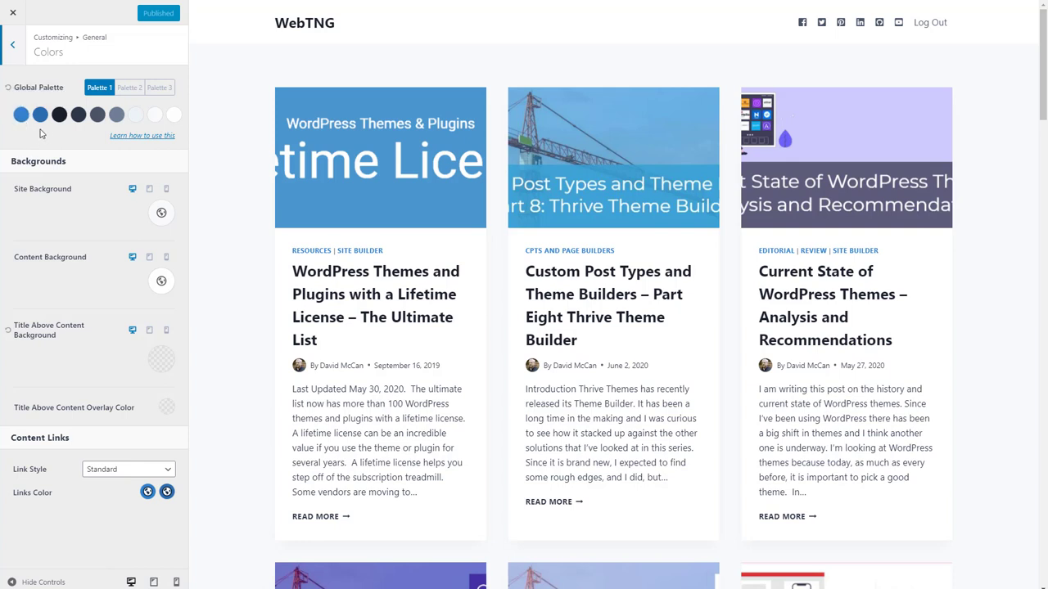
mouse_move(39, 115)
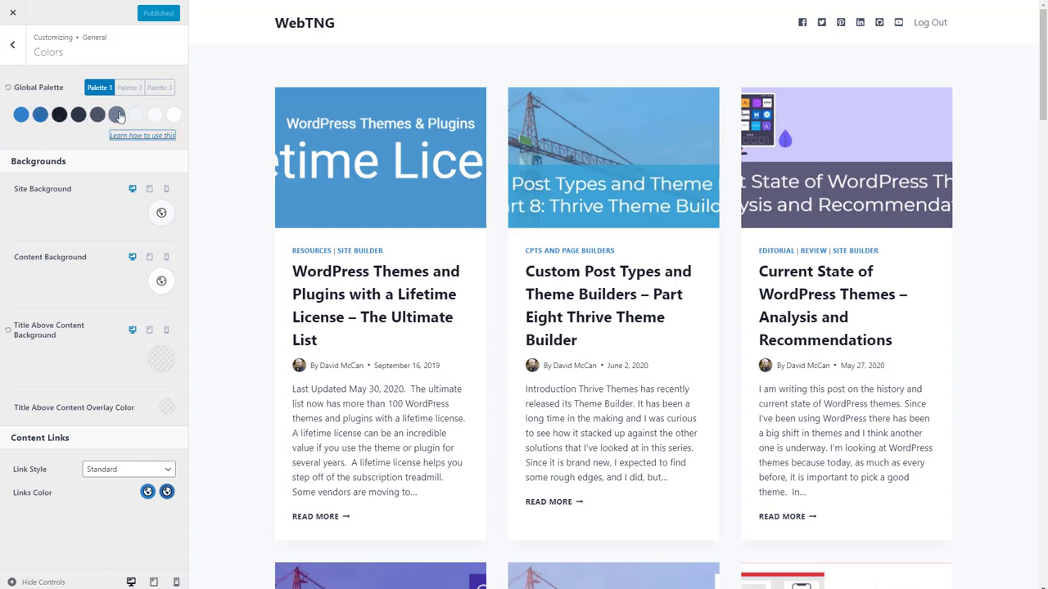
mouse_move(59, 114)
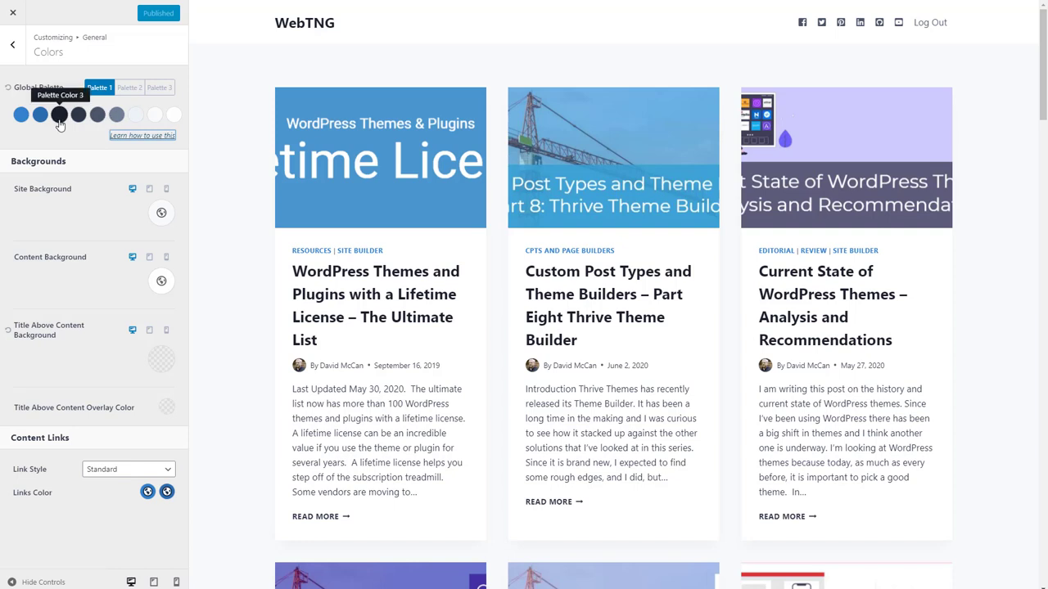
mouse_move(115, 121)
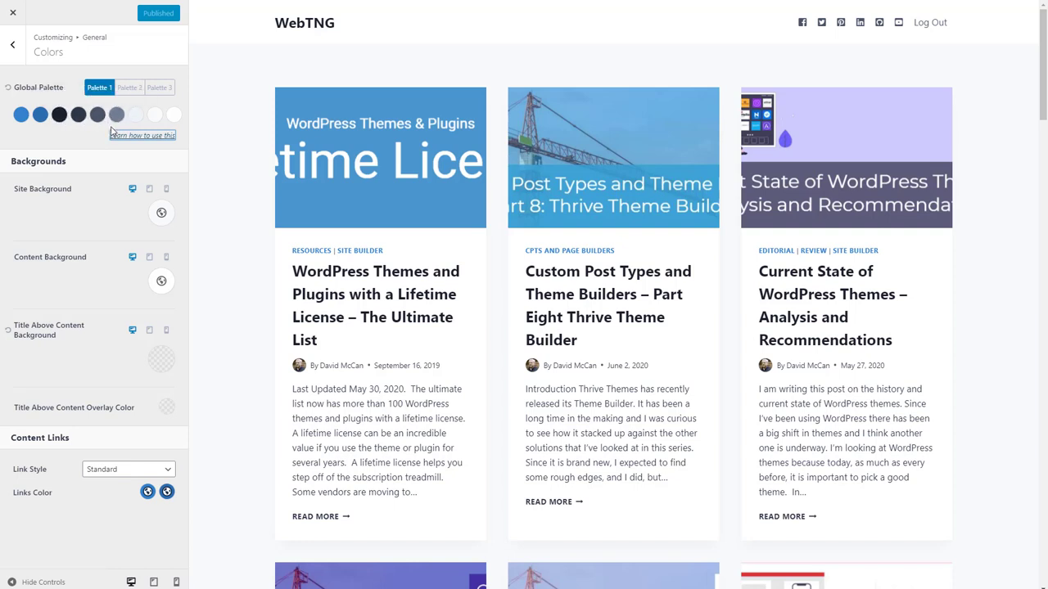
mouse_move(136, 114)
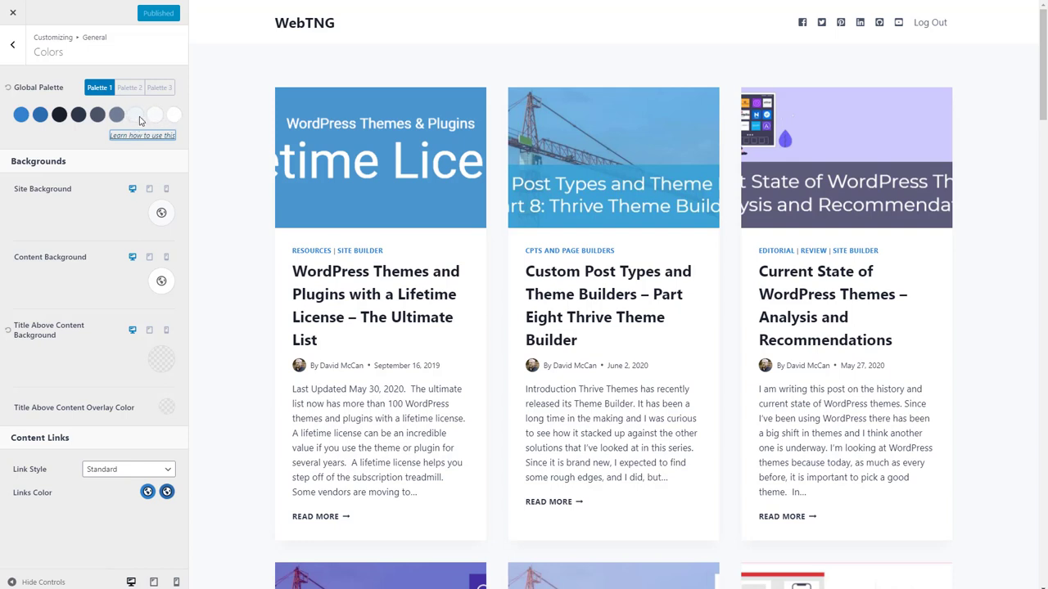
mouse_move(135, 114)
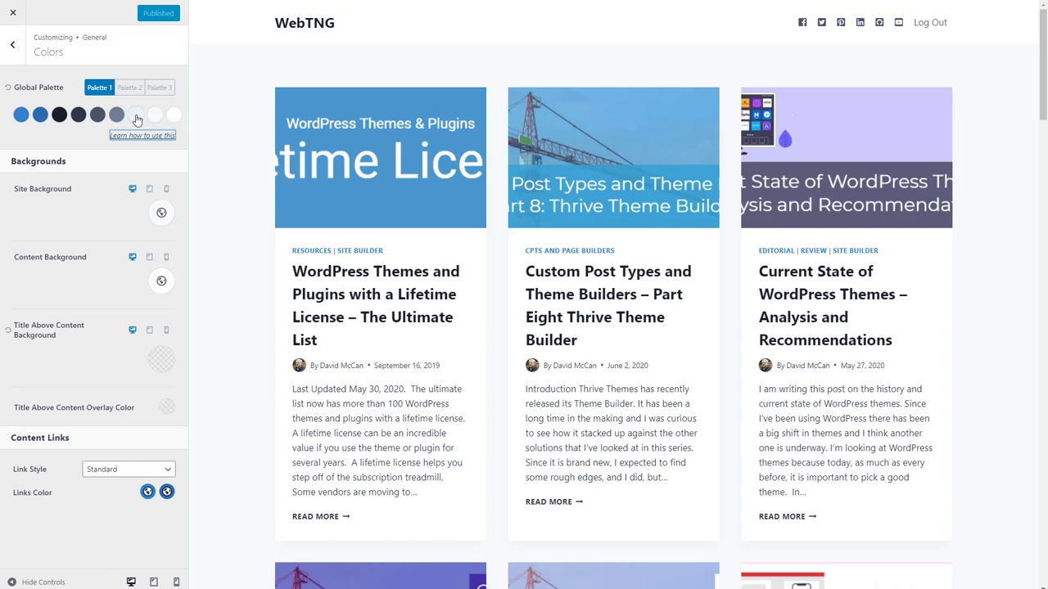
mouse_move(66, 139)
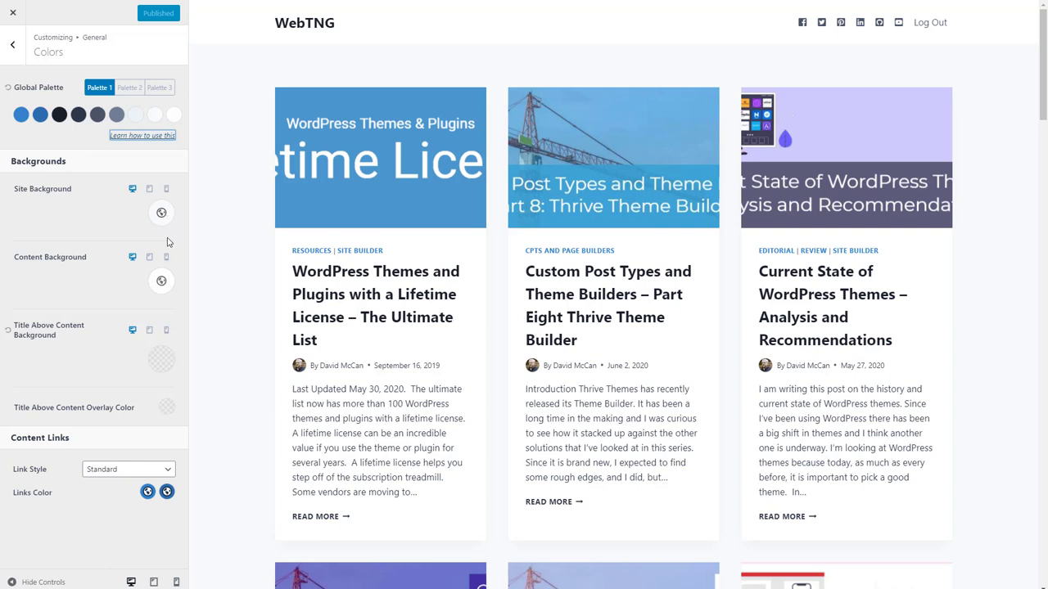
mouse_move(161, 214)
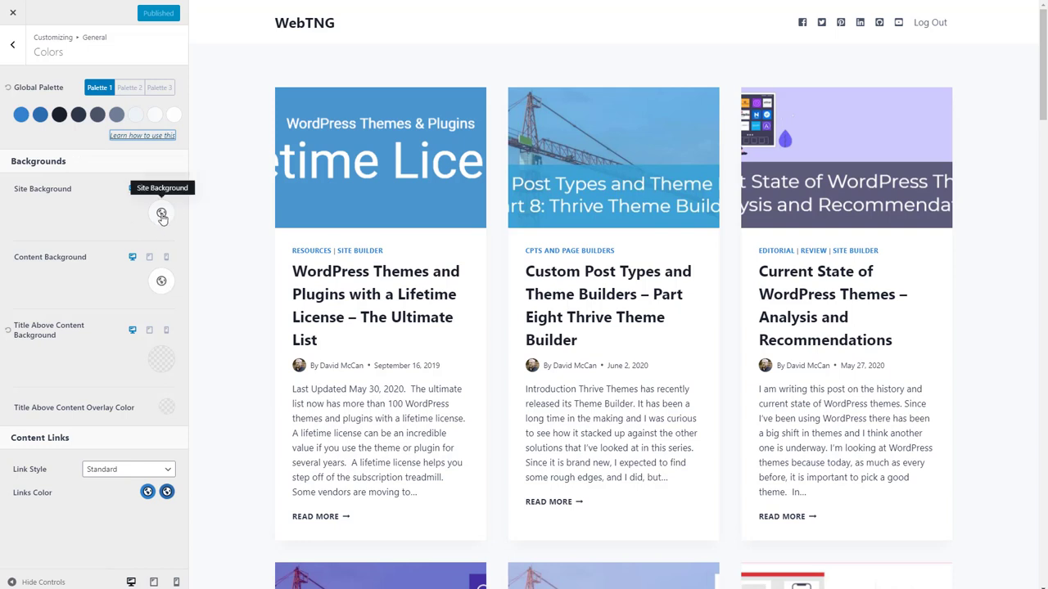
mouse_move(86, 166)
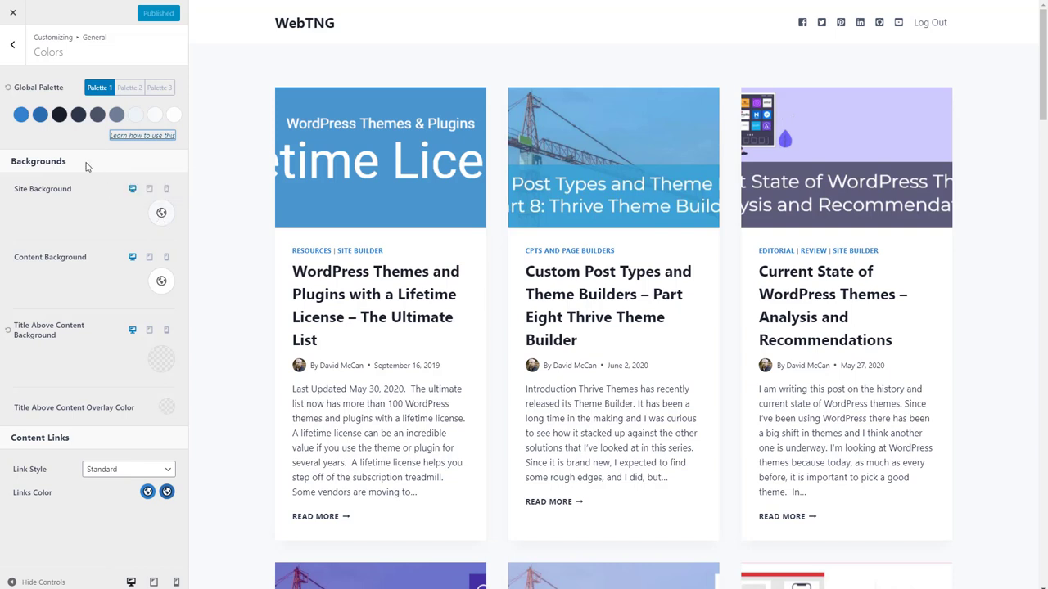
mouse_move(98, 141)
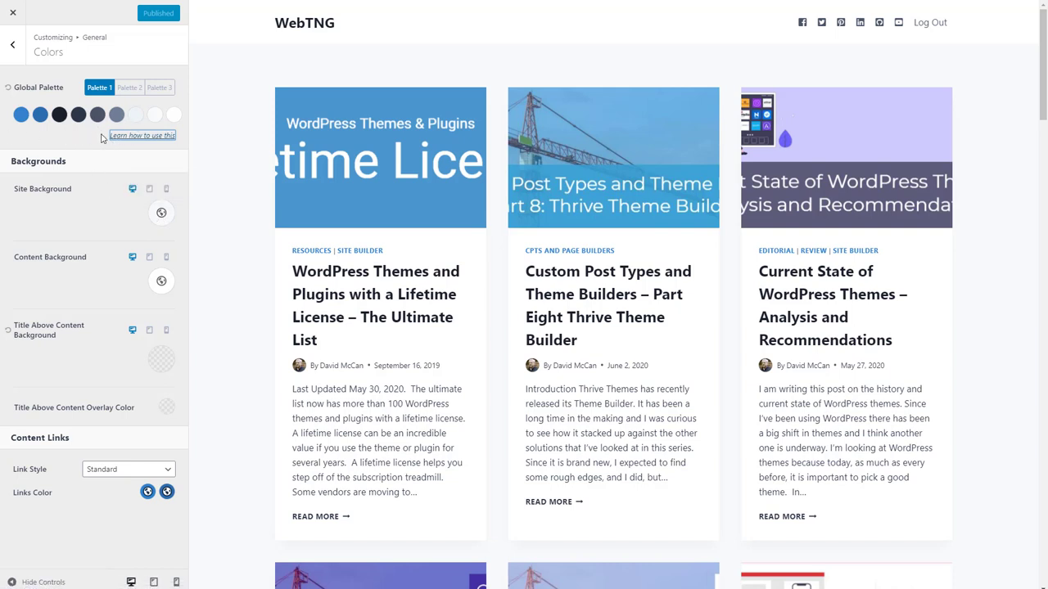
mouse_move(90, 142)
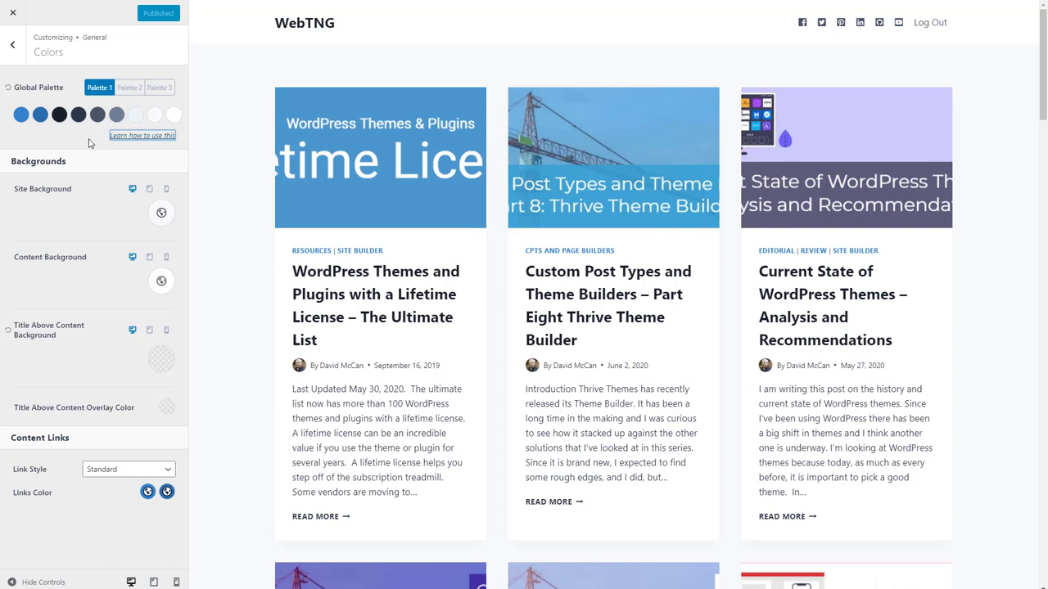
mouse_move(72, 143)
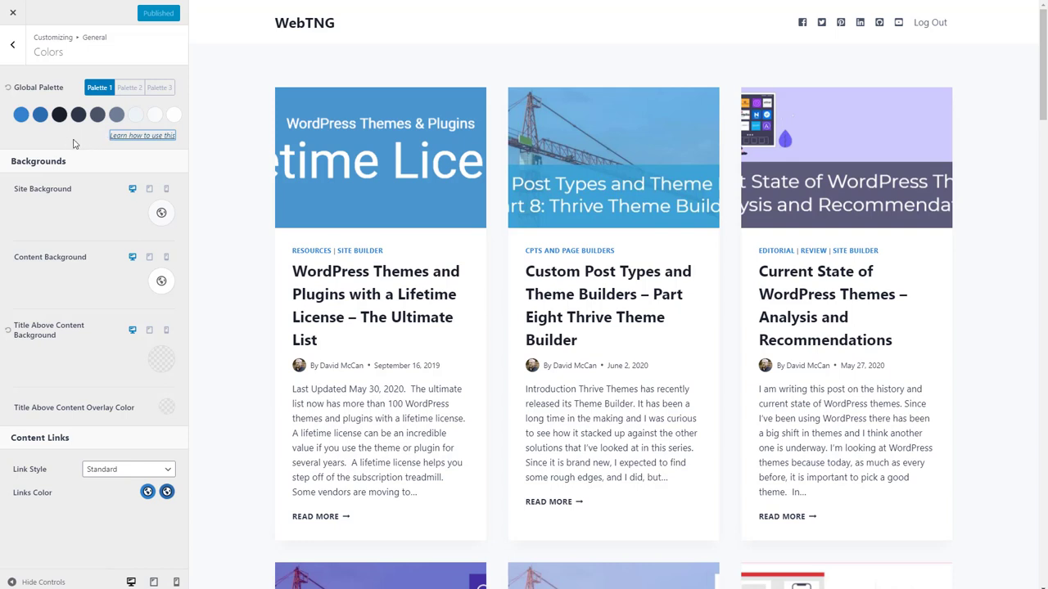
mouse_move(81, 139)
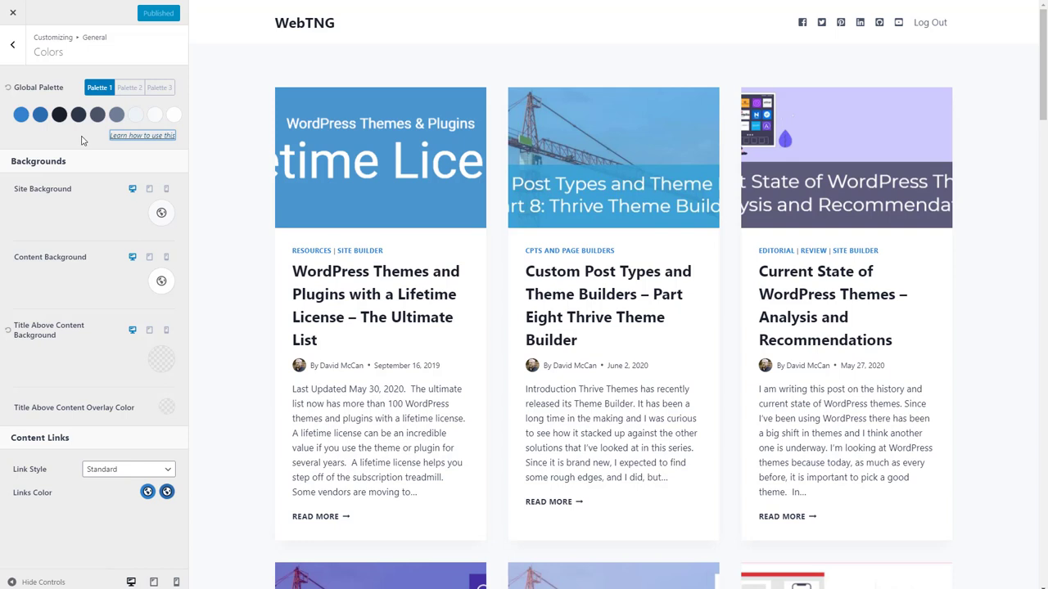
mouse_move(71, 135)
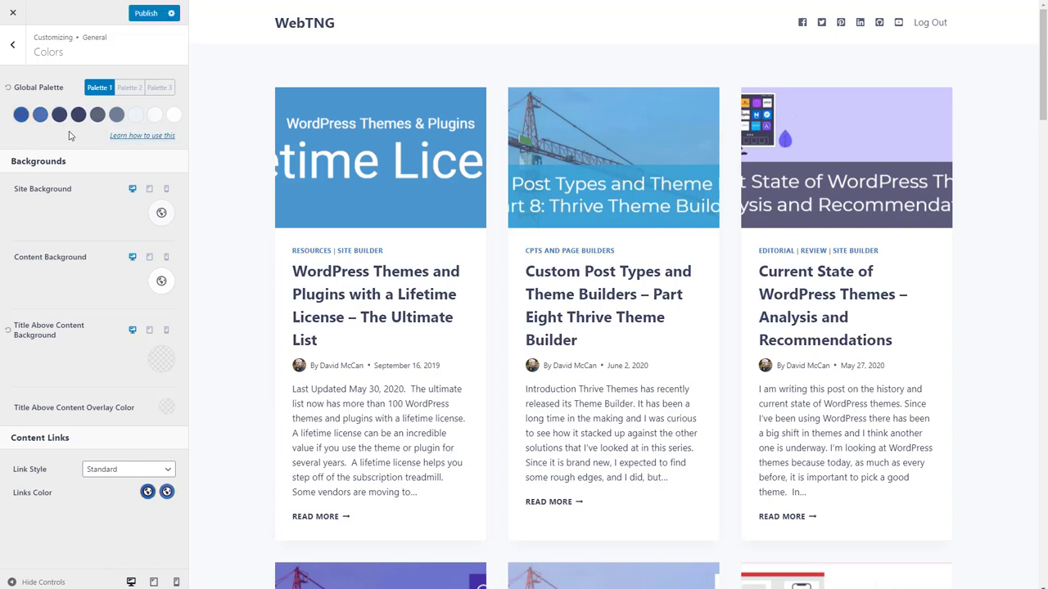
mouse_move(51, 141)
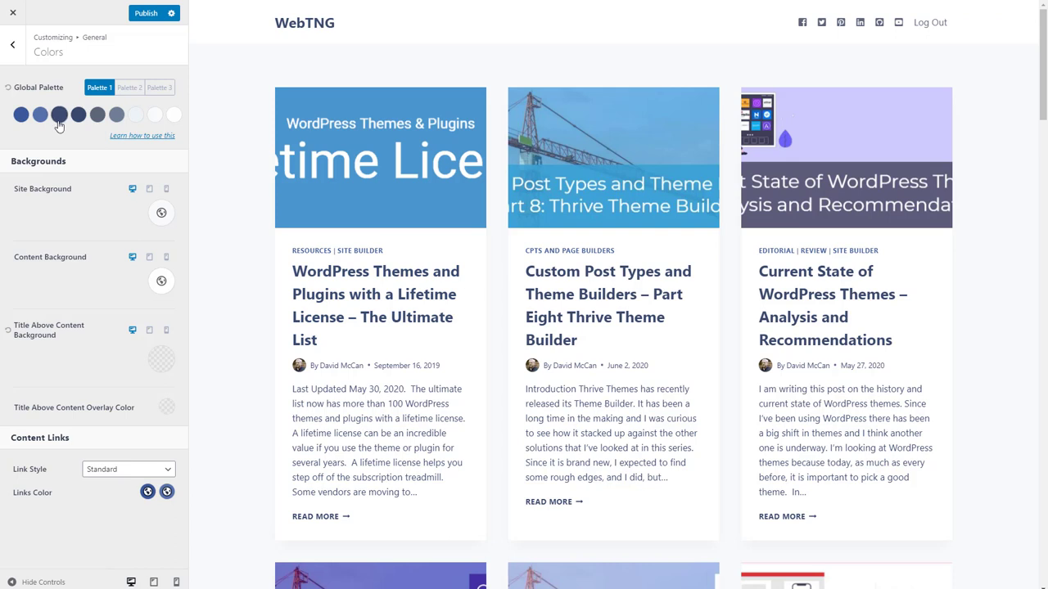
mouse_move(59, 115)
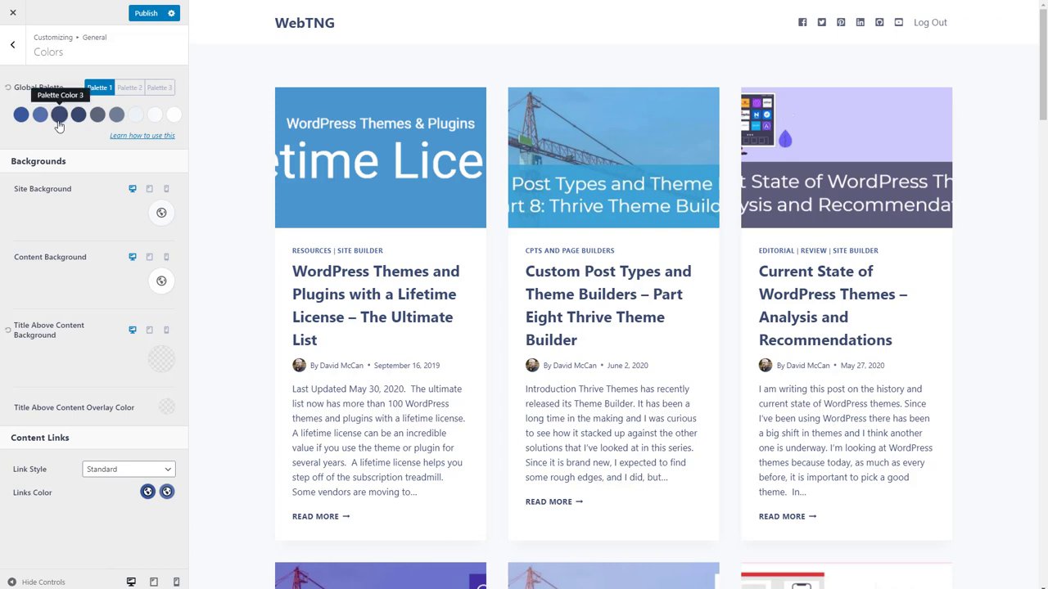
mouse_move(272, 279)
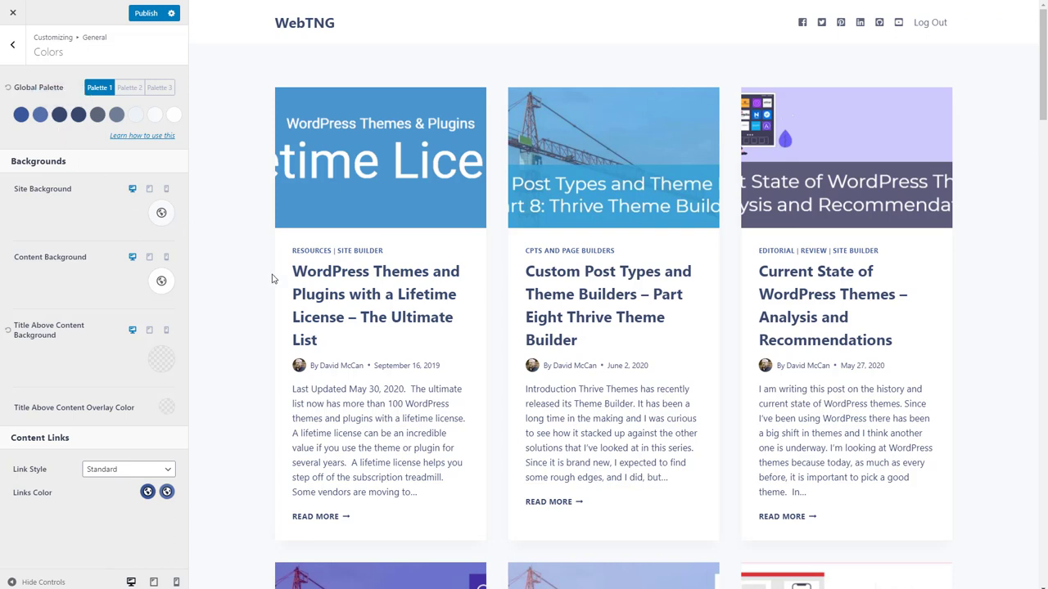
mouse_move(308, 281)
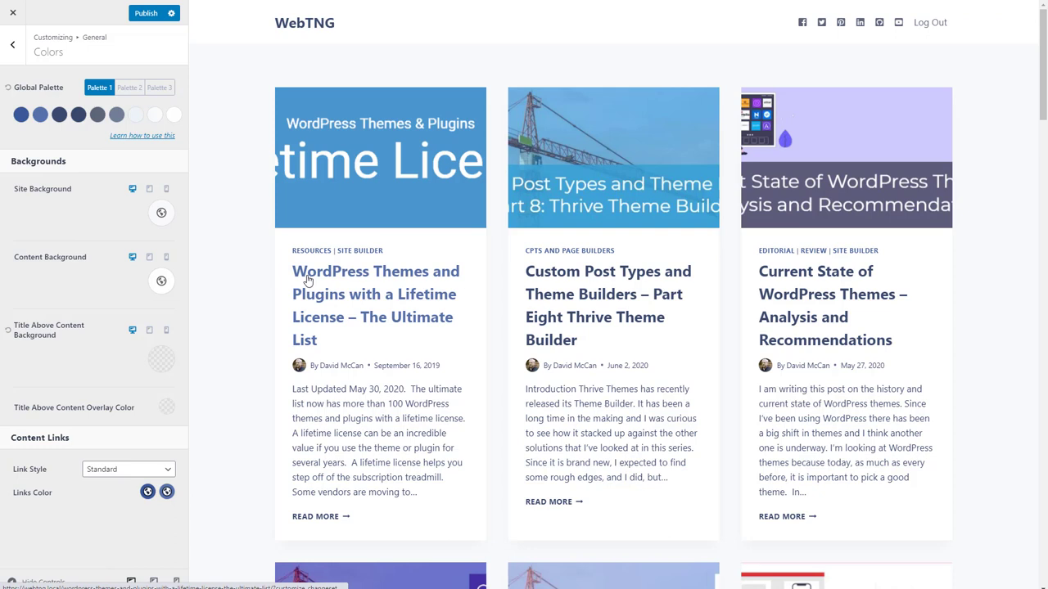
mouse_move(273, 270)
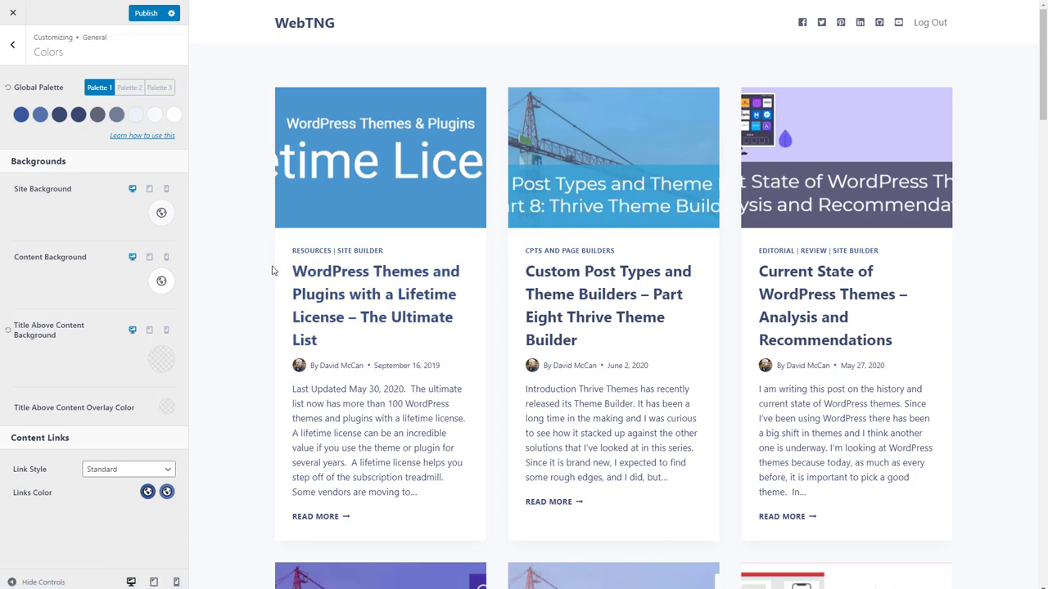
mouse_move(34, 56)
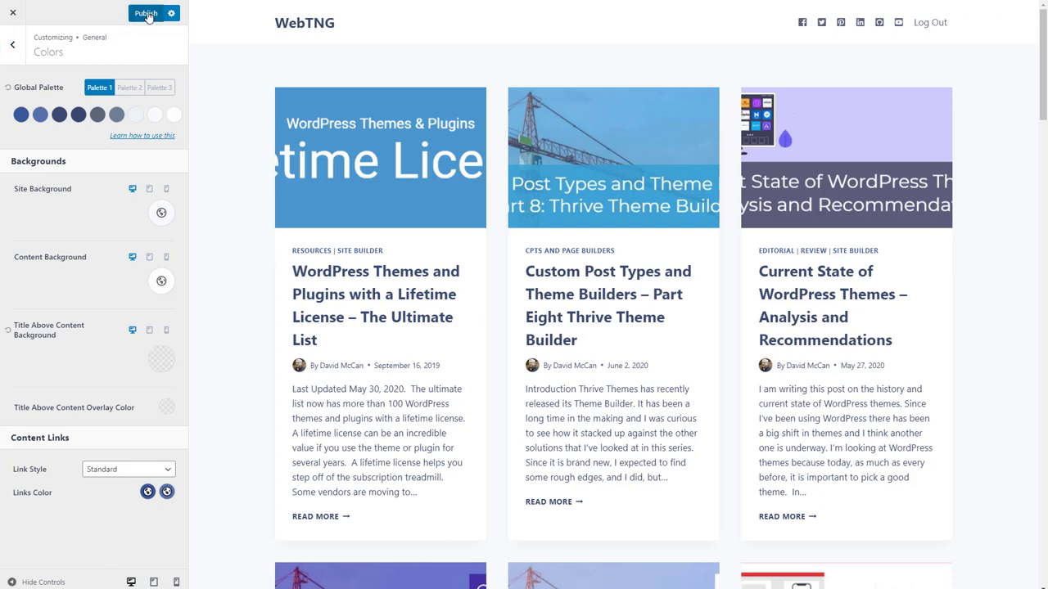
- Publish the darker navy global palette to the live site
click(147, 12)
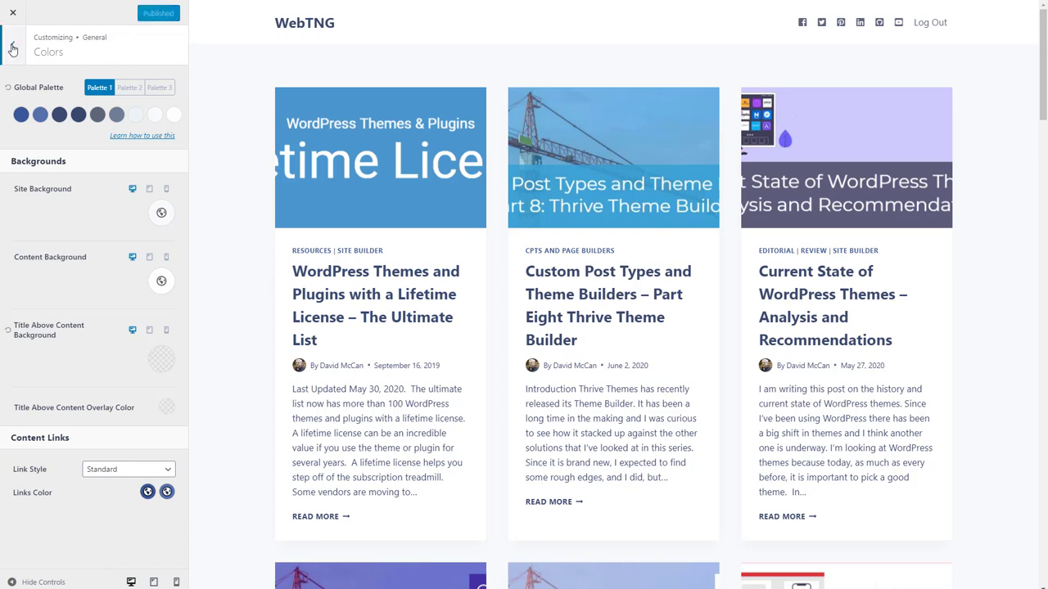
- Set the Kadence sidebar width to 25% in General > Sidebar and publish
click(11, 41)
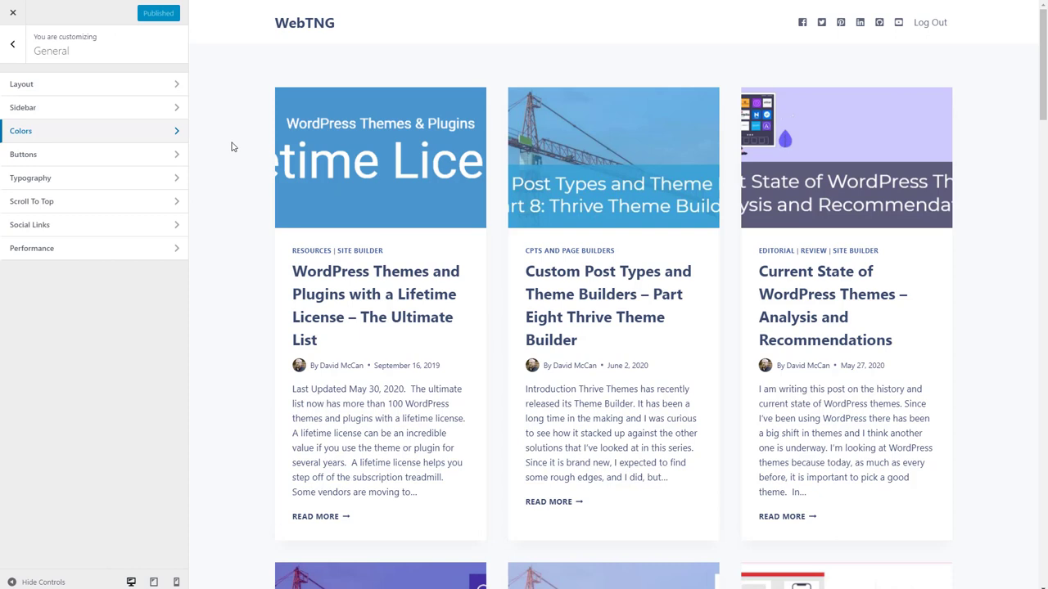
mouse_move(105, 84)
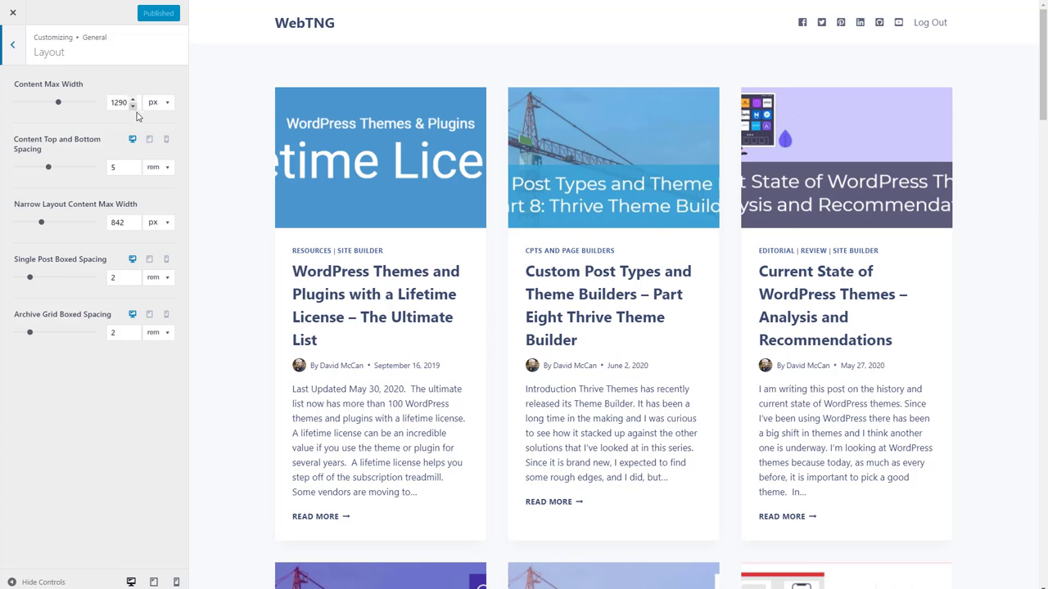
mouse_move(233, 142)
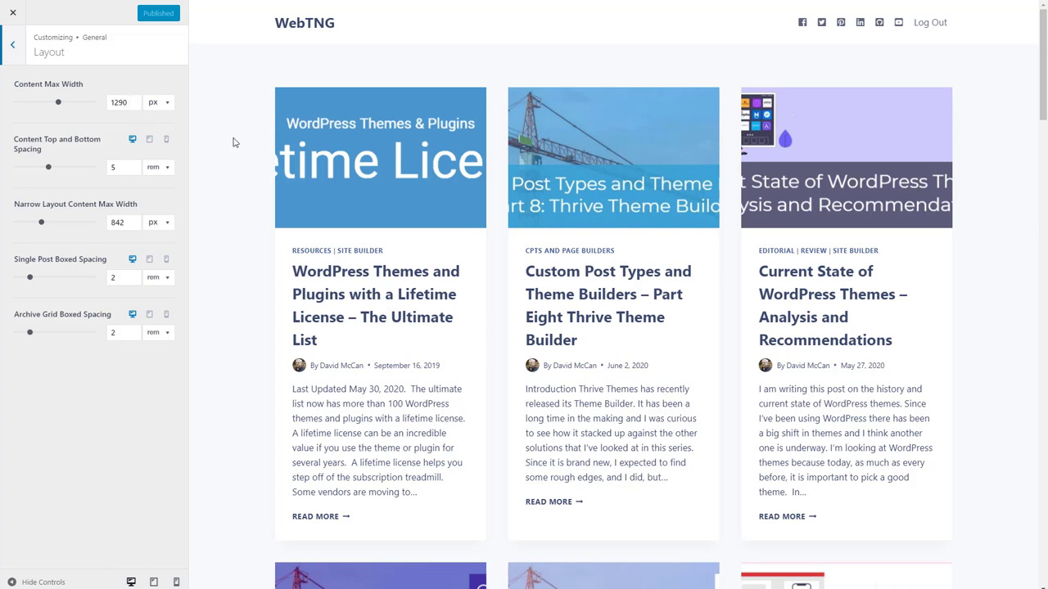
click(14, 41)
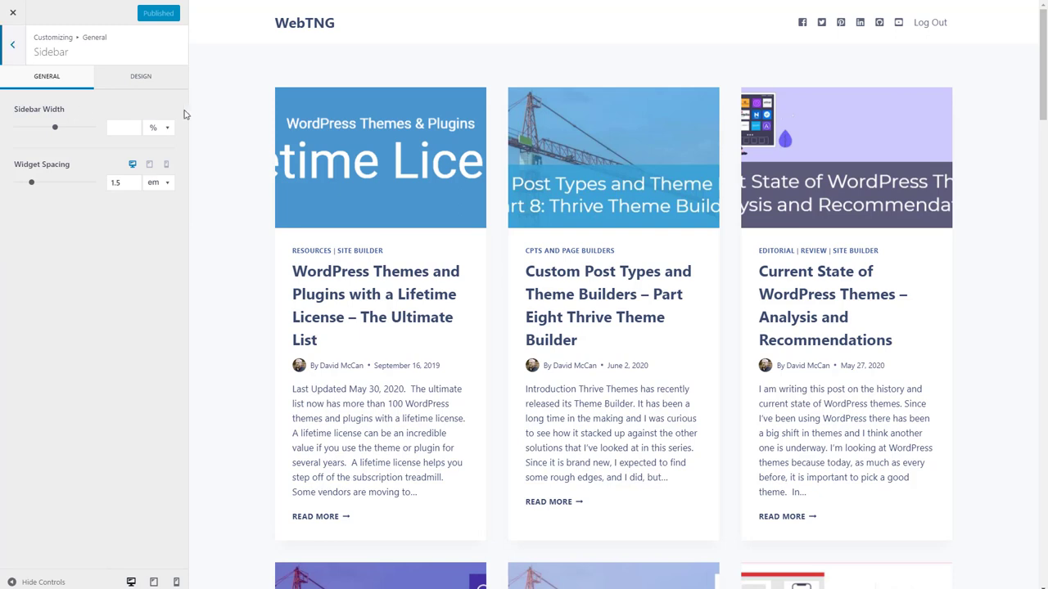
click(123, 127)
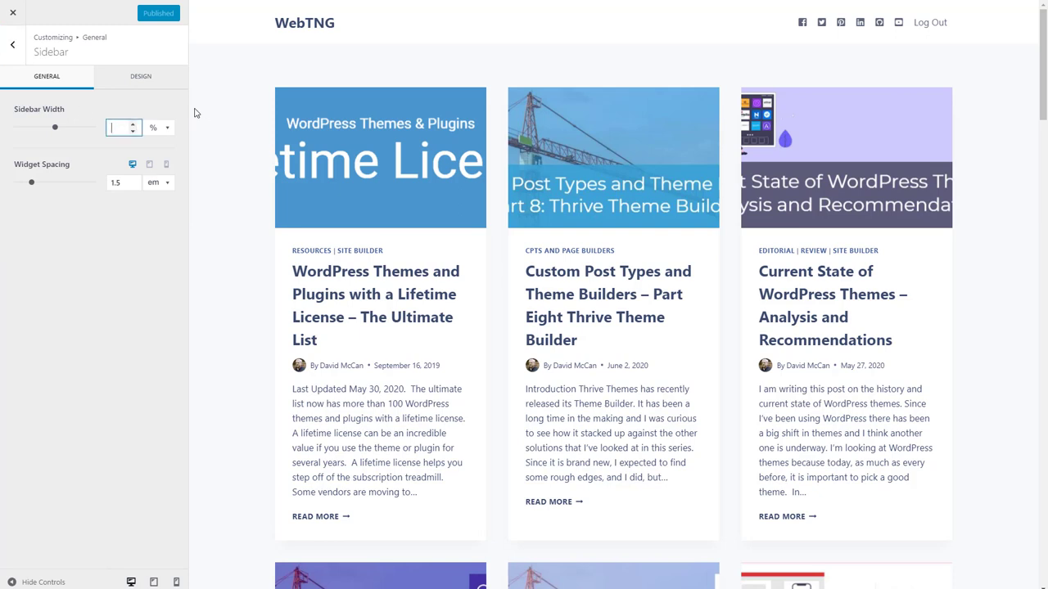
text(25)
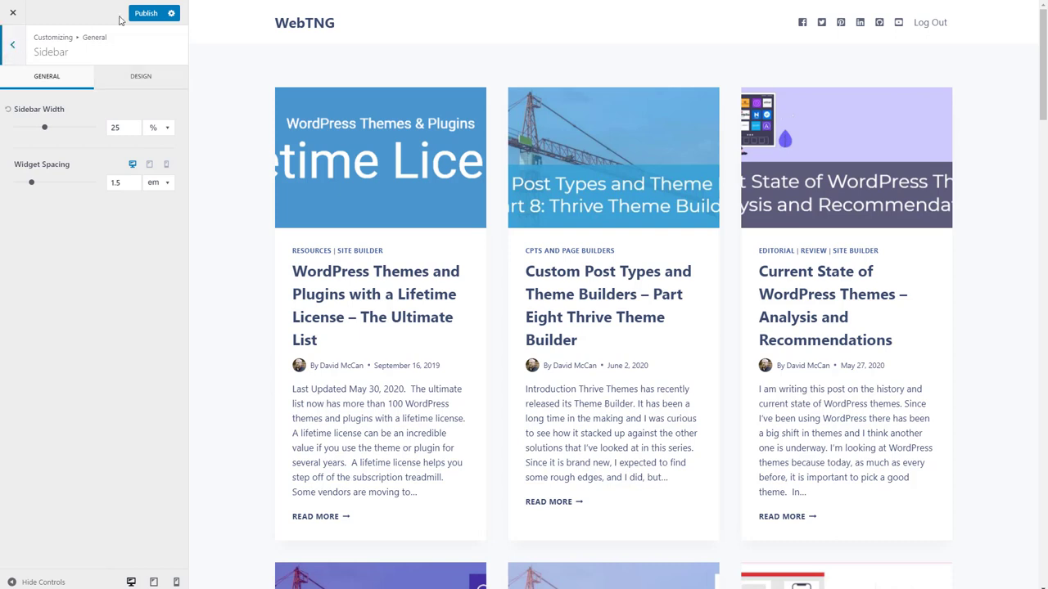
click(150, 13)
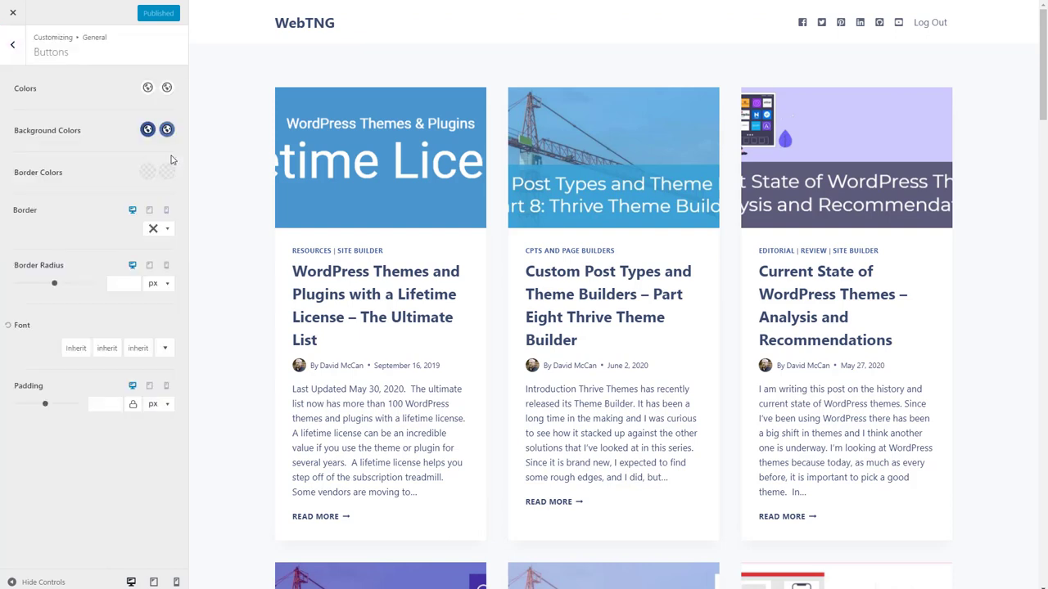
- Give the buttons dark blue text, a hover text colour and a palette background colour
click(147, 88)
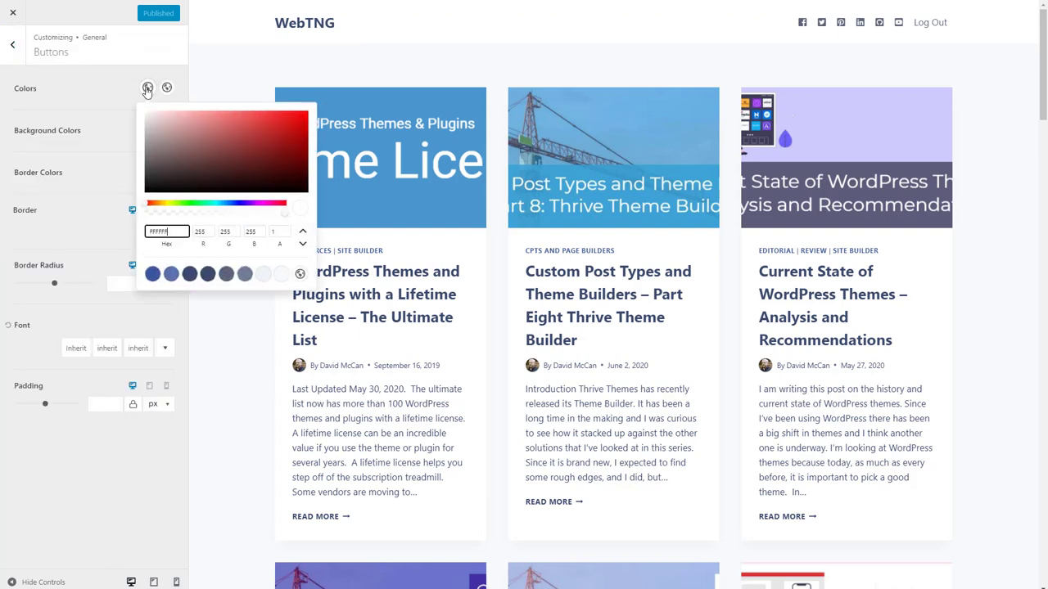
click(152, 273)
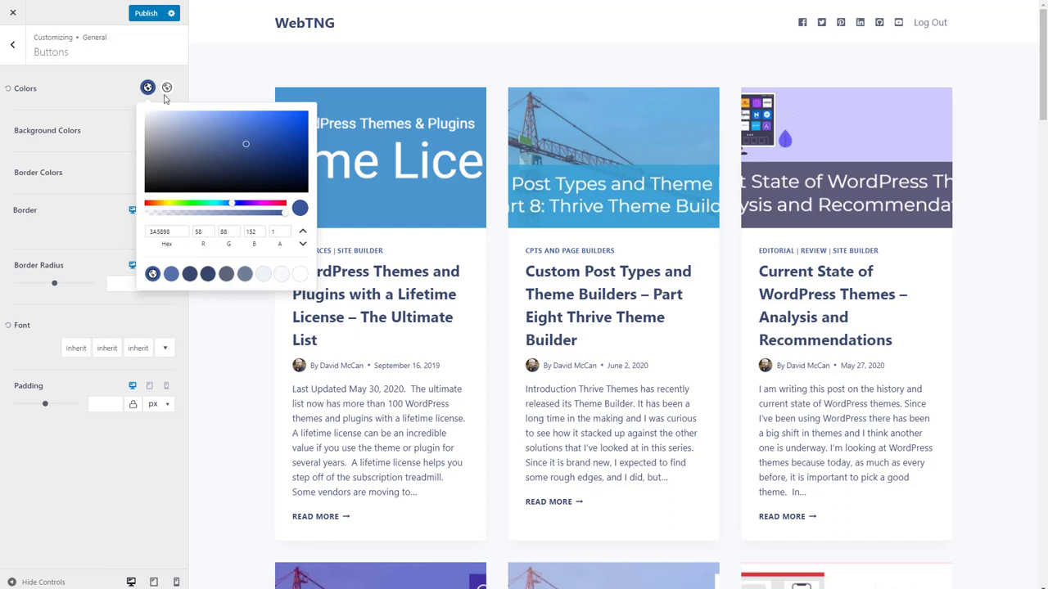
click(167, 99)
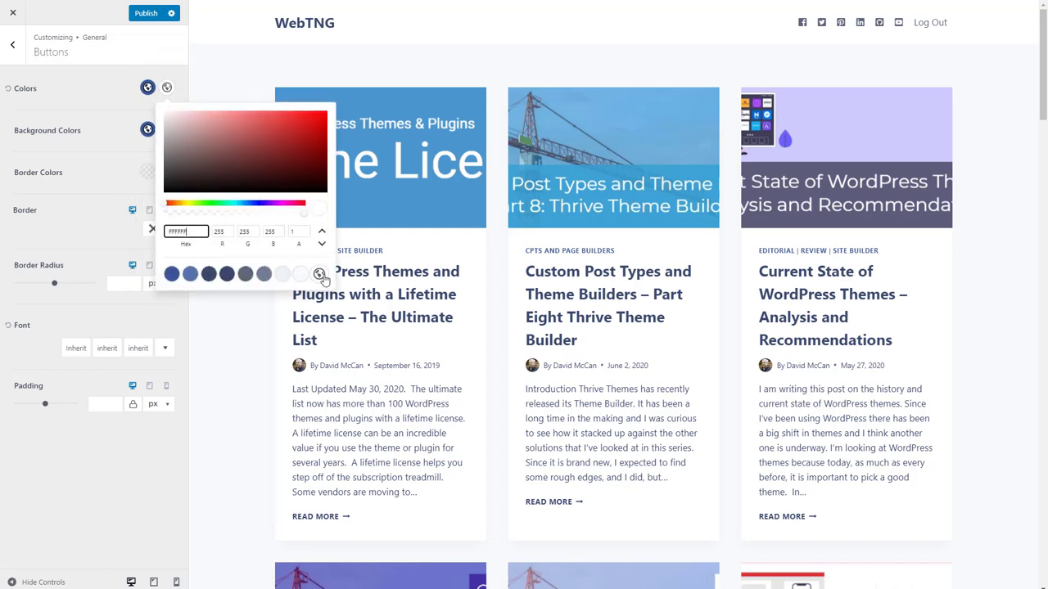
click(147, 130)
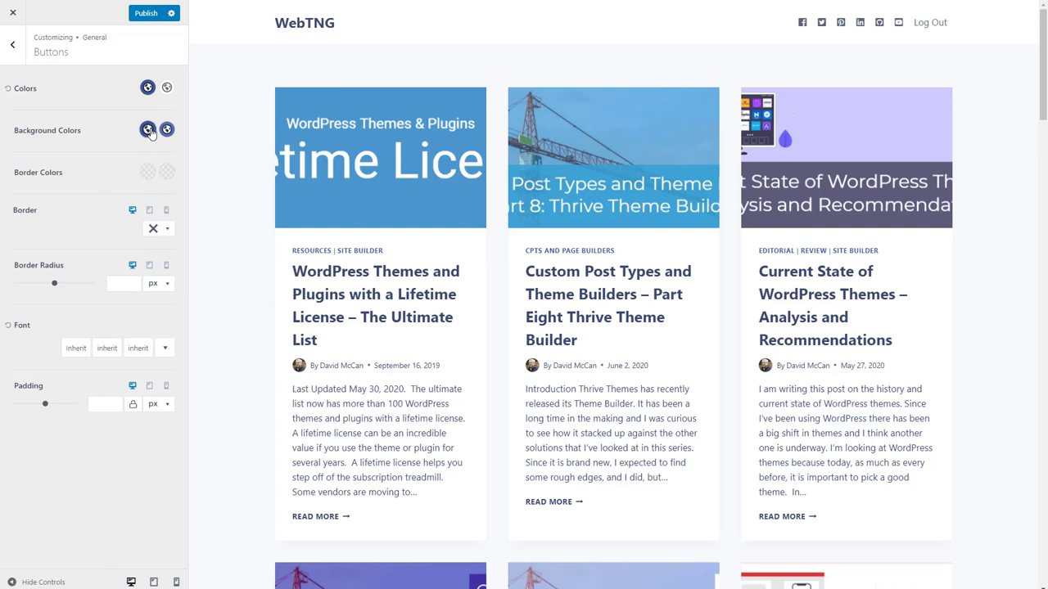
click(147, 129)
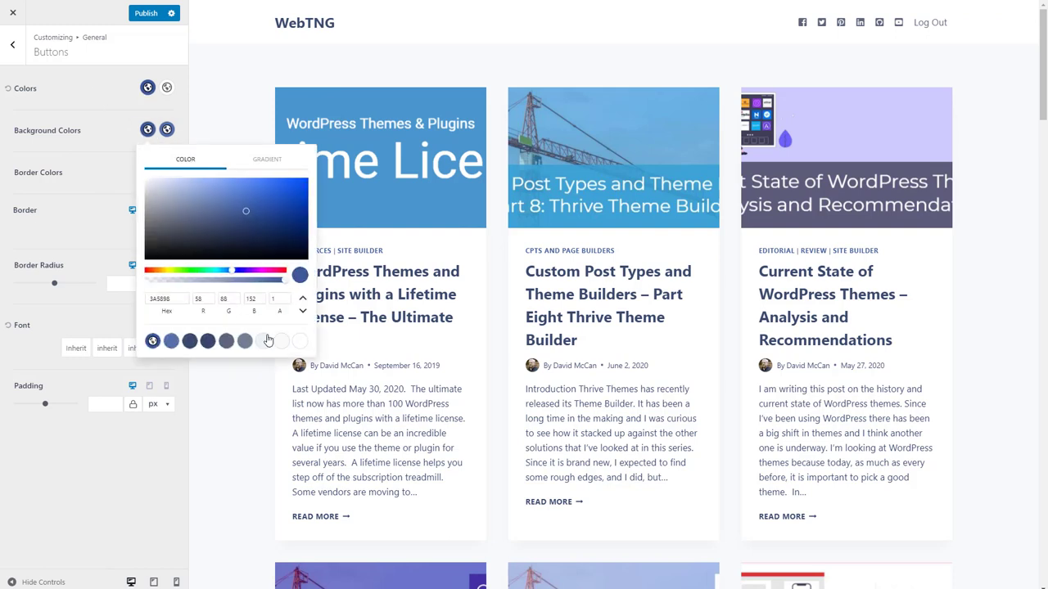
click(166, 129)
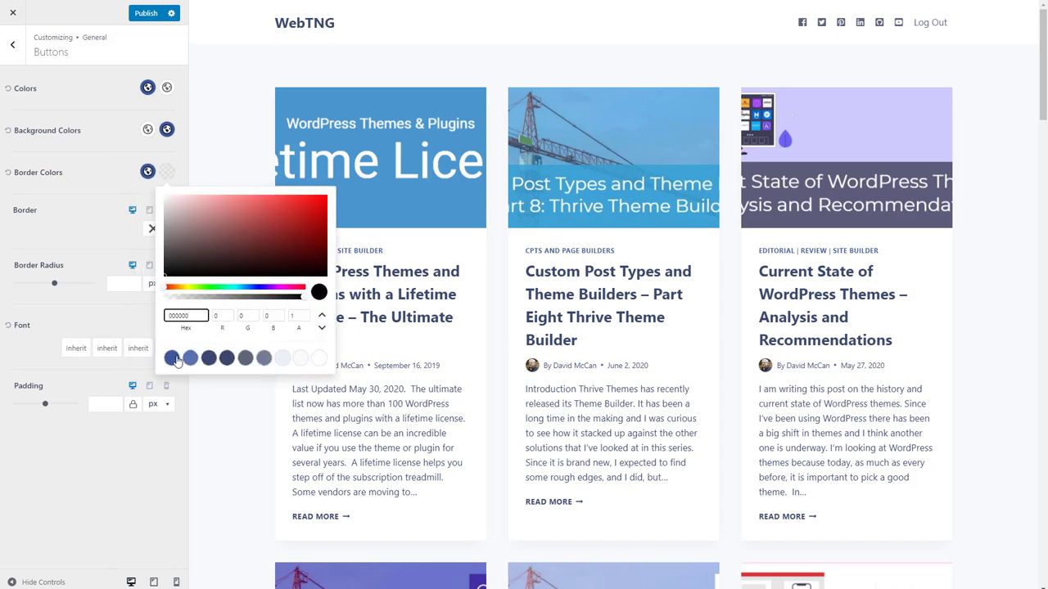
- Give the buttons a blue, solid 1px border
click(159, 228)
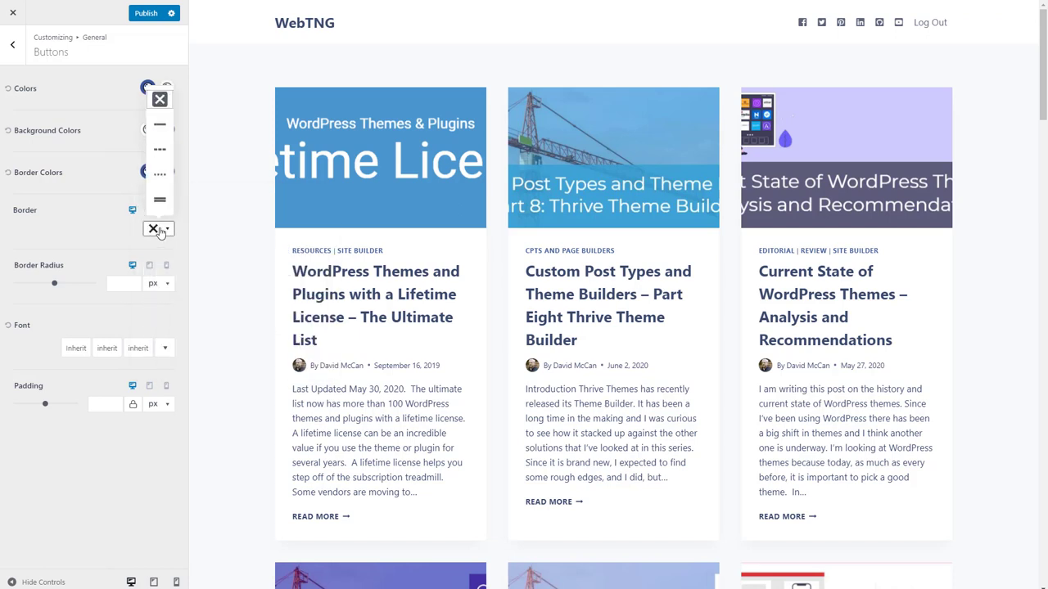
click(152, 228)
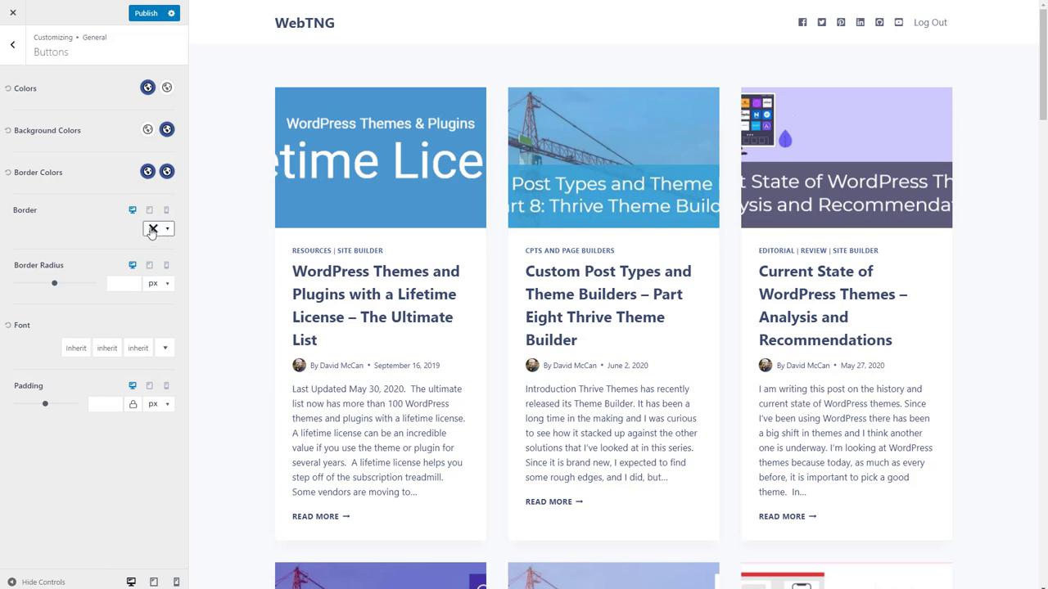
click(152, 228)
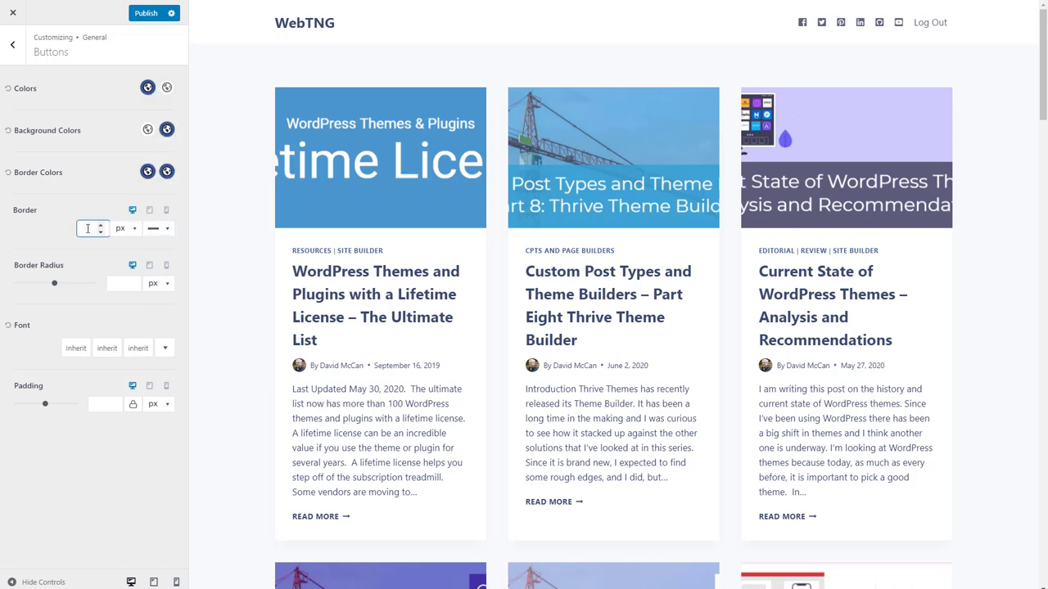
text(1)
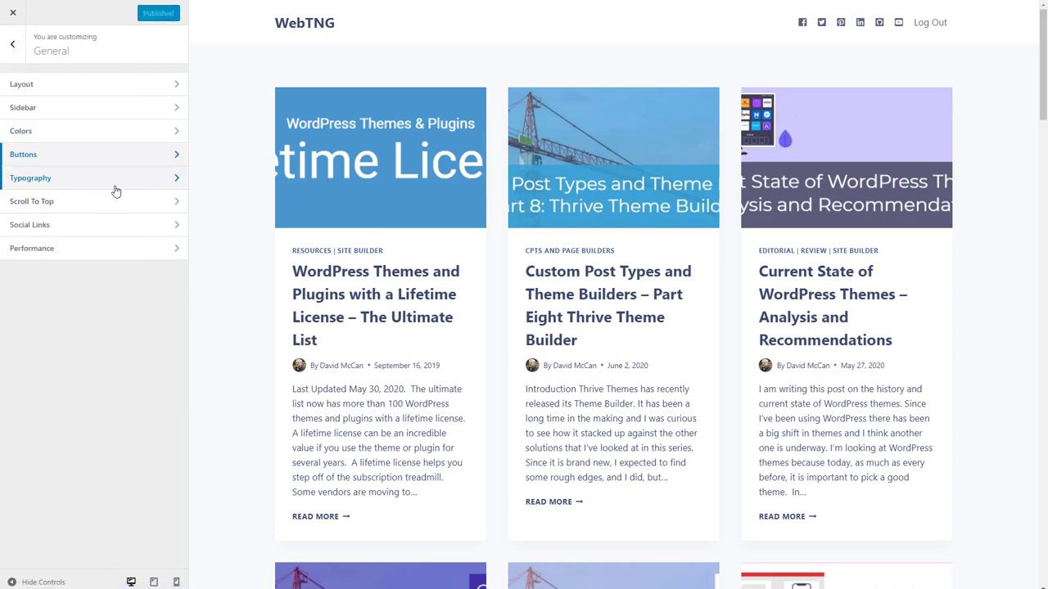
mouse_move(171, 203)
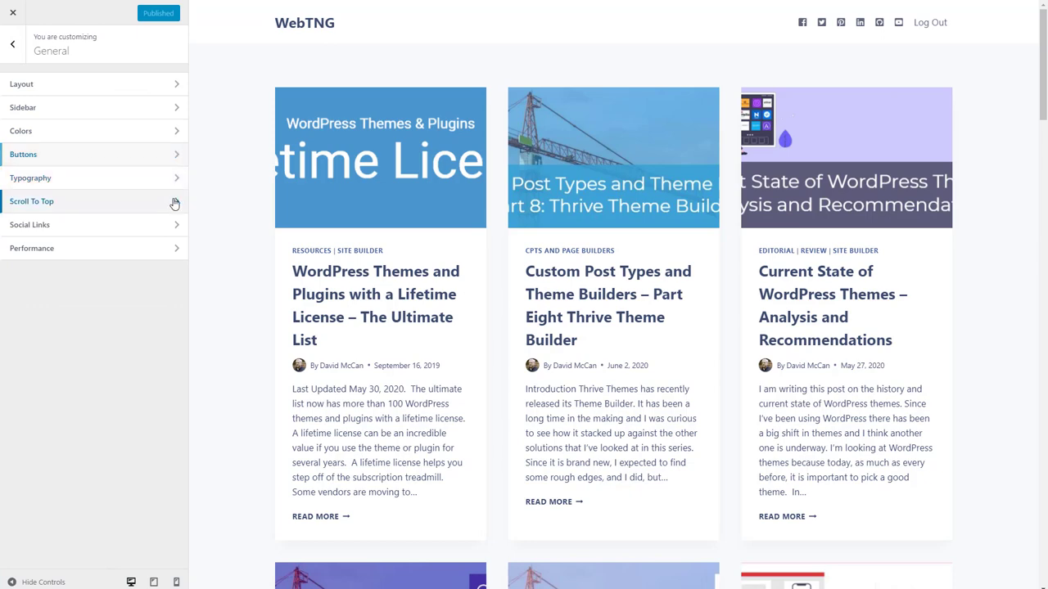
- Enable Scroll To Top and choose its scroll-up arrow icon style
click(30, 202)
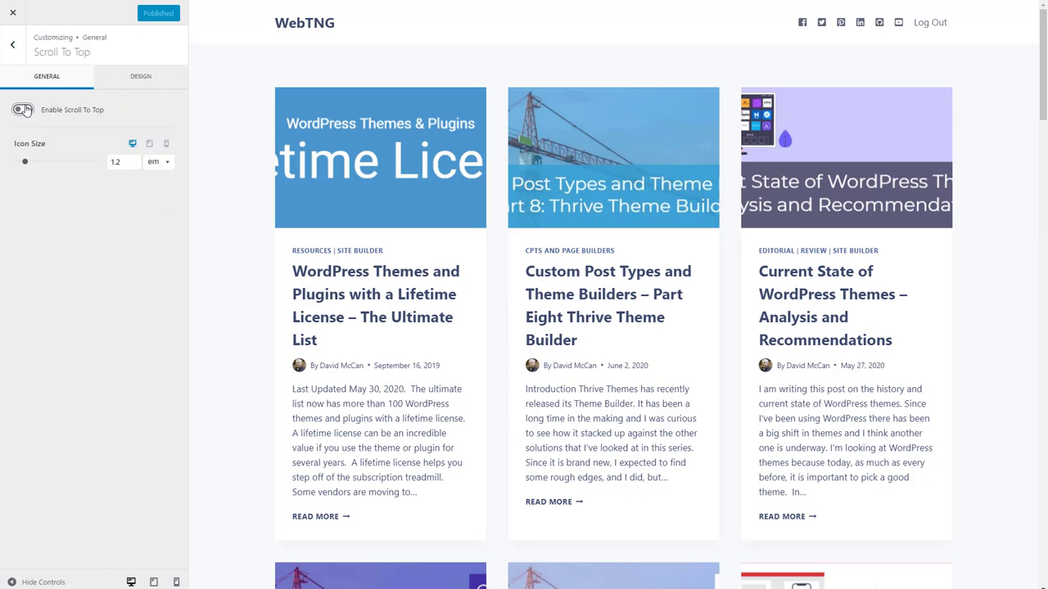
click(23, 110)
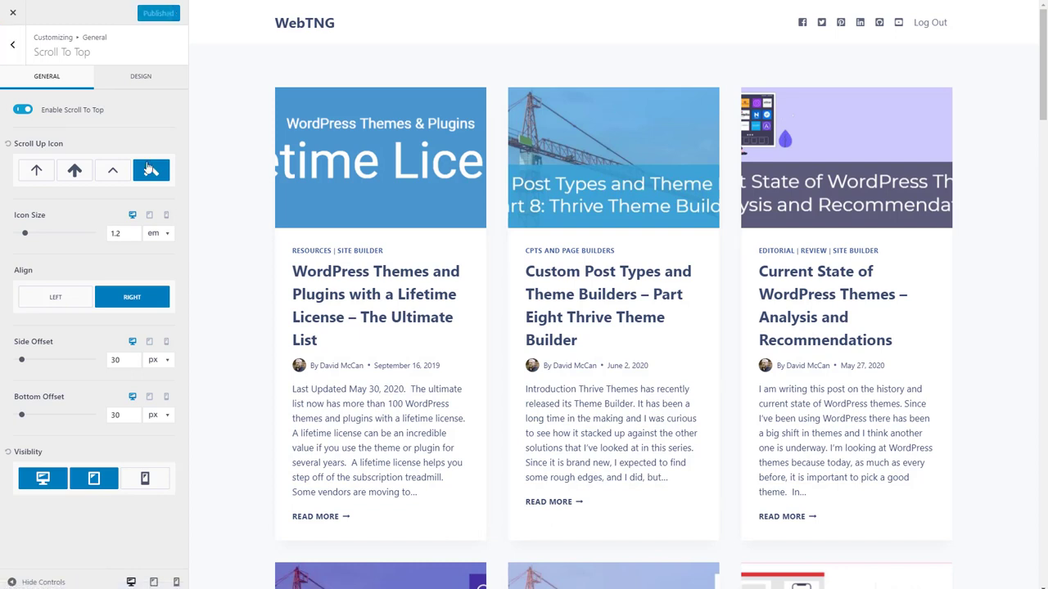
click(13, 41)
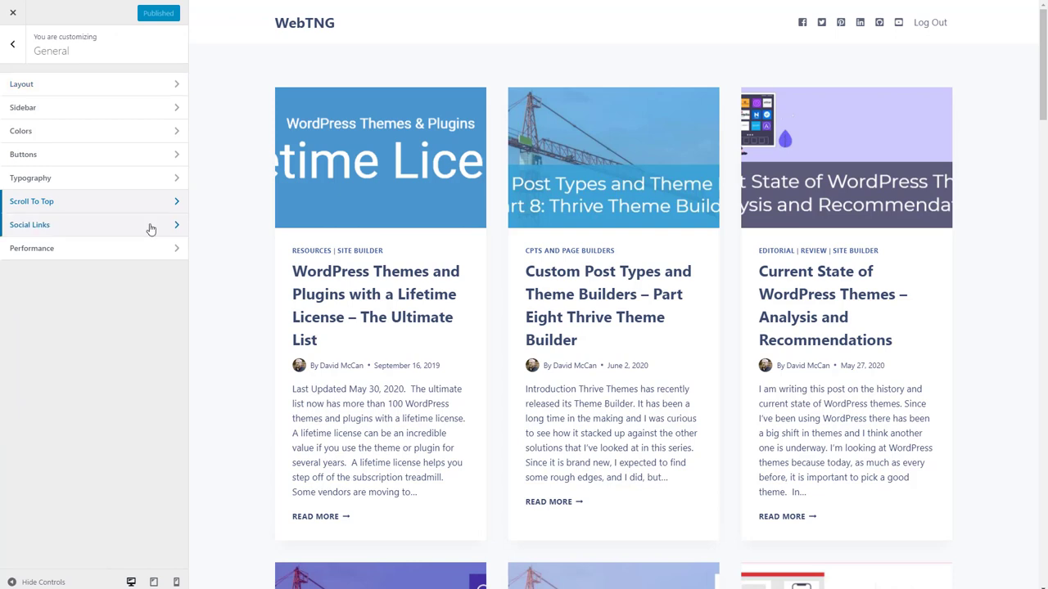
click(29, 224)
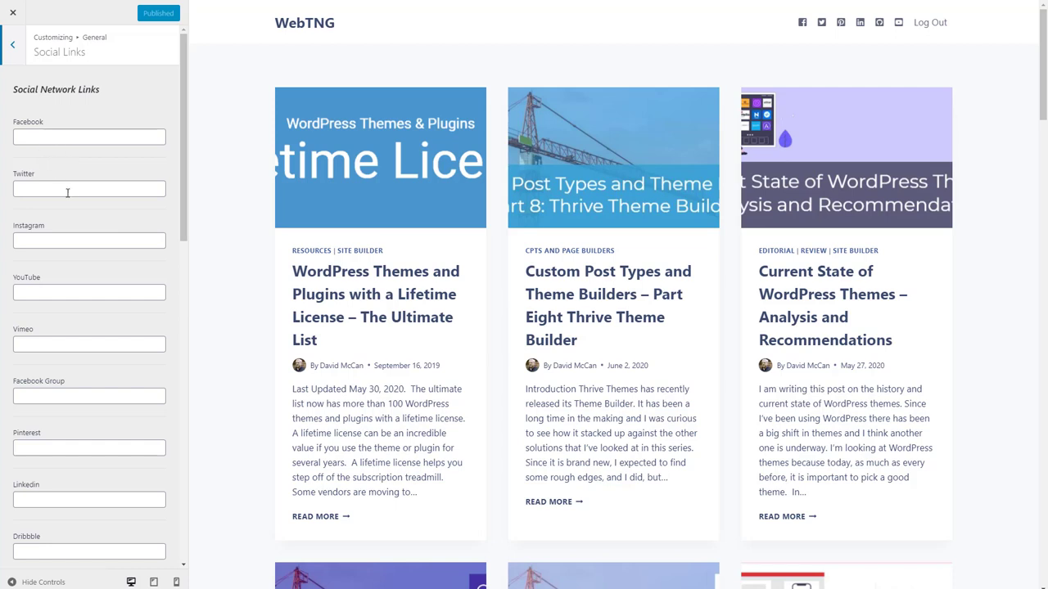
mouse_move(80, 246)
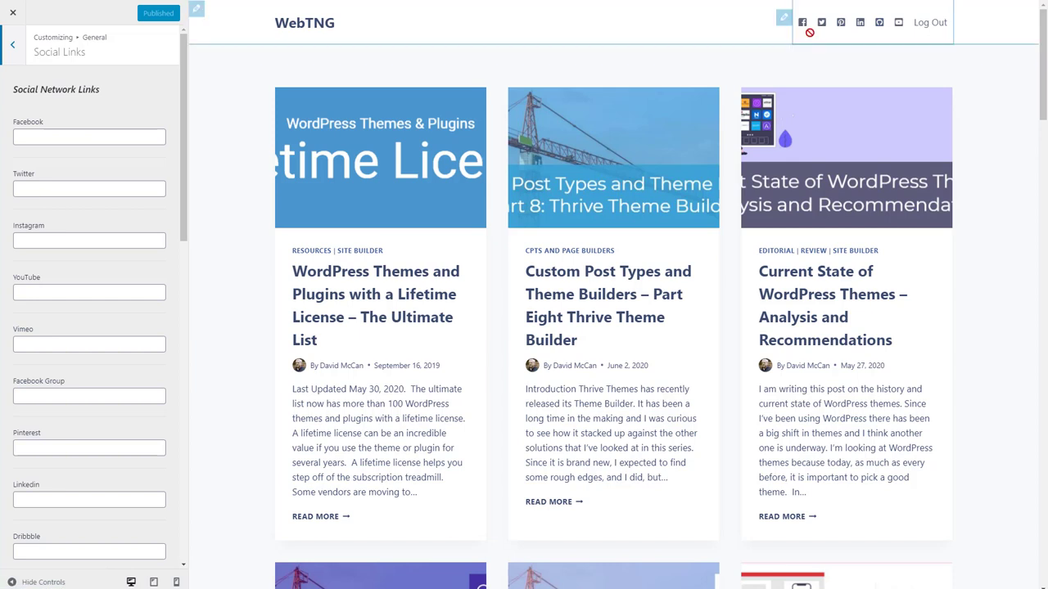
mouse_move(888, 22)
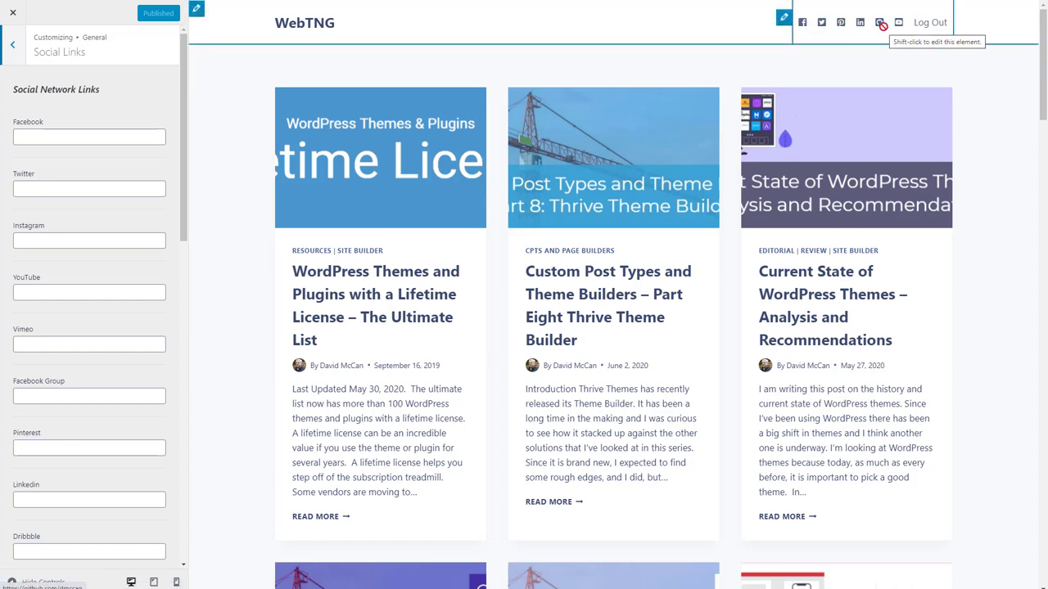
mouse_move(897, 33)
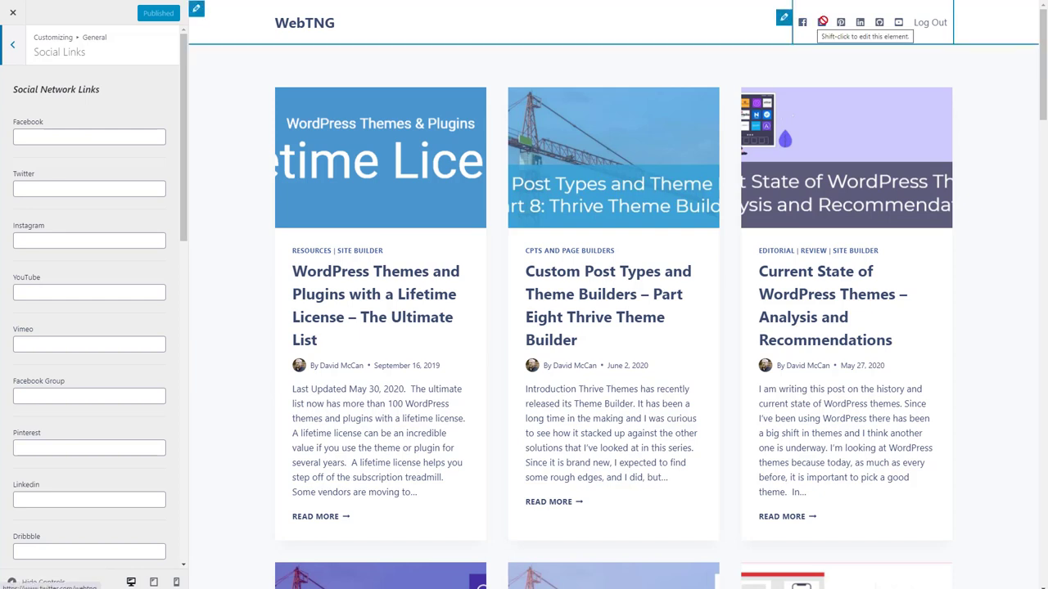
mouse_move(727, 57)
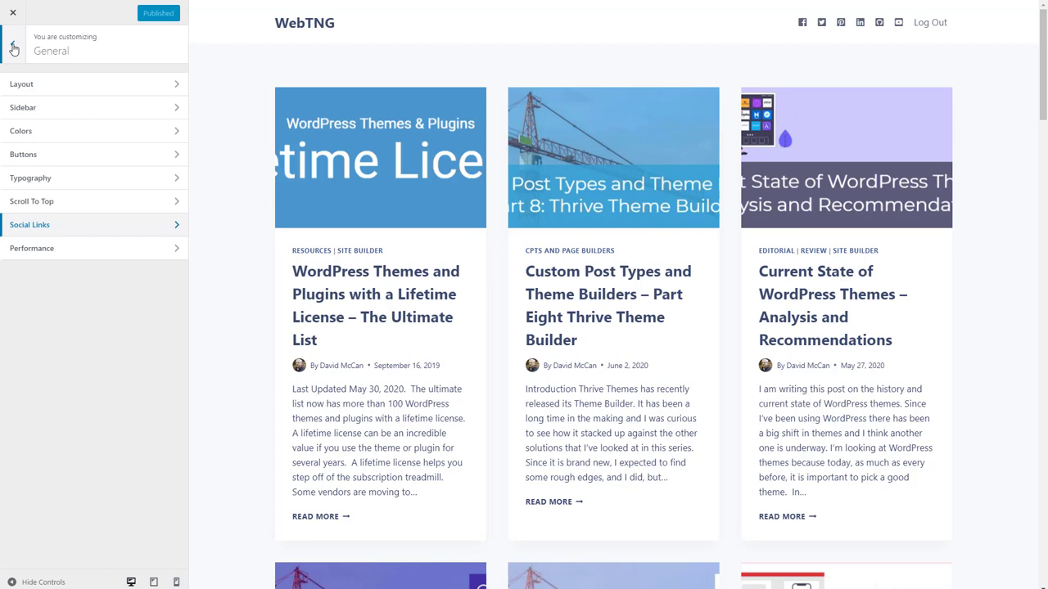
mouse_move(379, 14)
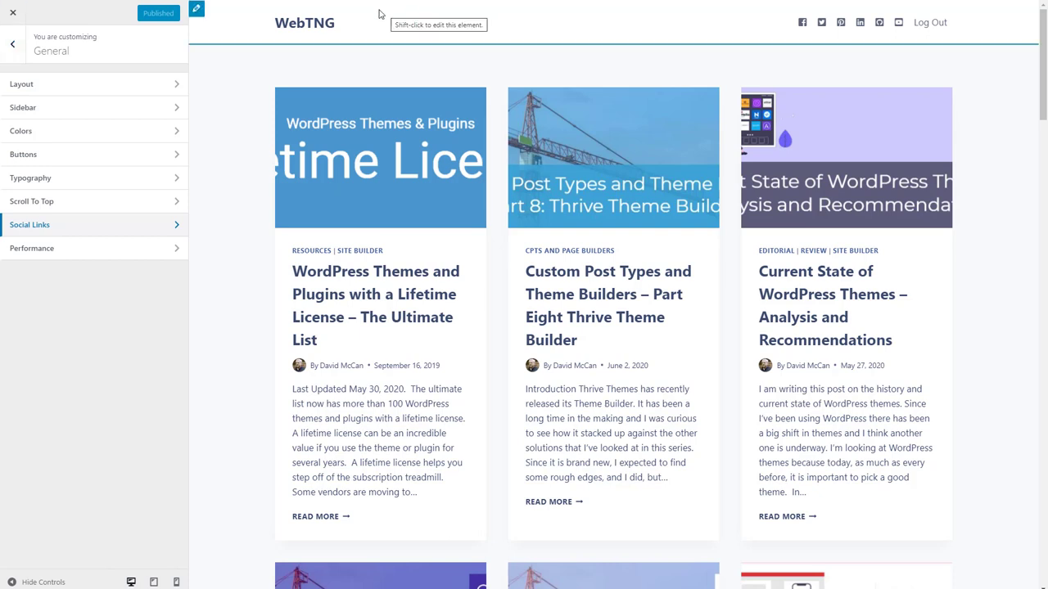
- Set the WebTNG logo as the header's site logo with a logo-only layout
click(14, 41)
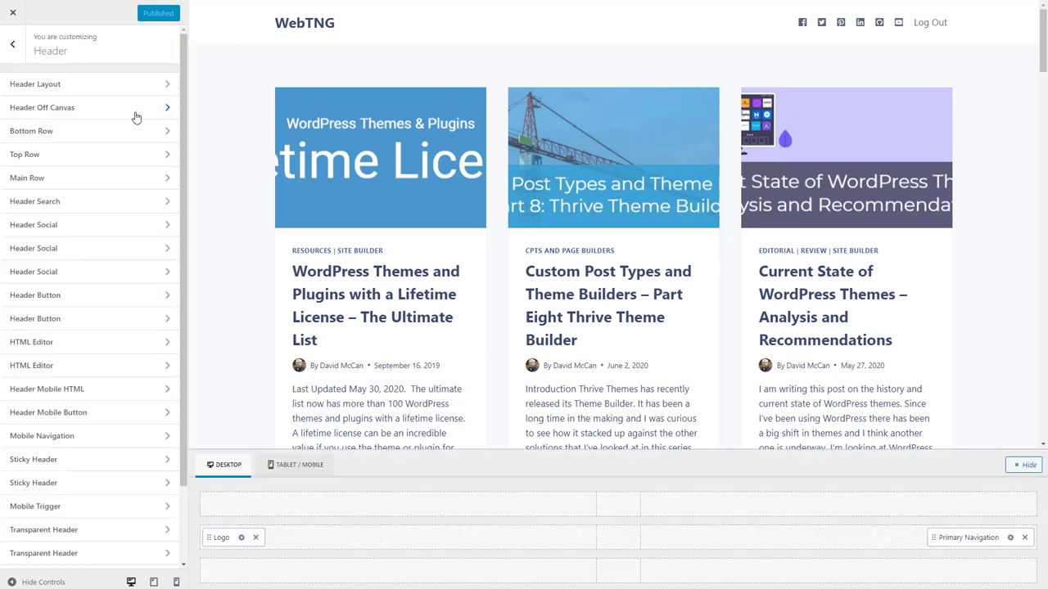
click(223, 537)
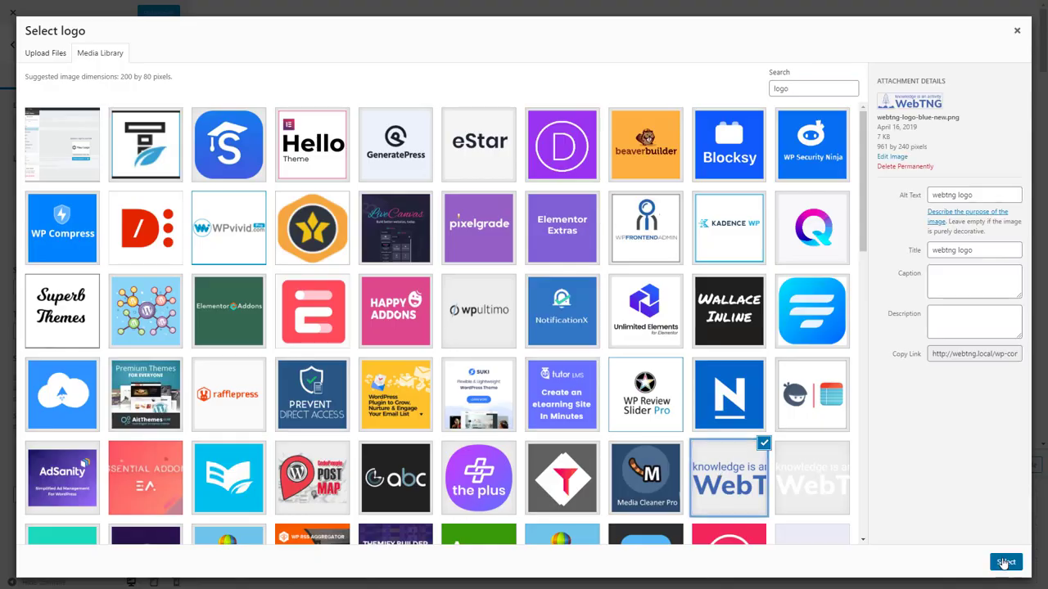
click(1005, 561)
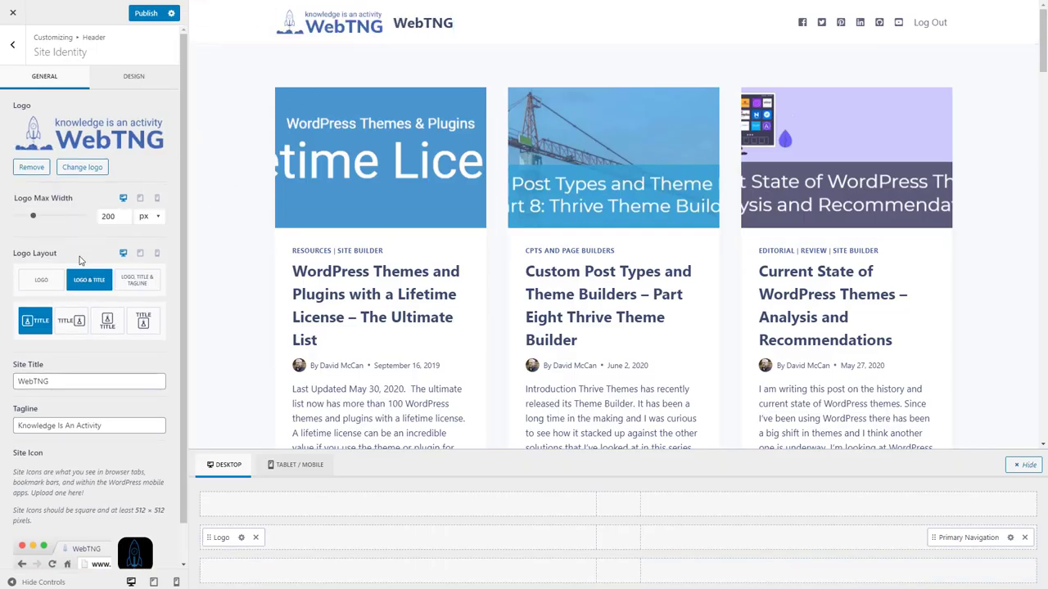
click(41, 280)
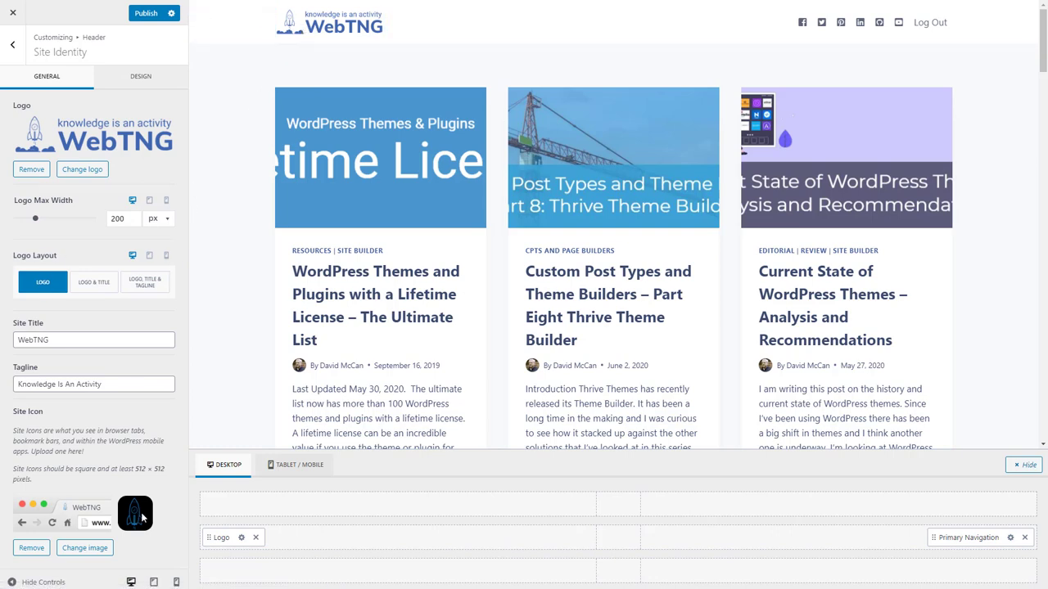
mouse_move(121, 296)
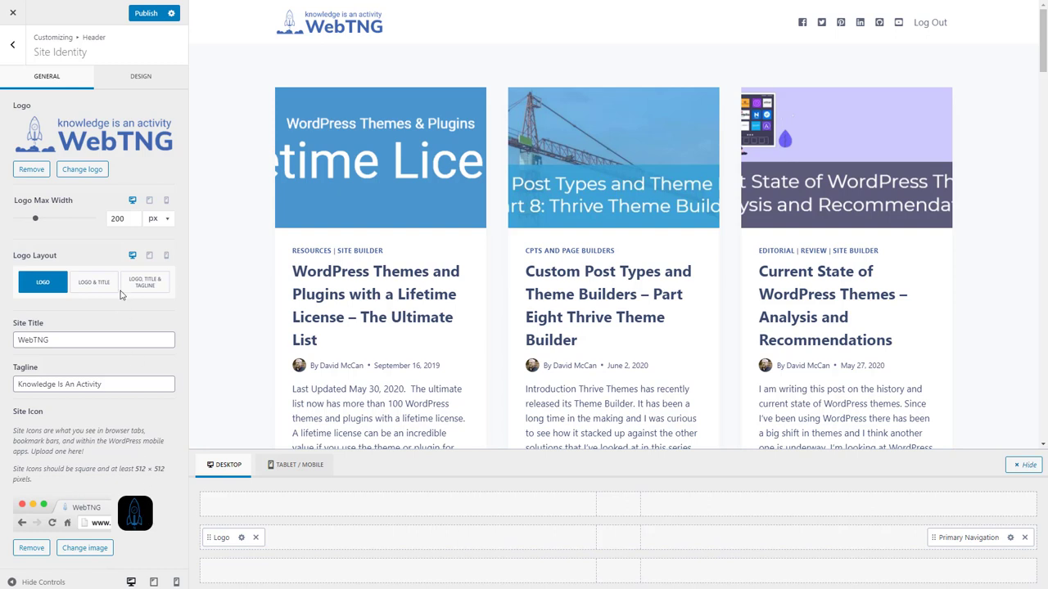
mouse_move(14, 41)
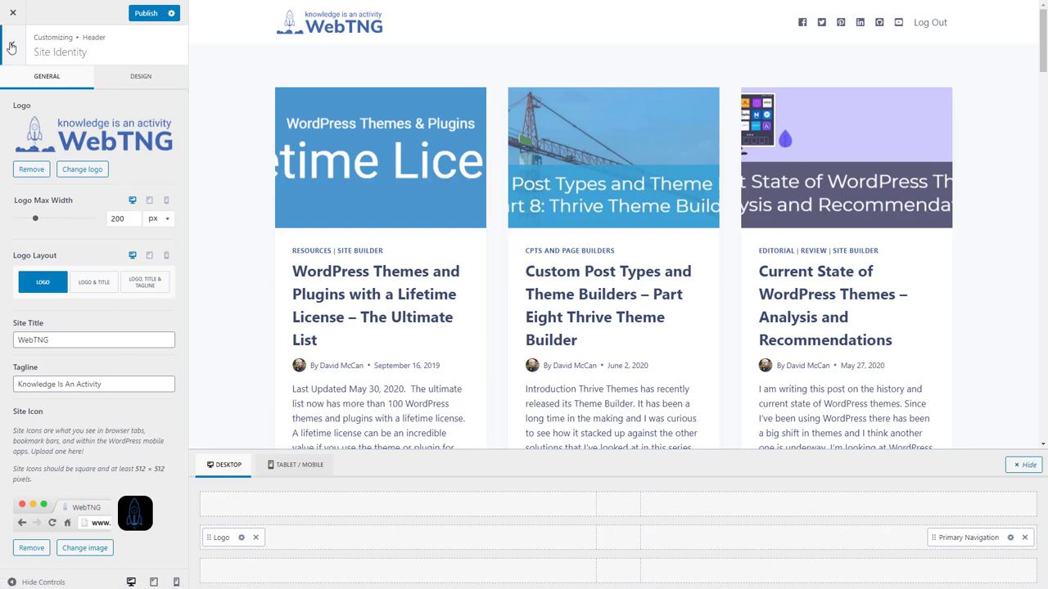
- Assign the 'slider' menu to the Primary menu location and check the Secondary location choices
click(12, 43)
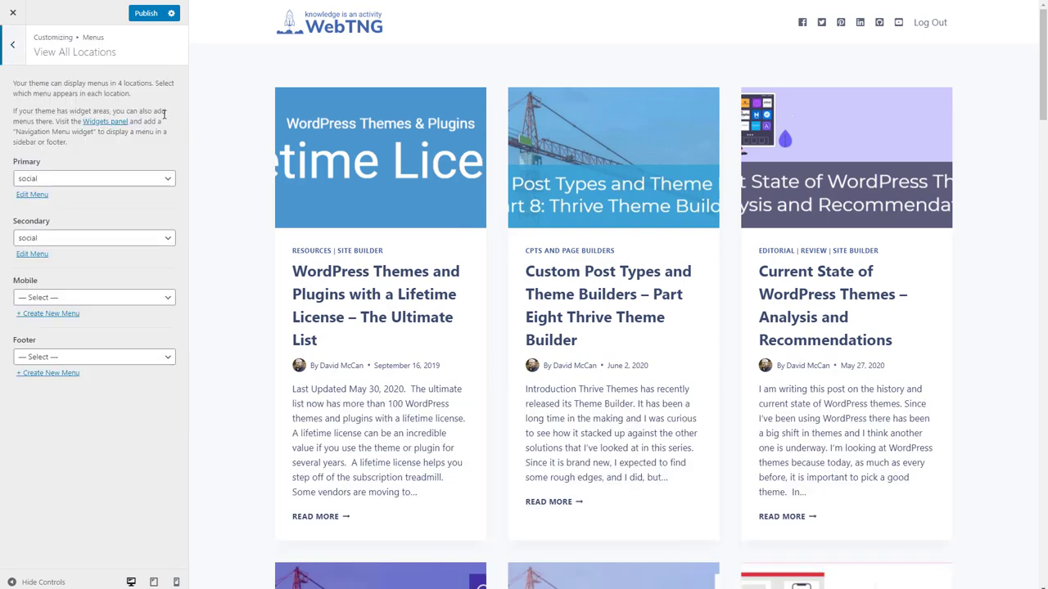
click(94, 178)
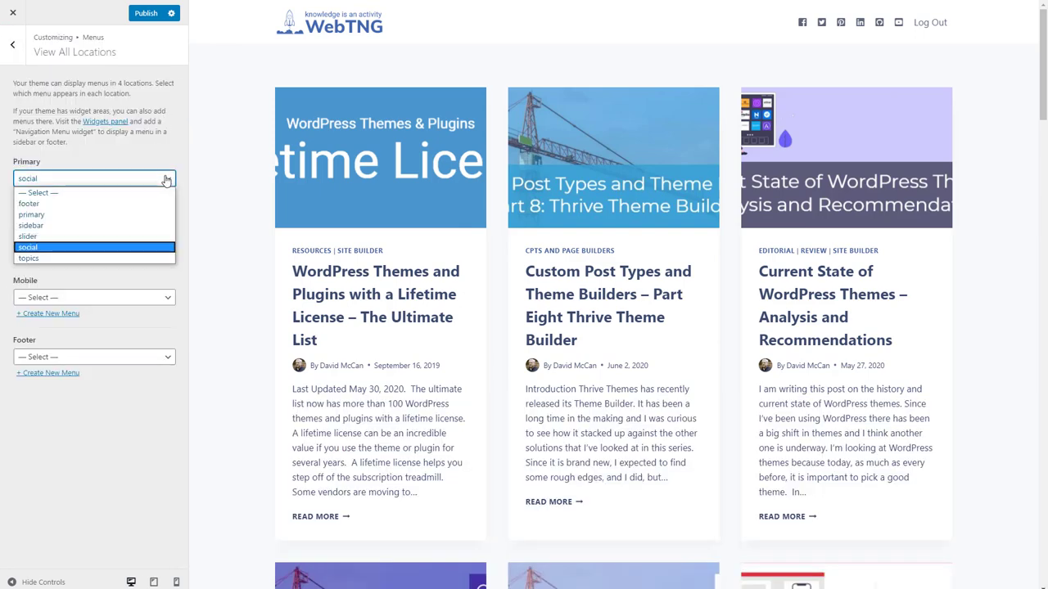
mouse_move(27, 236)
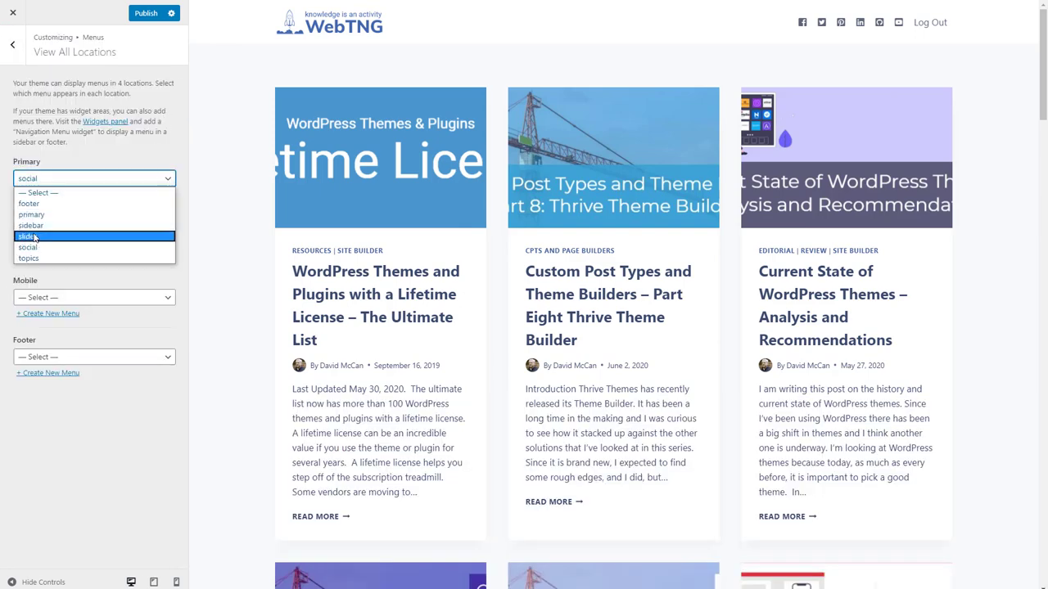
click(29, 237)
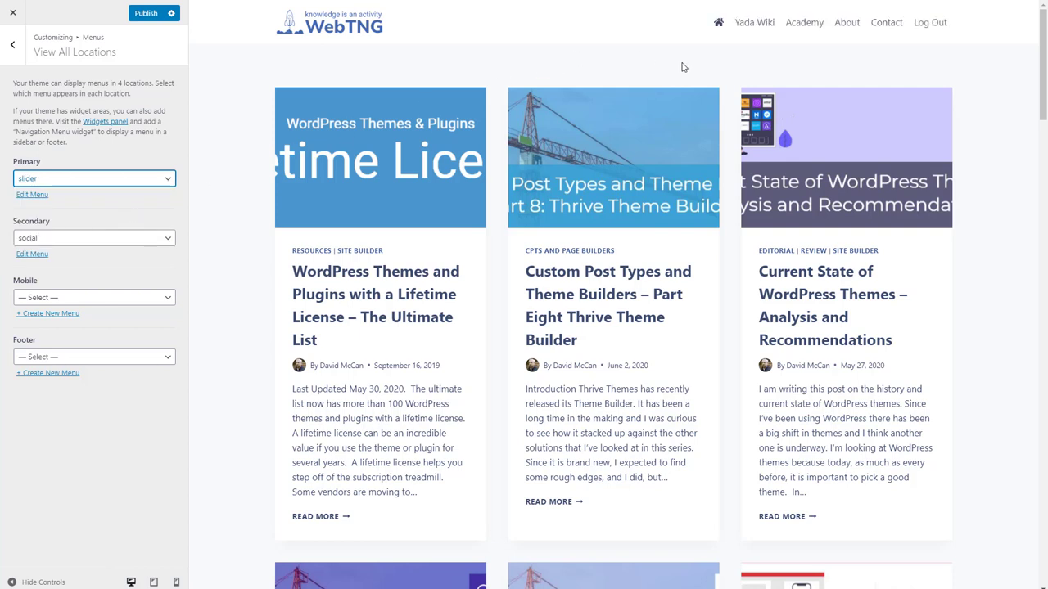
mouse_move(714, 24)
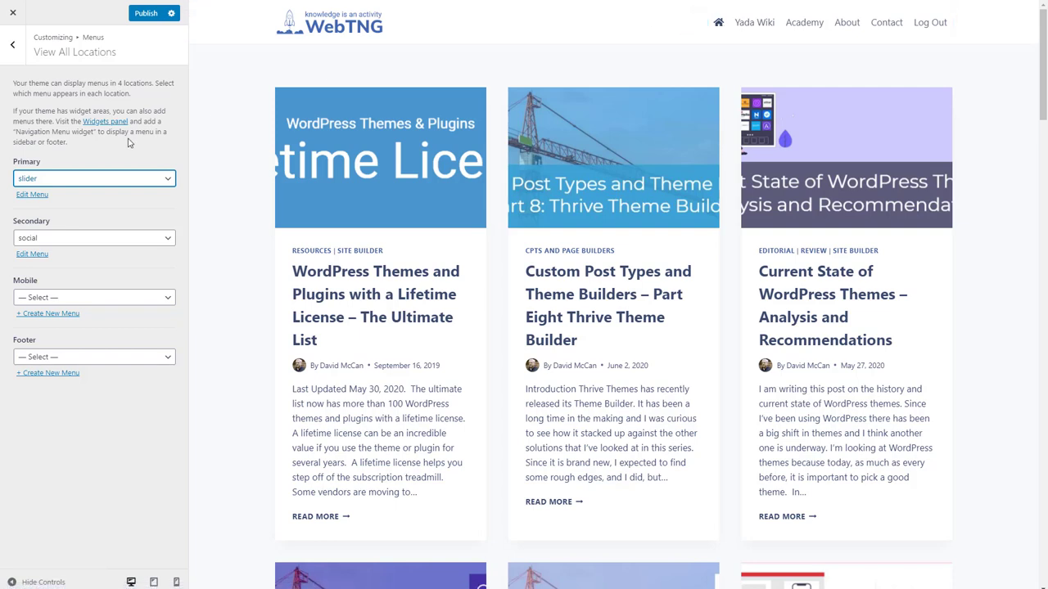
mouse_move(70, 243)
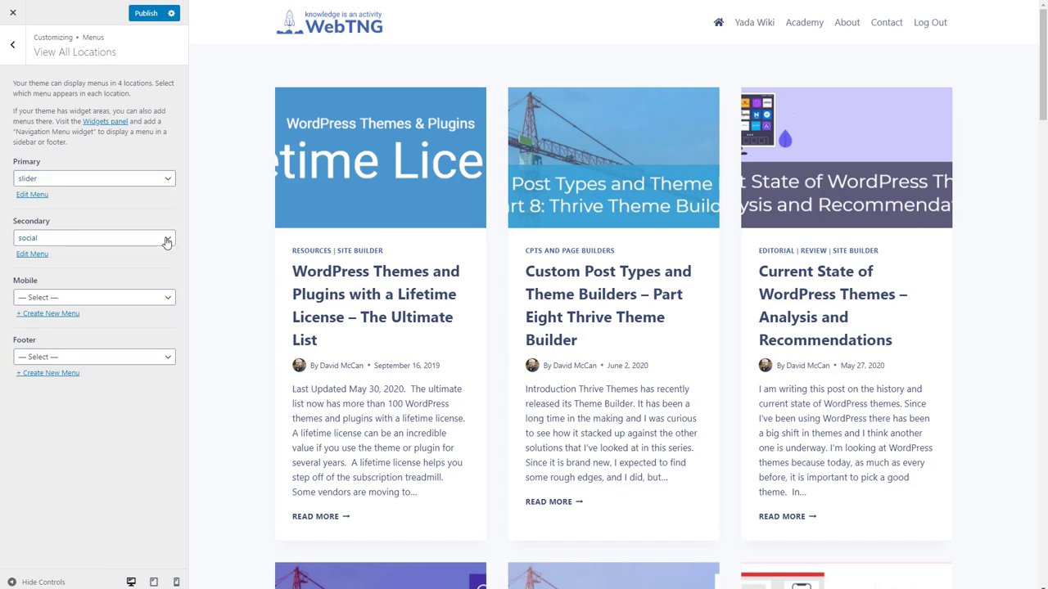
click(93, 238)
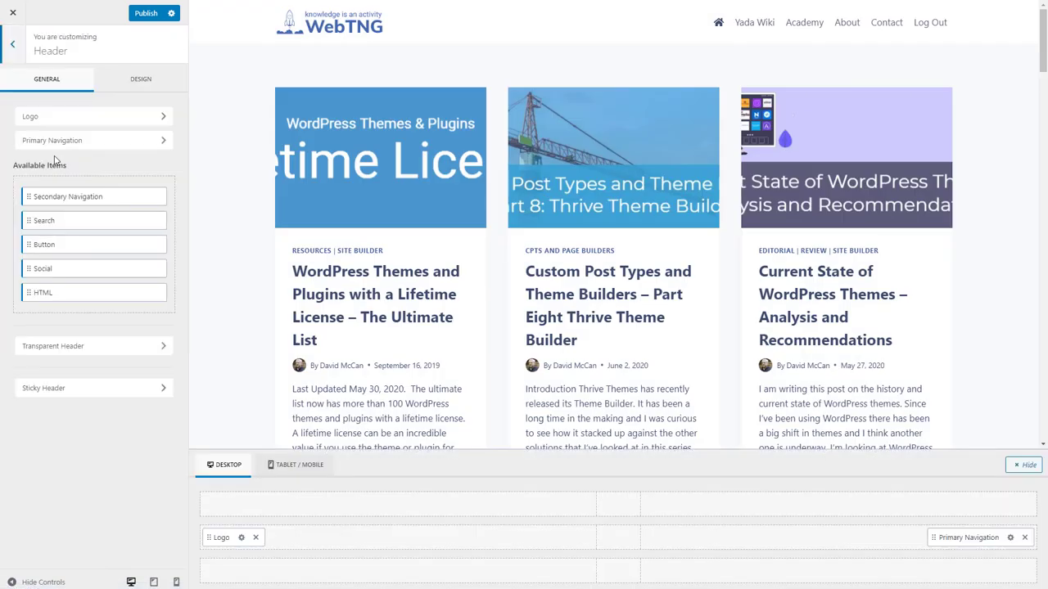
mouse_move(78, 165)
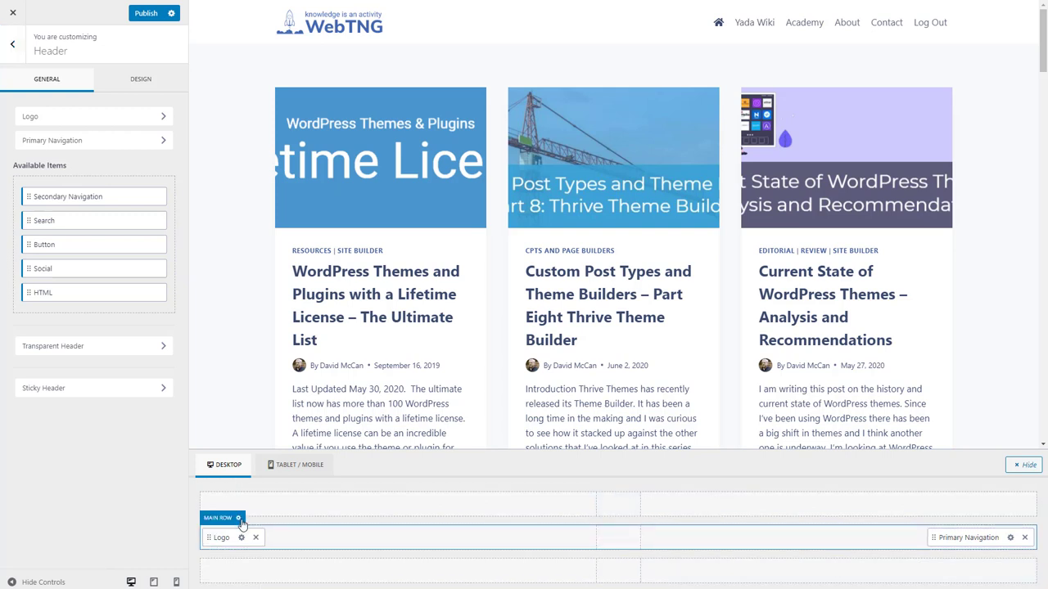
- Give the header main row the #EDF2F7 light grey background and a 1px bottom border
click(239, 514)
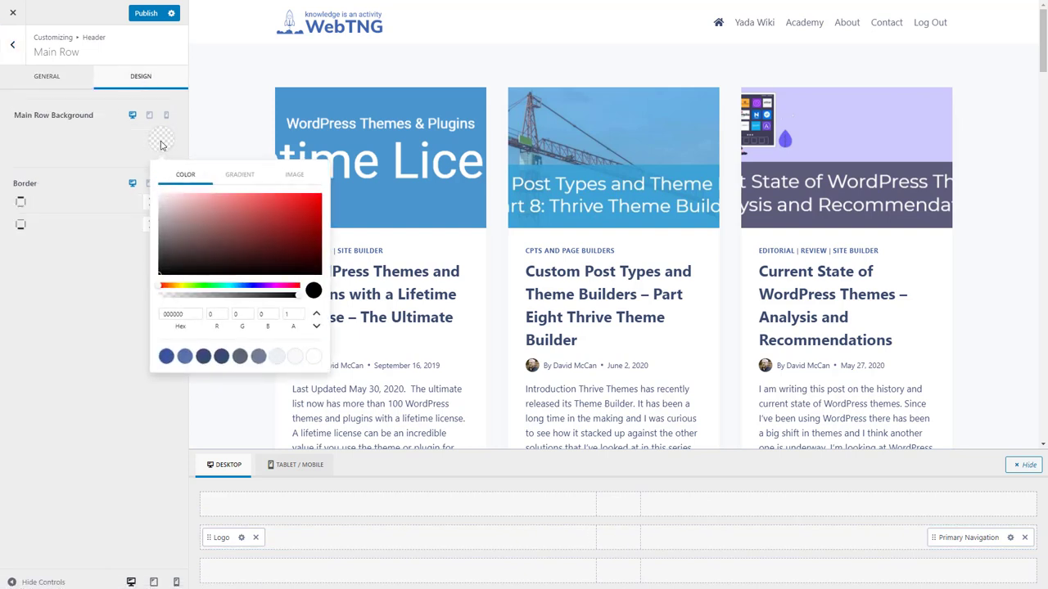
mouse_move(227, 80)
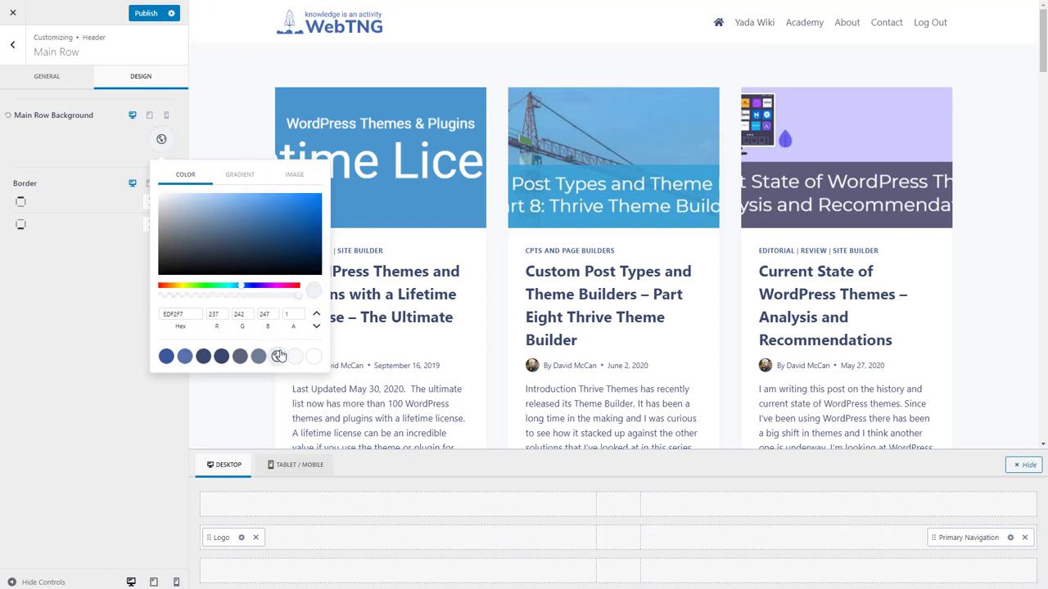
click(294, 357)
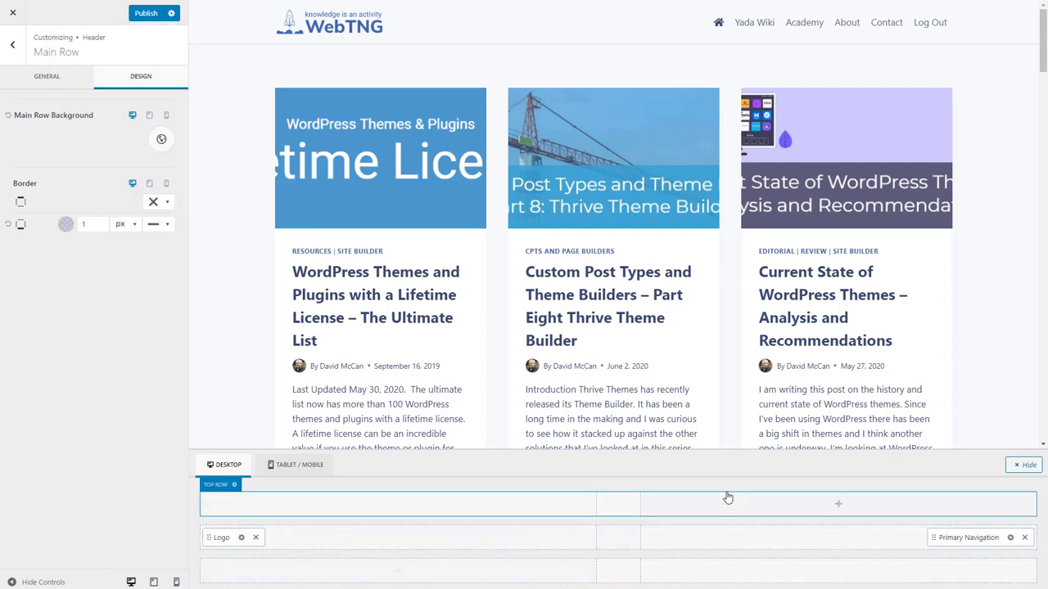
mouse_move(837, 504)
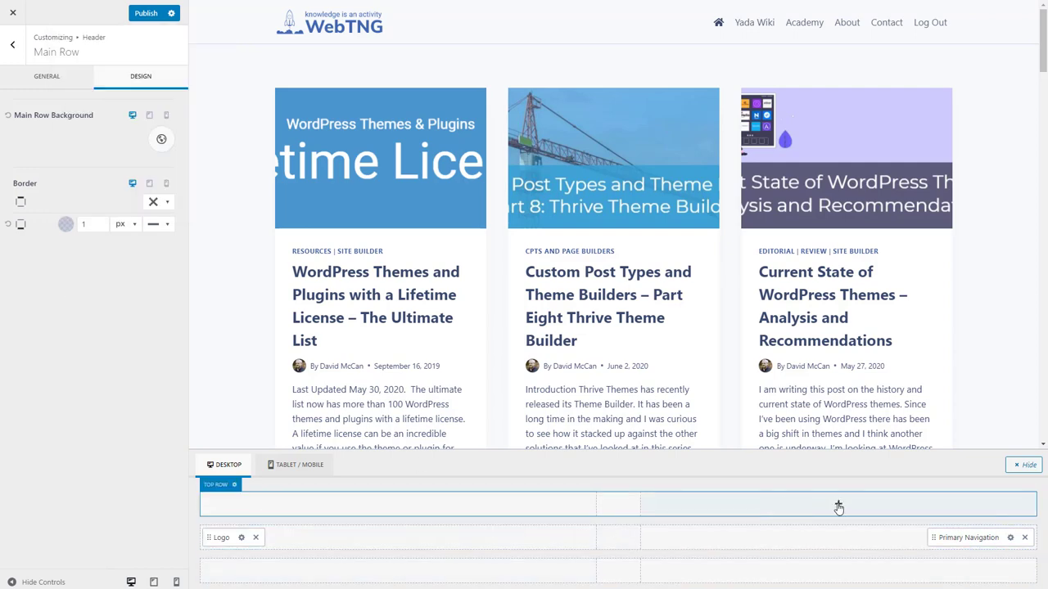
click(839, 507)
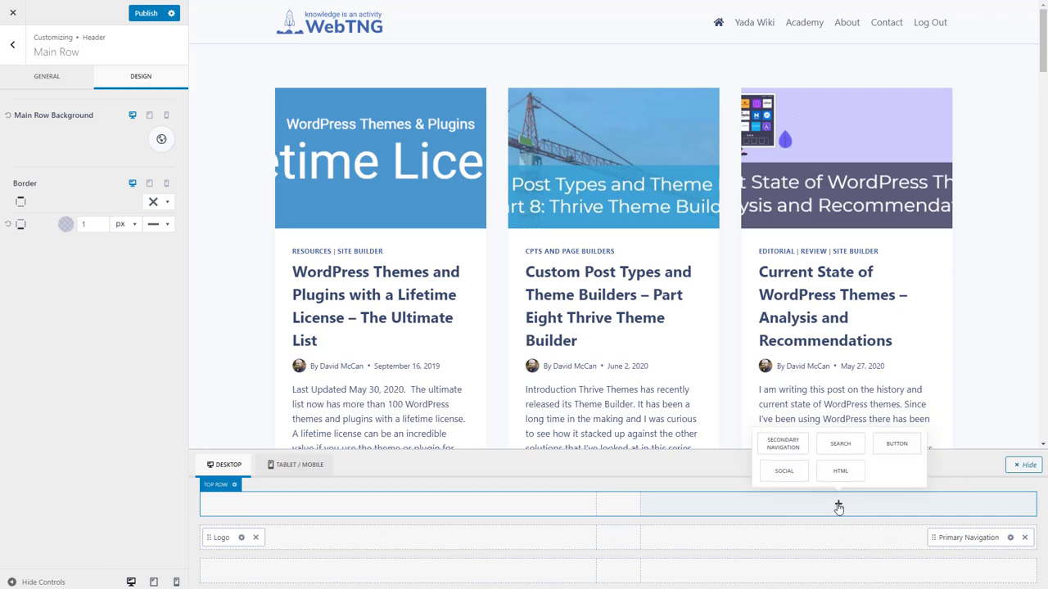
click(13, 41)
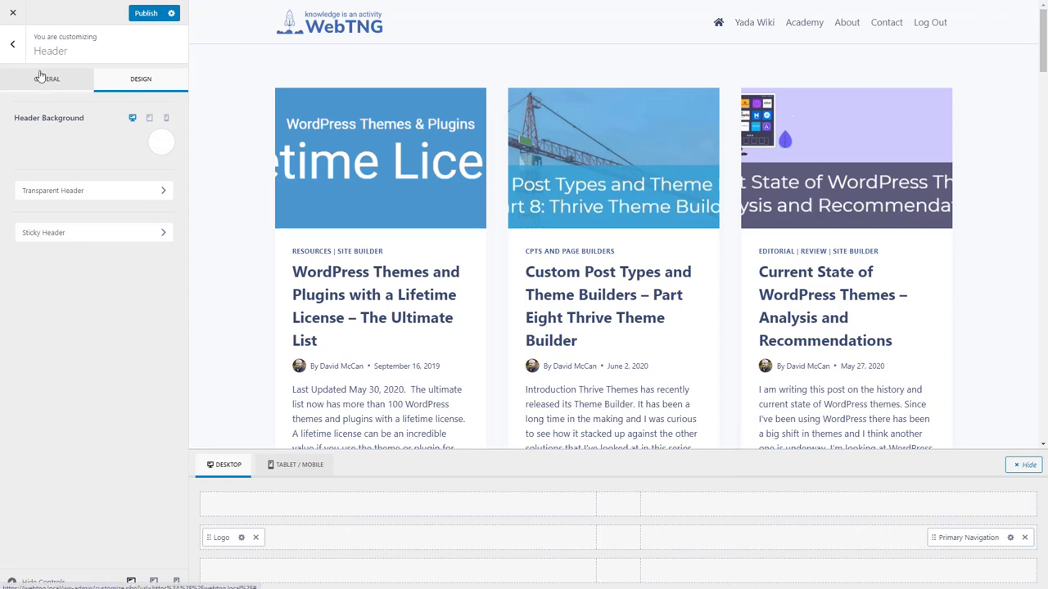
click(46, 79)
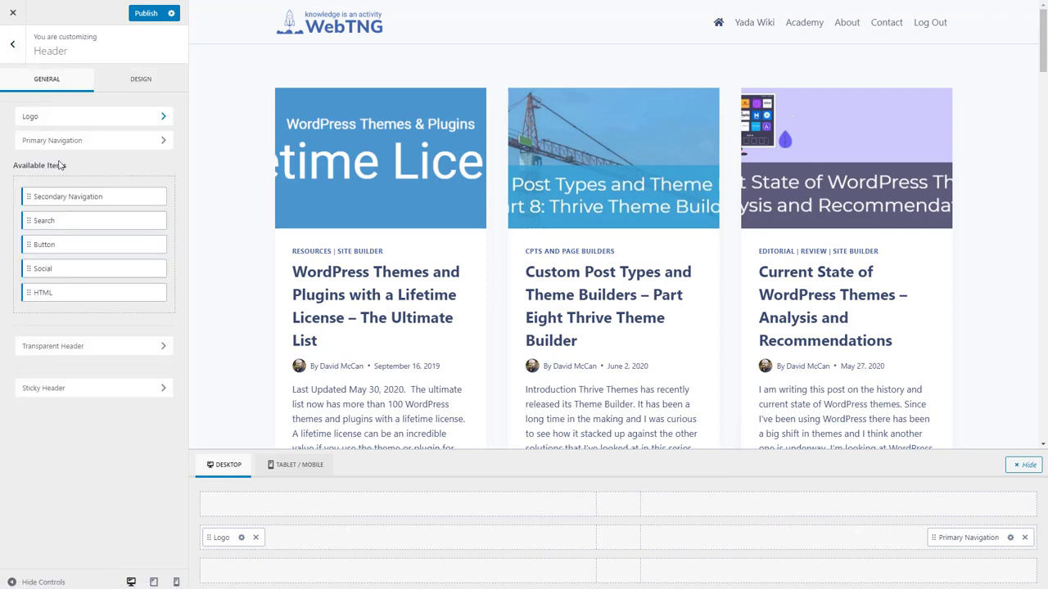
mouse_move(31, 270)
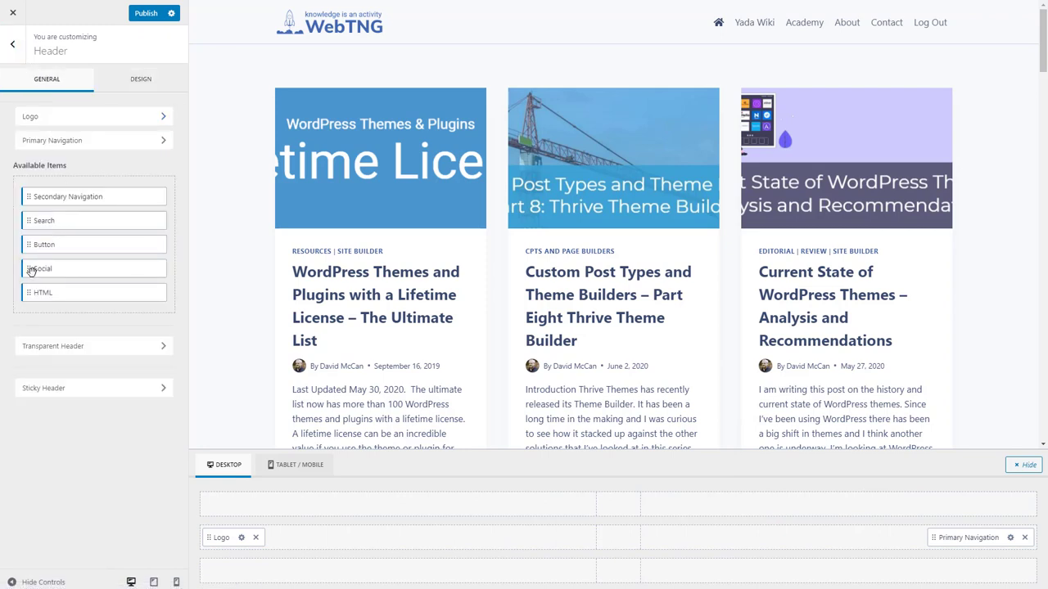
- Drop Social into the header top row, add Pinterest, YouTube and LinkedIn, and remove Instagram
drag(45, 269, 947, 506)
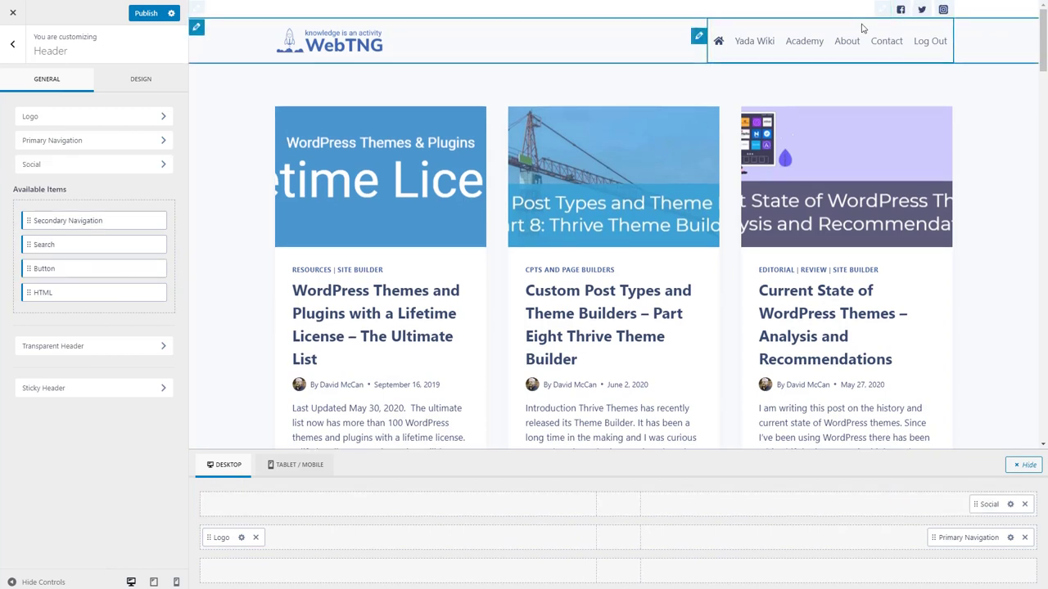
mouse_move(835, 181)
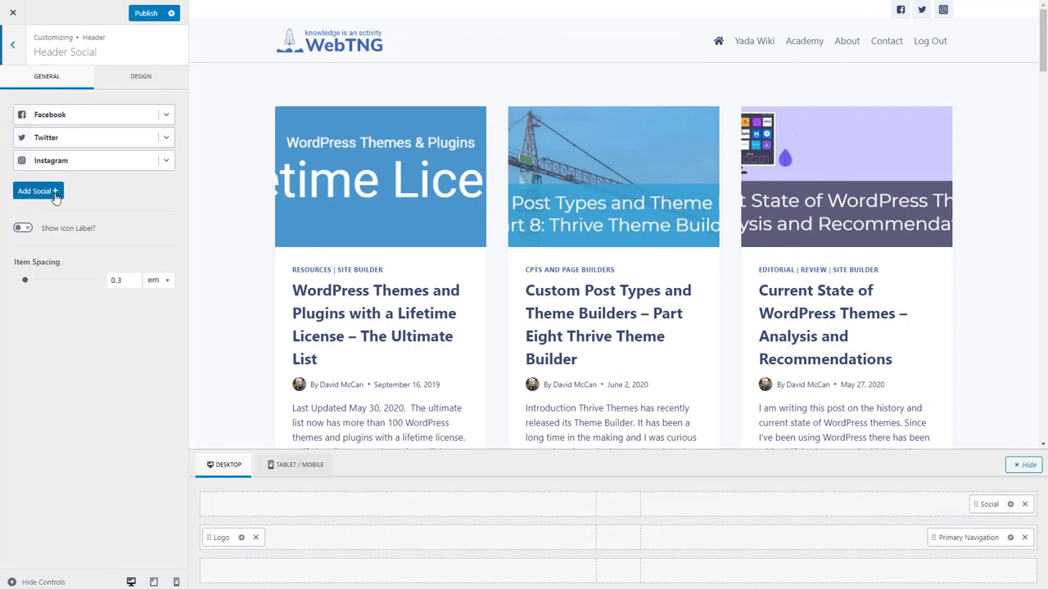
click(37, 192)
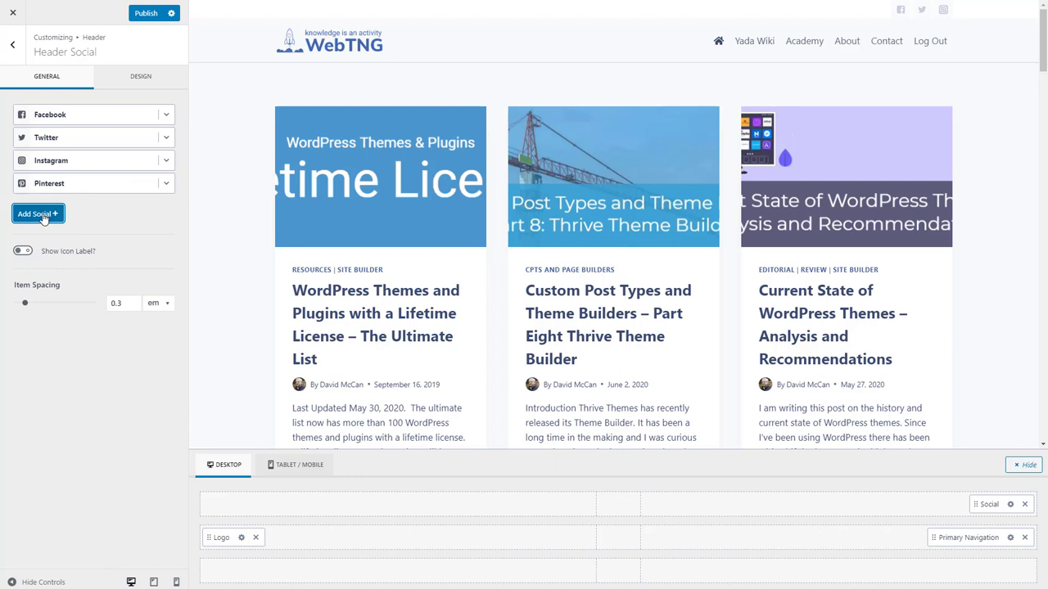
click(37, 215)
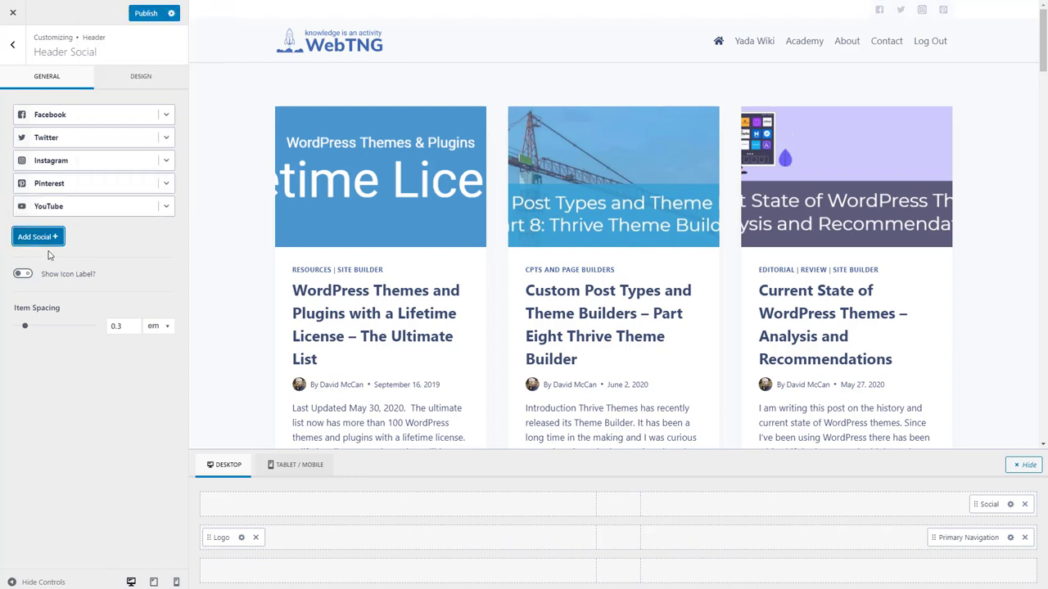
click(37, 237)
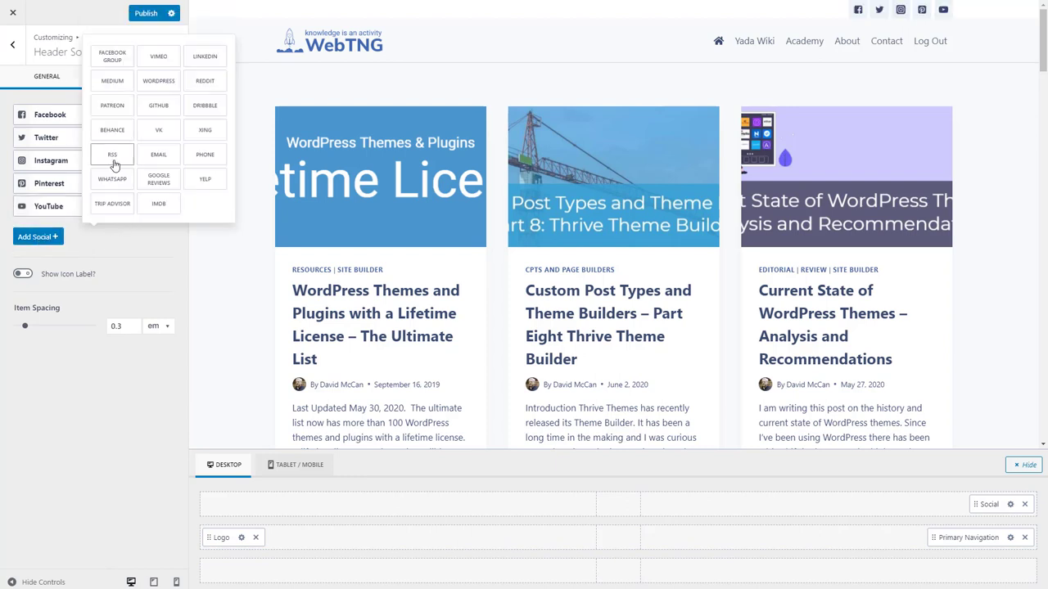
mouse_move(158, 105)
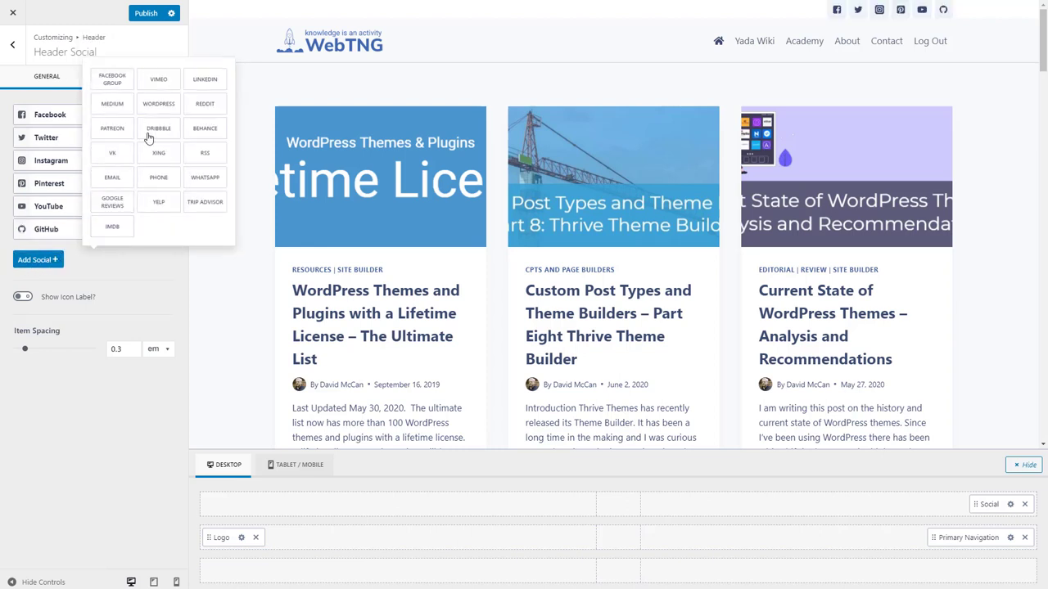
click(203, 78)
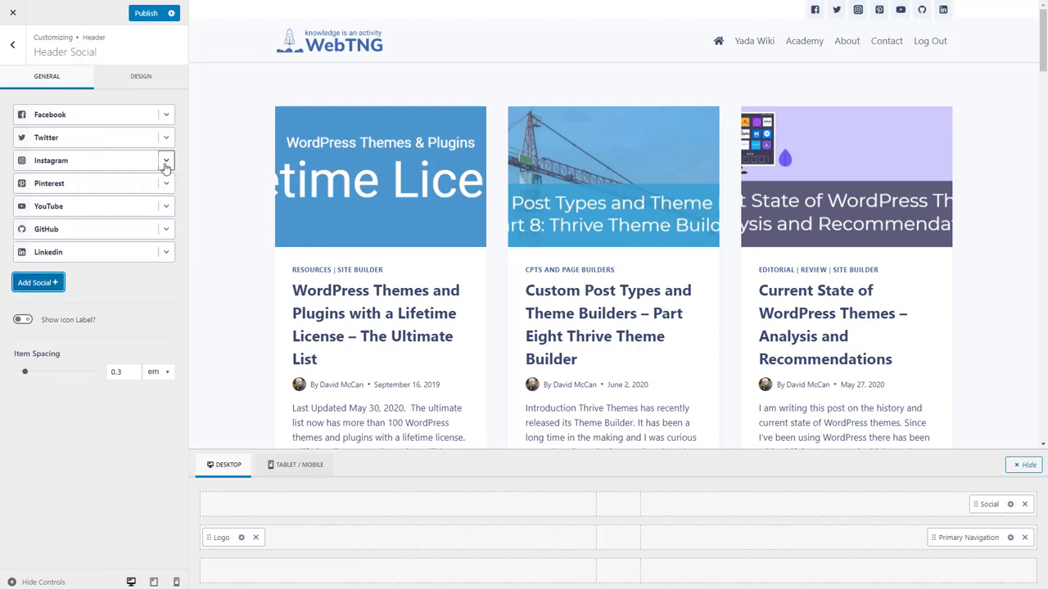
click(166, 161)
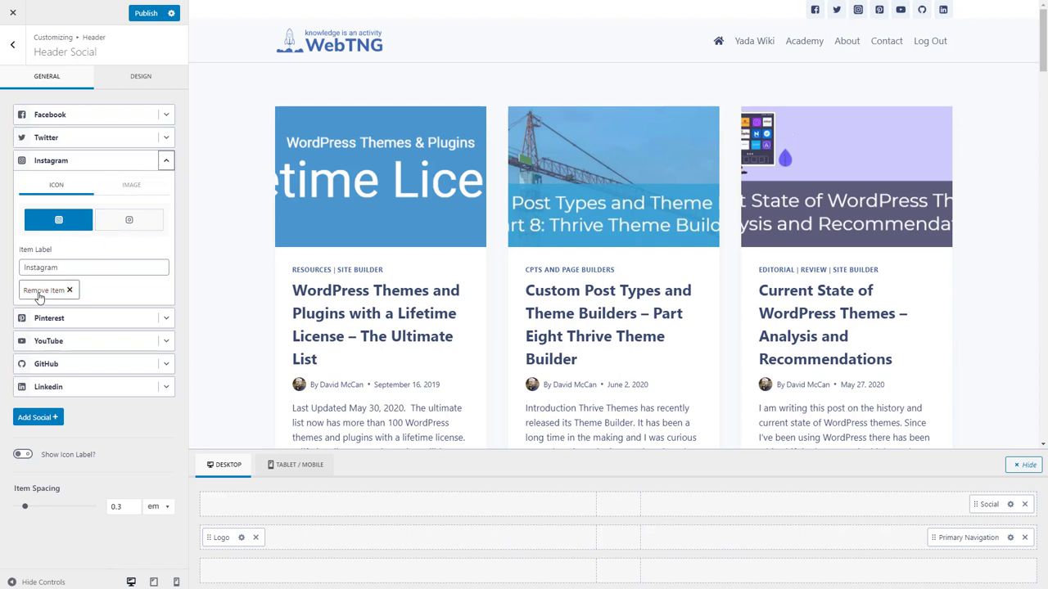
click(46, 290)
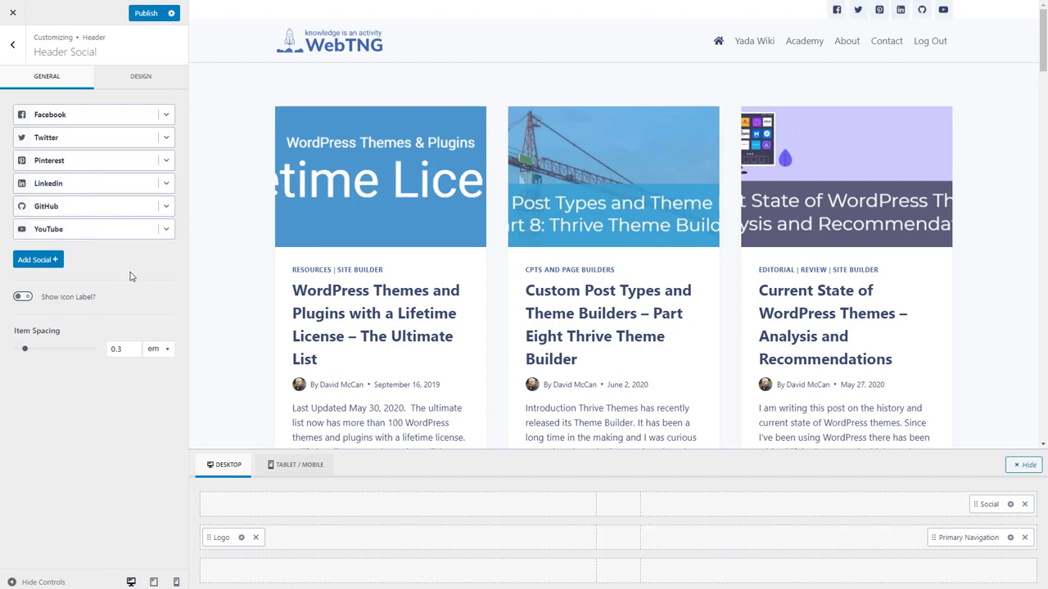
mouse_move(142, 81)
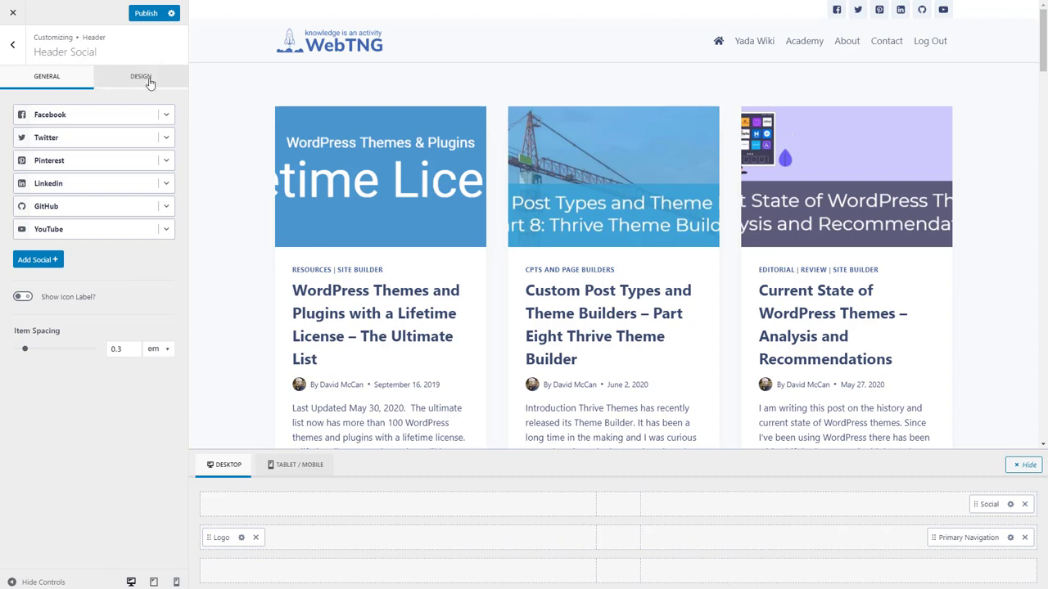
- Set the header Top Row background to the dark blue palette colour in its Design settings
click(140, 78)
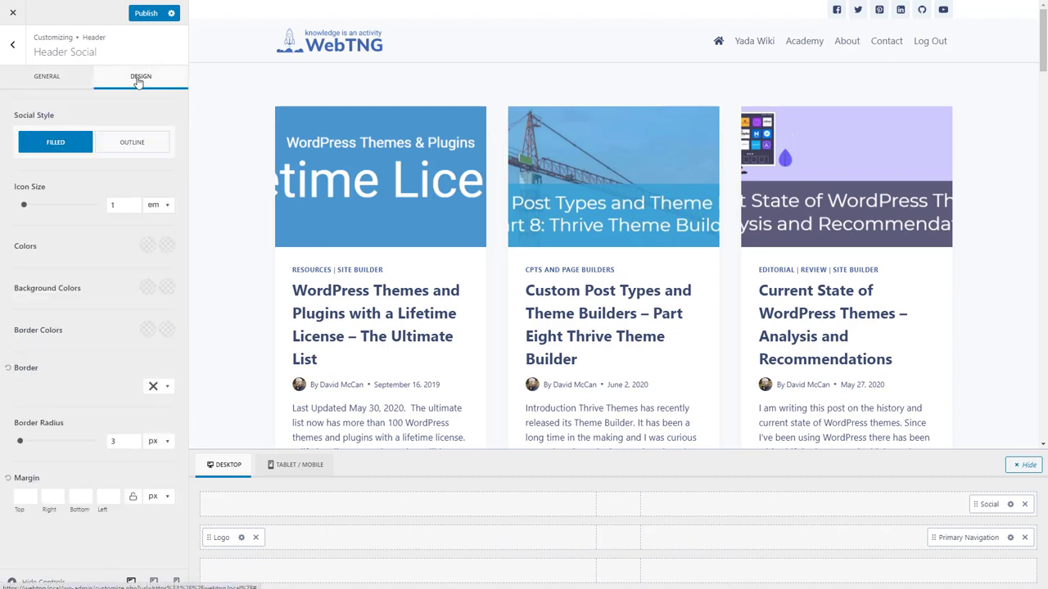
mouse_move(758, 518)
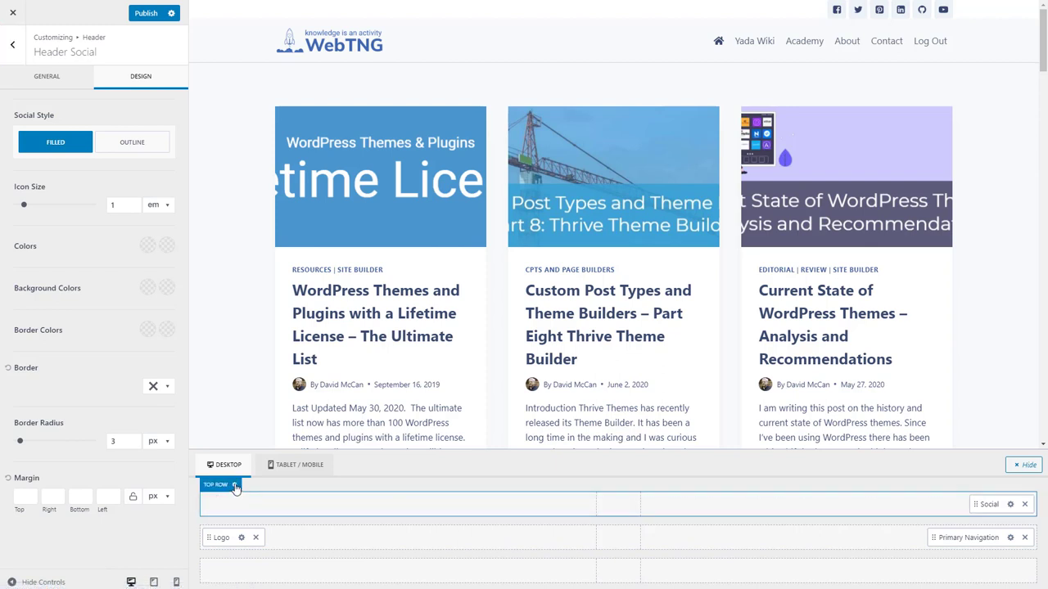
click(235, 487)
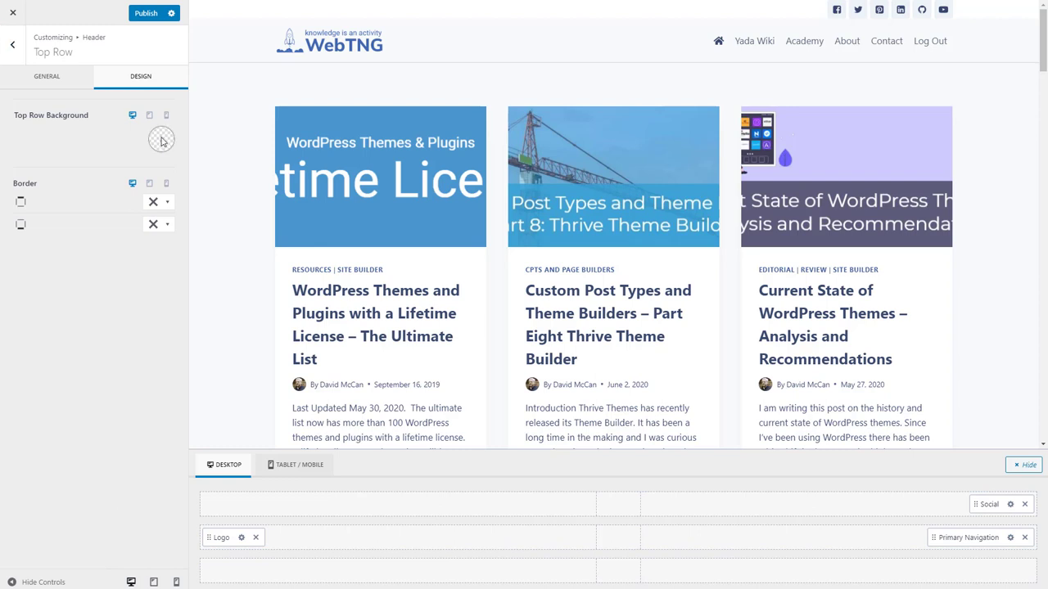
click(161, 138)
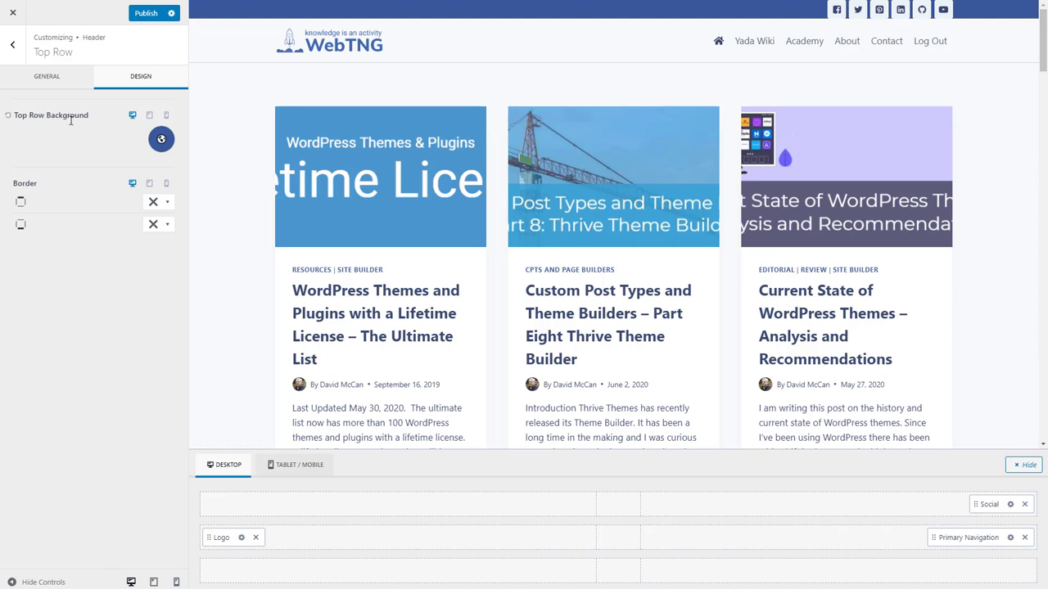
mouse_move(336, 216)
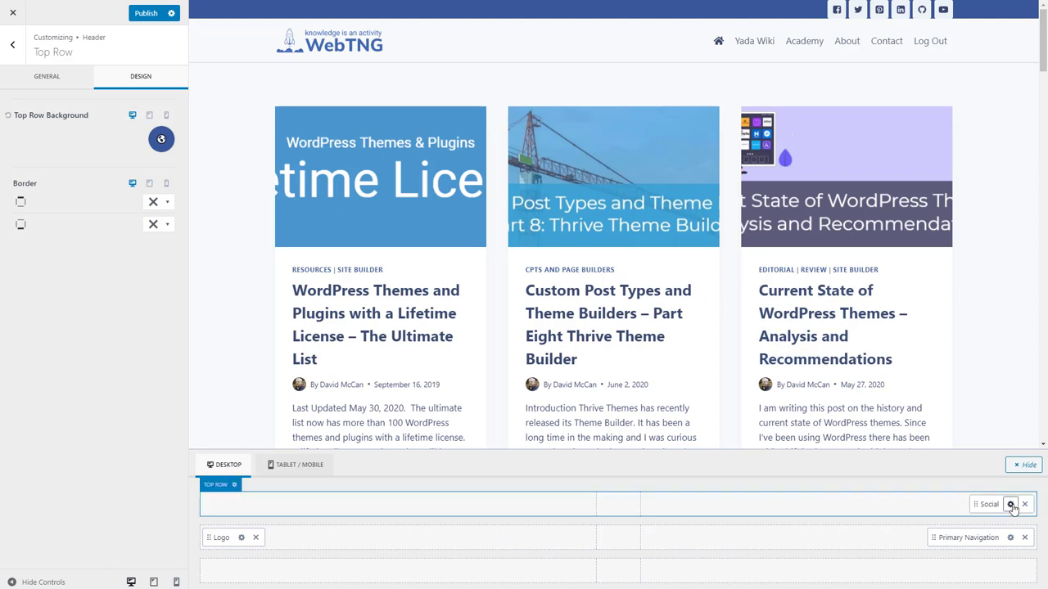
- Set social icons to dark blue background, light hover background and new icon colour, then publish
click(1010, 505)
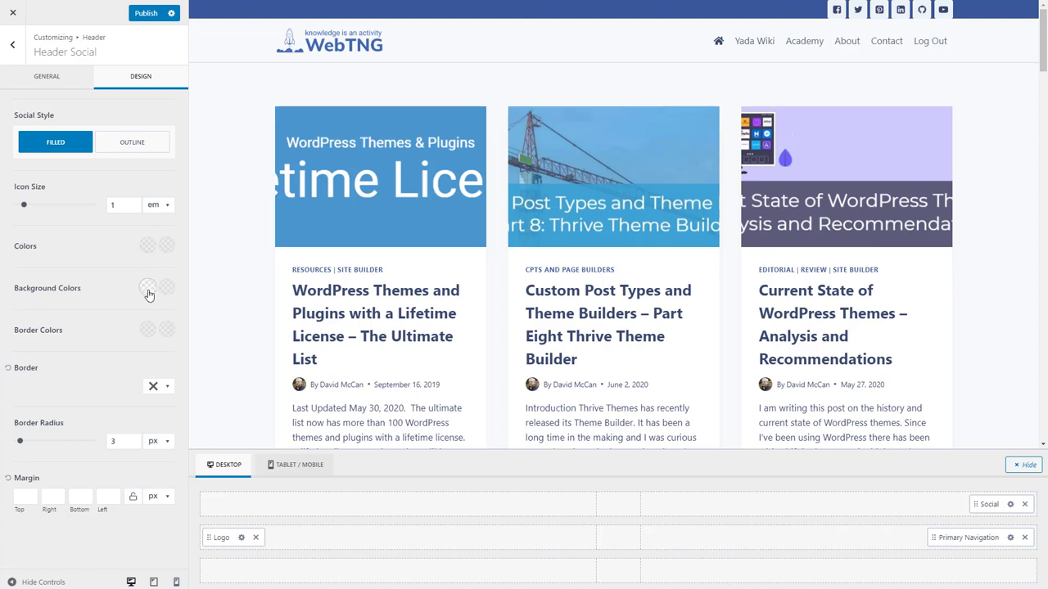
click(147, 287)
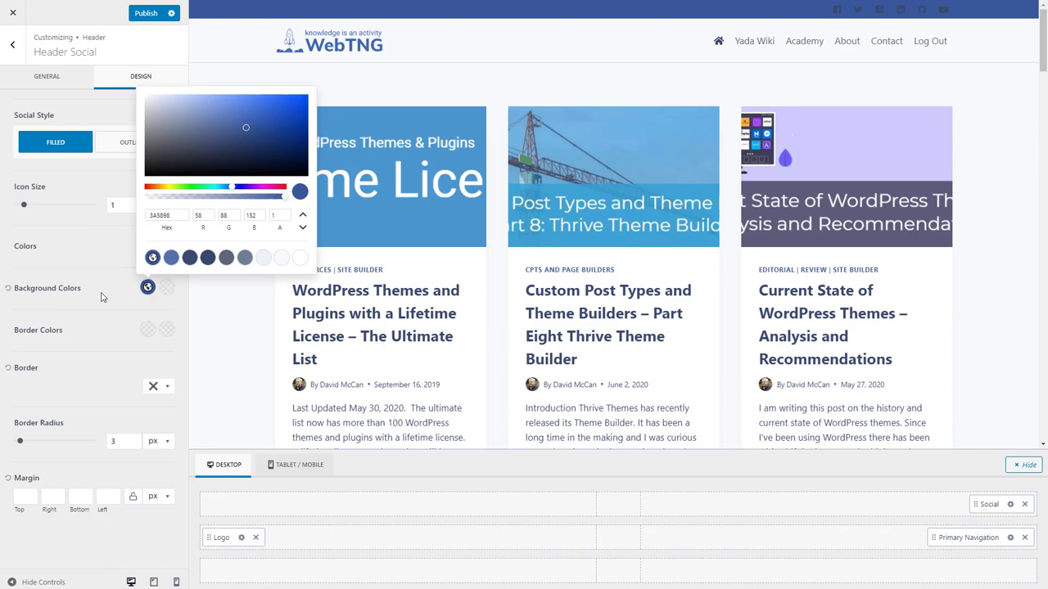
mouse_move(167, 287)
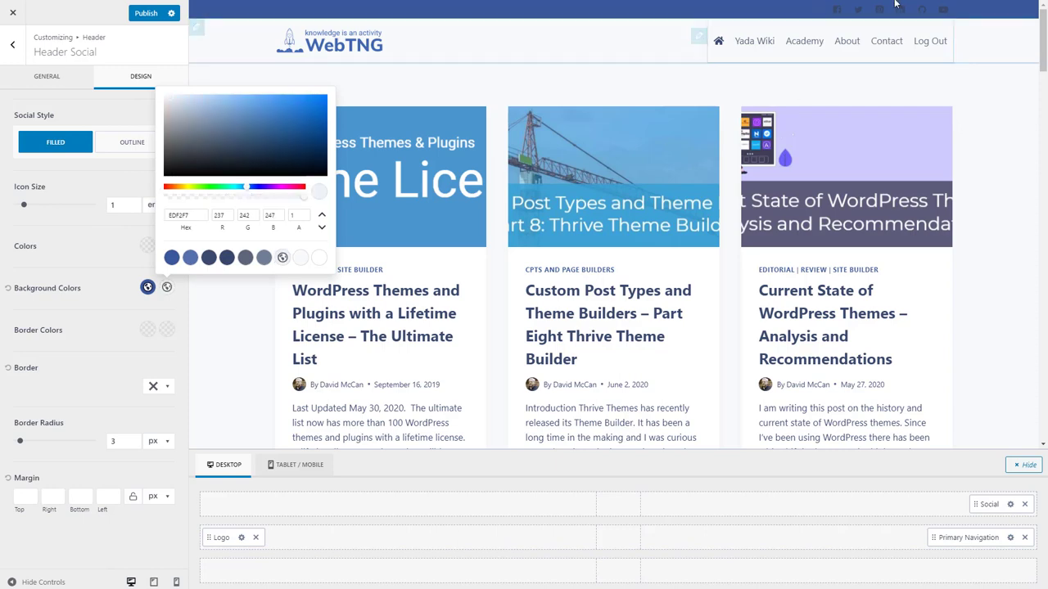
click(147, 246)
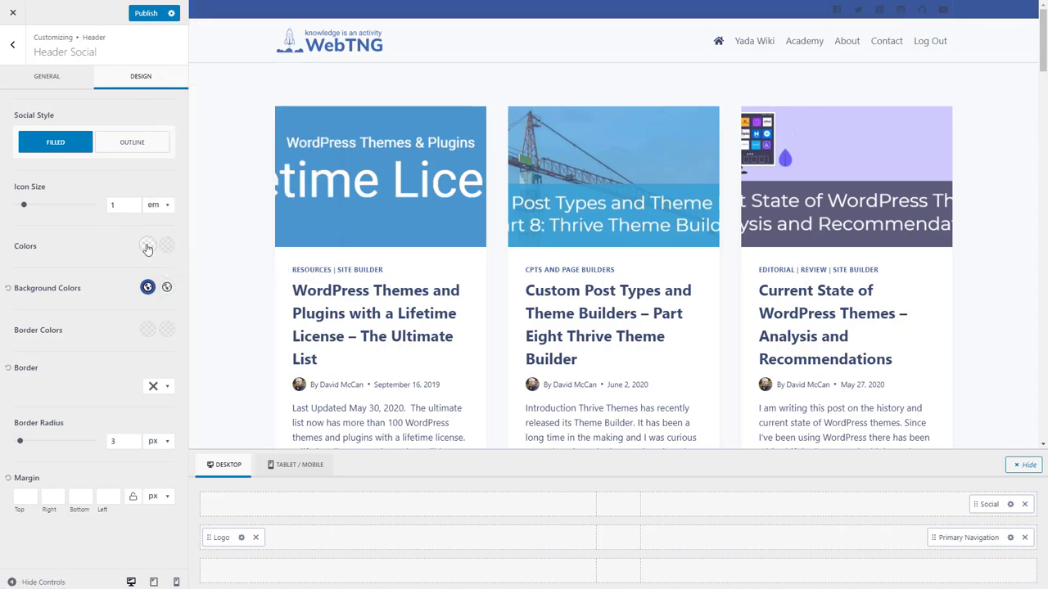
click(147, 245)
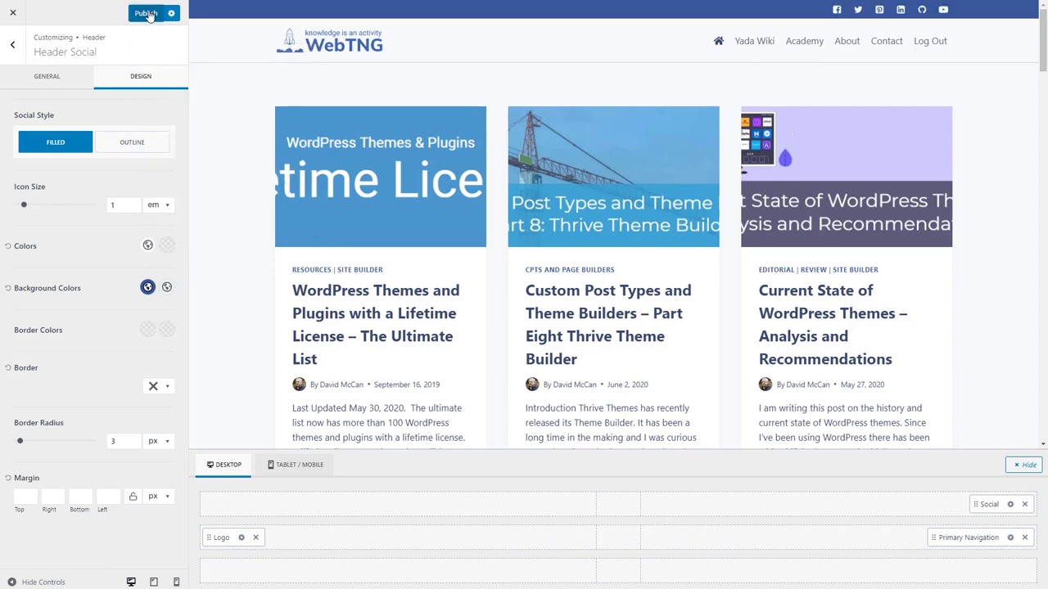
click(149, 12)
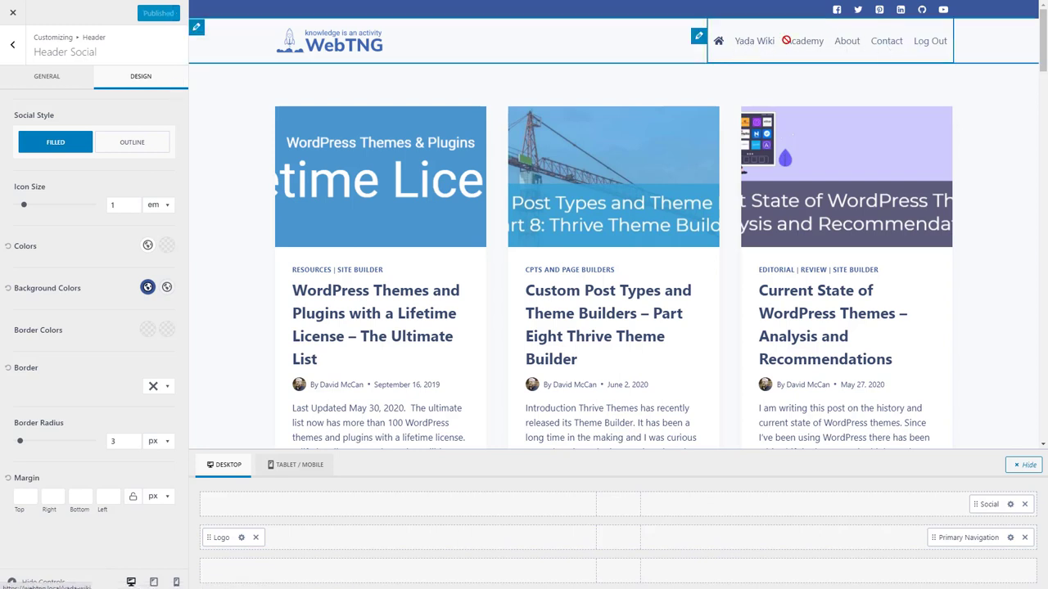
mouse_move(848, 41)
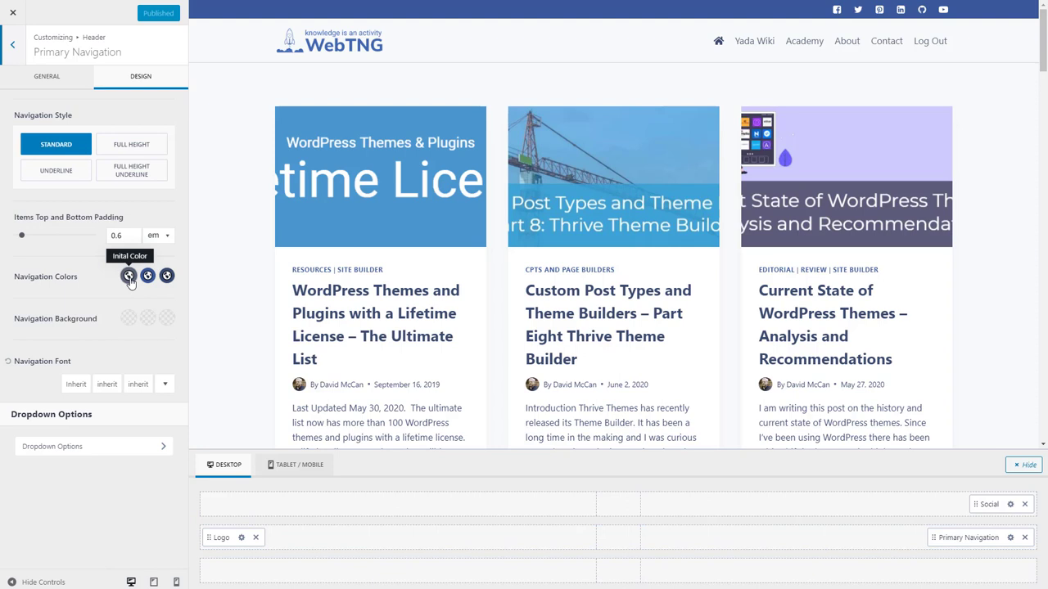
- Set the navigation's initial and active link colours to darker palette blues and publish
click(128, 276)
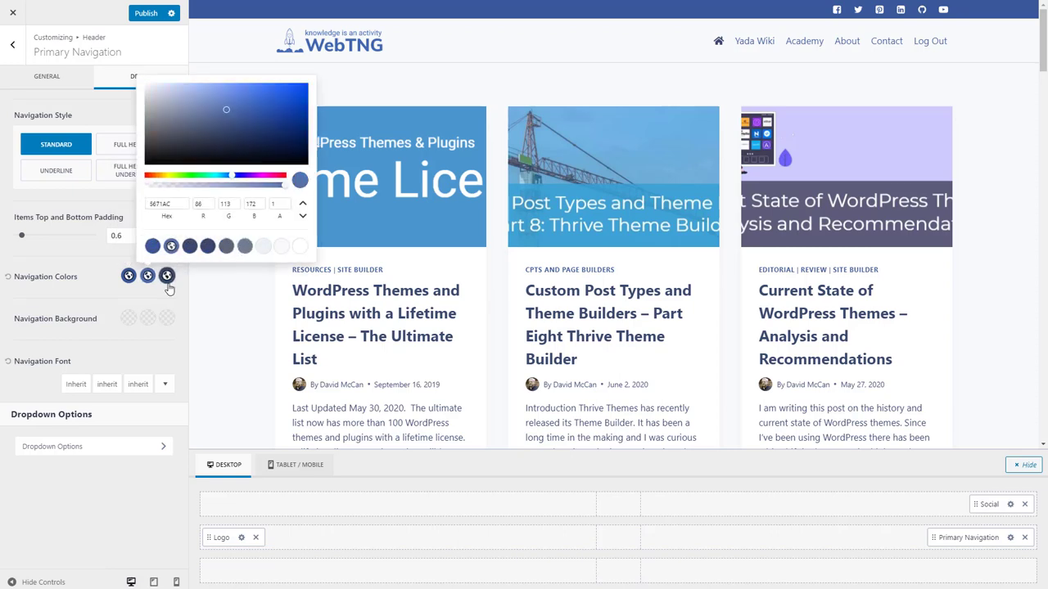
click(190, 245)
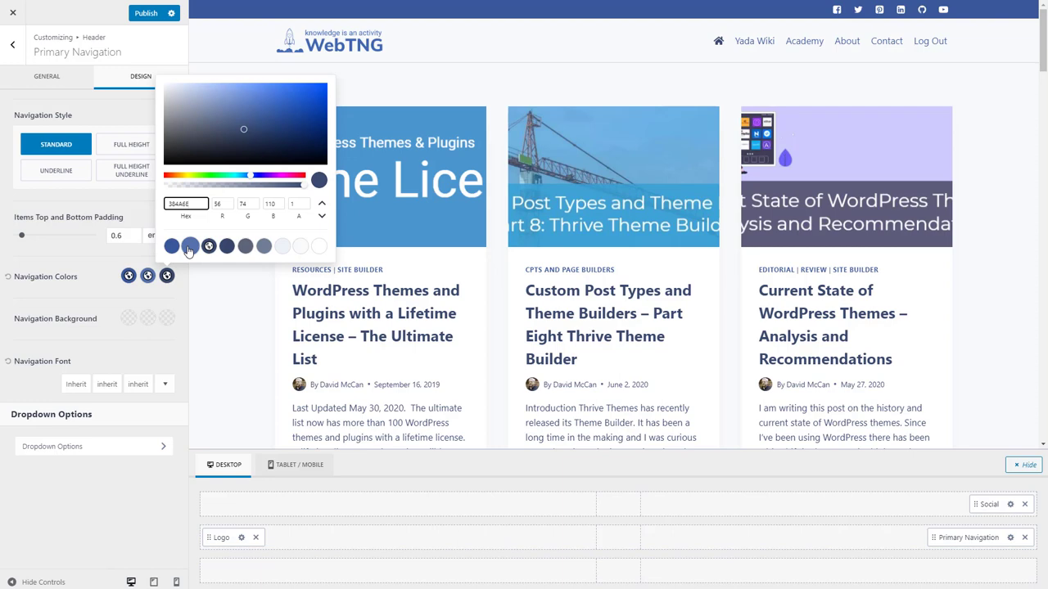
click(57, 261)
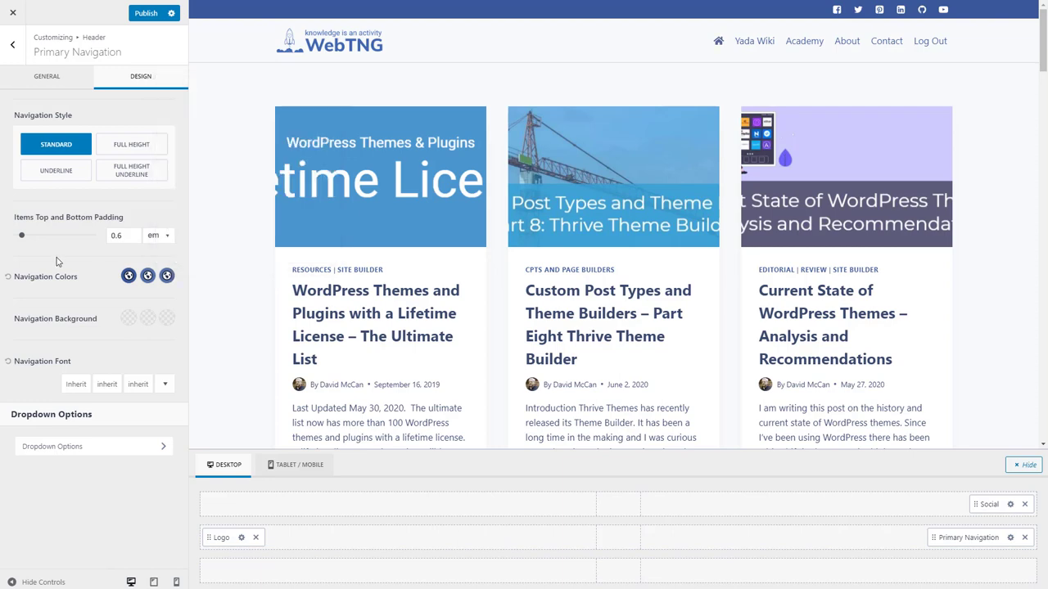
click(147, 14)
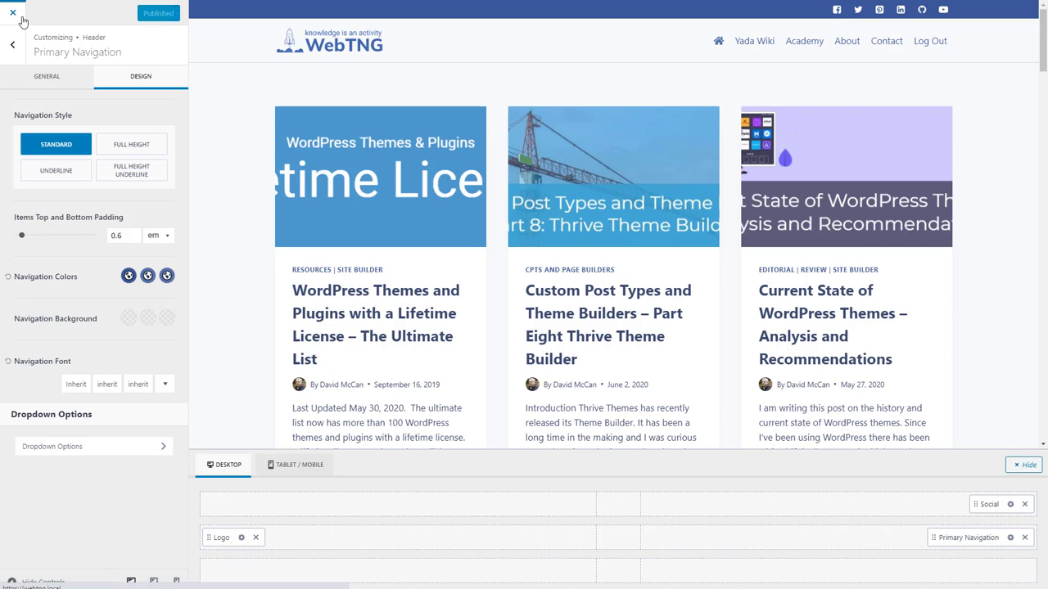
mouse_move(322, 182)
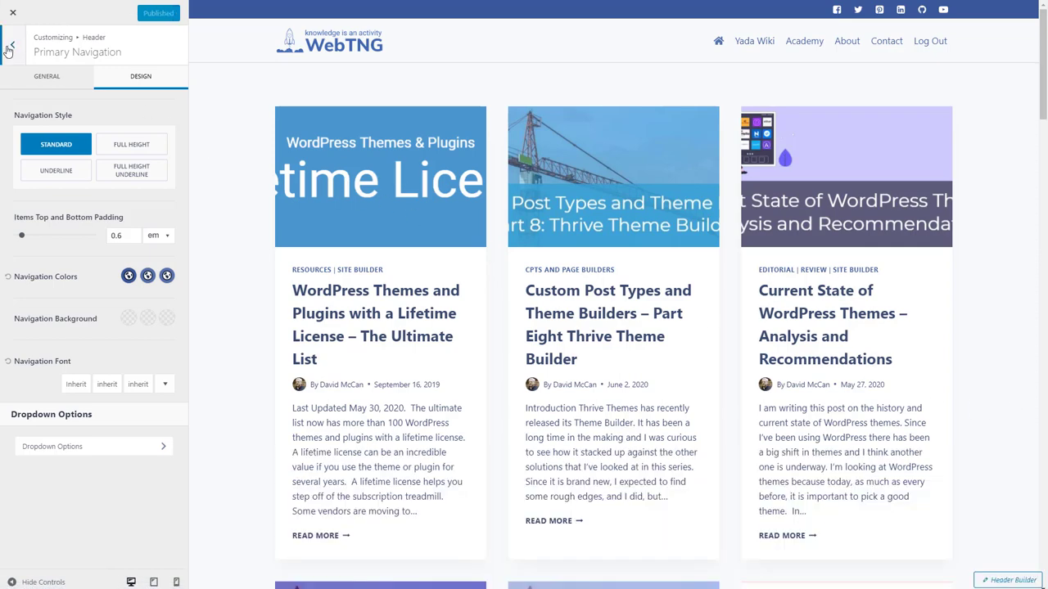
- Replace the footer copyright text with 'Copyright © 2020 WebTNG all rights reserved | Privacy'
click(11, 41)
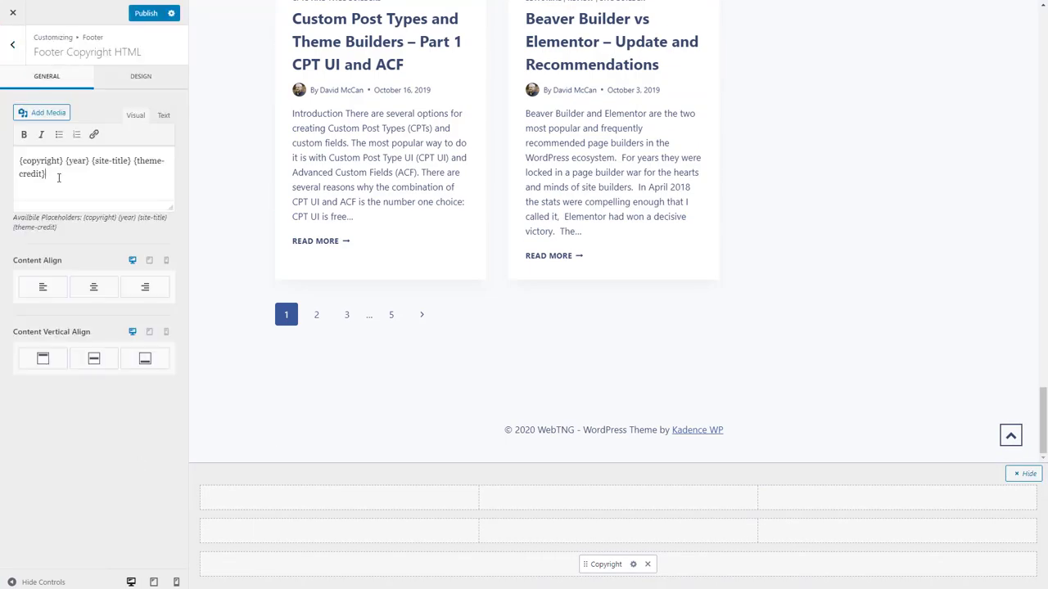
triple_click(90, 168)
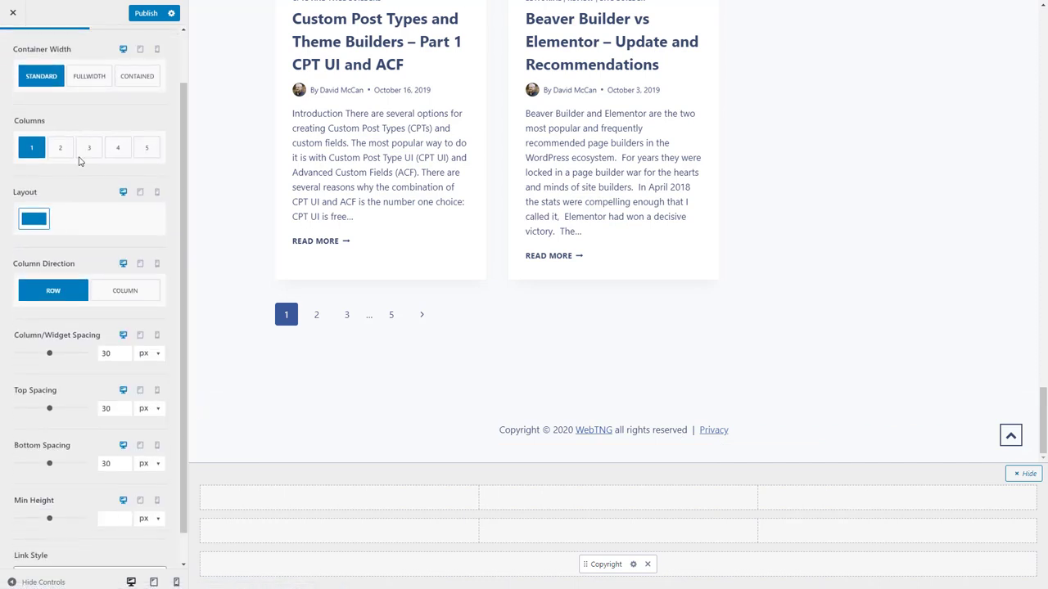
scroll(down, 3)
text(20)
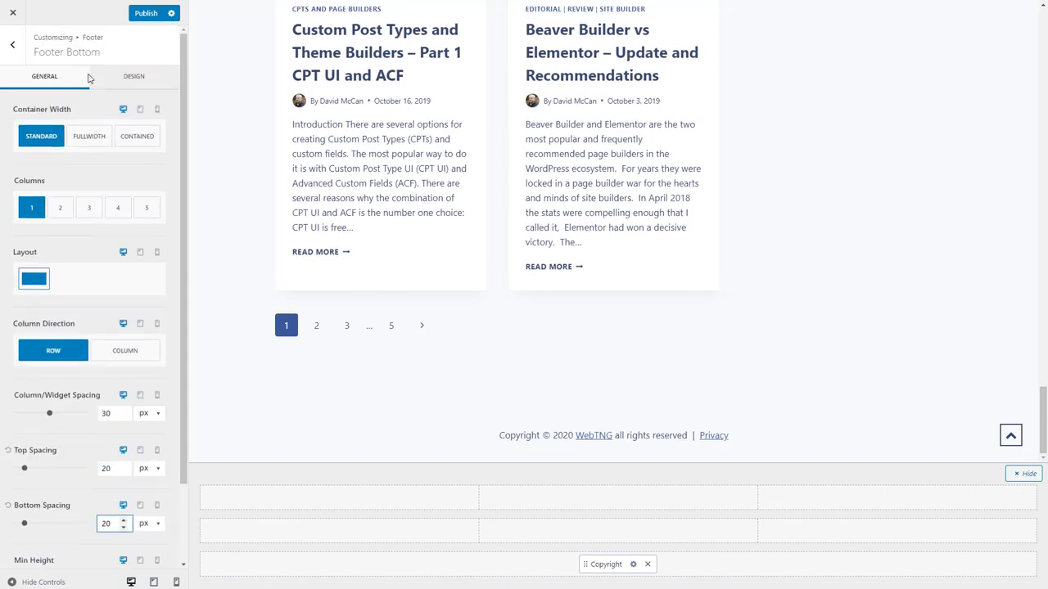
- Give the footer bottom row 20px spacing and a 1px coloured top border, then publish
click(141, 78)
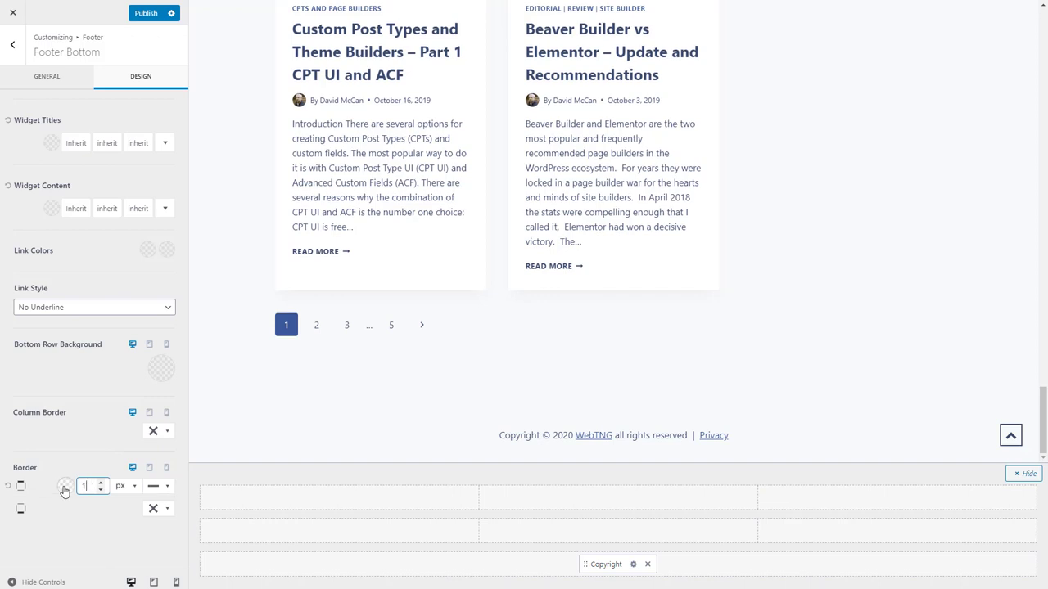
click(63, 486)
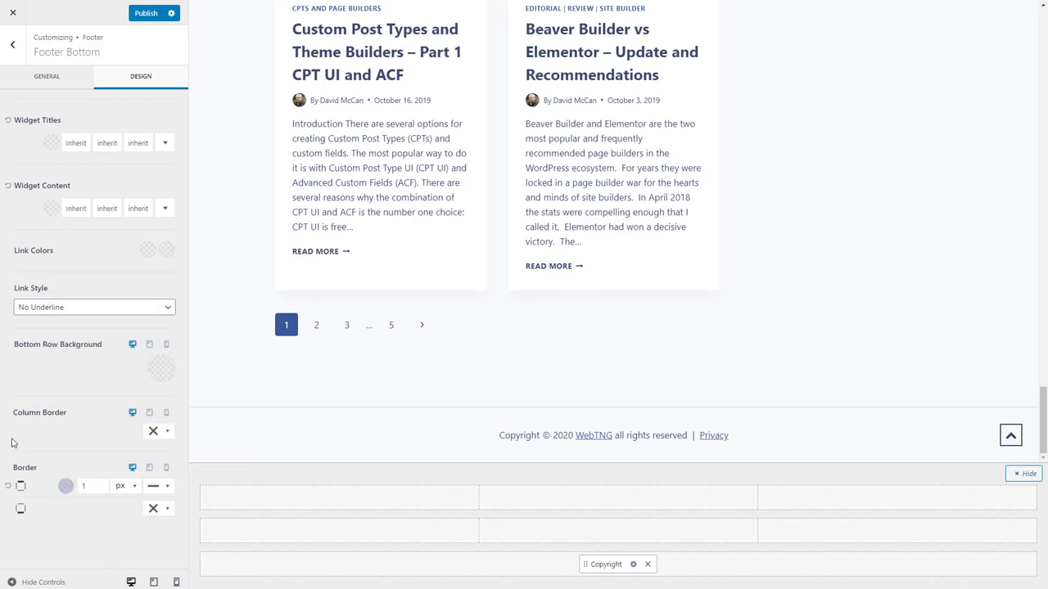
mouse_move(1010, 436)
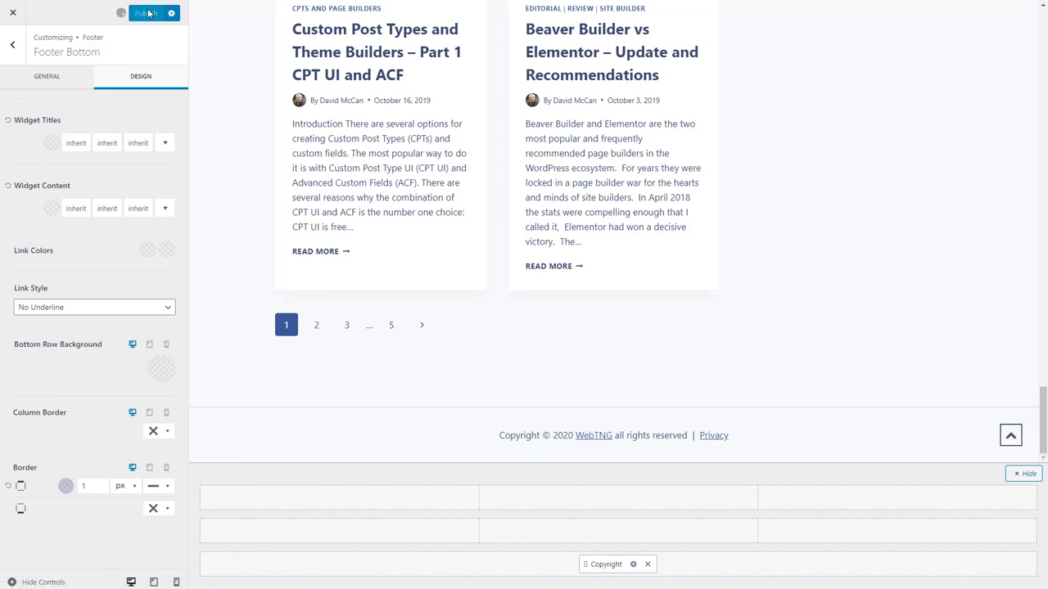
click(151, 14)
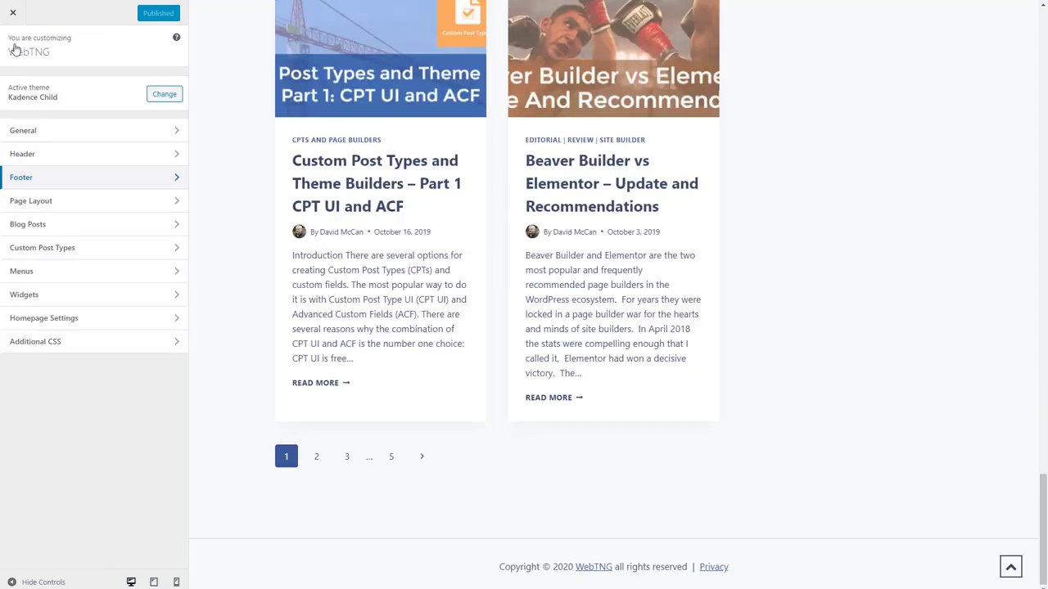
- Style the scroll-to-top button as Outline with dark blue icon and border colours, then publish
click(23, 130)
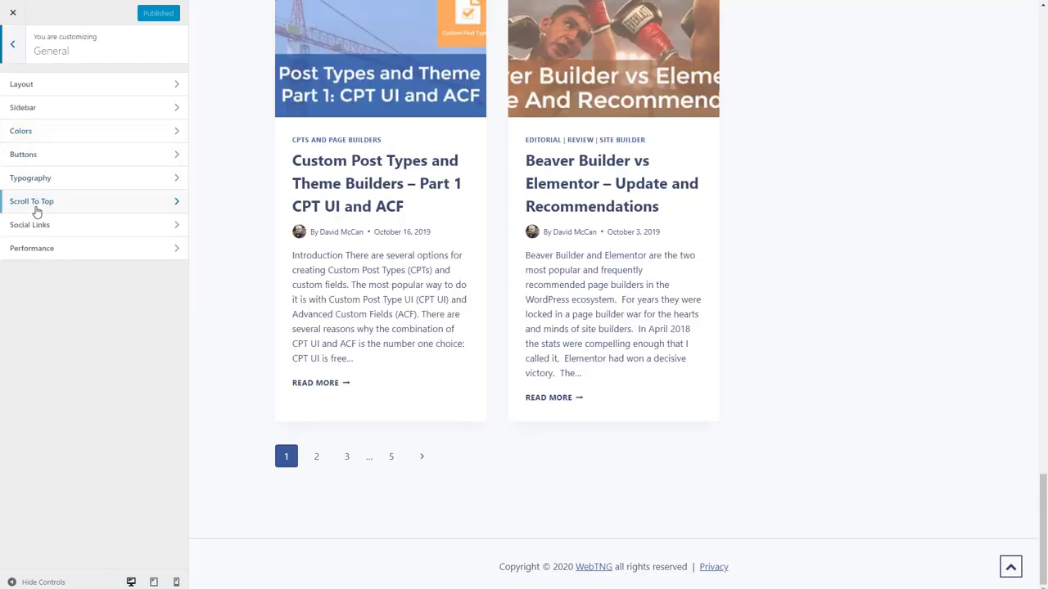
click(31, 201)
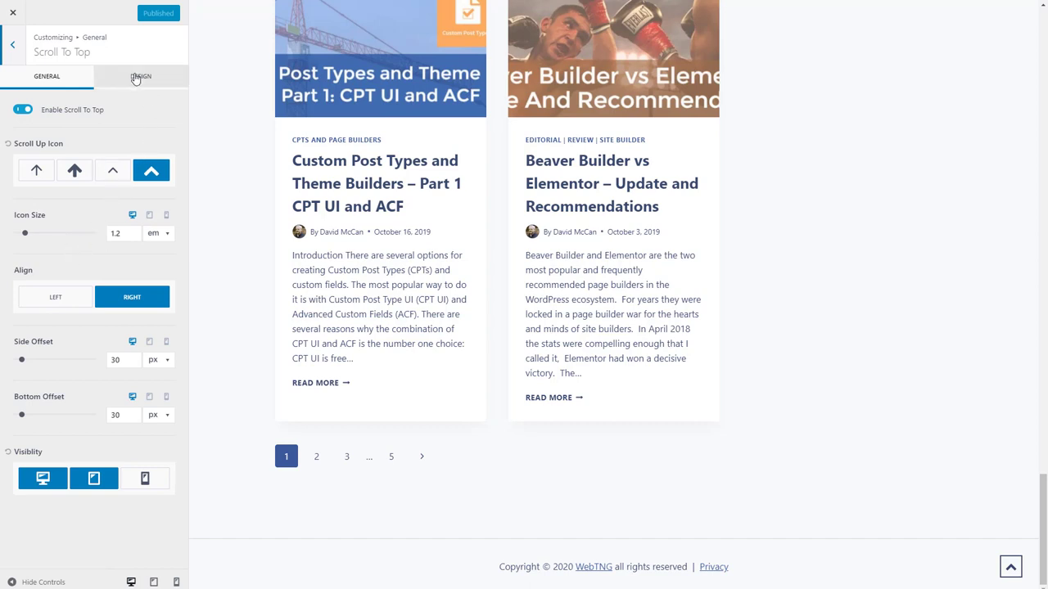
click(140, 76)
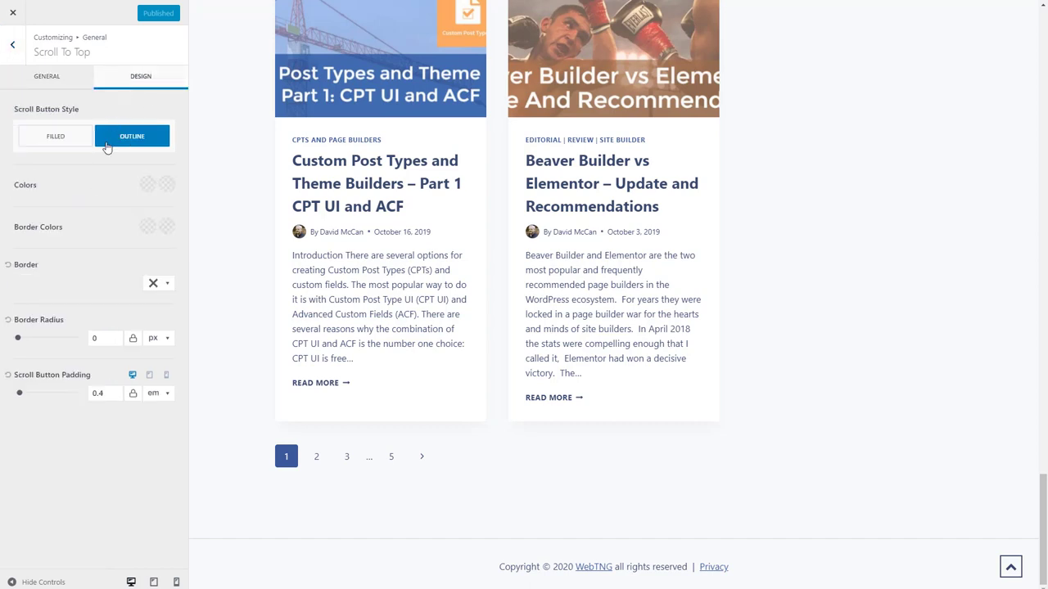
mouse_move(148, 187)
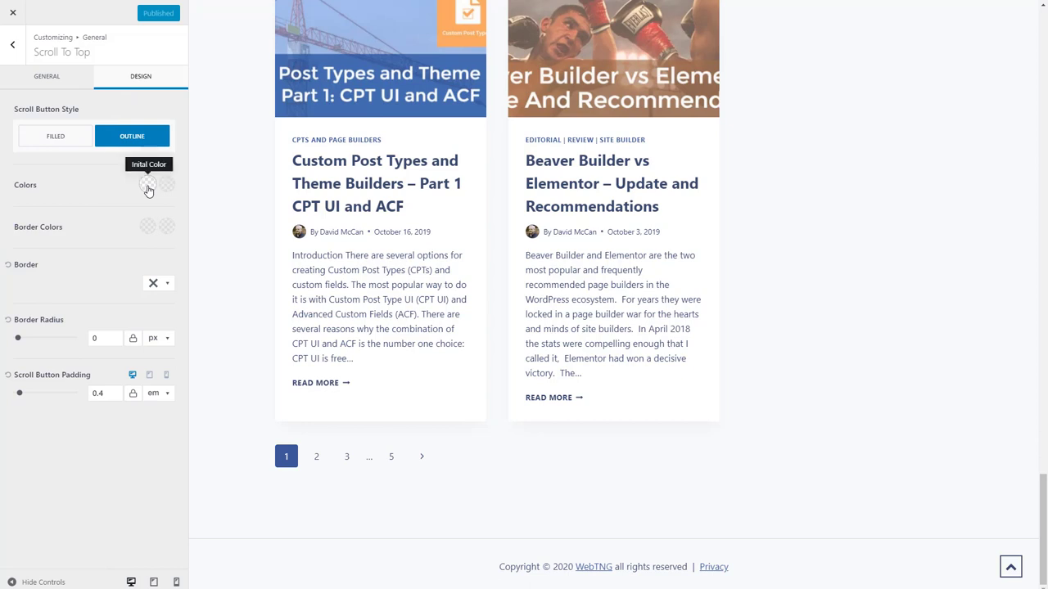
click(148, 186)
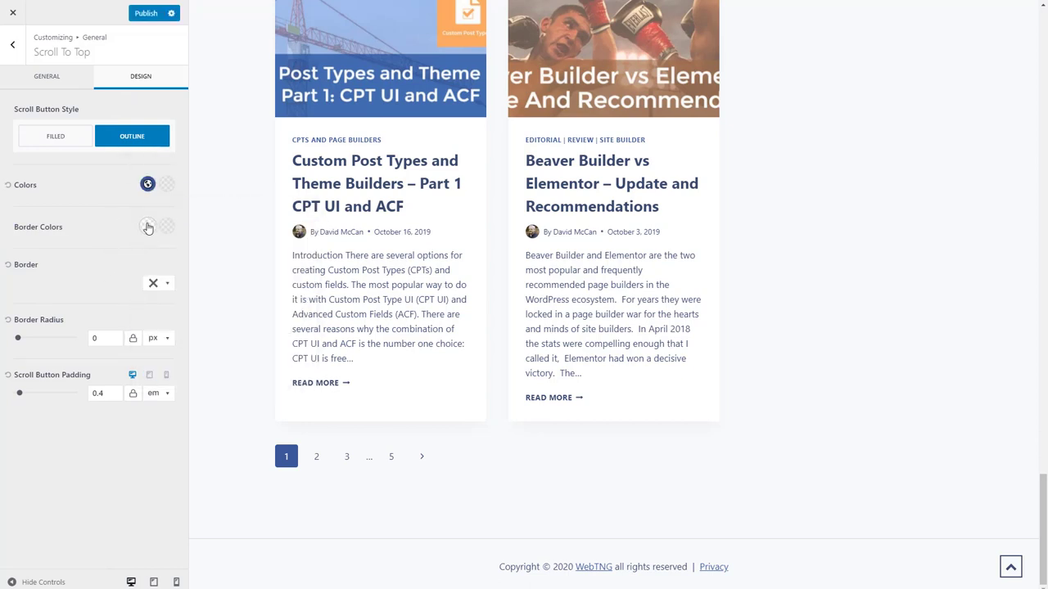
click(147, 227)
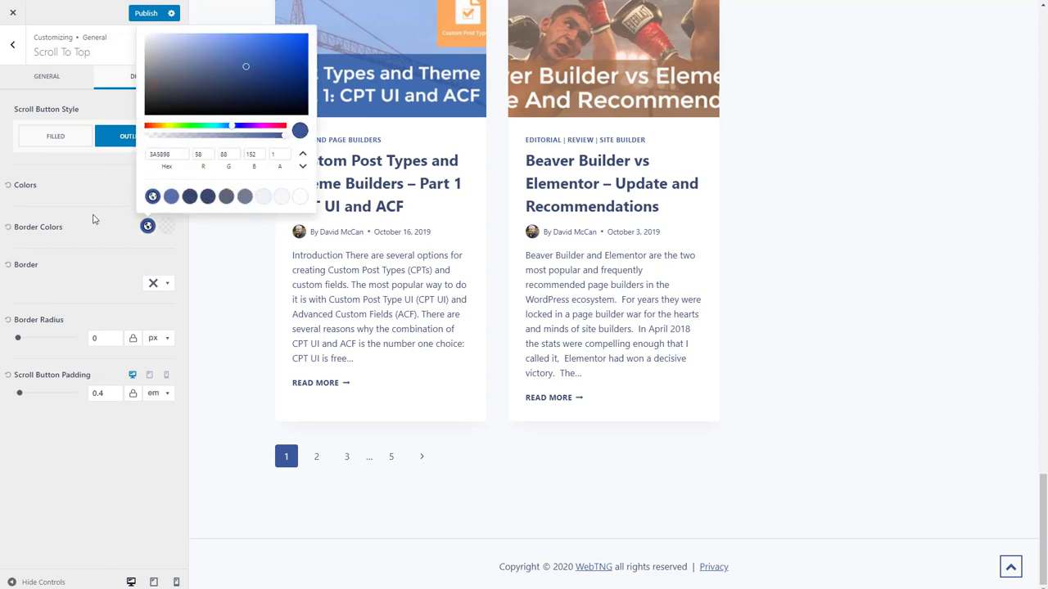
click(167, 184)
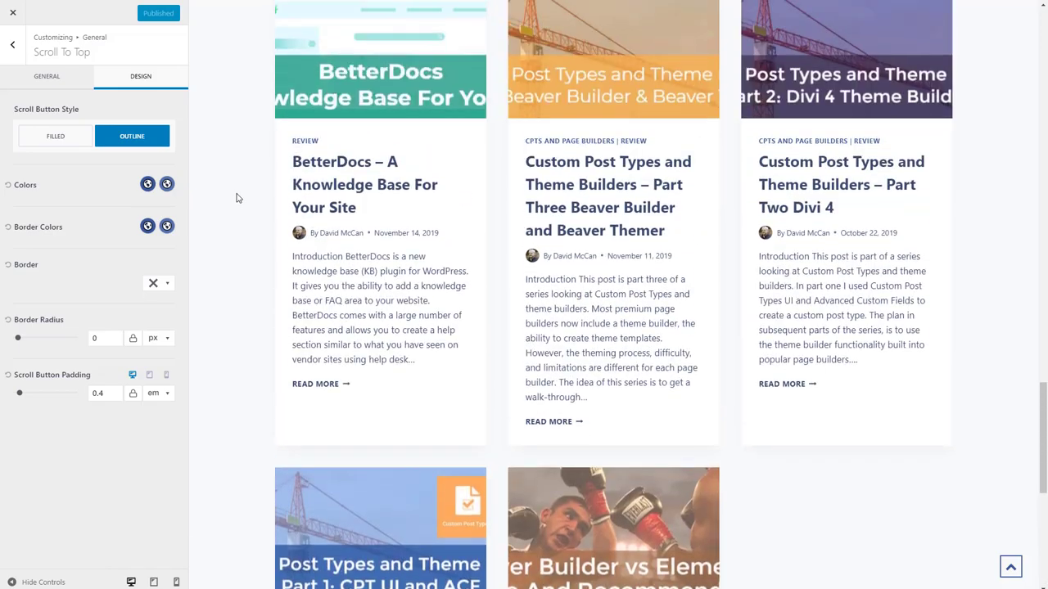
scroll(down, 3)
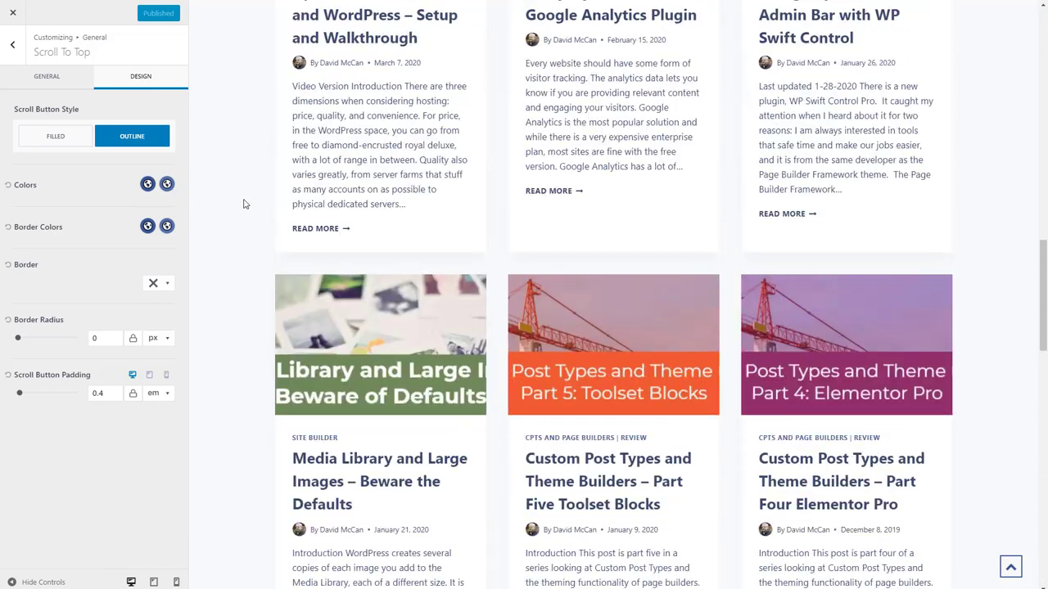
scroll(down, 3)
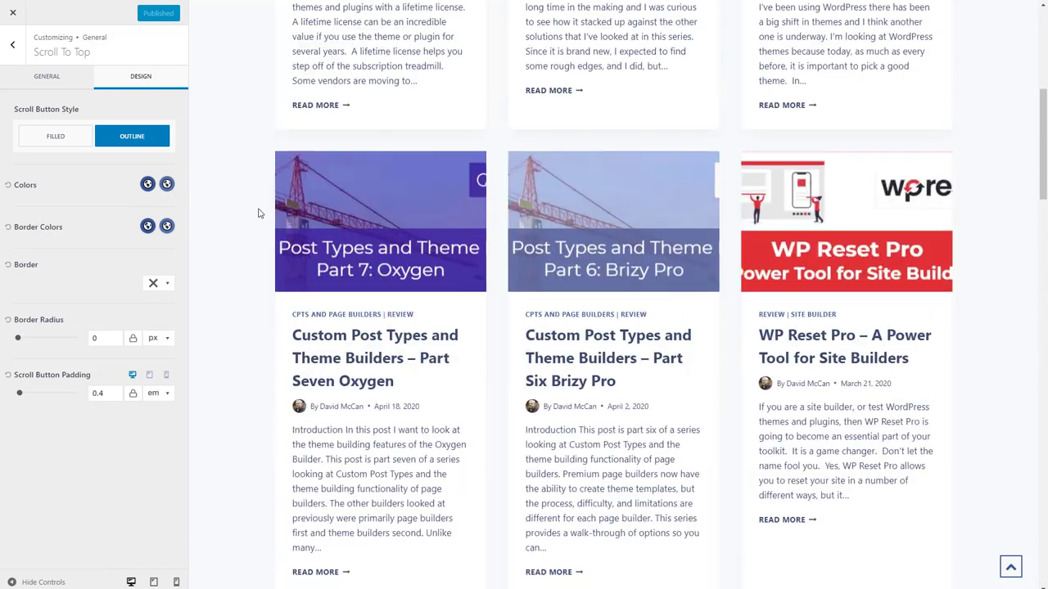
- Navigate back to the Customizer root and into Blog Posts > Archive Layout
scroll(up, 3)
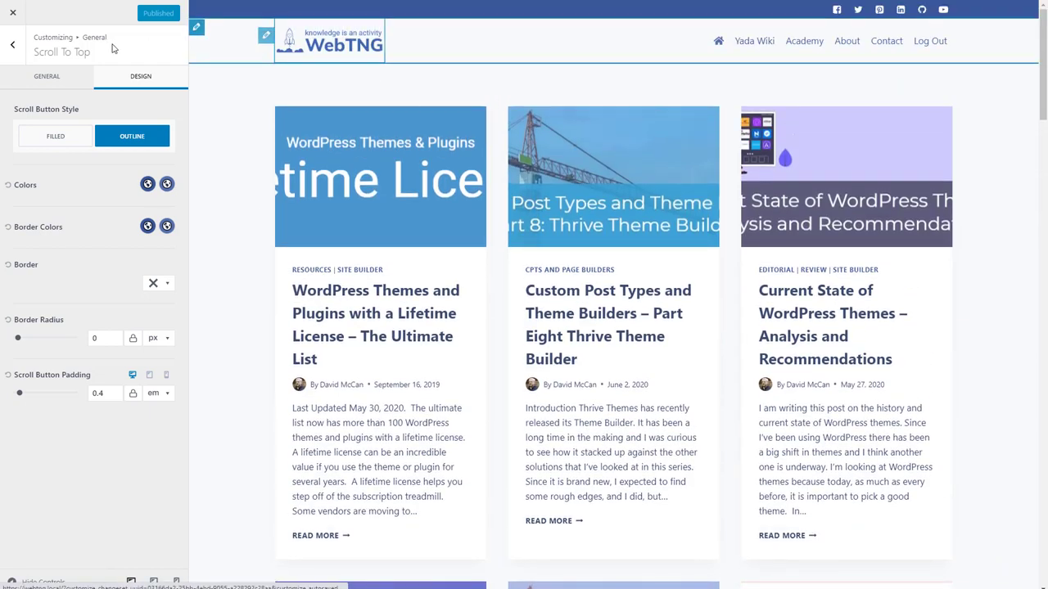
click(13, 41)
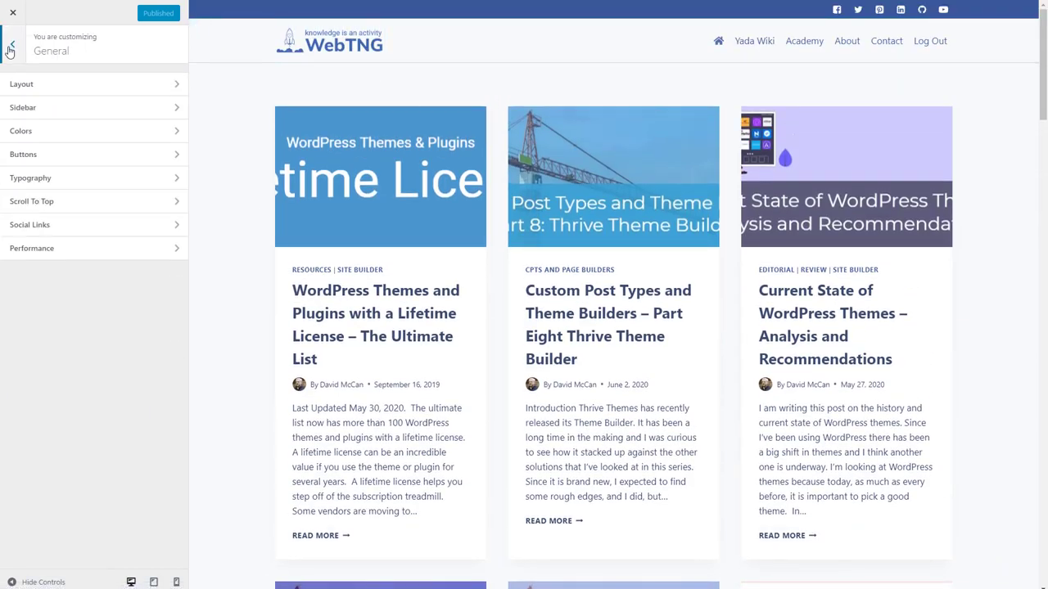
click(11, 43)
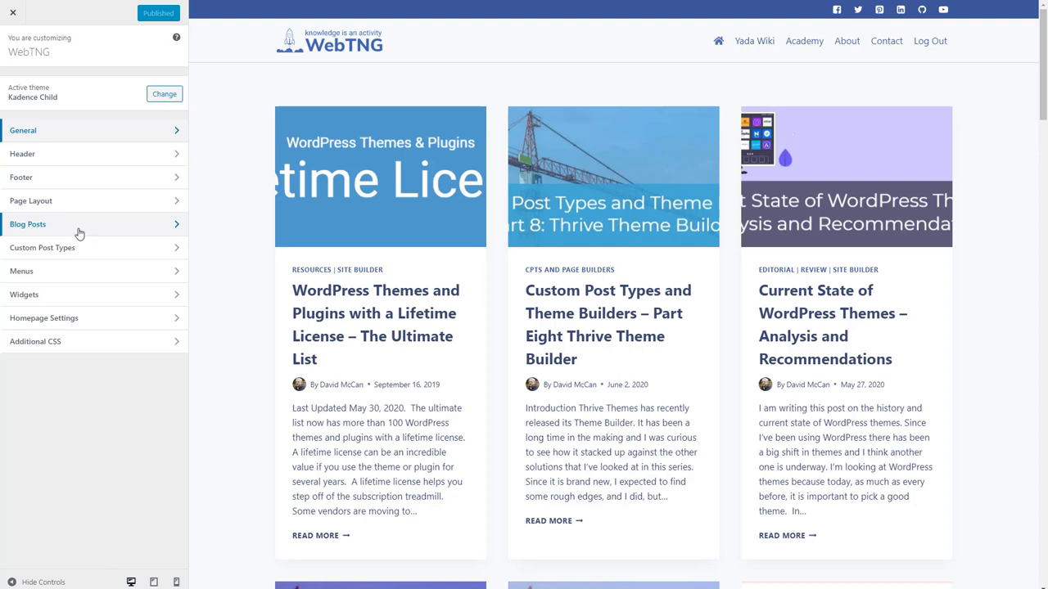
click(27, 223)
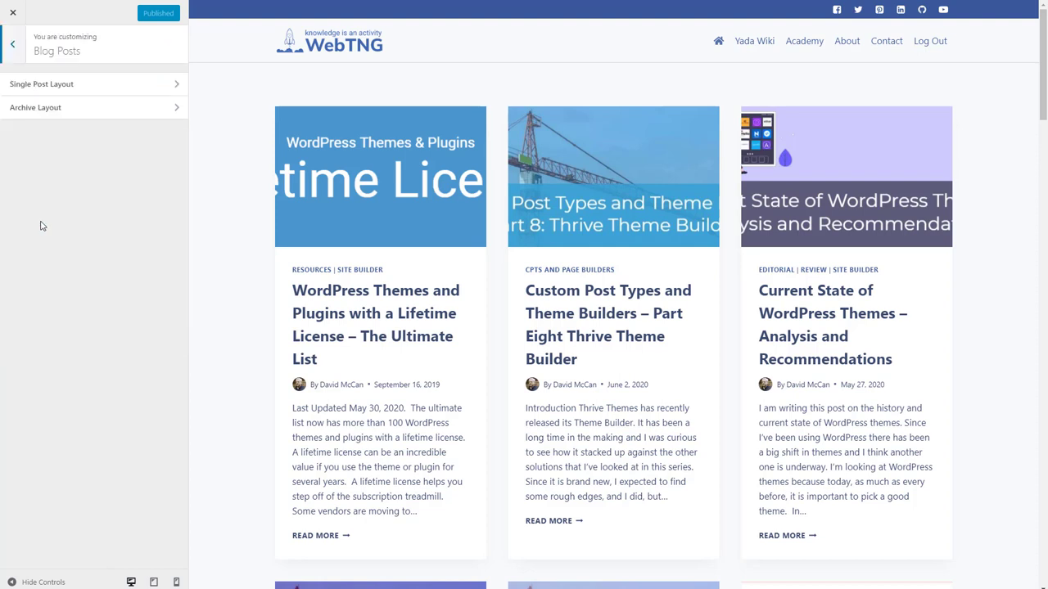
click(35, 107)
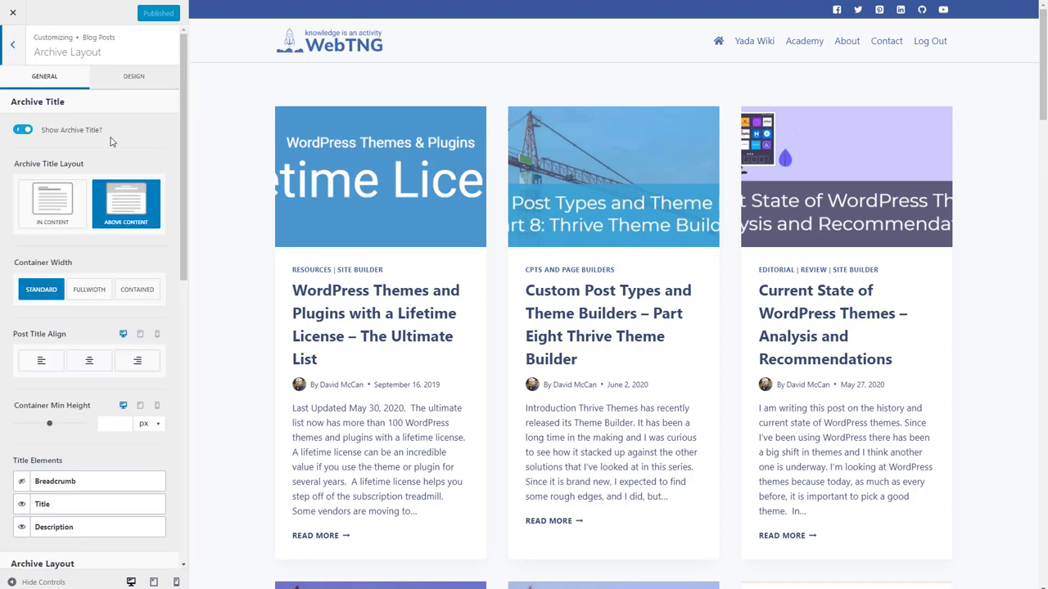
- Hide the archive title, choose the Right Sidebar layout and 2 post archive columns
click(22, 129)
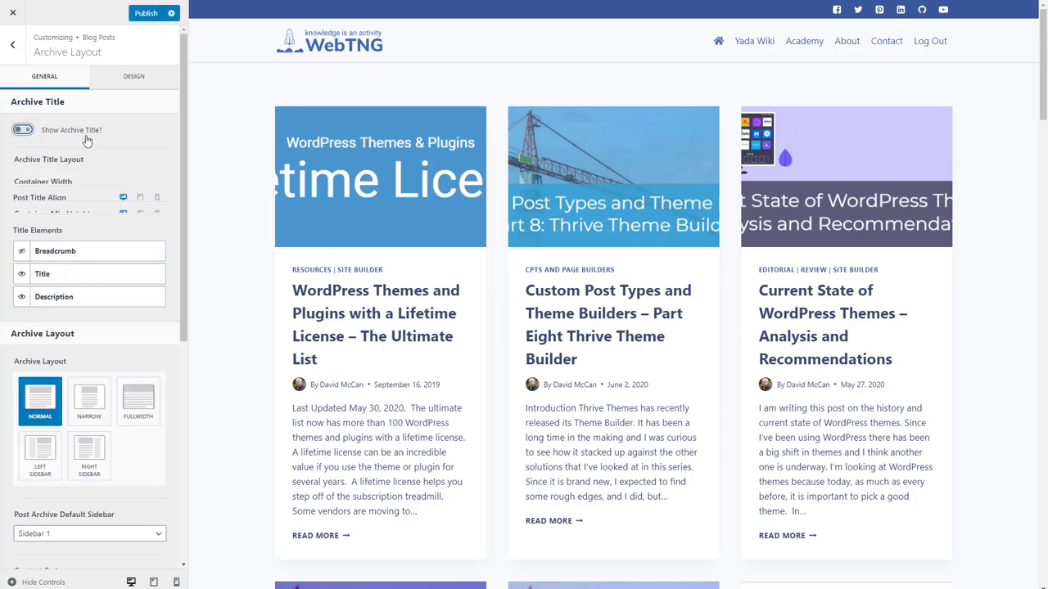
scroll(down, 3)
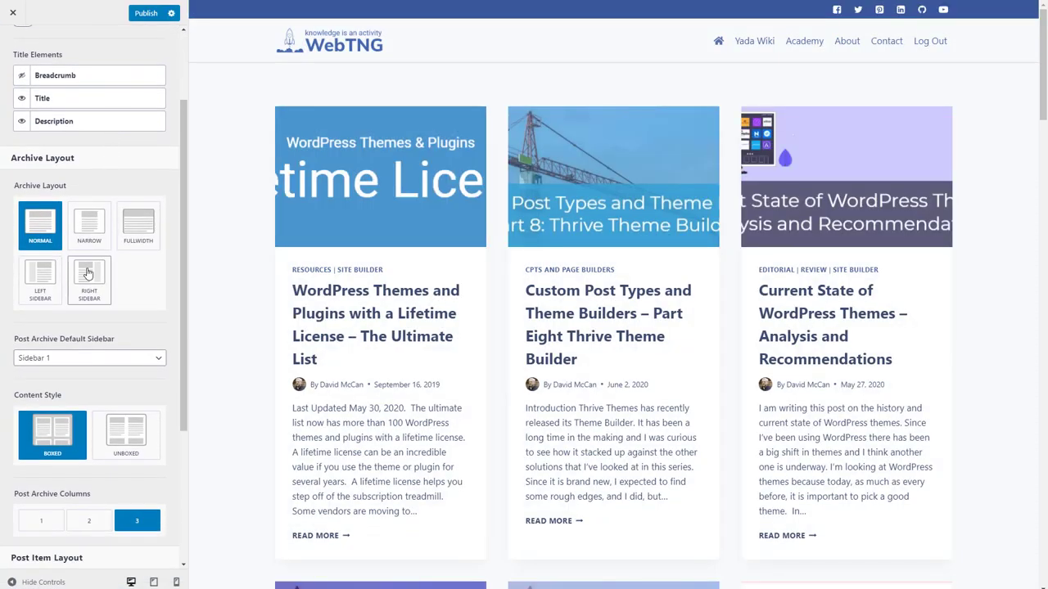
click(89, 280)
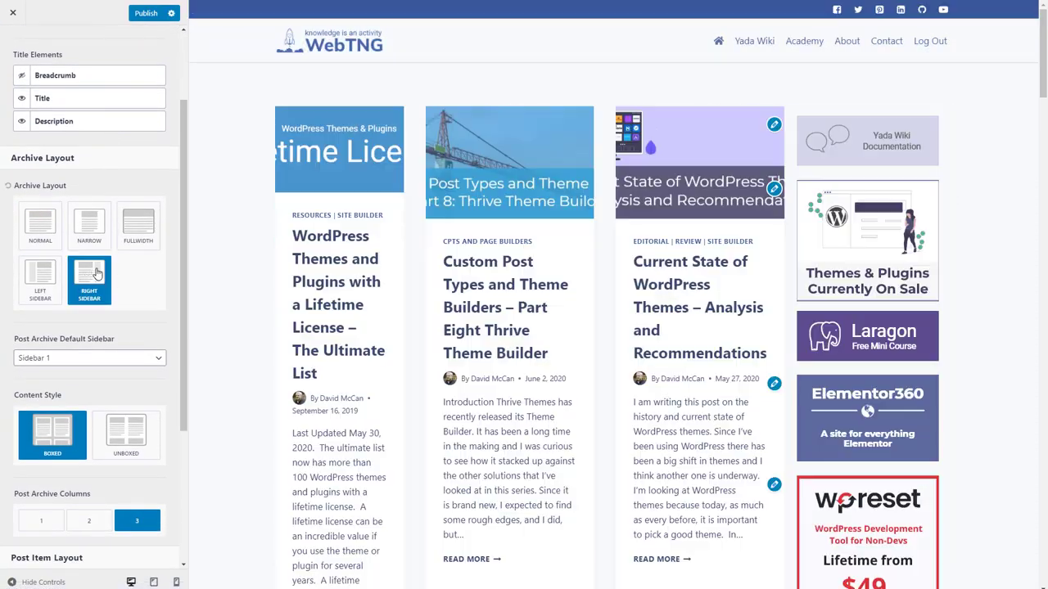
scroll(down, 3)
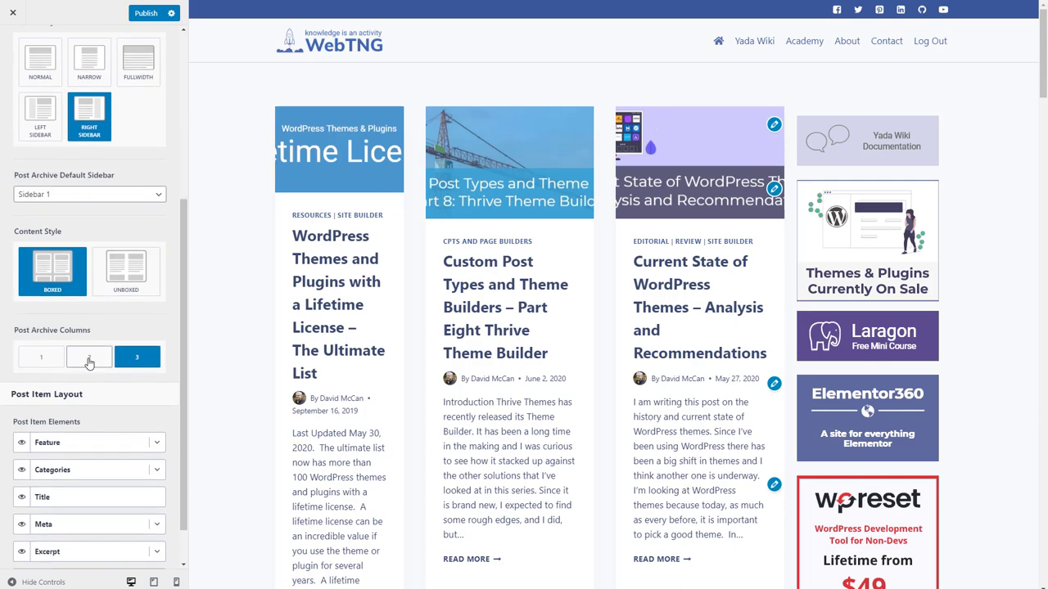
click(88, 356)
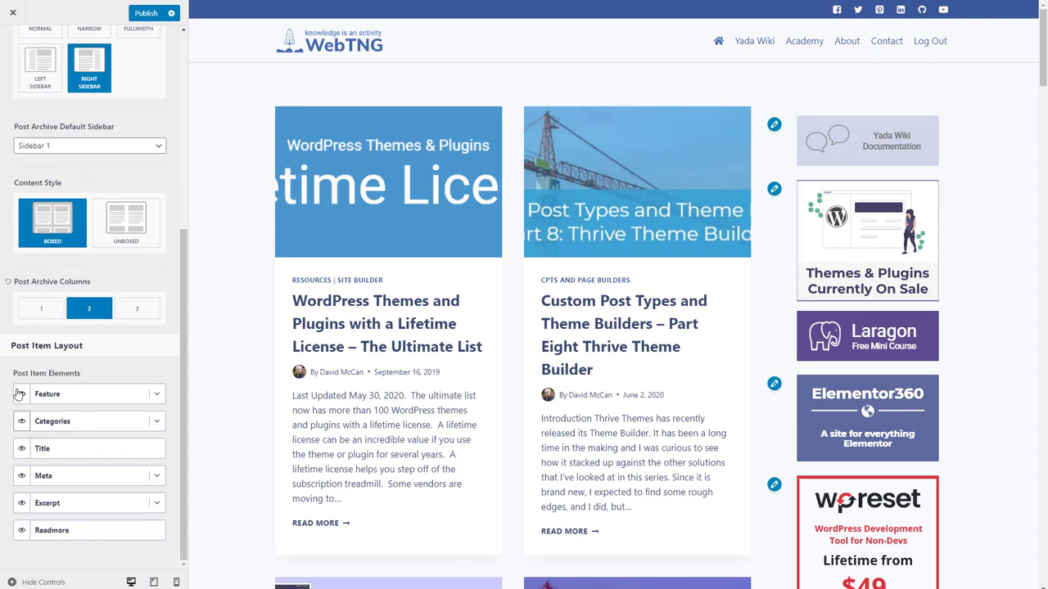
mouse_move(157, 395)
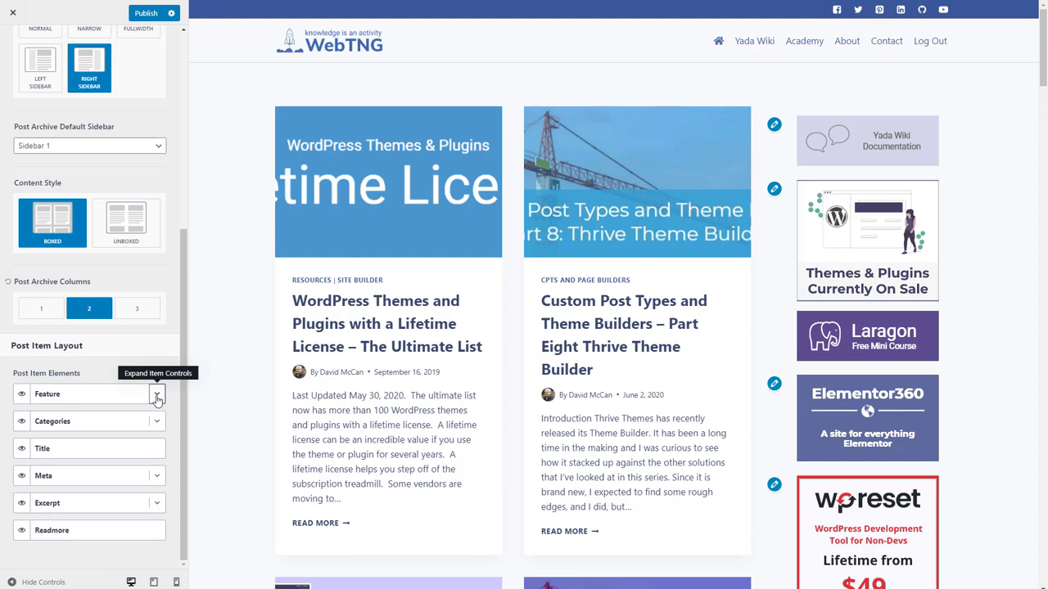
- Review the post item featured image options and publish the archive layout changes
click(156, 394)
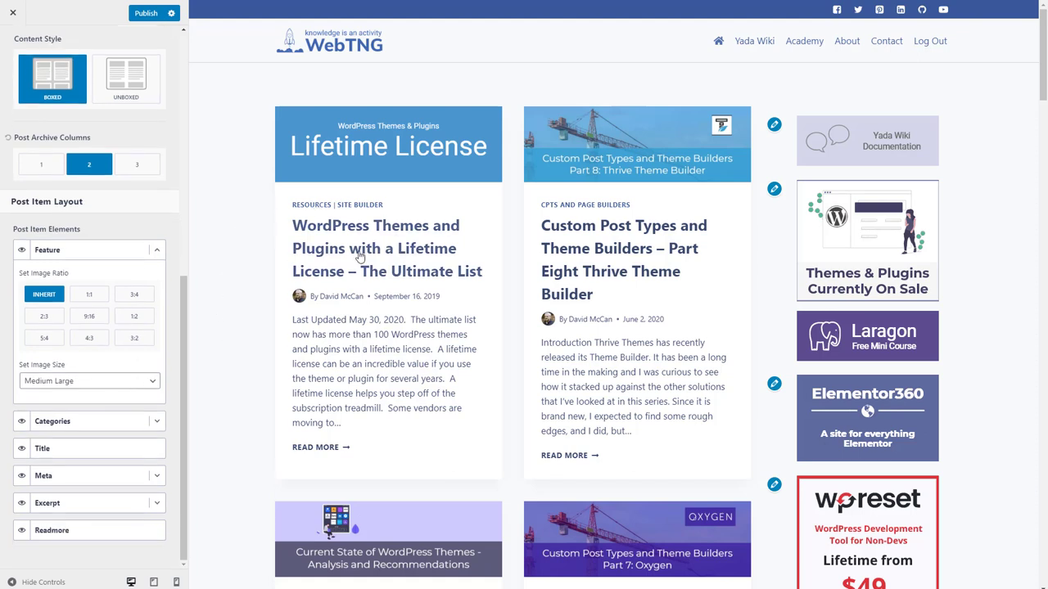
mouse_move(430, 296)
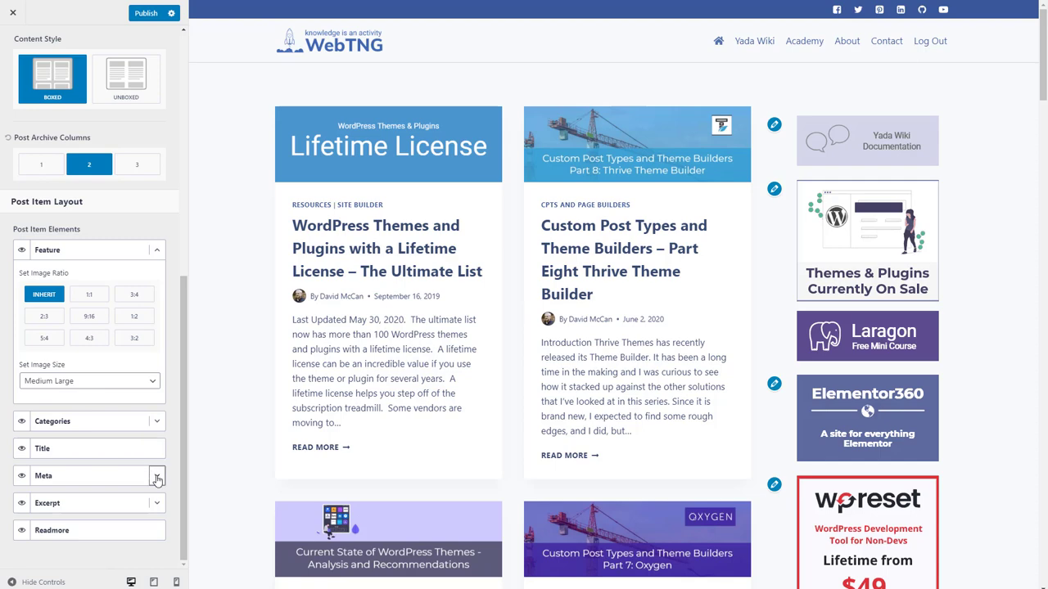
click(156, 477)
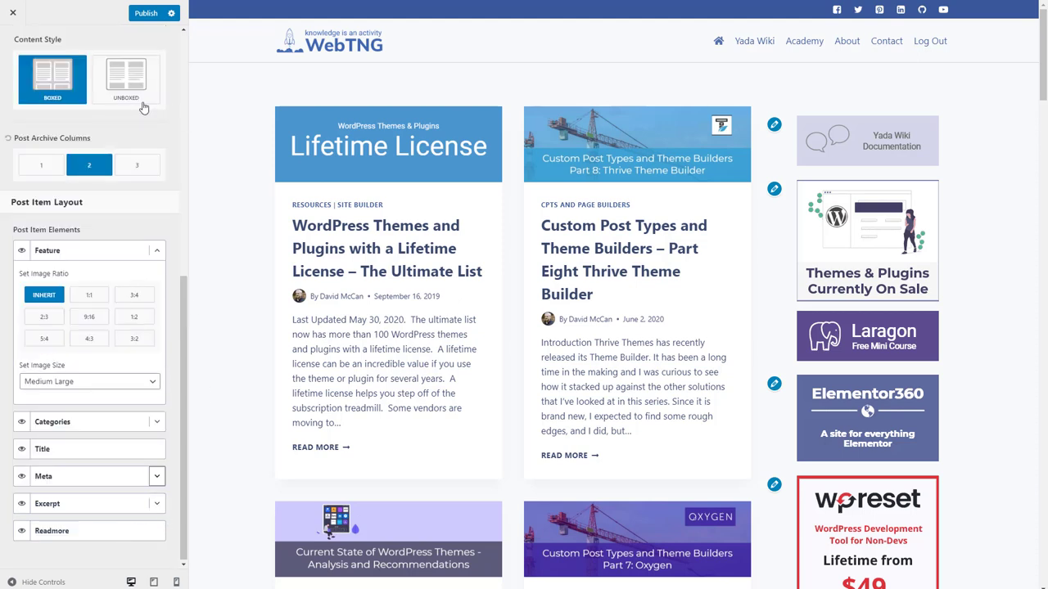
click(13, 39)
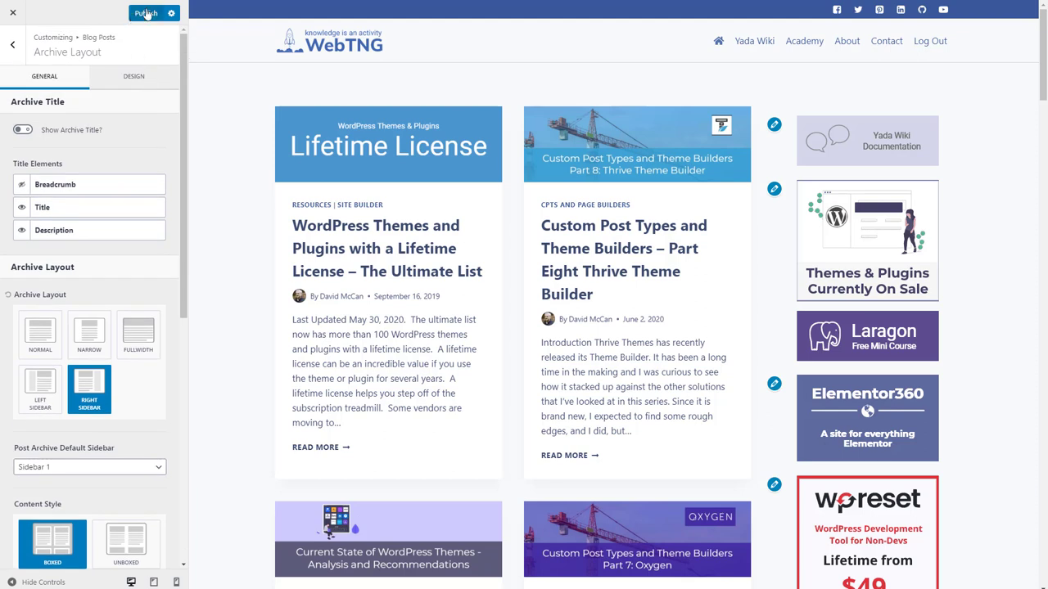
click(154, 14)
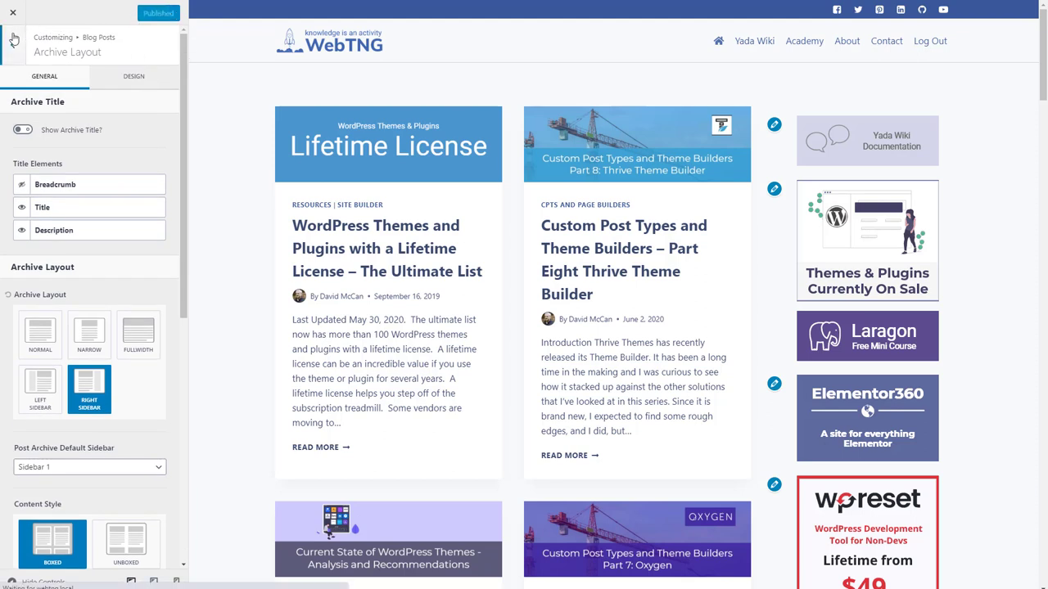
- In Single Post Layout, set title Above Content with breadcrumb and 250 px container min height
click(14, 39)
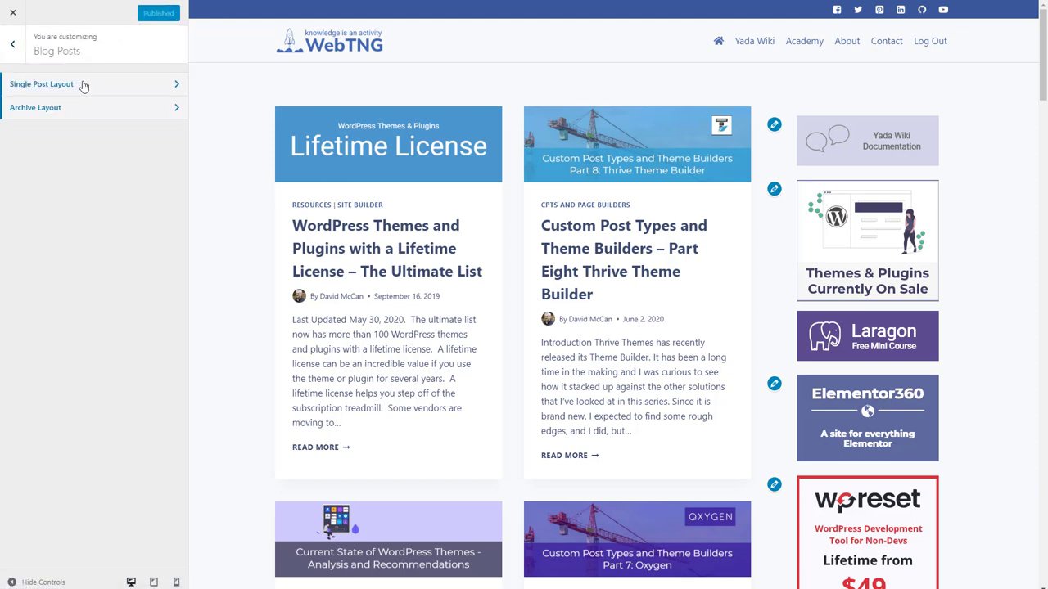
click(65, 84)
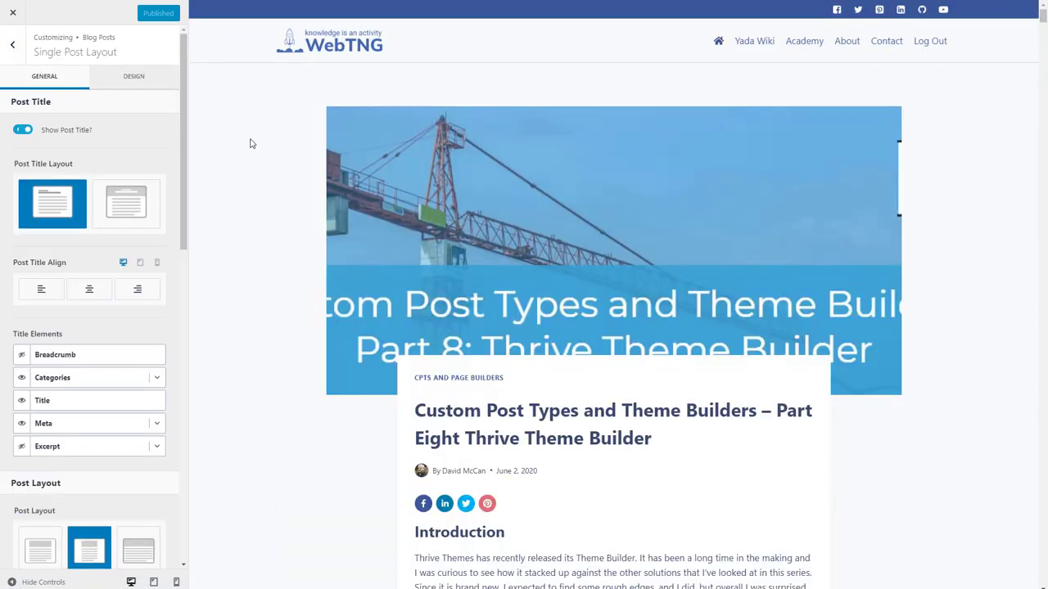
mouse_move(127, 202)
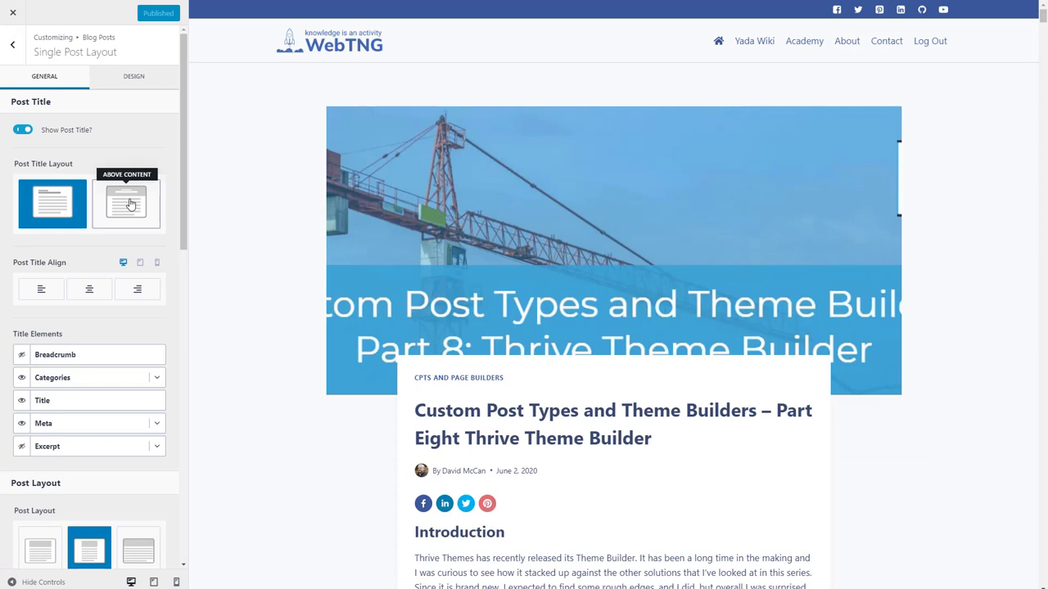
click(126, 203)
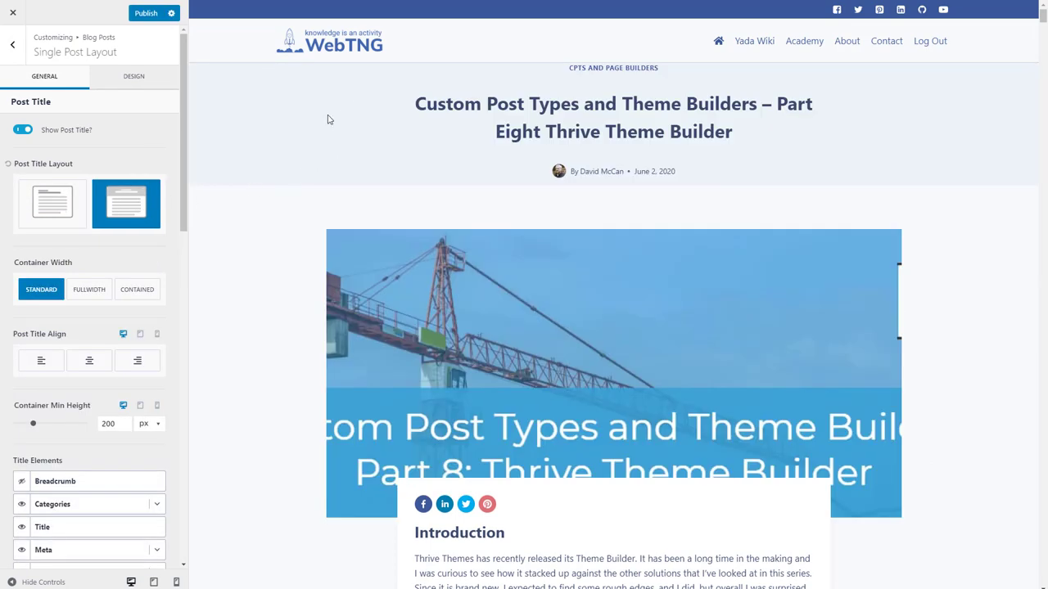
mouse_move(91, 322)
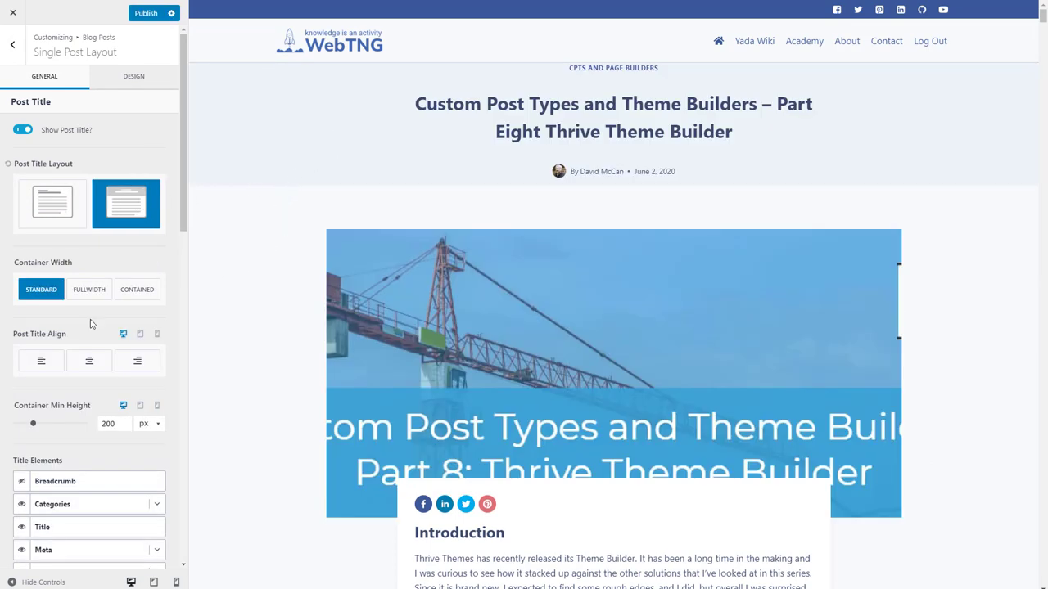
scroll(down, 3)
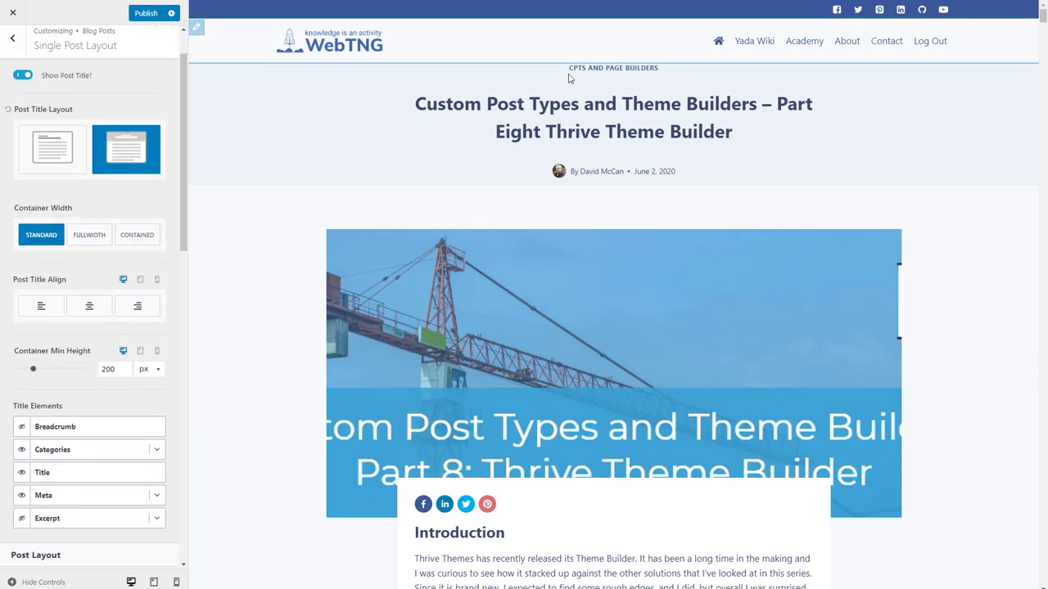
mouse_move(562, 72)
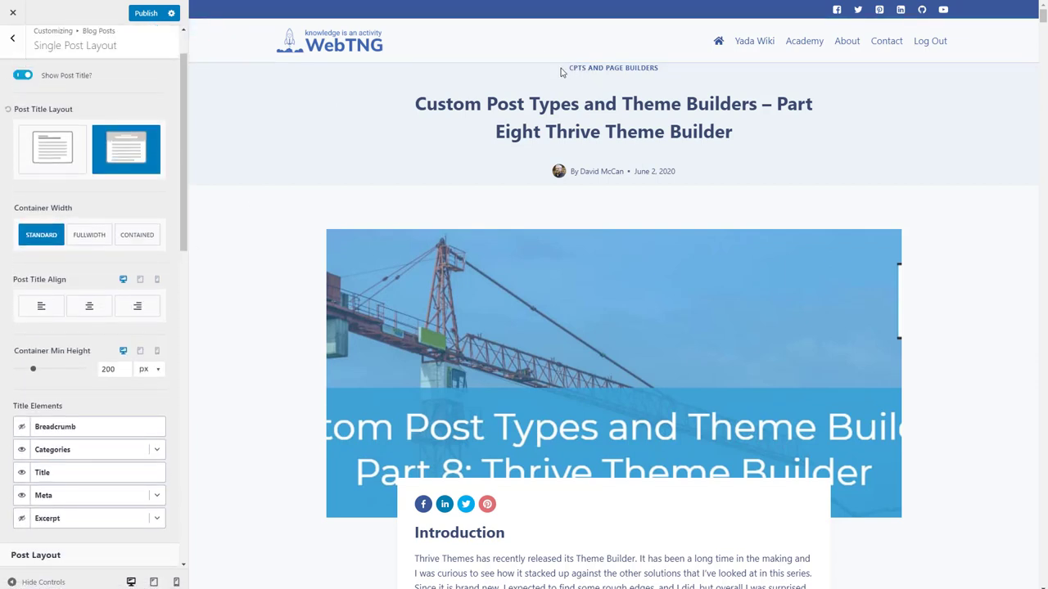
drag(33, 368, 37, 368)
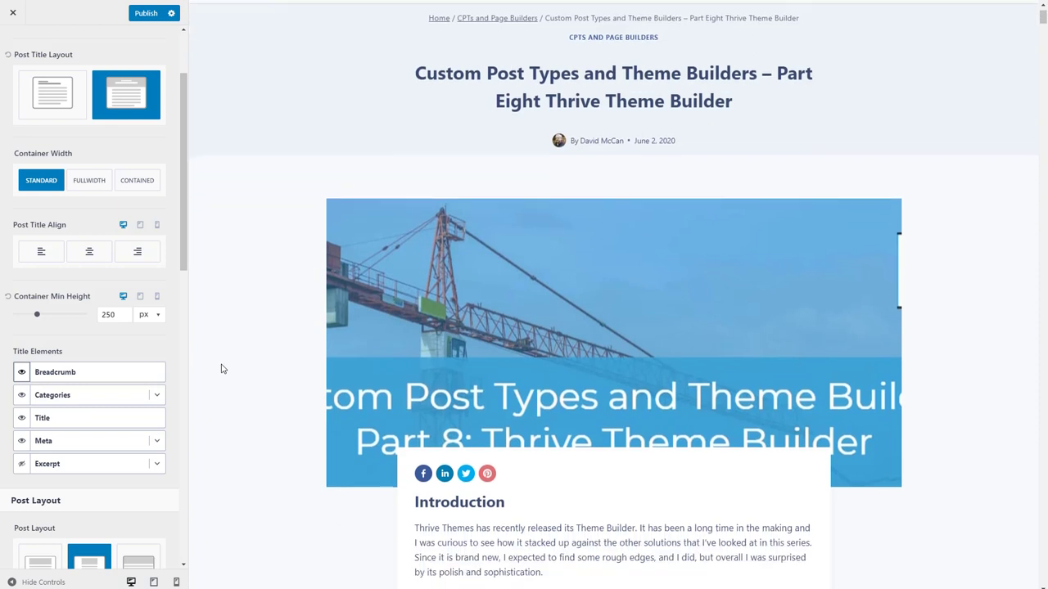
scroll(down, 3)
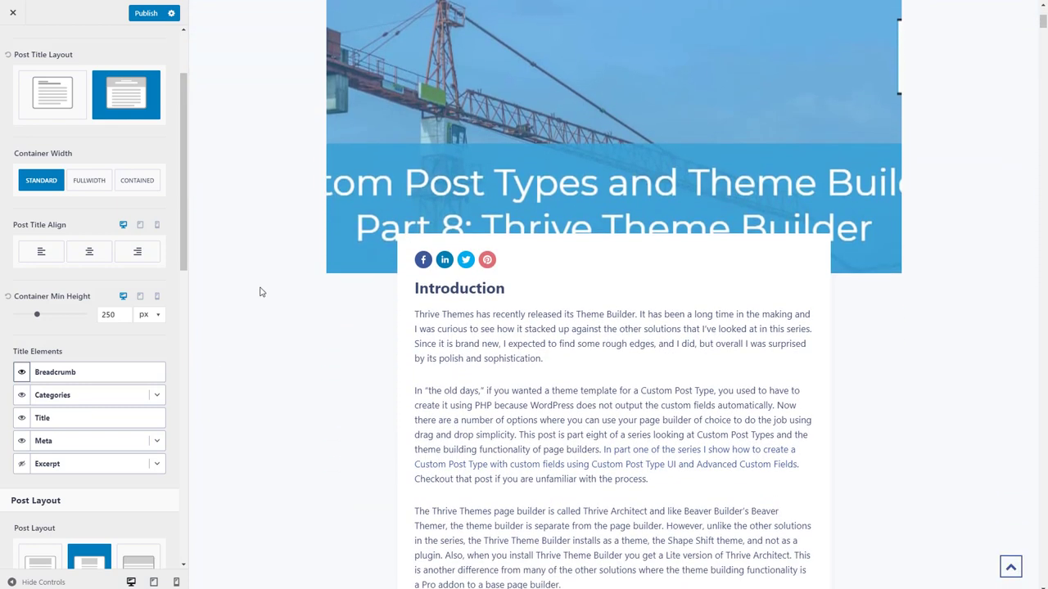
mouse_move(107, 340)
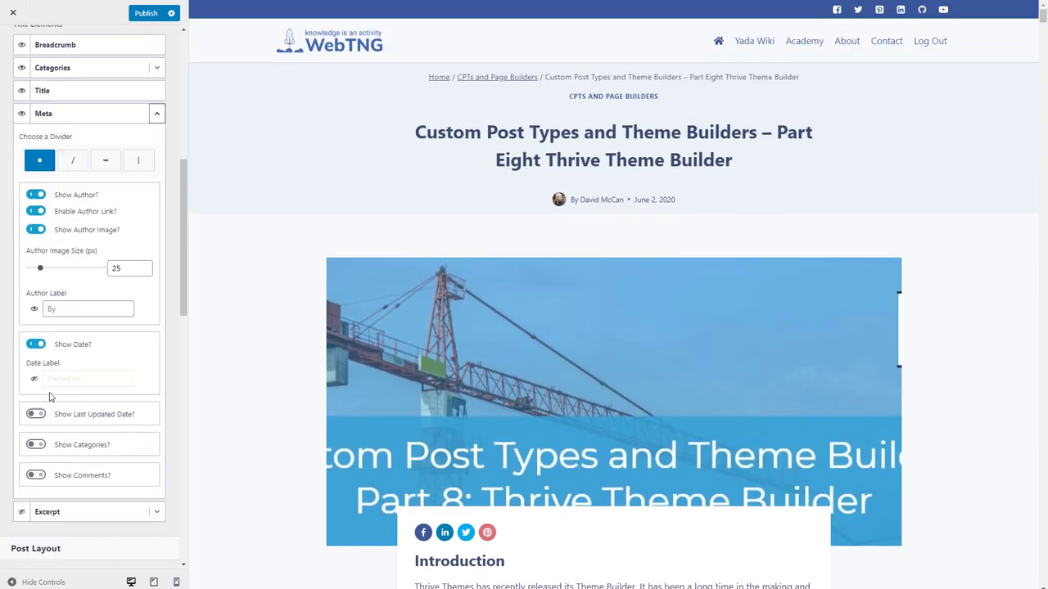
- Show comment count in post meta, choose Right Sidebar layout and featured image Above content
click(37, 475)
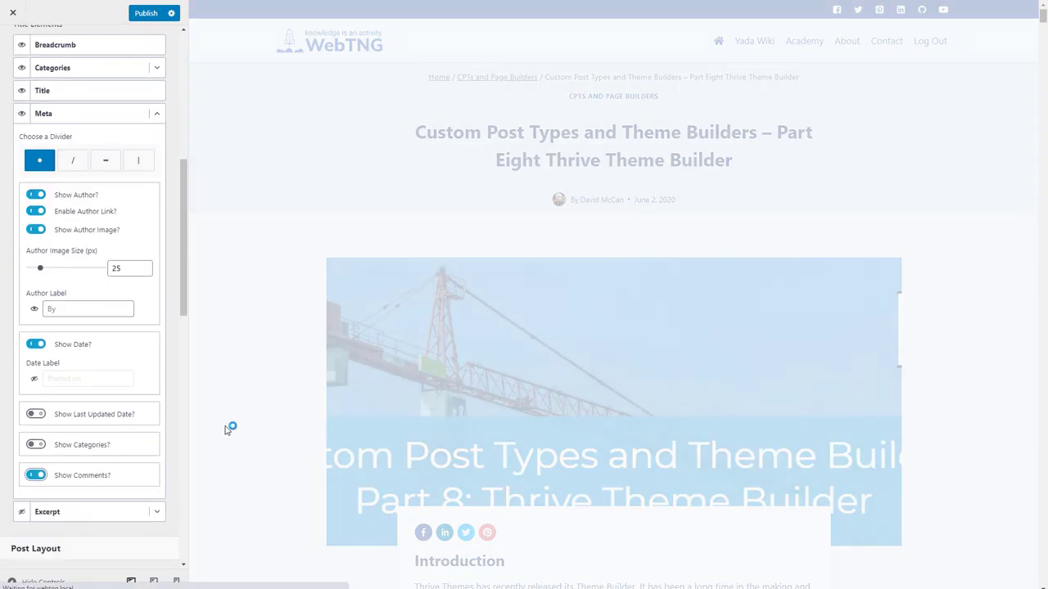
scroll(down, 3)
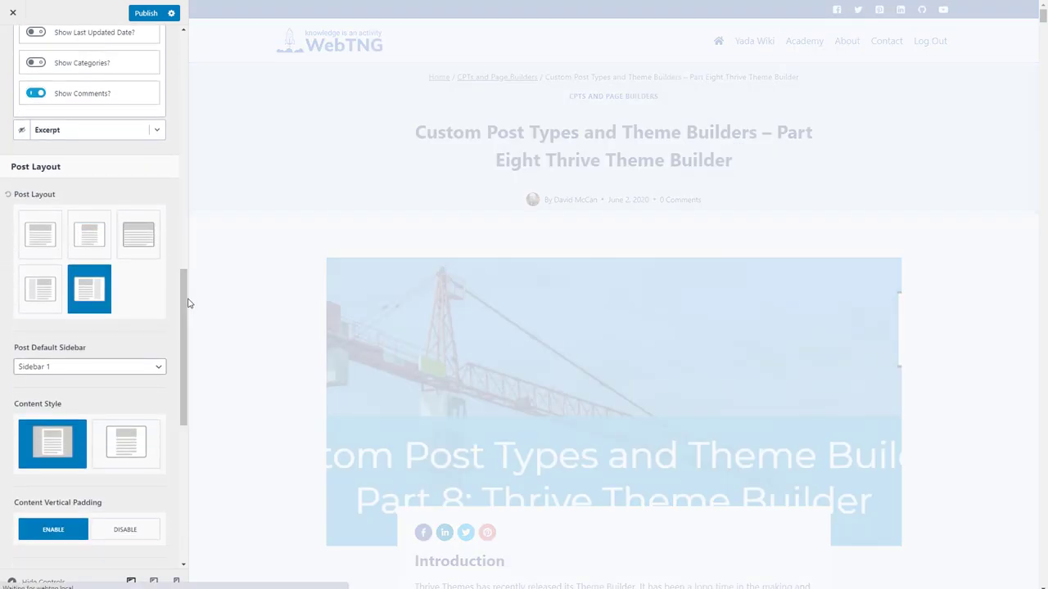
click(125, 335)
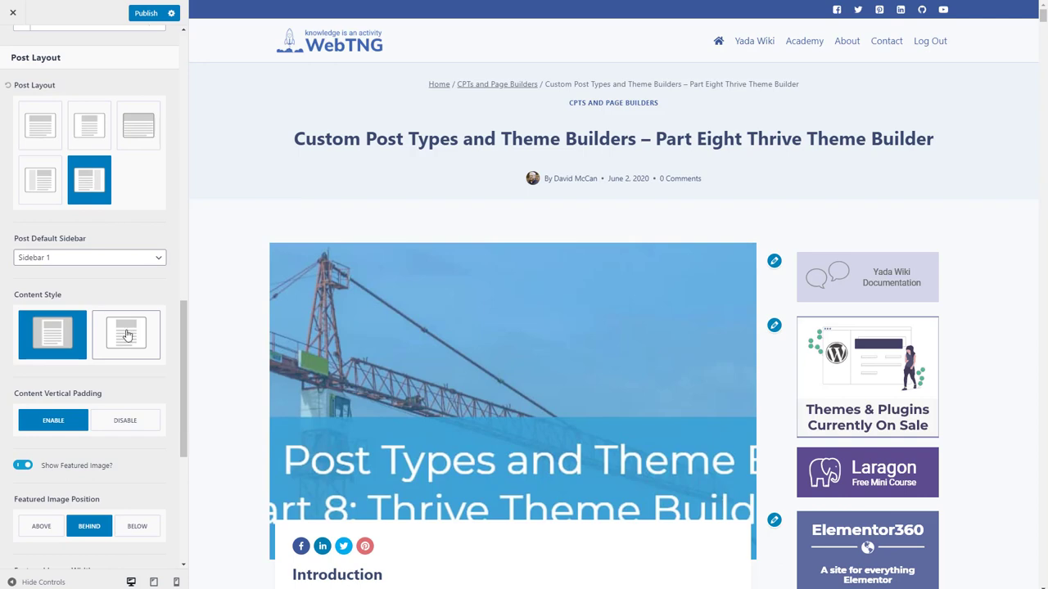
scroll(down, 3)
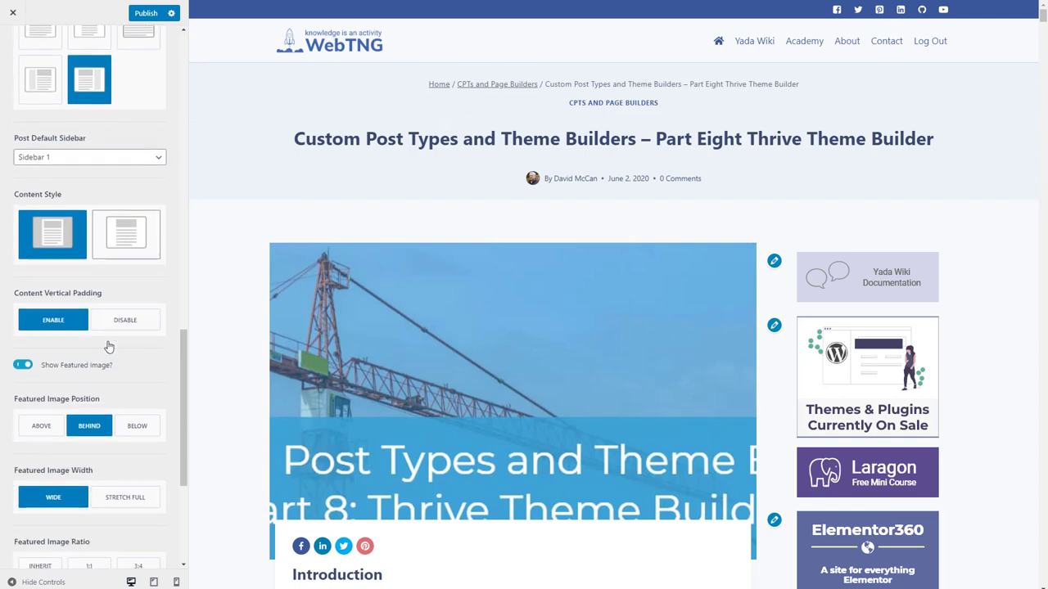
scroll(down, 3)
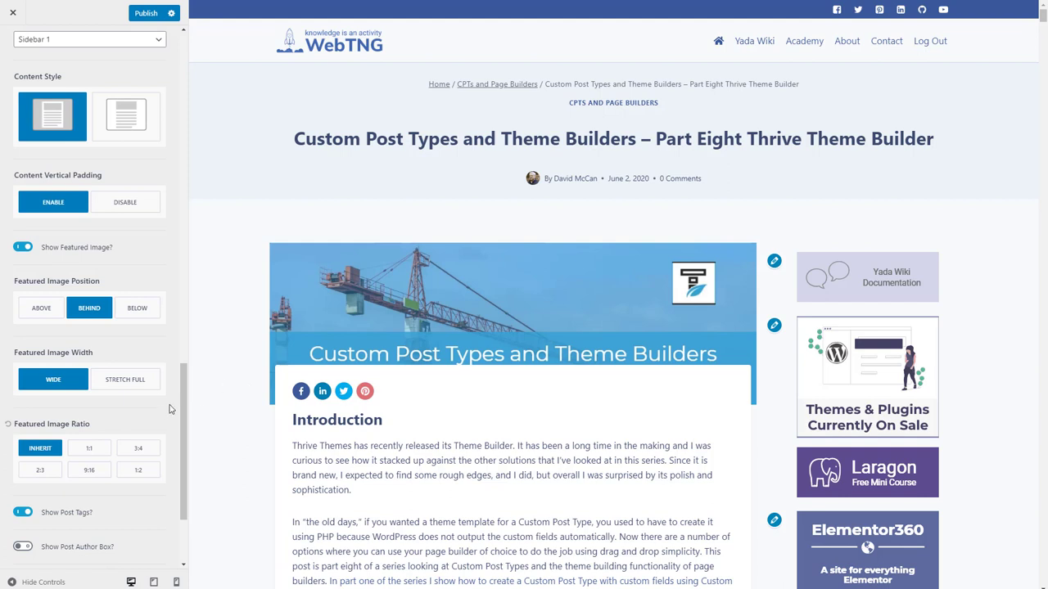
mouse_move(131, 414)
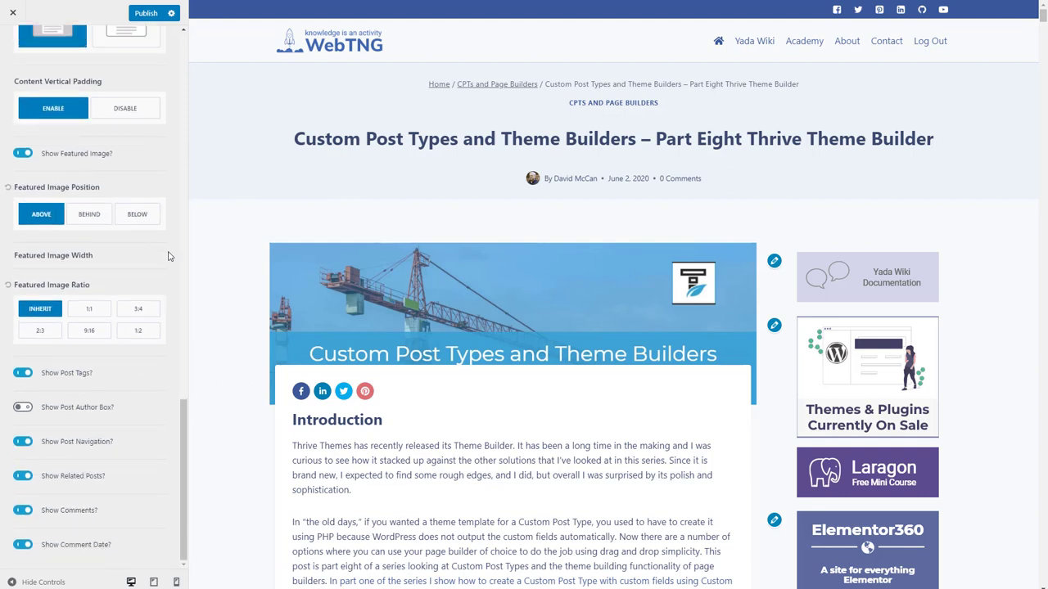
scroll(down, 3)
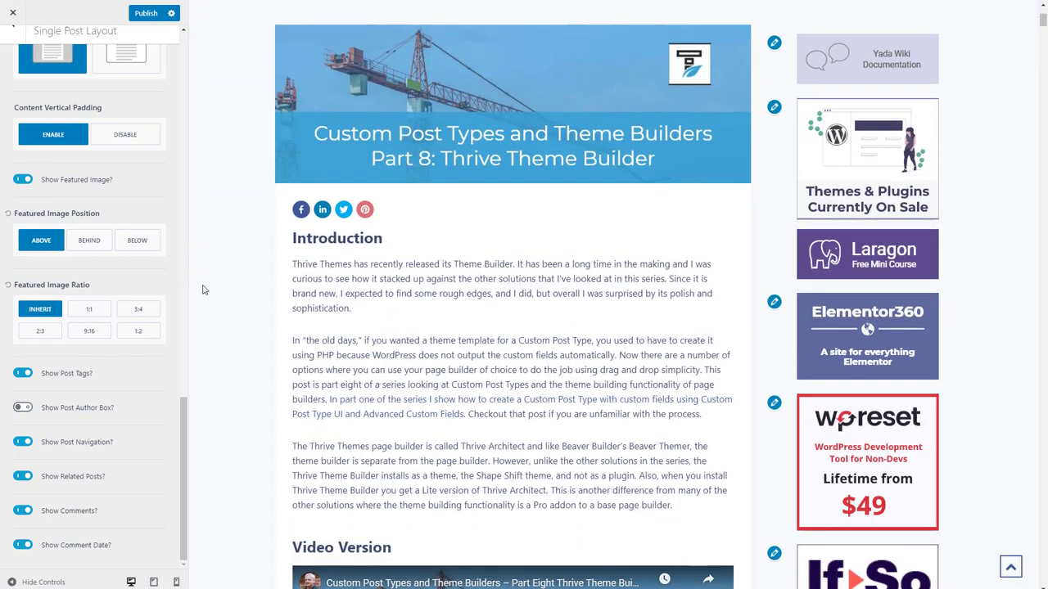
mouse_move(1042, 18)
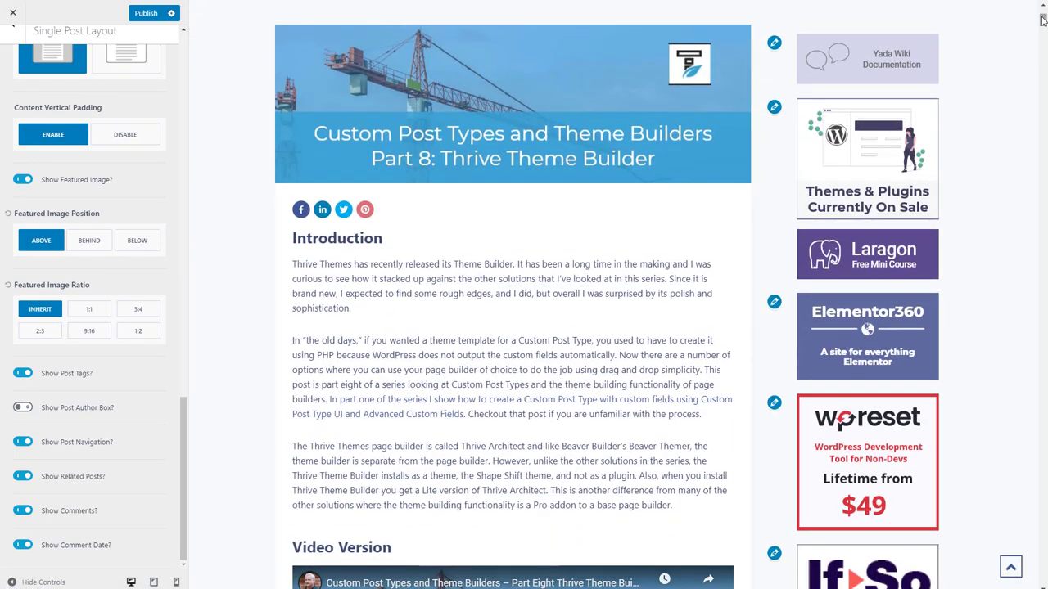
scroll(down, 3)
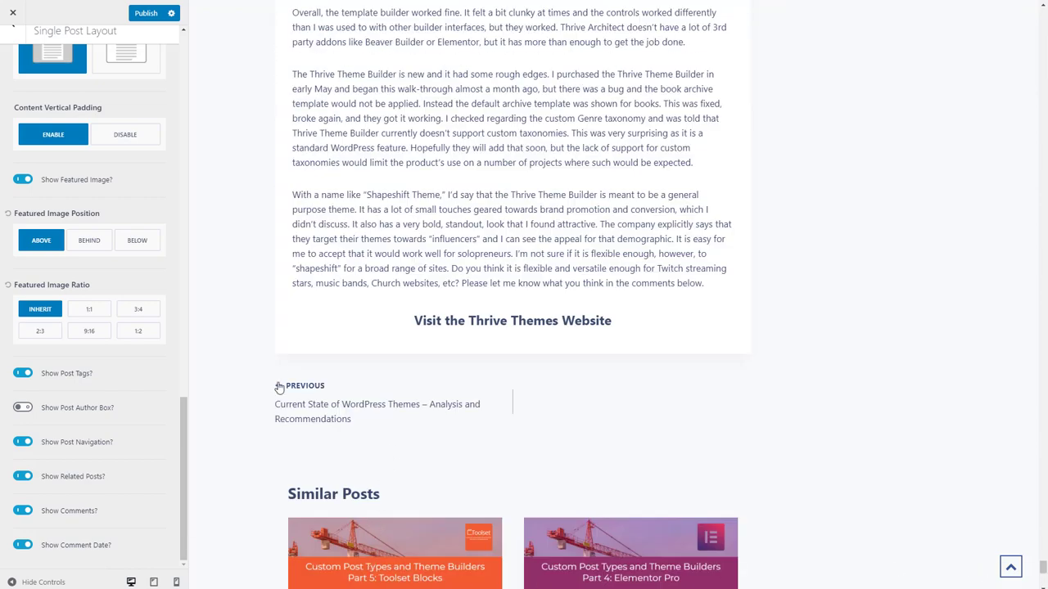
mouse_move(695, 386)
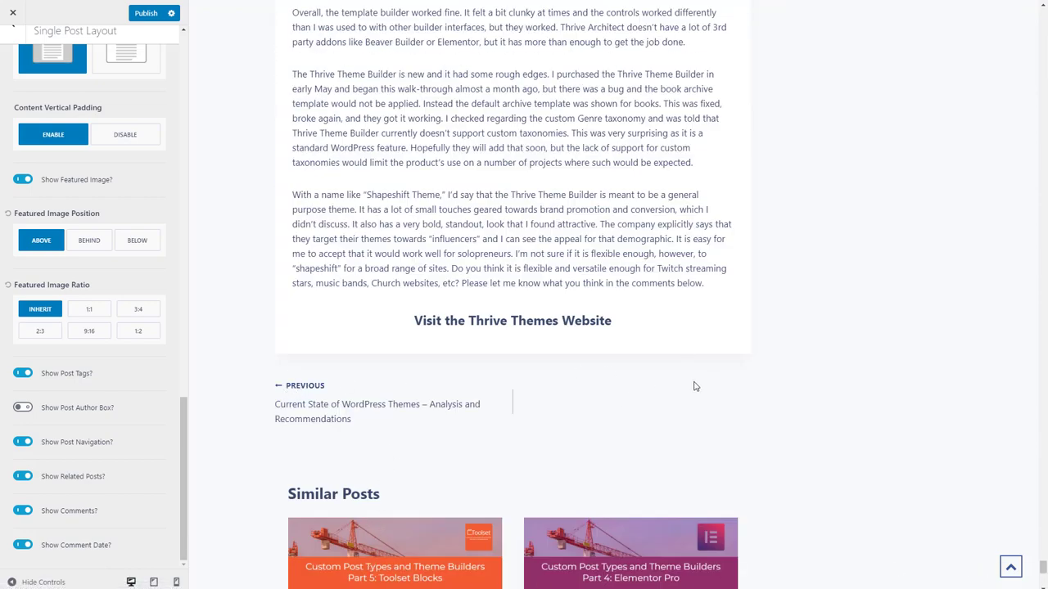
mouse_move(360, 416)
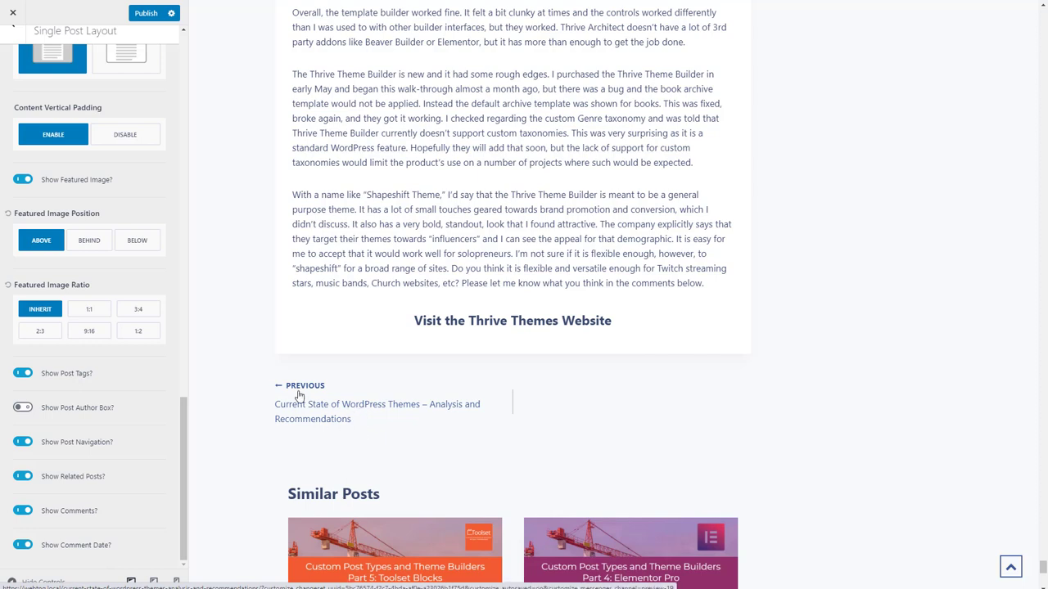
mouse_move(284, 421)
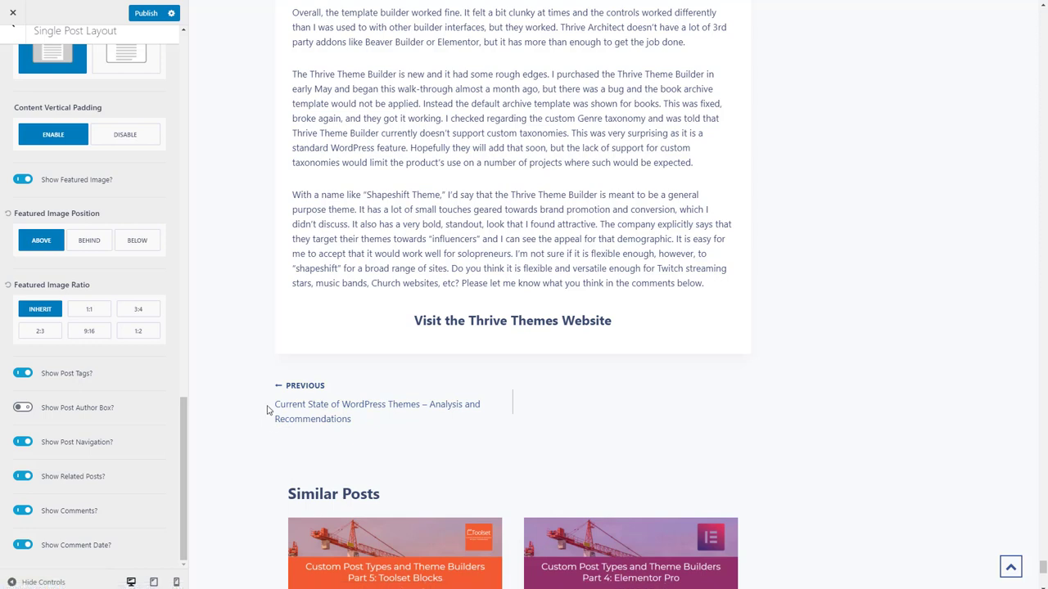
scroll(down, 3)
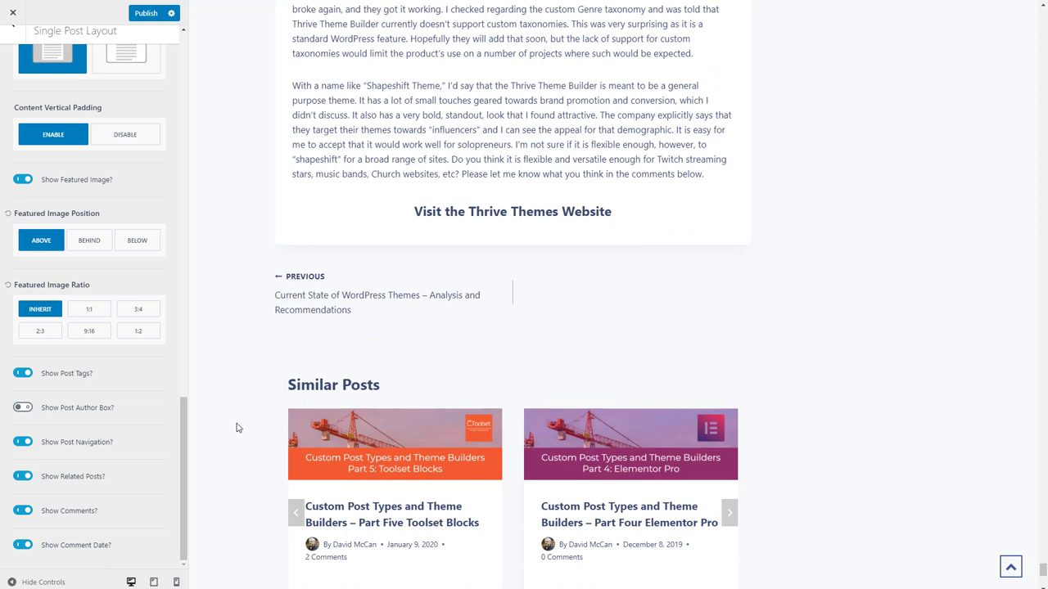
scroll(down, 3)
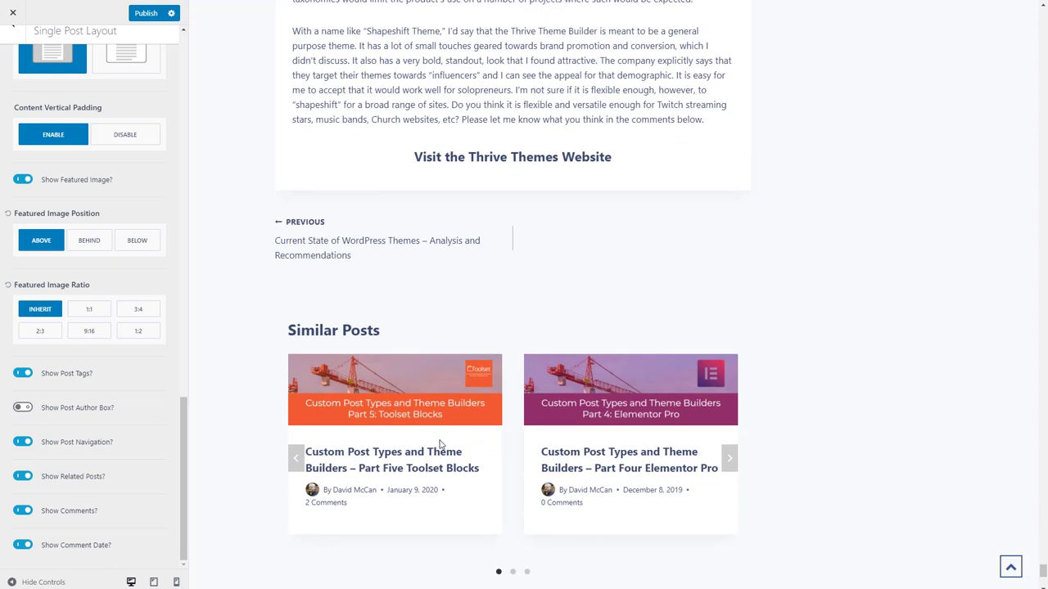
mouse_move(154, 398)
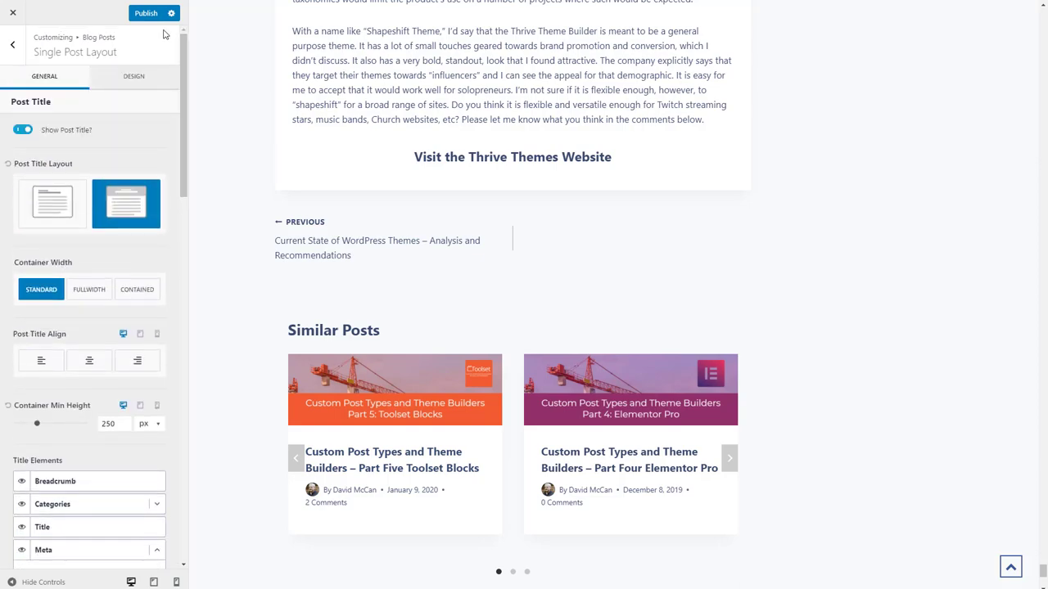
- Publish the single post layout, preview the Contact page and go to Page Layout settings
click(147, 12)
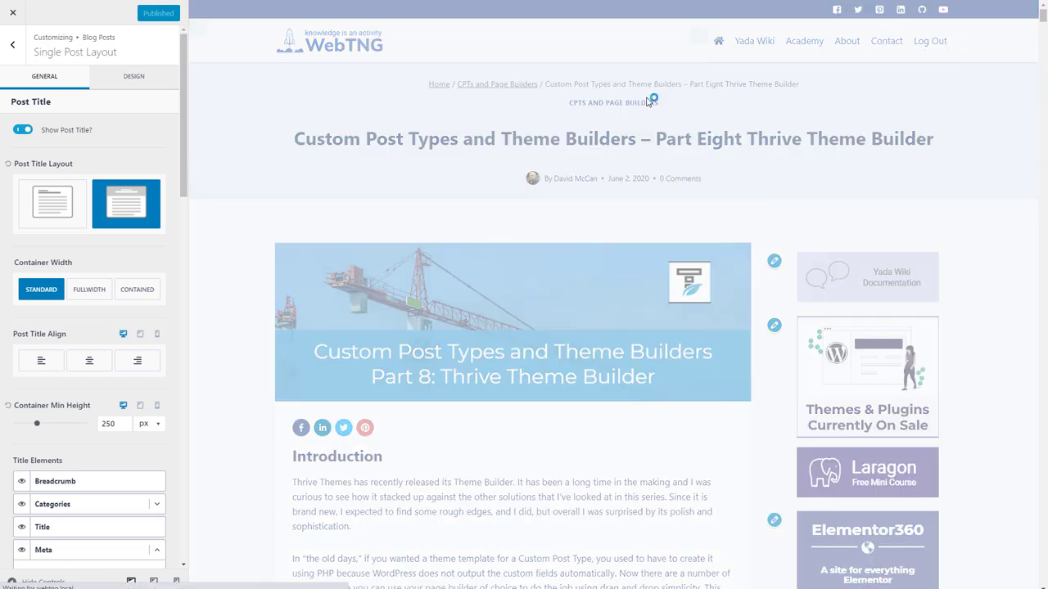
click(886, 41)
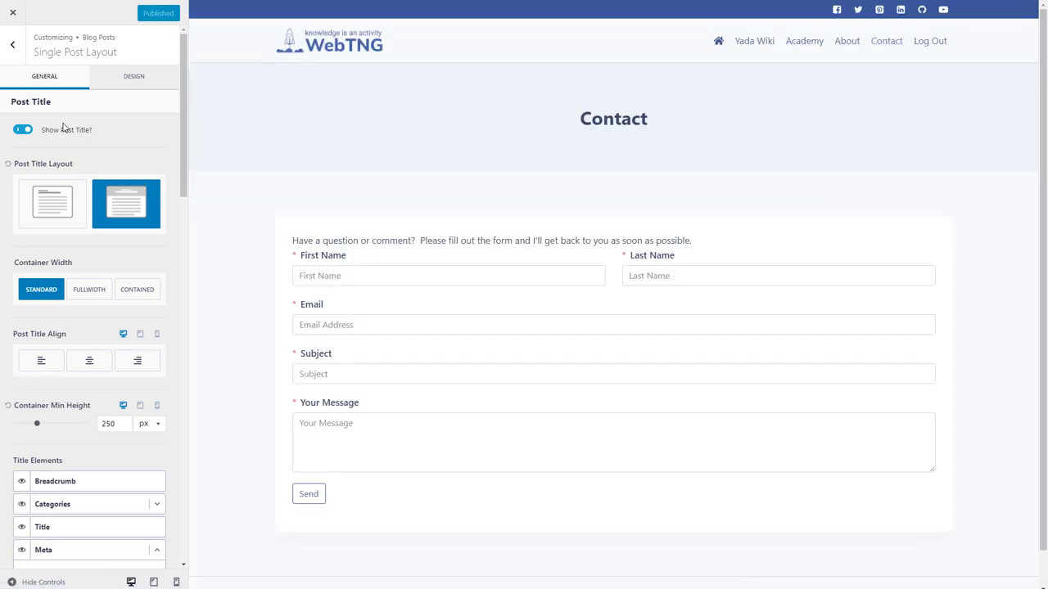
click(14, 42)
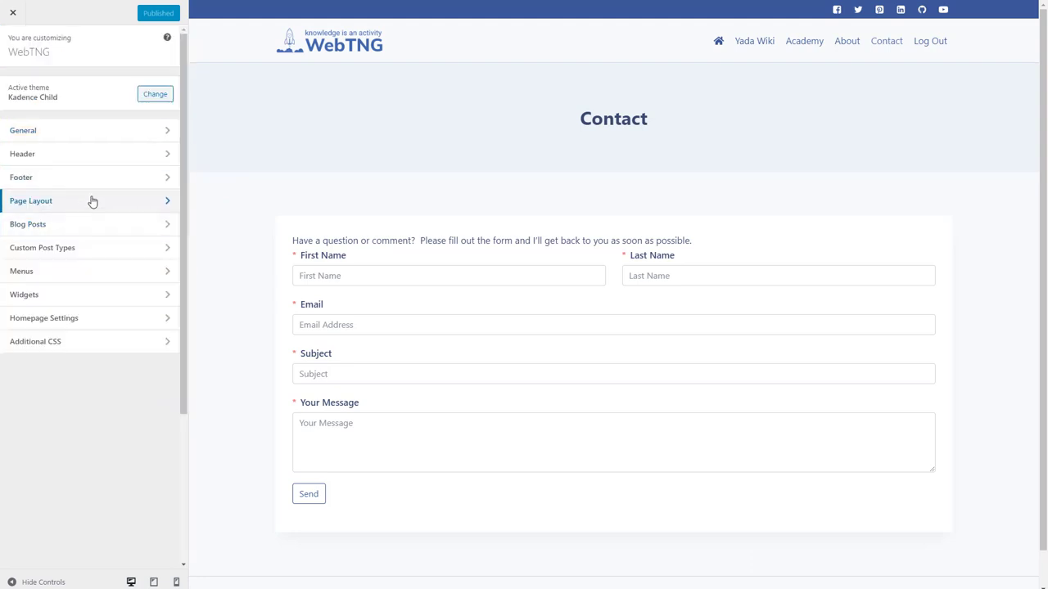
click(31, 200)
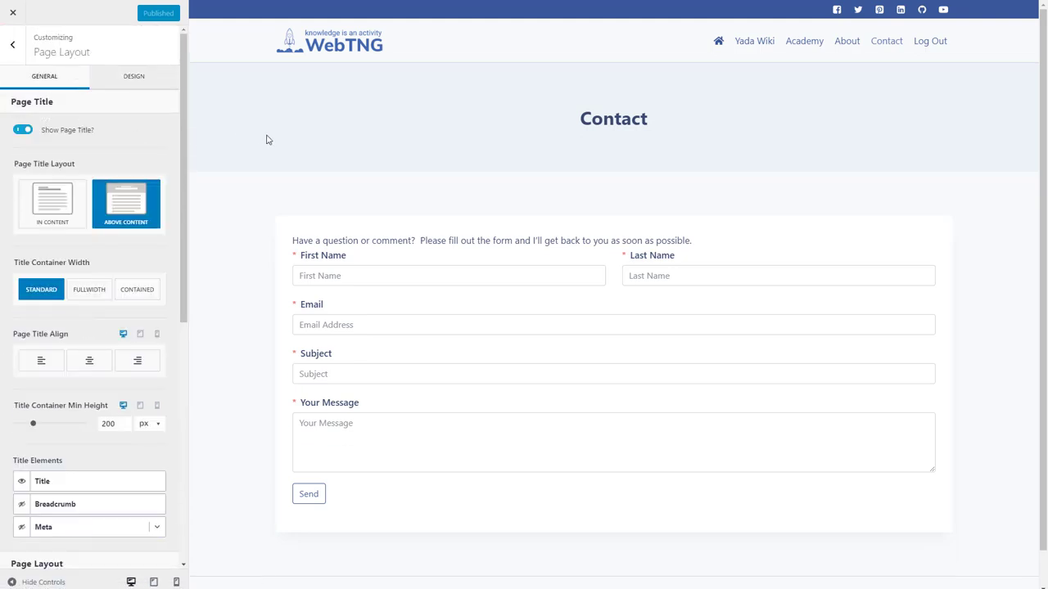
mouse_move(81, 145)
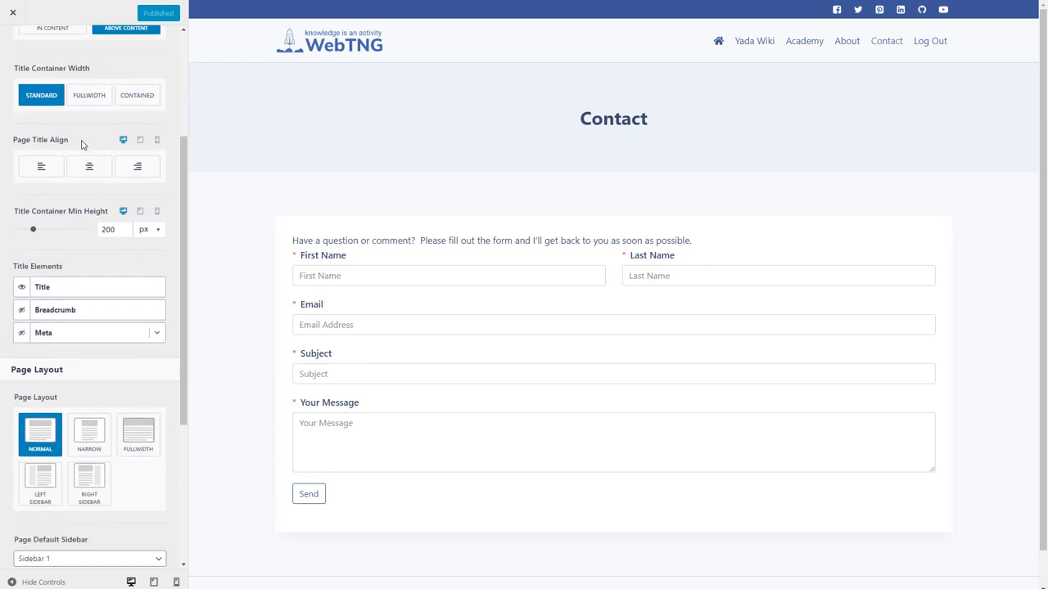
- Give pages the Right Sidebar layout and publish so the Contact page shows its sidebar
scroll(down, 3)
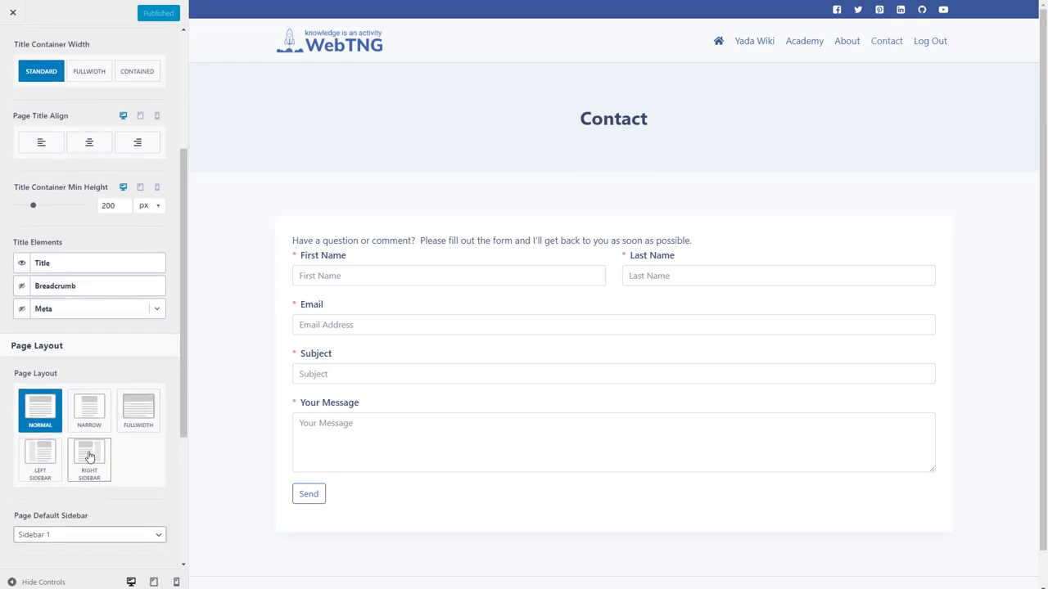
click(90, 457)
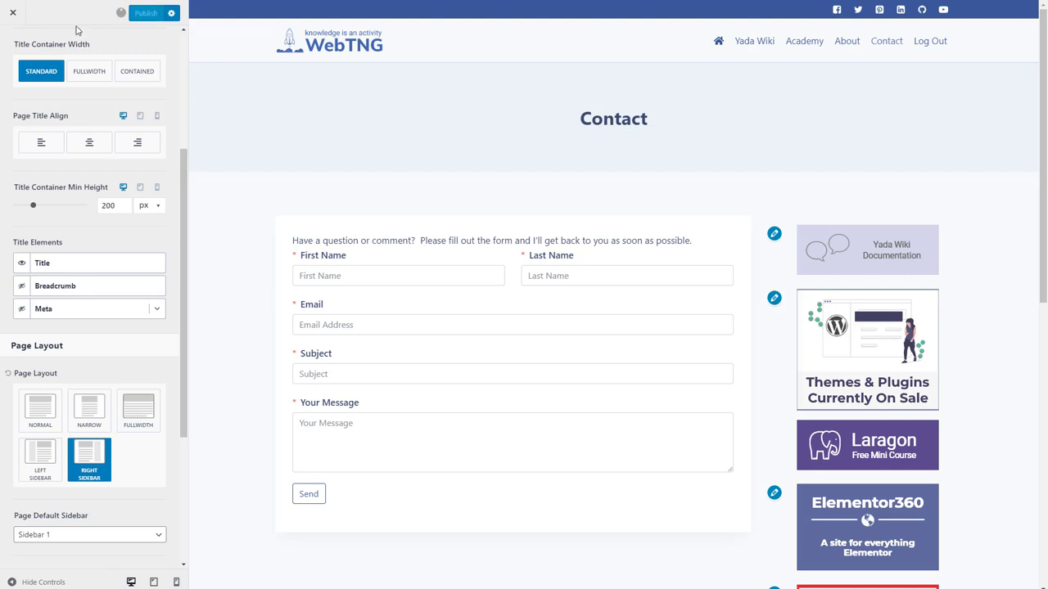
click(150, 13)
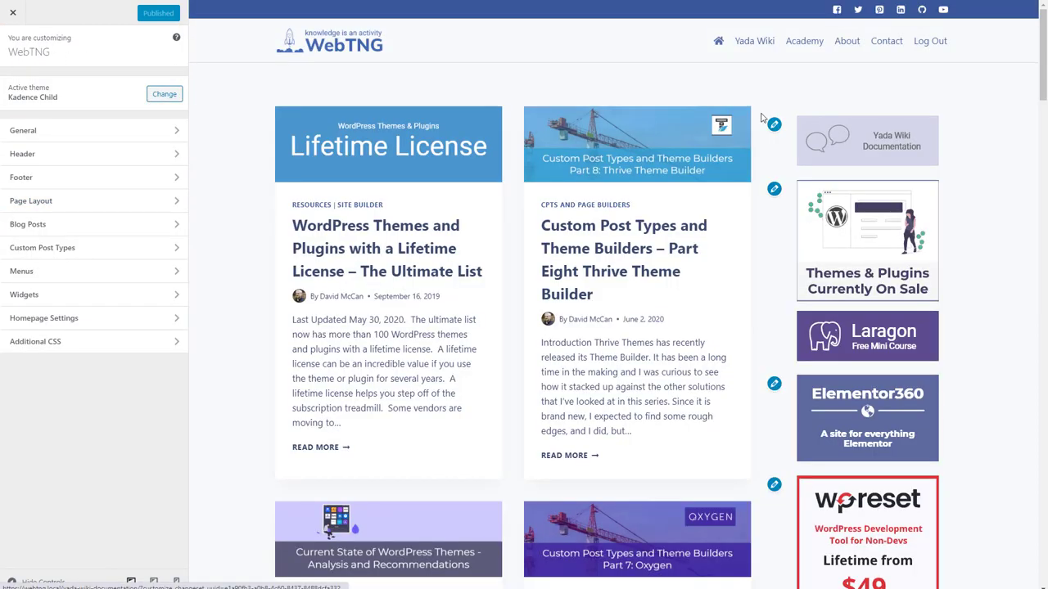
mouse_move(890, 111)
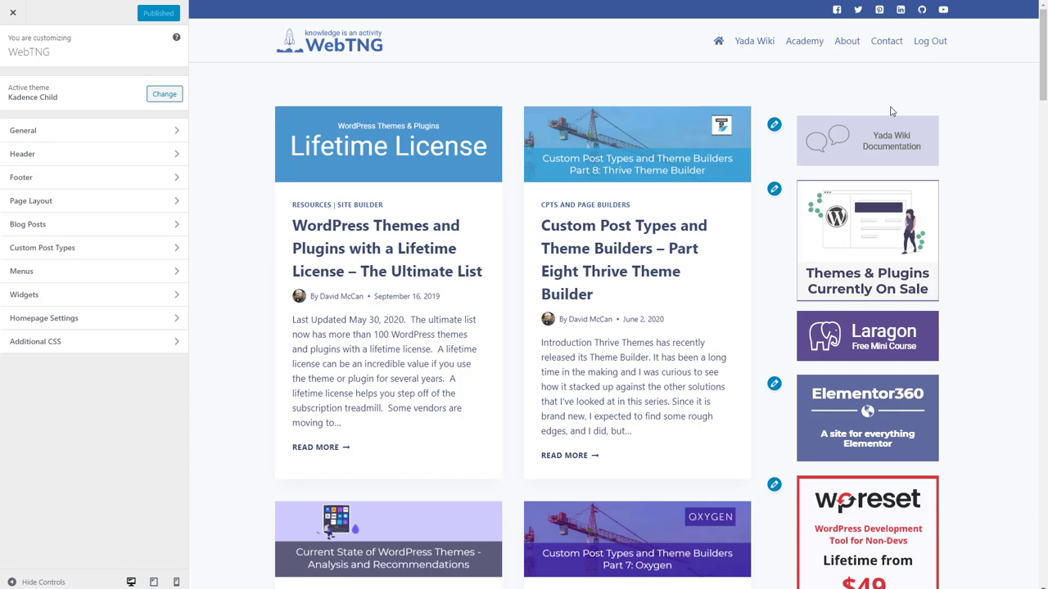
mouse_move(815, 109)
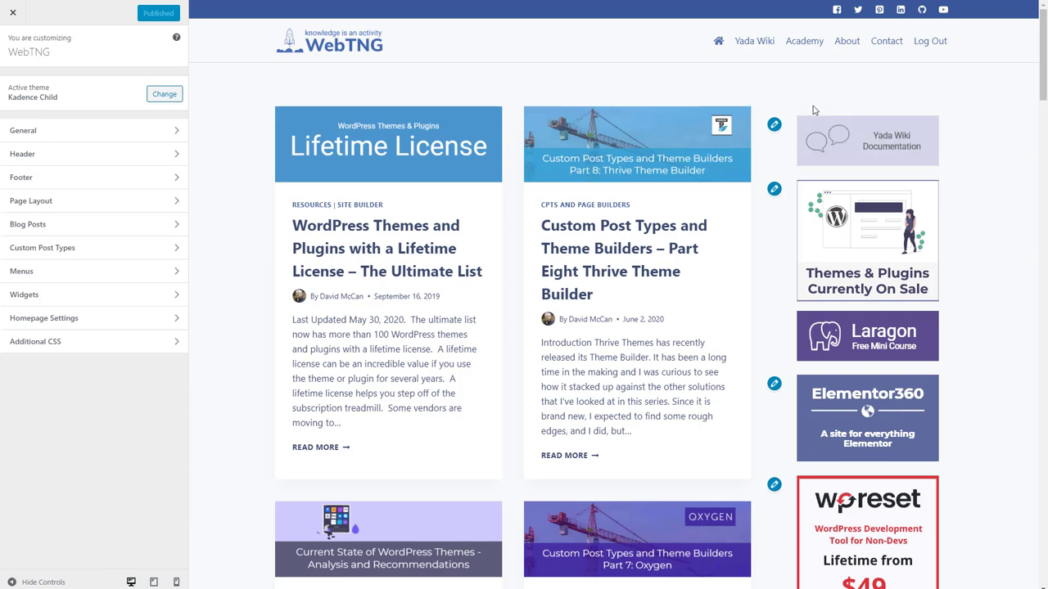
mouse_move(794, 114)
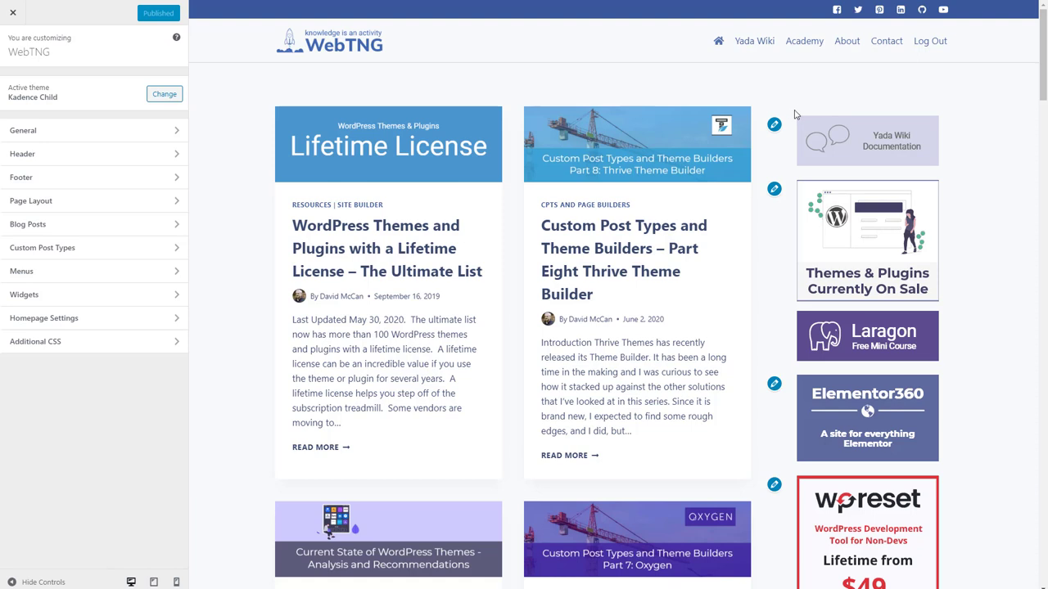
mouse_move(813, 106)
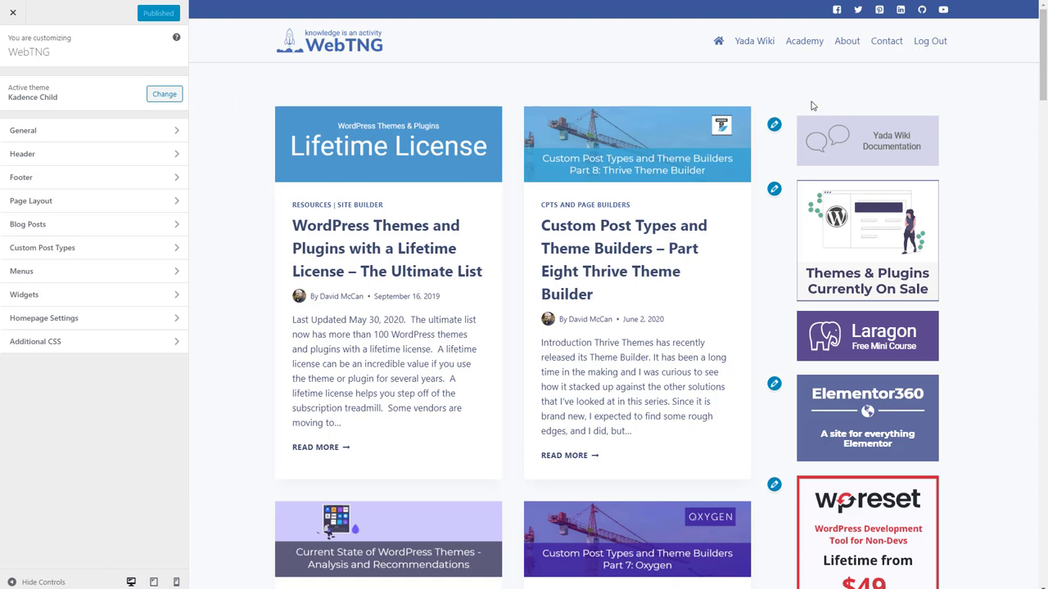
- Add Additional CSS rules '#secondary {' with -18px top margin and 'section#tag_cloud-3 {' centred text
click(35, 342)
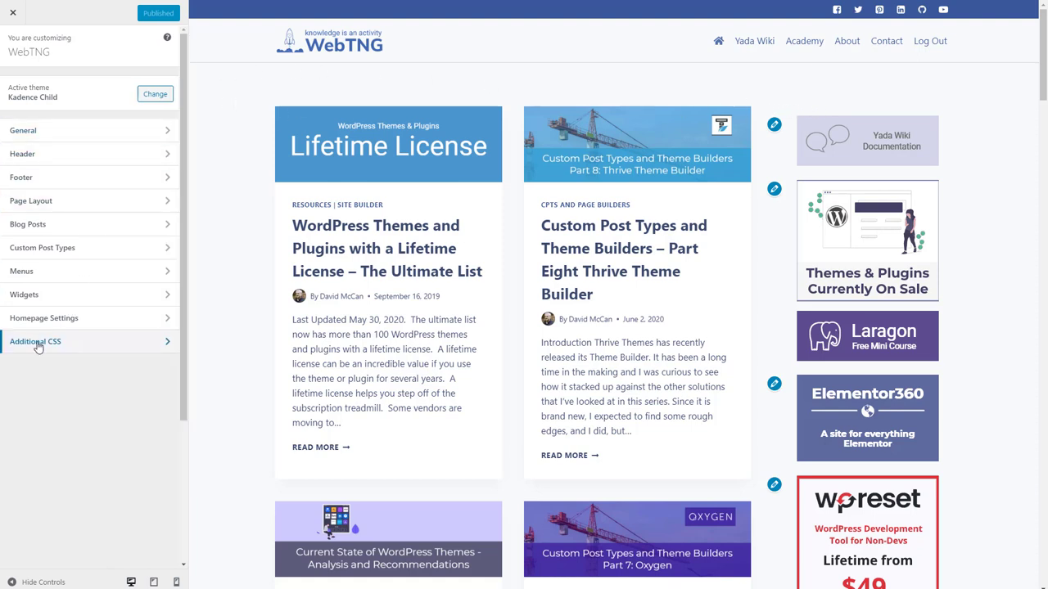
click(35, 341)
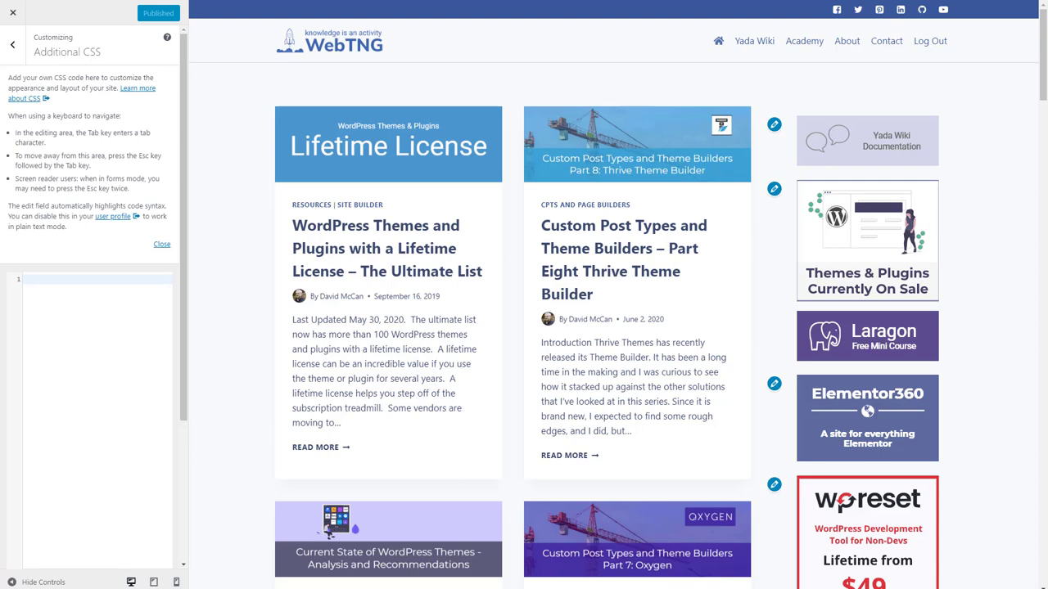
text(#secondary {)
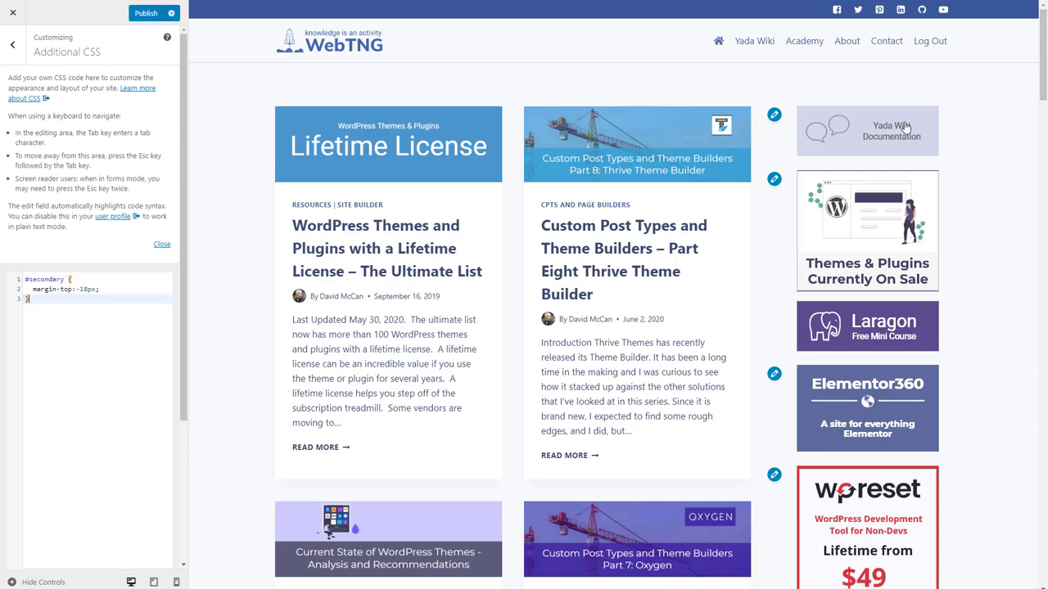
scroll(down, 3)
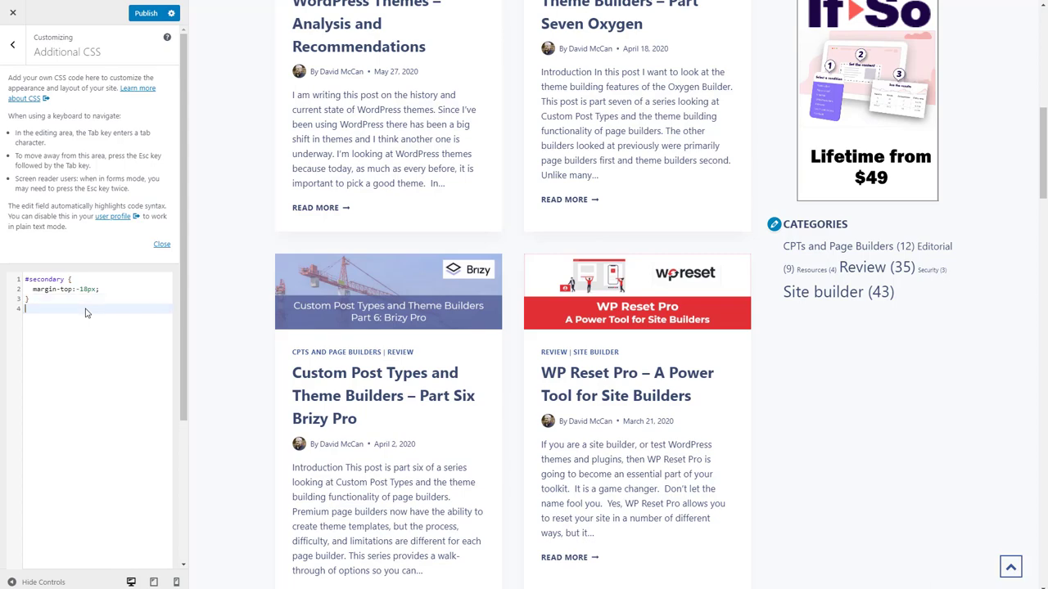
text(section#tag_cloud-3 {)
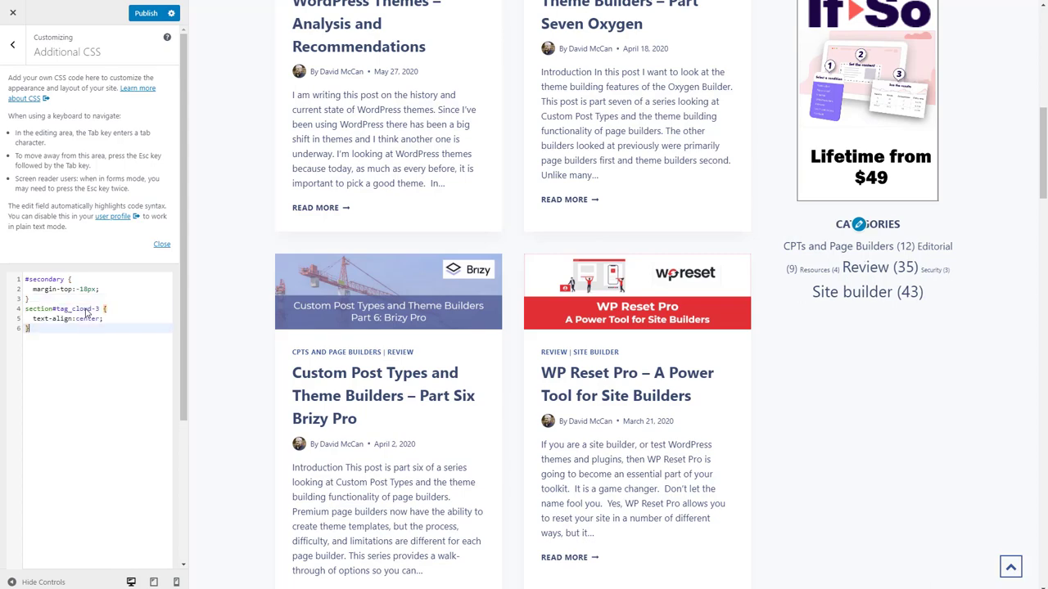
key(Enter)
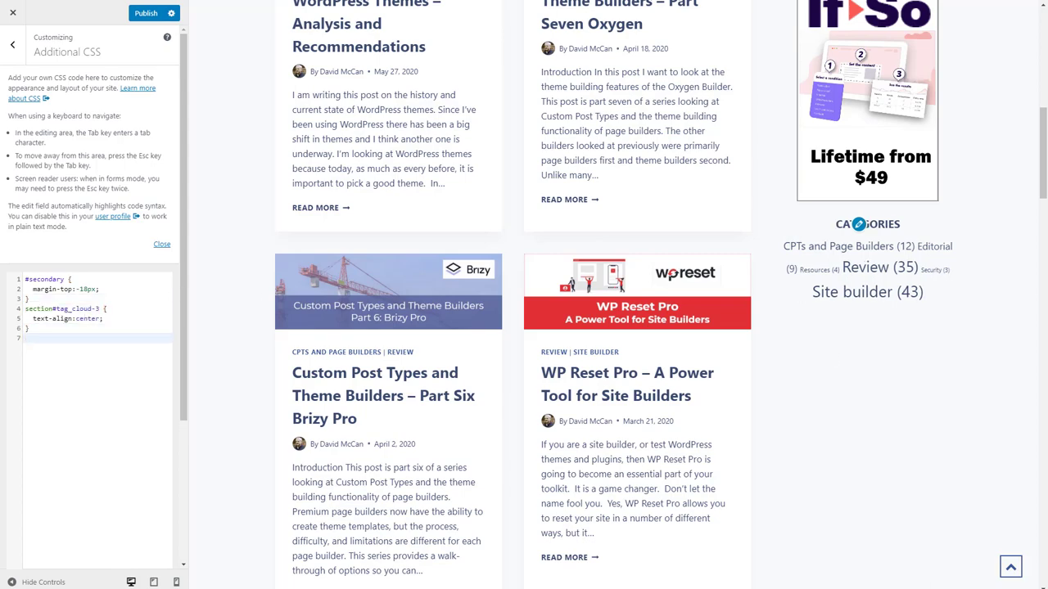
scroll(down, 3)
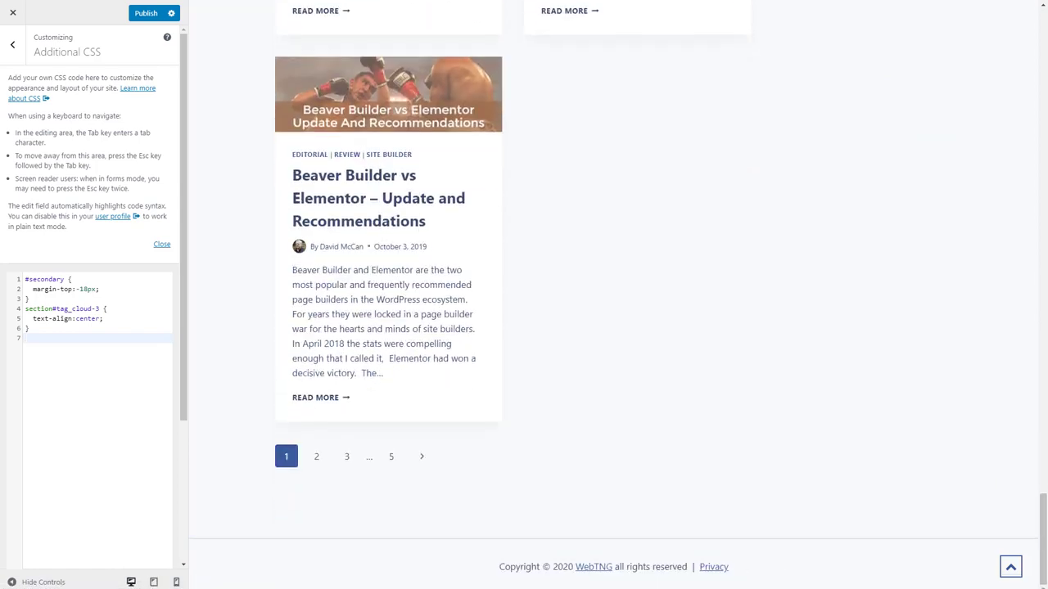
click(40, 341)
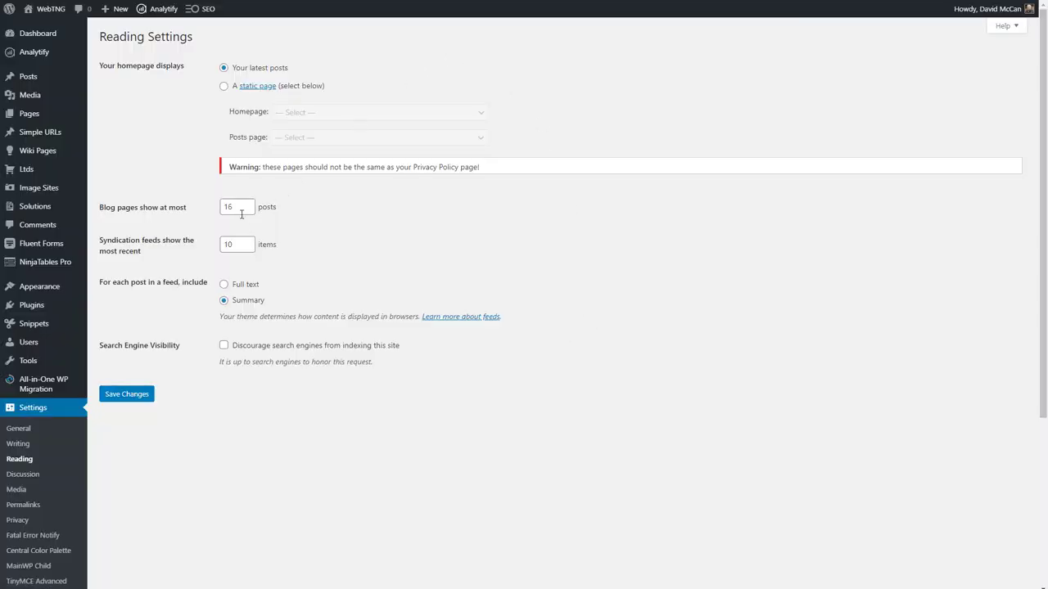
- Select the 'Blog pages show at most' field in Reading settings, currently 16 posts
click(236, 206)
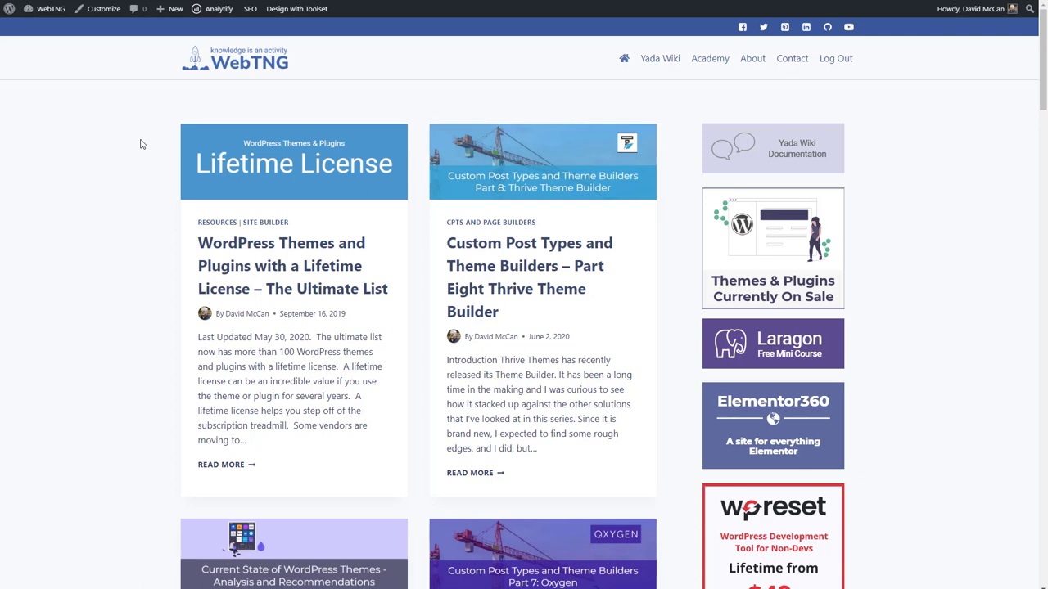
mouse_move(381, 170)
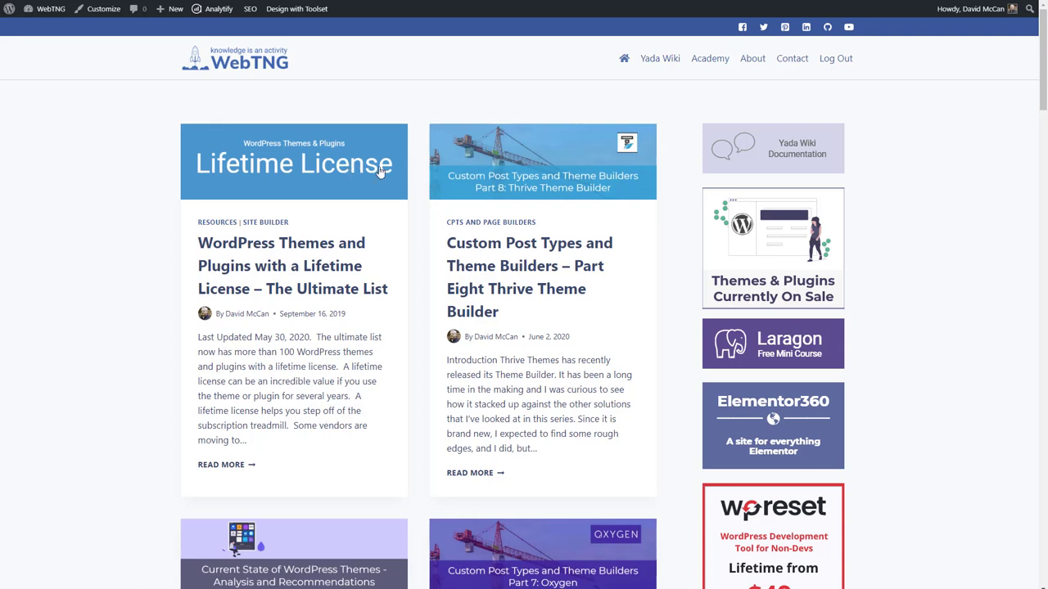
mouse_move(72, 138)
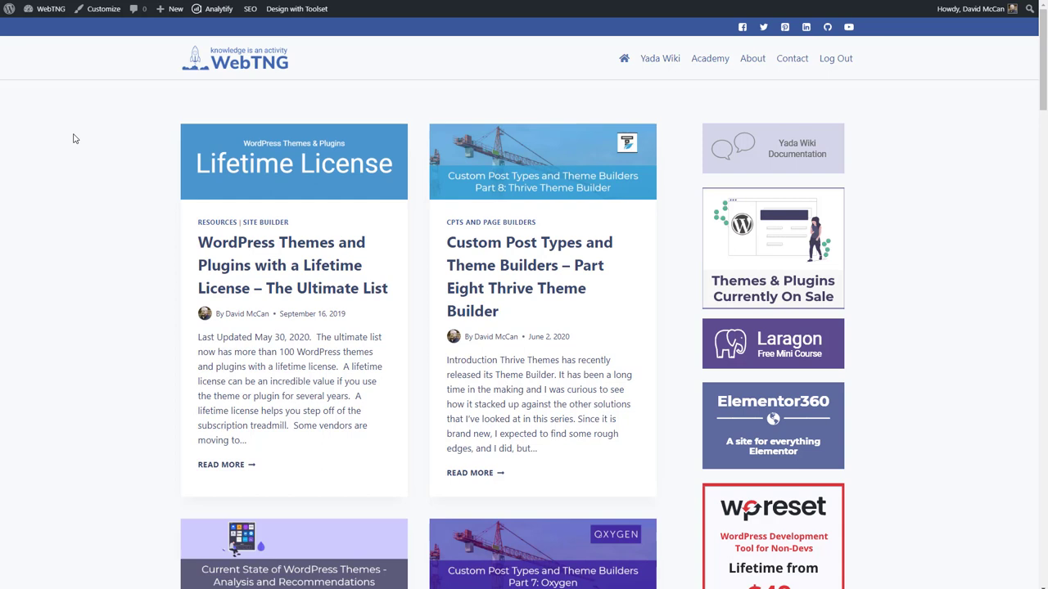
- Export the Kadence Child customization settings to a file from the Customizer's Export/Import panel
click(104, 10)
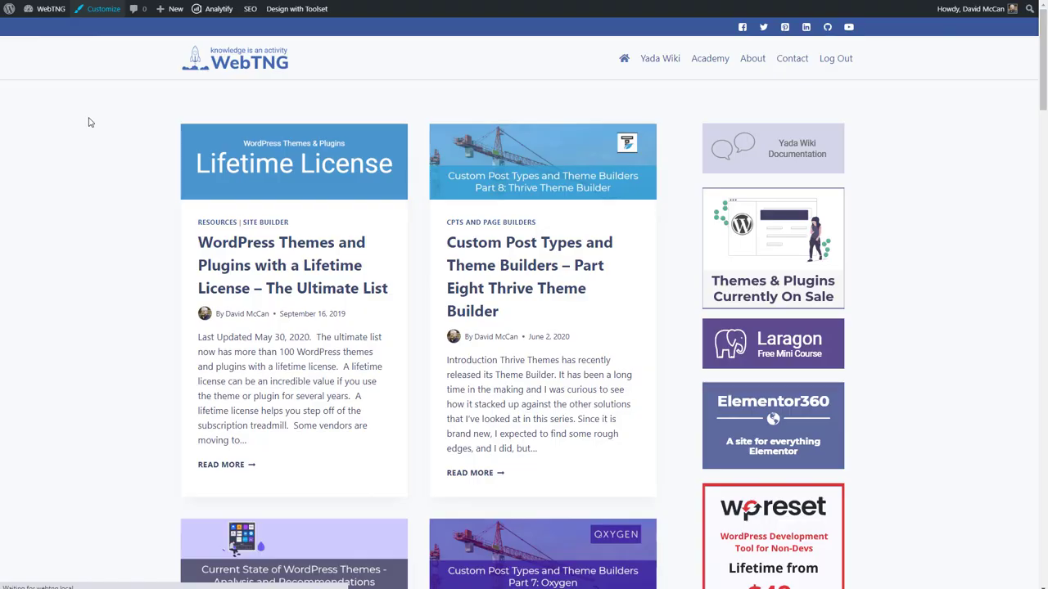
click(103, 11)
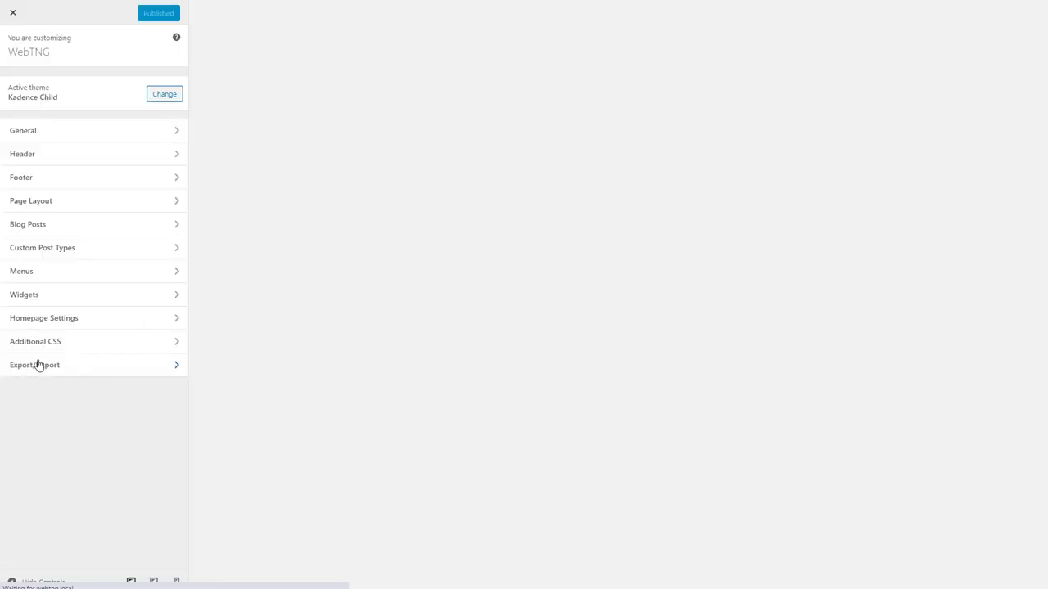
click(41, 365)
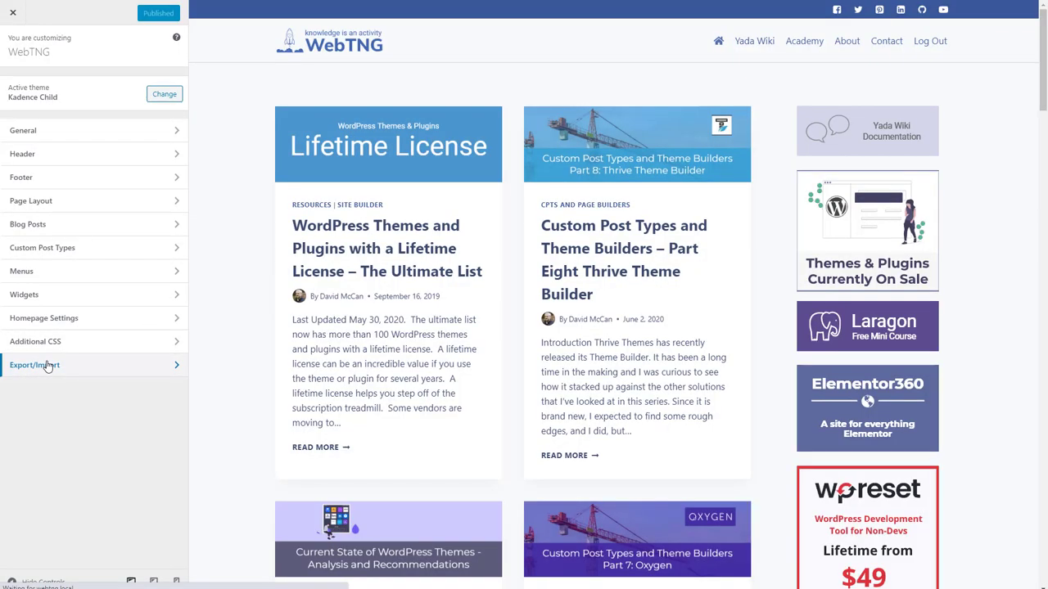
click(34, 365)
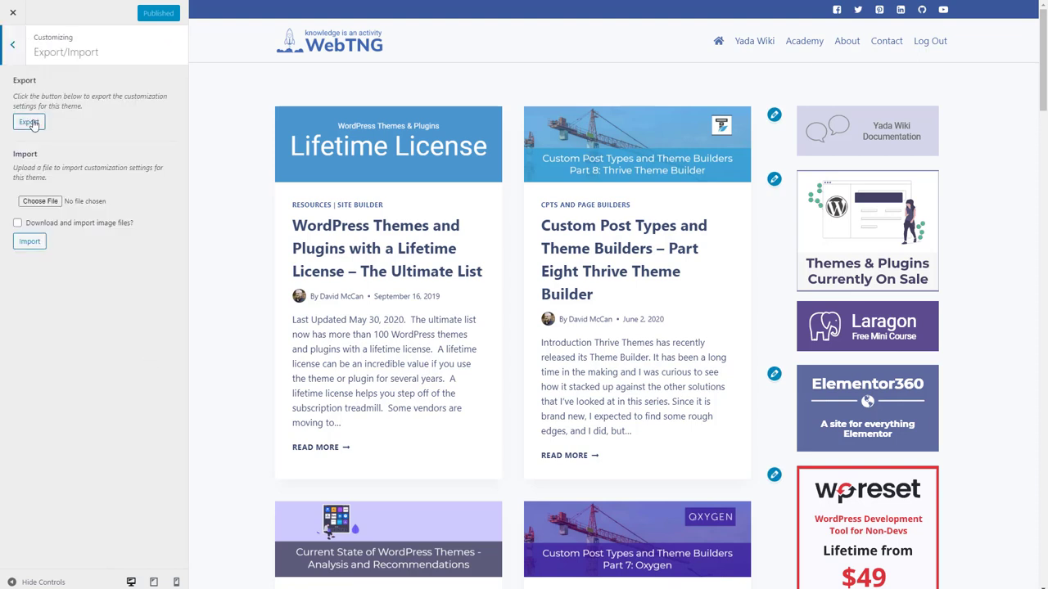
click(28, 121)
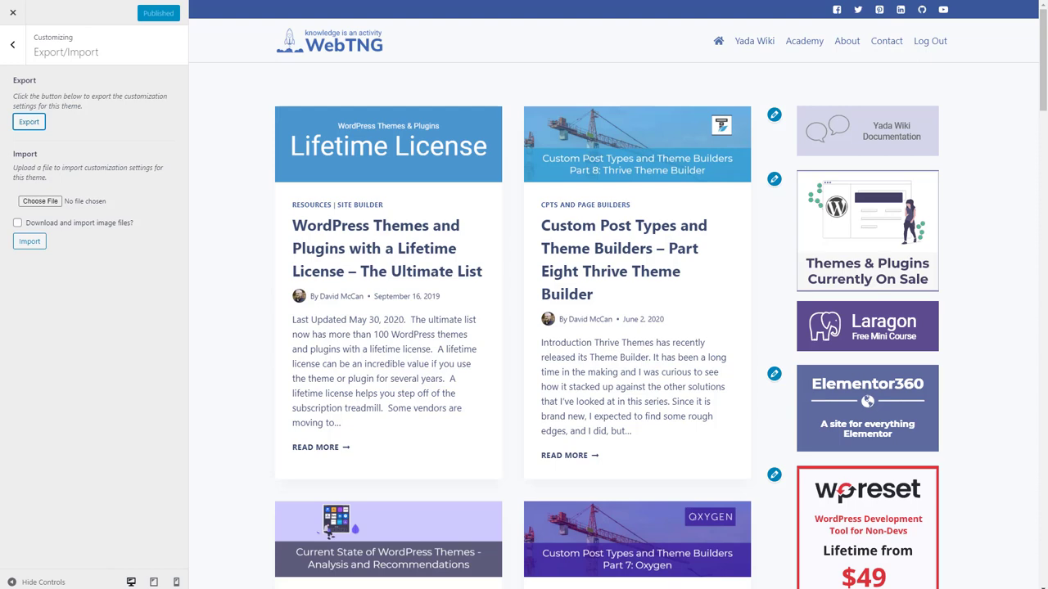
click(12, 17)
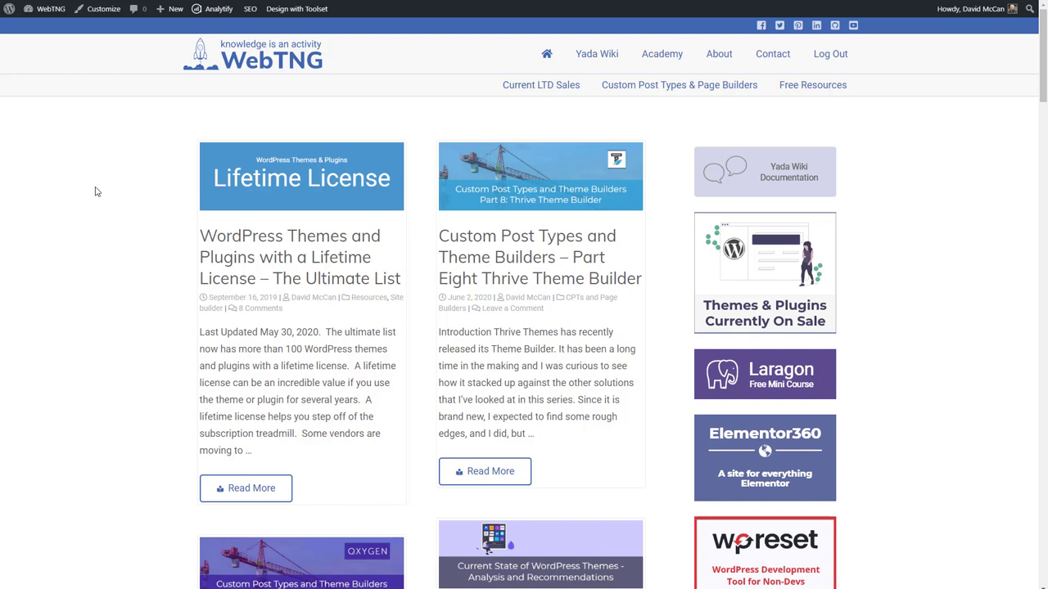
- Activate the Kadence Child theme from the installed themes list on the live site
click(49, 8)
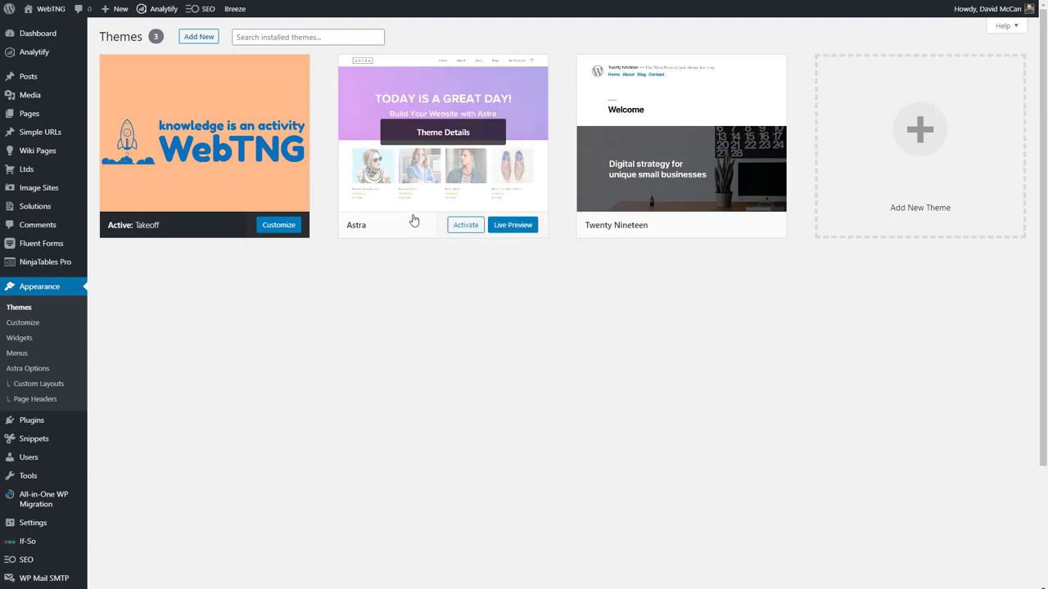
mouse_move(412, 232)
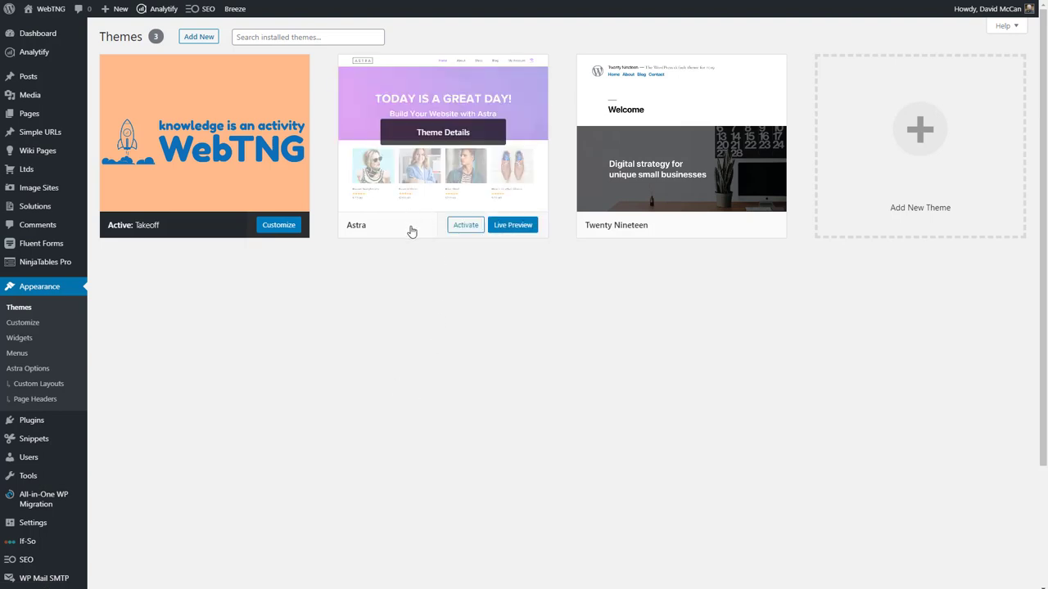
mouse_move(413, 244)
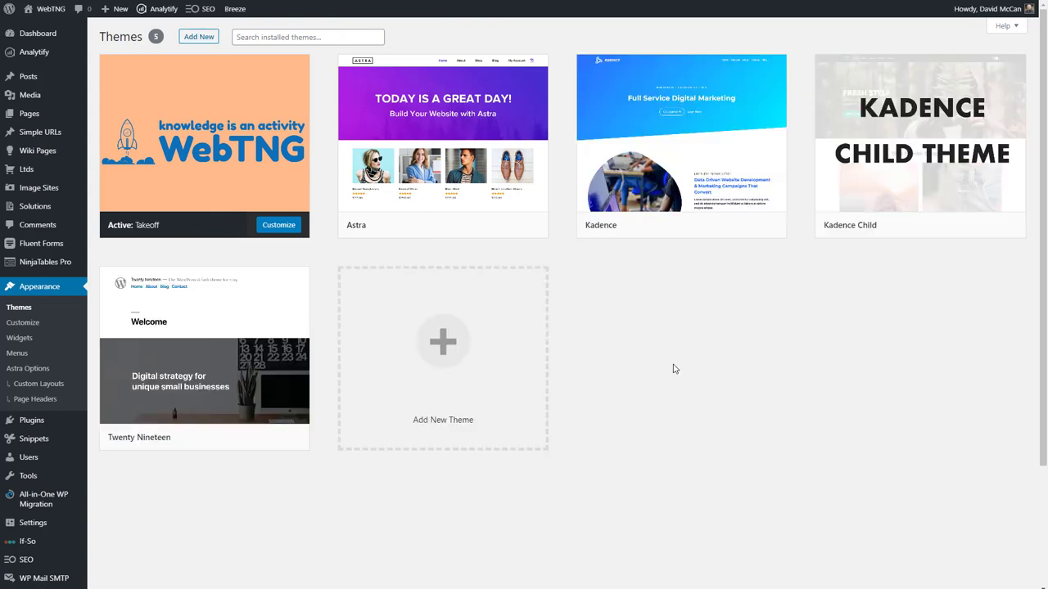
mouse_move(842, 250)
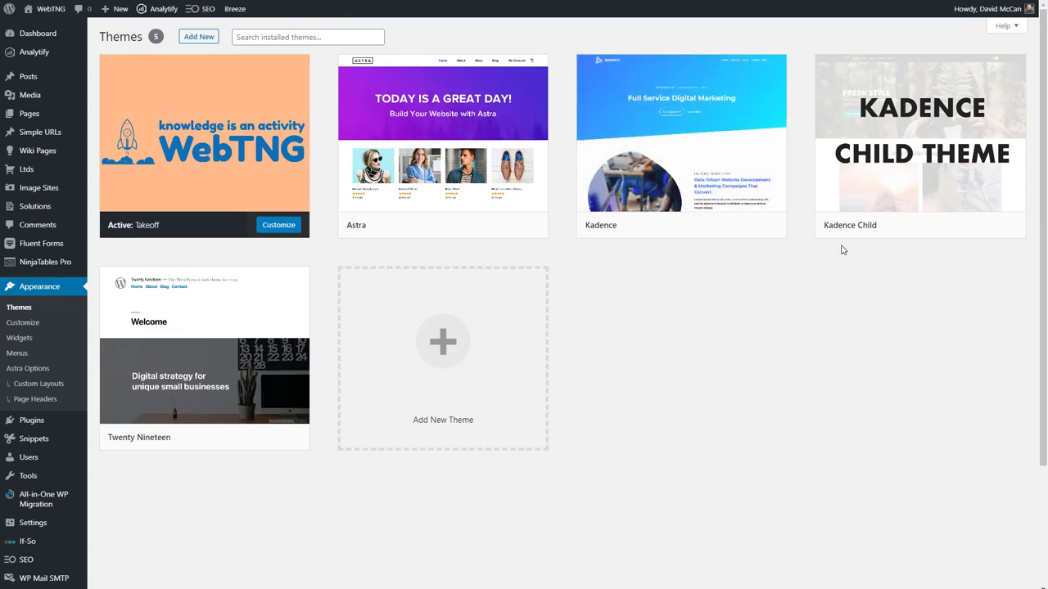
mouse_move(919, 148)
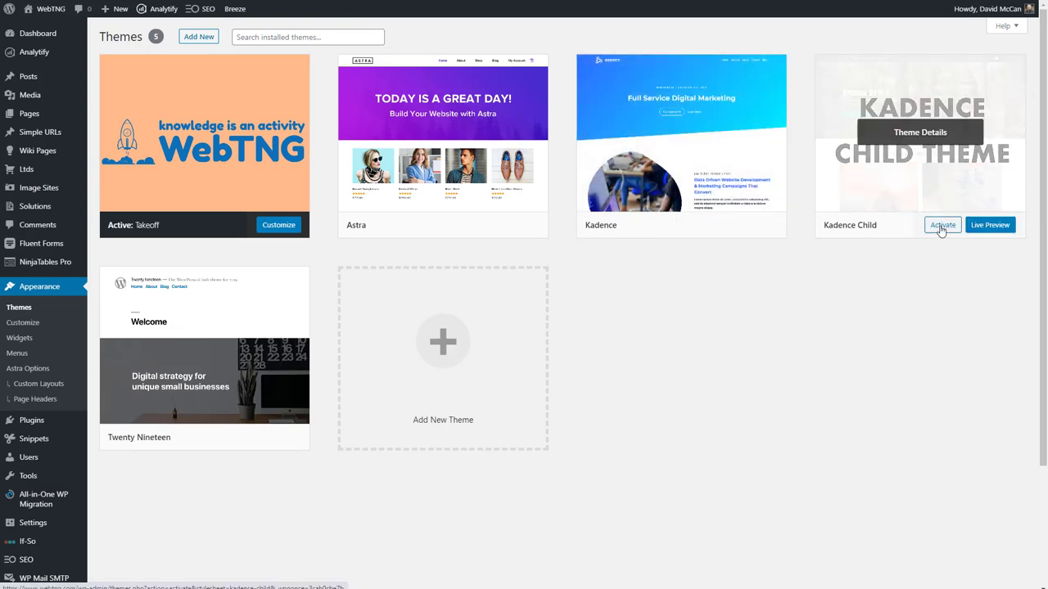
click(941, 225)
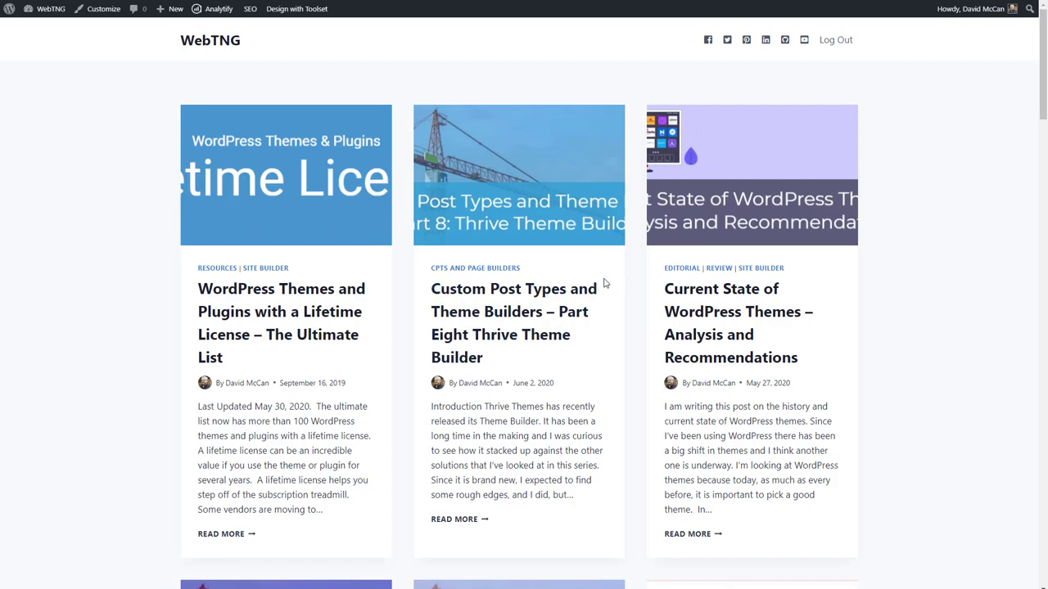
- Import the kadence-child-export .dat settings file through the Customizer's Export/Import panel
click(100, 9)
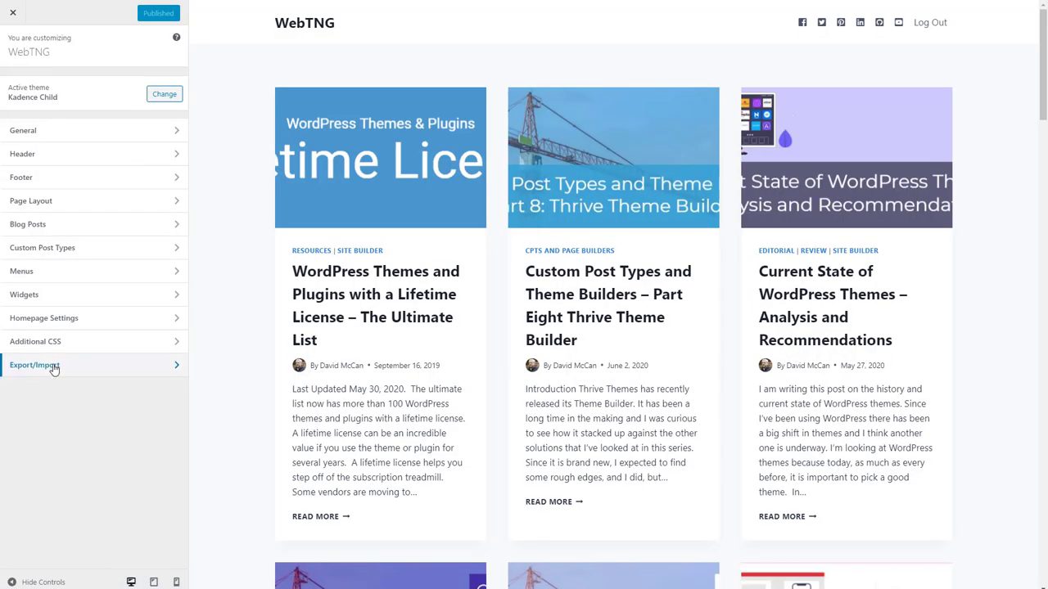
click(34, 365)
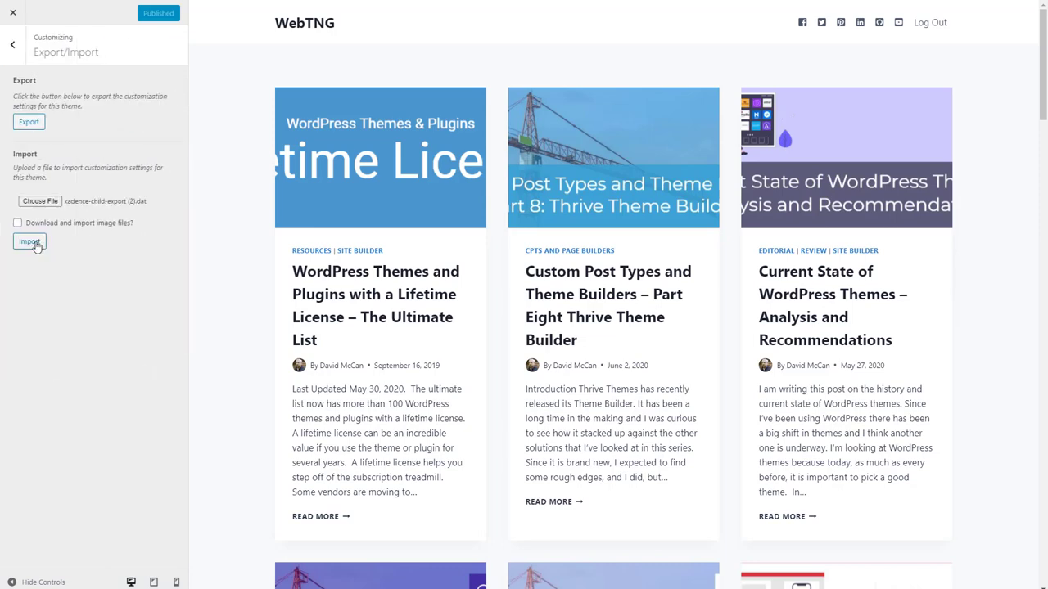
click(28, 241)
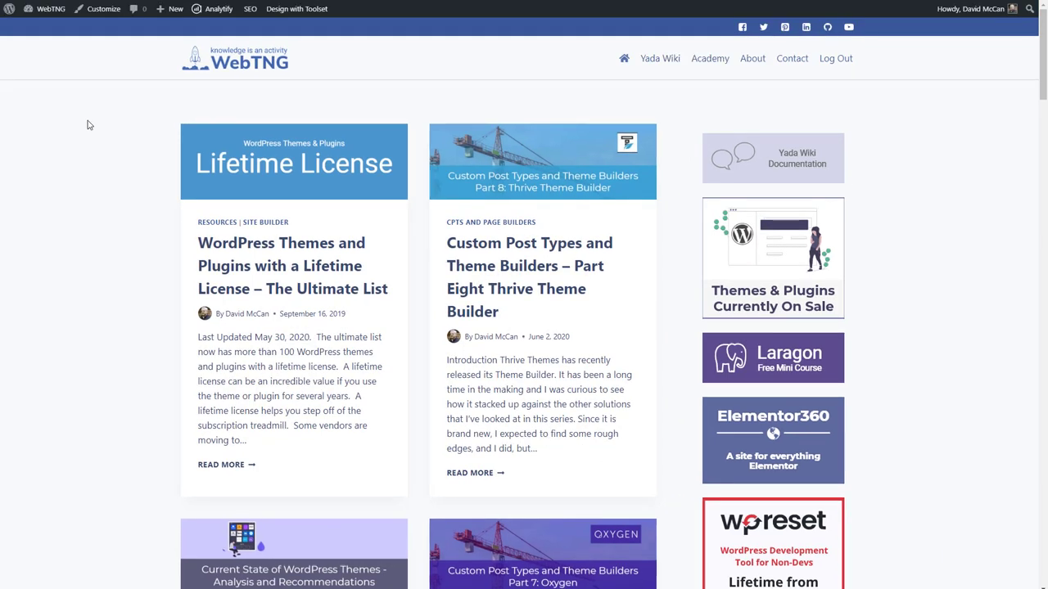
scroll(down, 3)
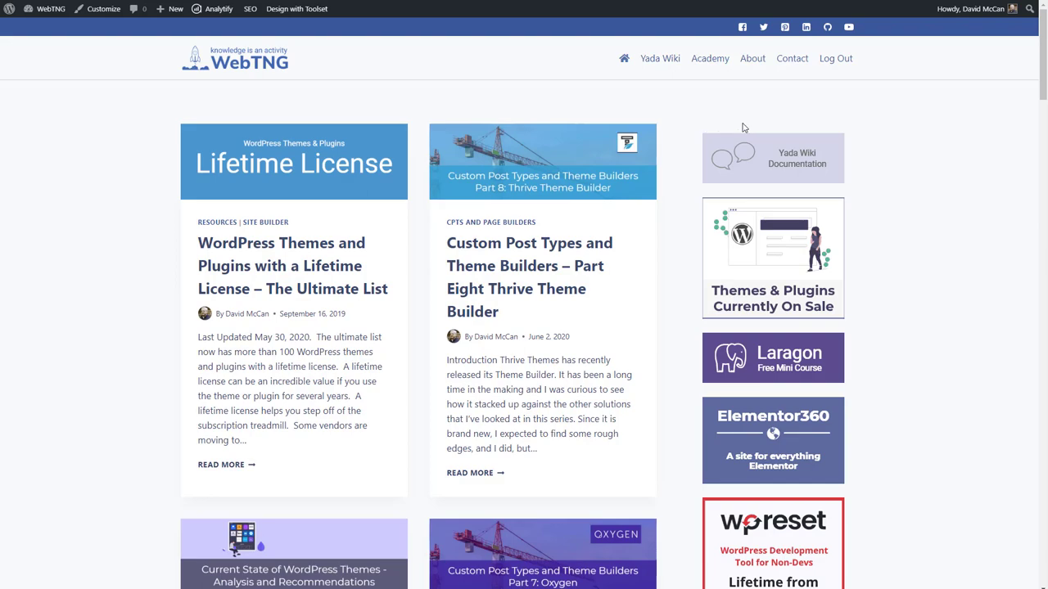
scroll(down, 3)
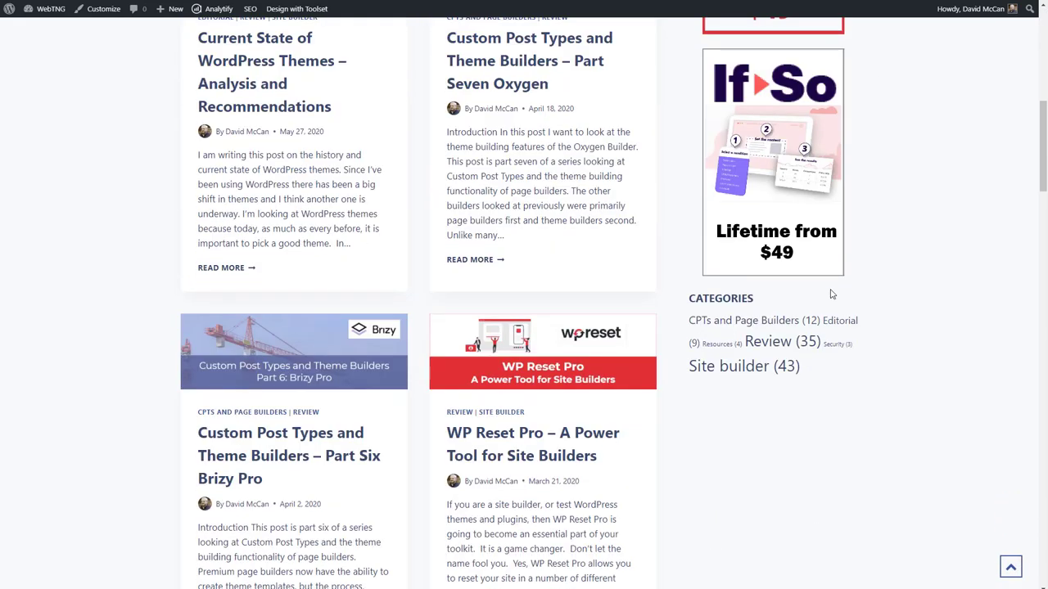
mouse_move(874, 373)
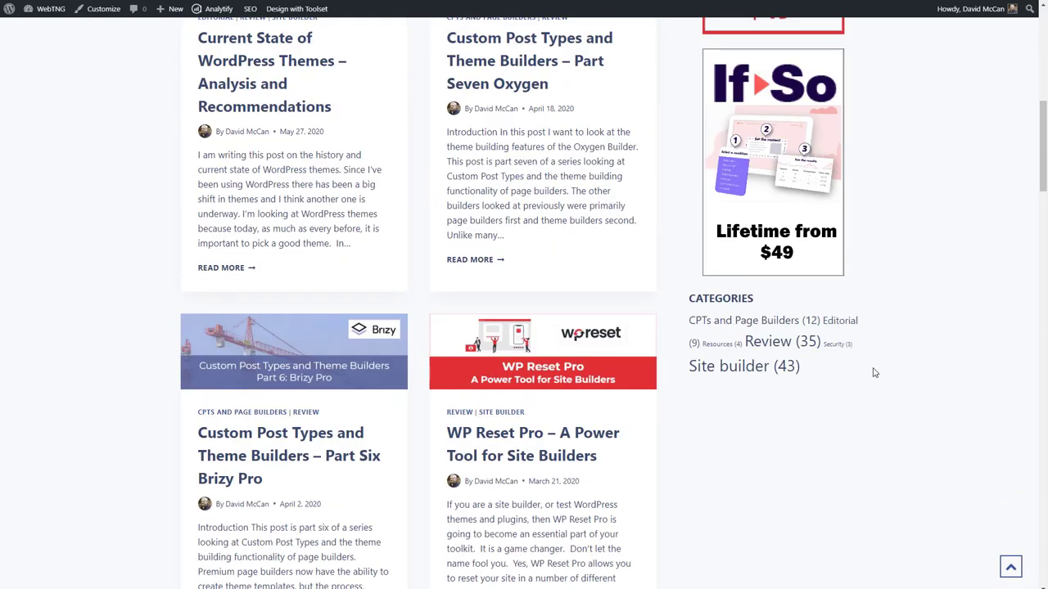
scroll(up, 3)
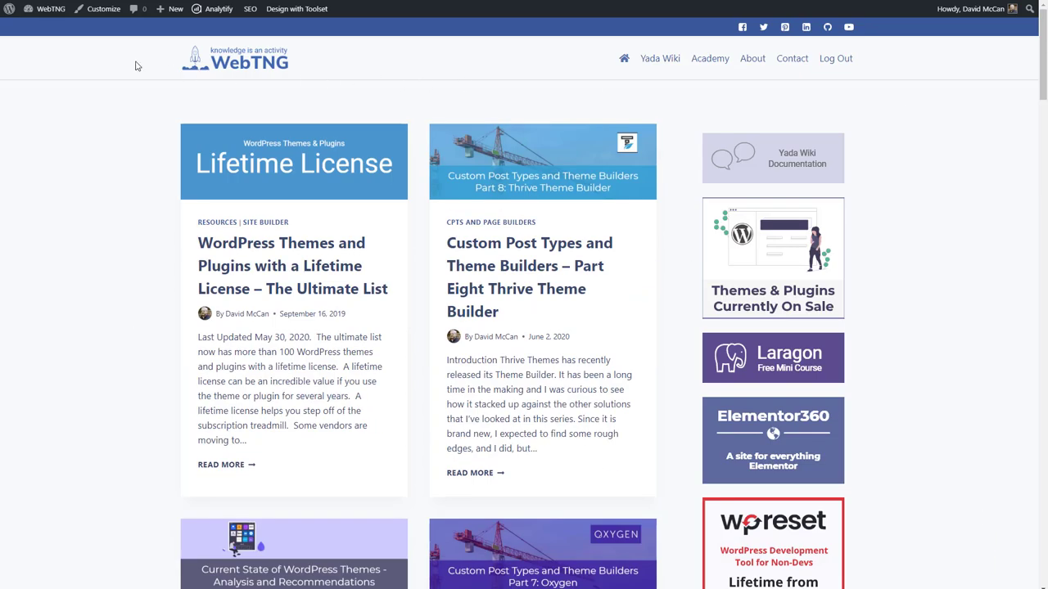
click(103, 12)
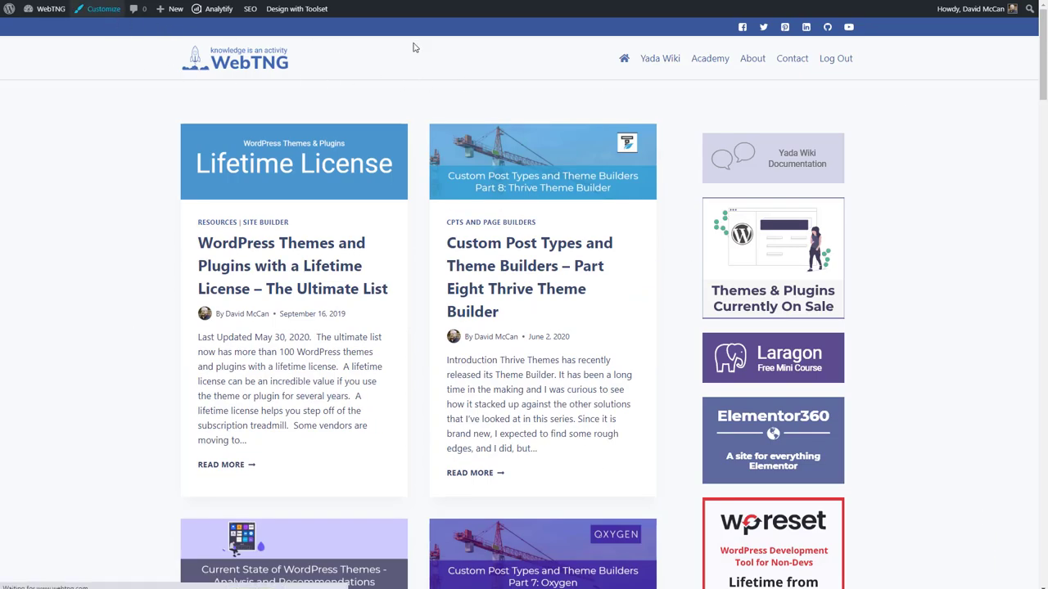
- Review the sidebar, tag cloud and footer-link rules in Additional CSS and publish them
click(100, 11)
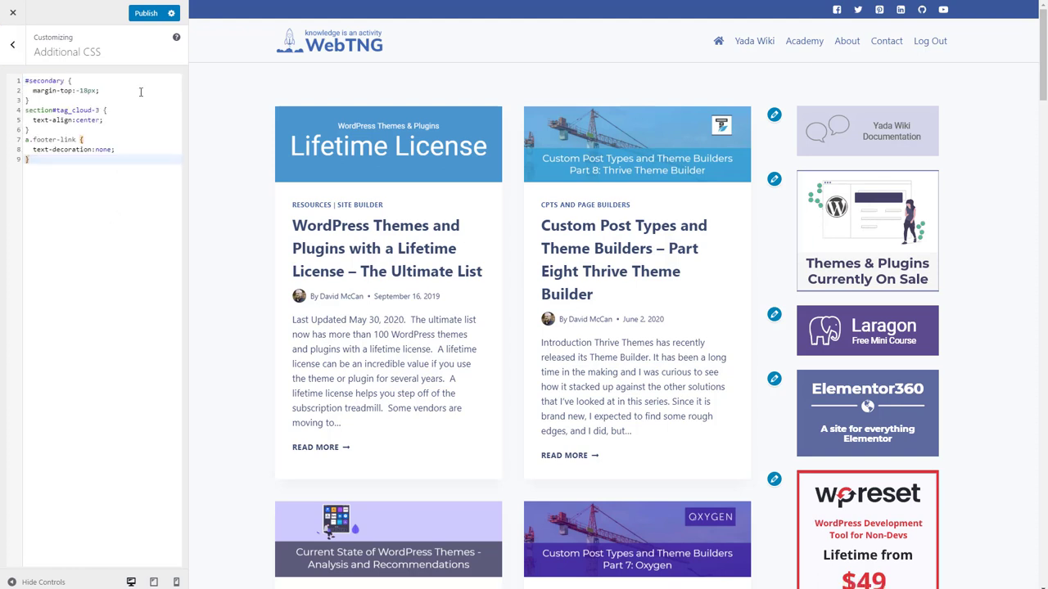
click(145, 11)
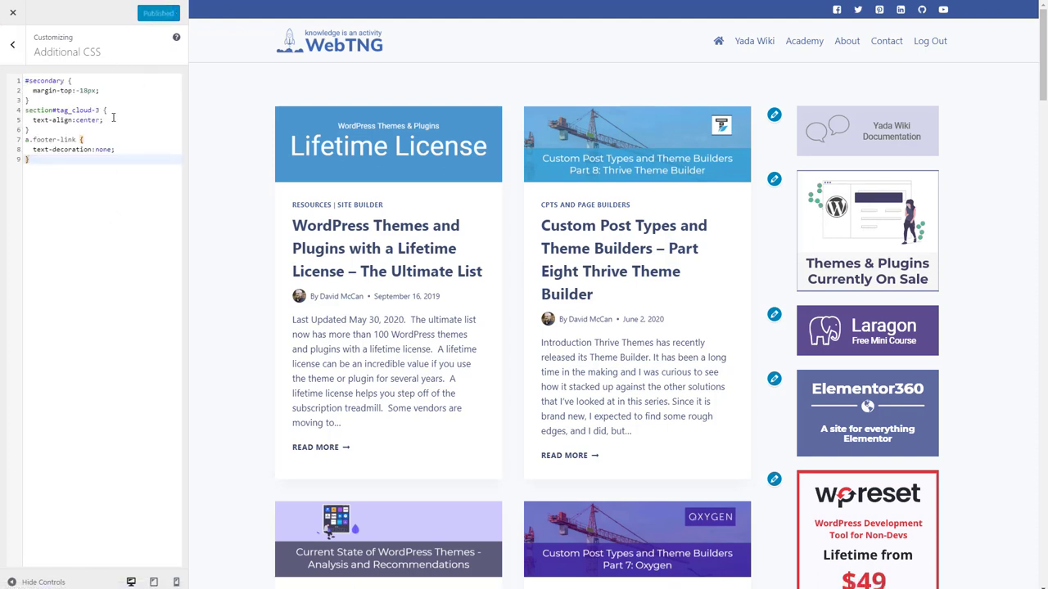
mouse_move(201, 76)
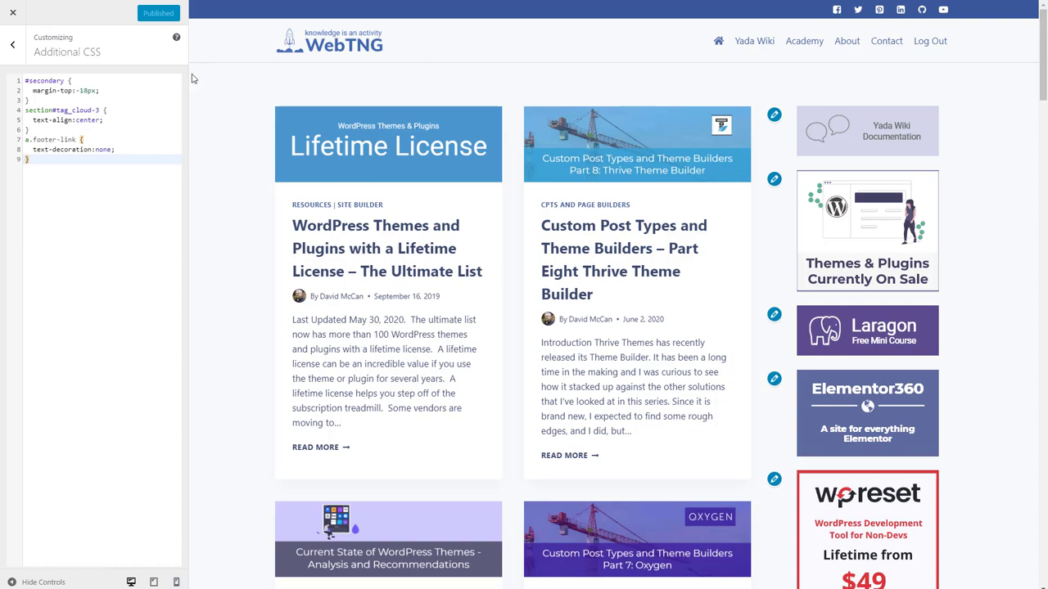